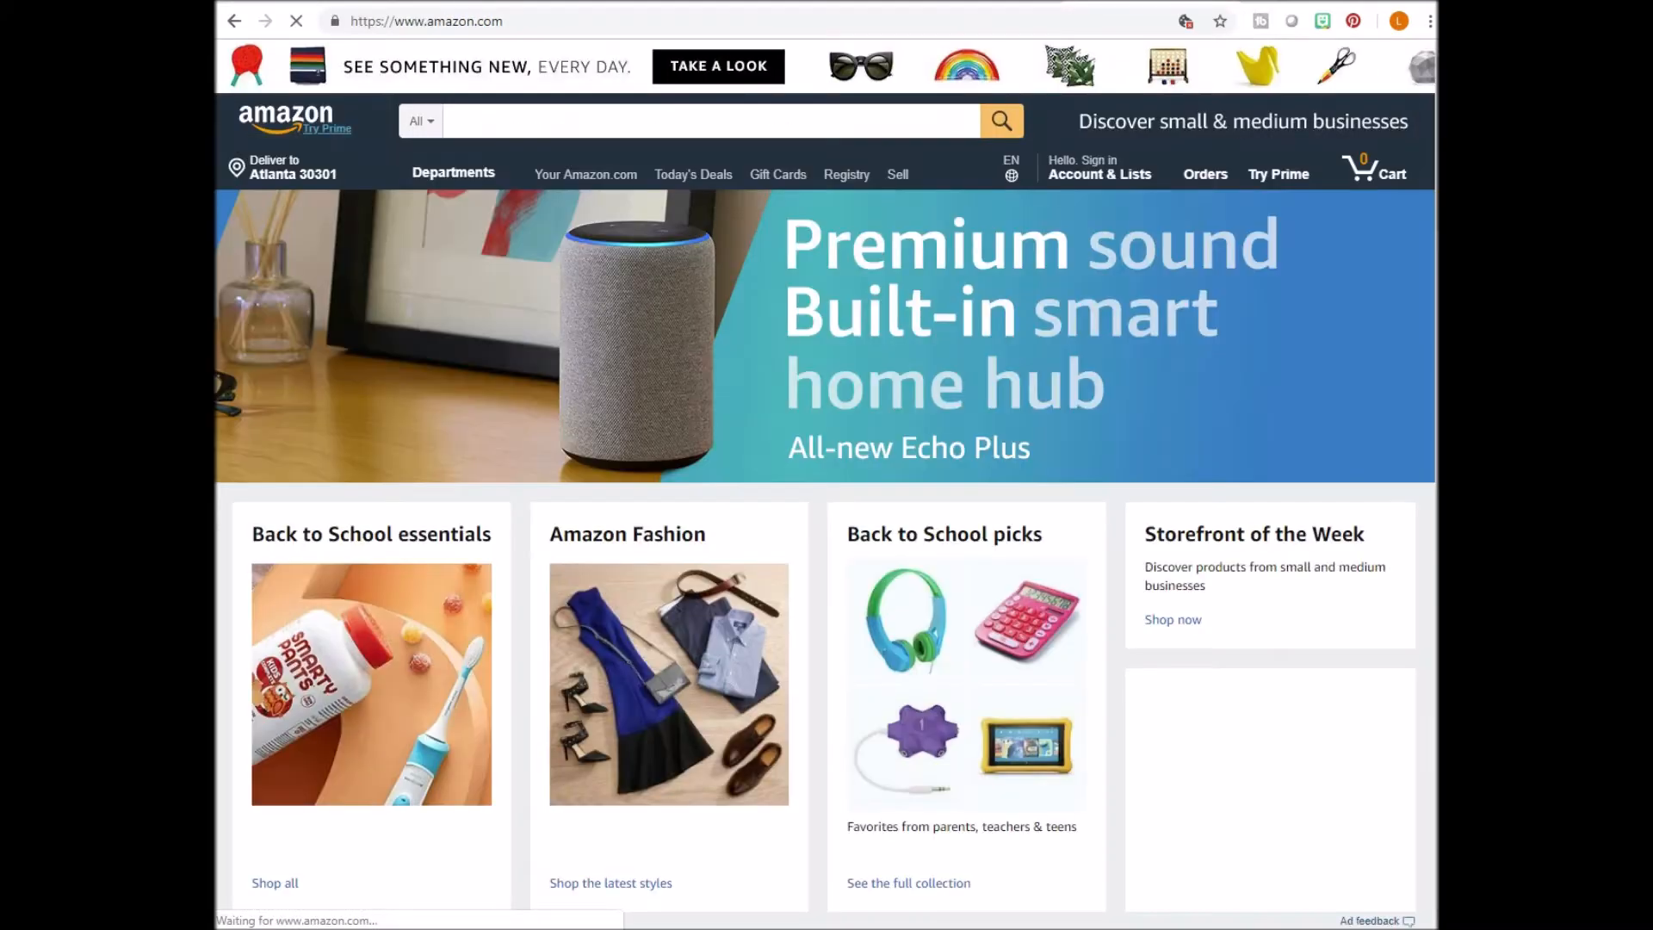
Scroll the Amazon homepage down to the footer's Get to Know Us links.
{"action": "scroll", "scroll_direction": "down", "scroll_amount": 3}
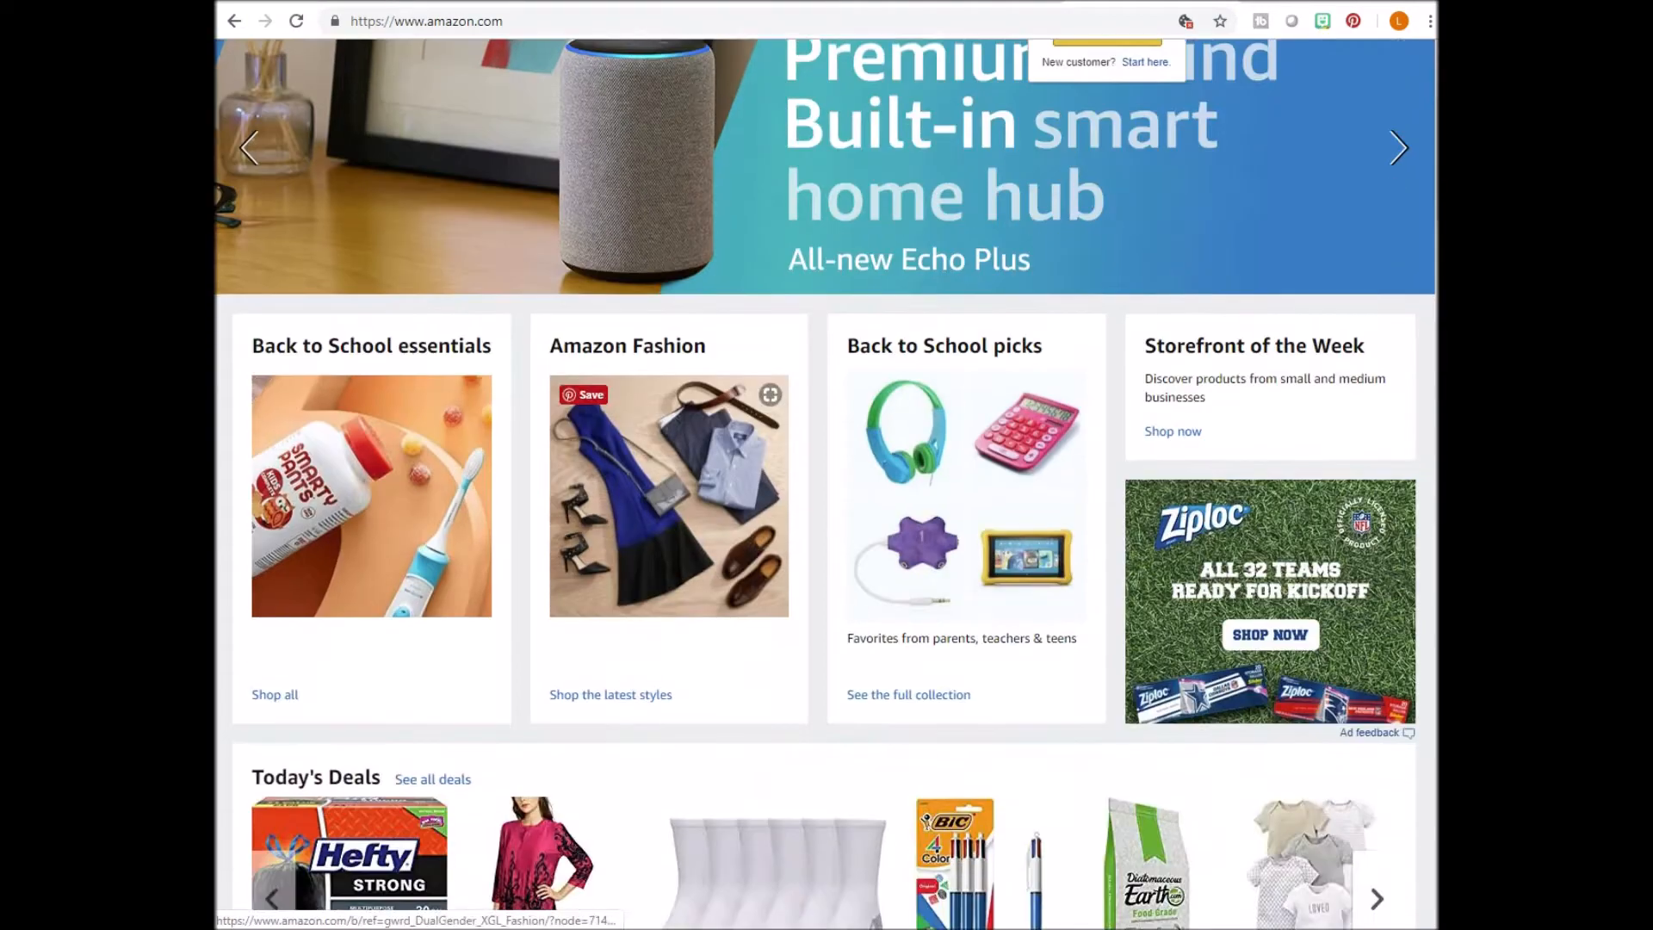
{"action": "scroll", "scroll_direction": "down", "scroll_amount": 3}
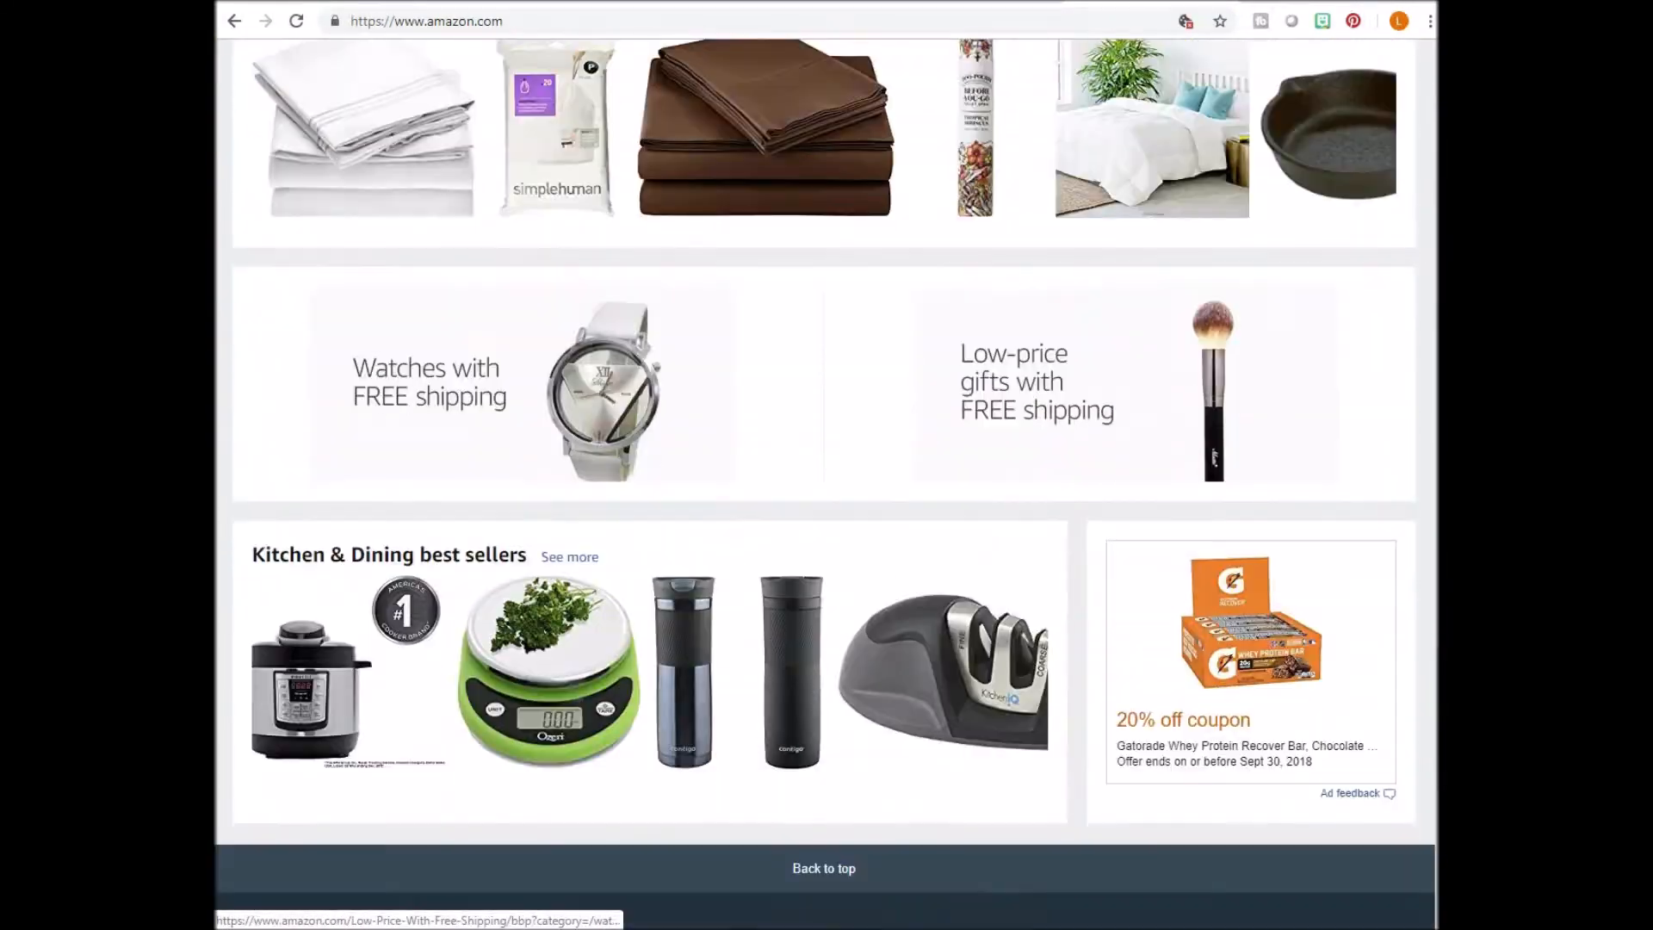
{"action": "scroll", "scroll_direction": "down", "scroll_amount": 3}
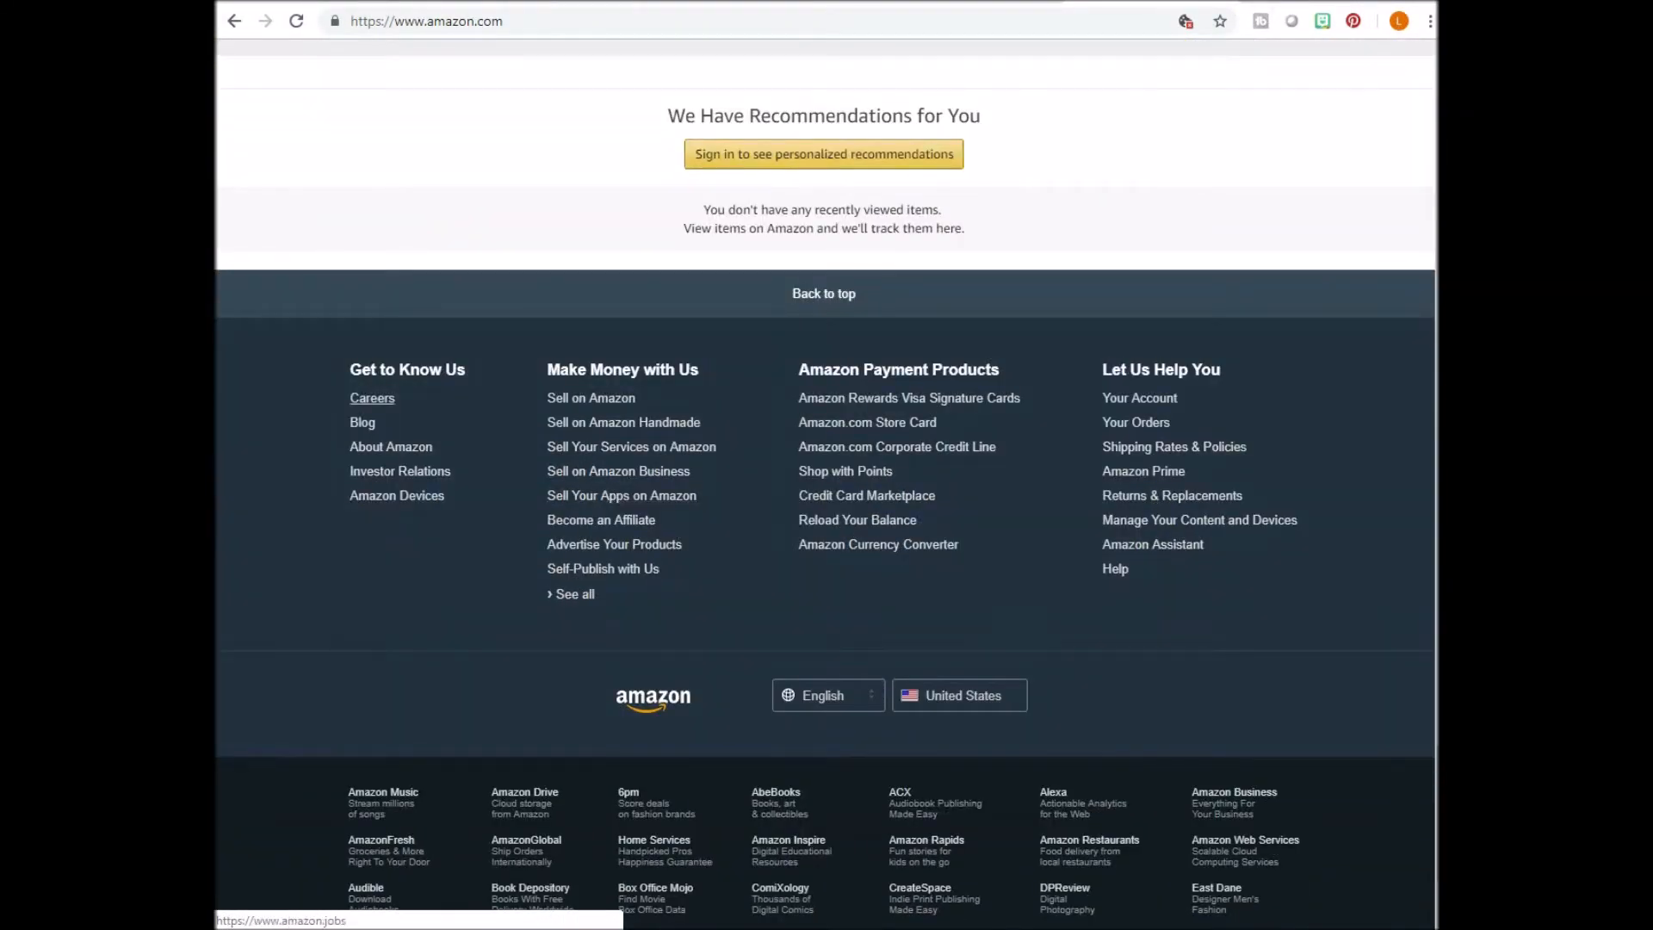
Open Amazon Jobs from the footer Careers link and view its 270 remote Virtual Locations jobs.
{"action": "left_click", "coordinate": [372, 397]}
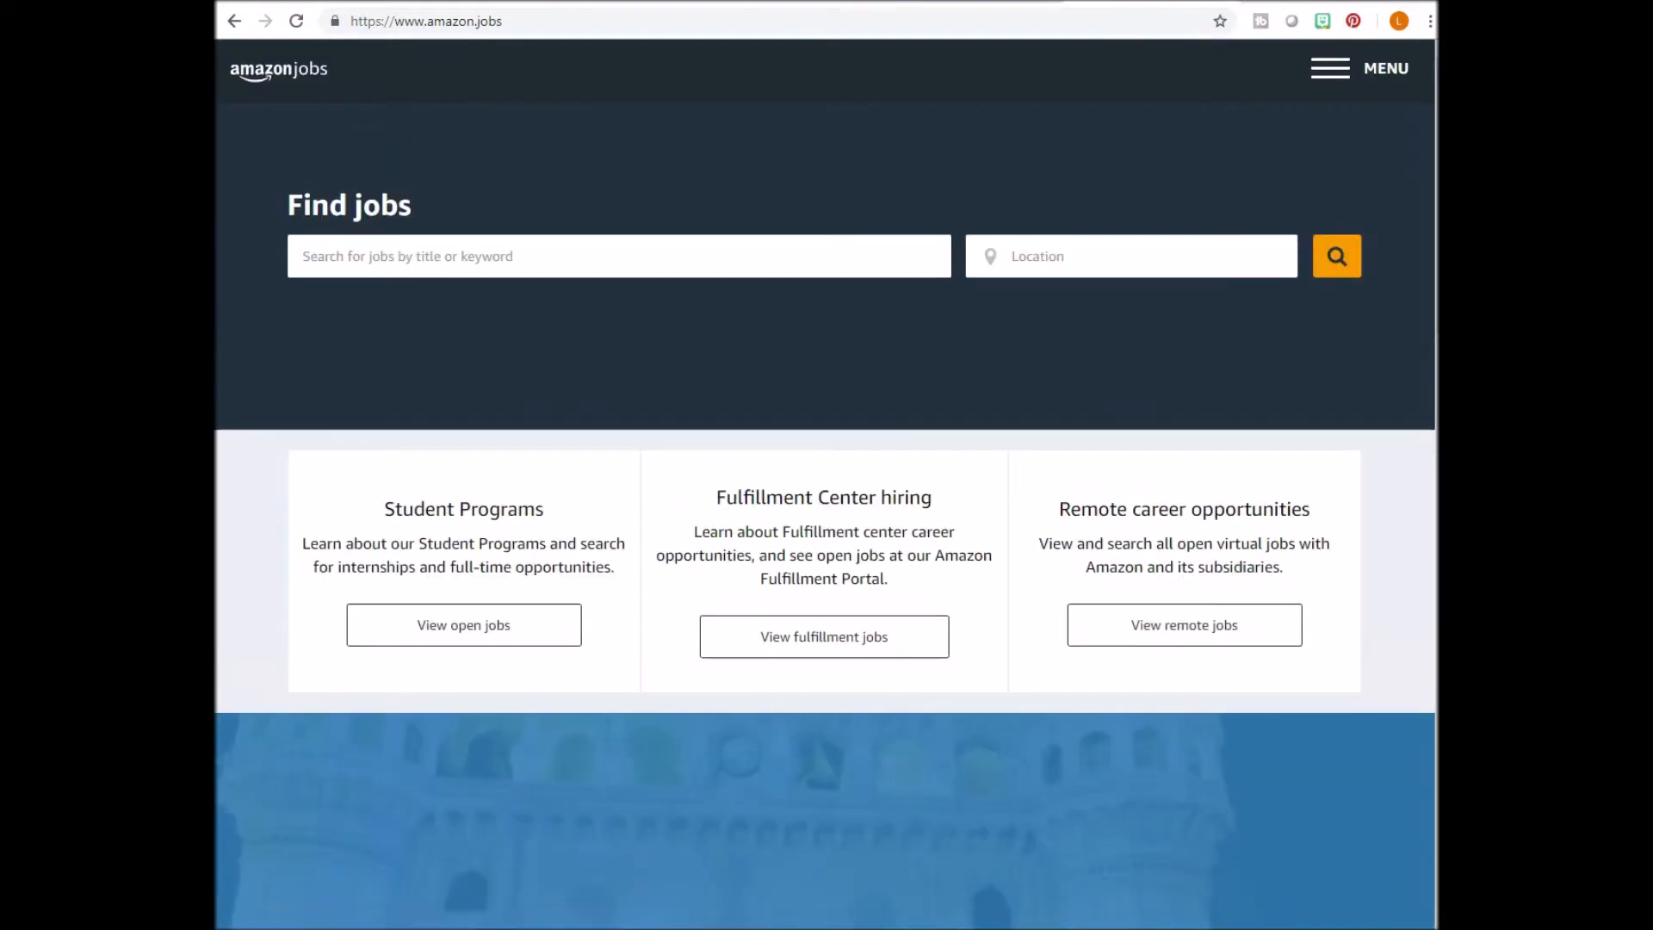
{"action": "mouse_move", "coordinate": [1184, 624]}
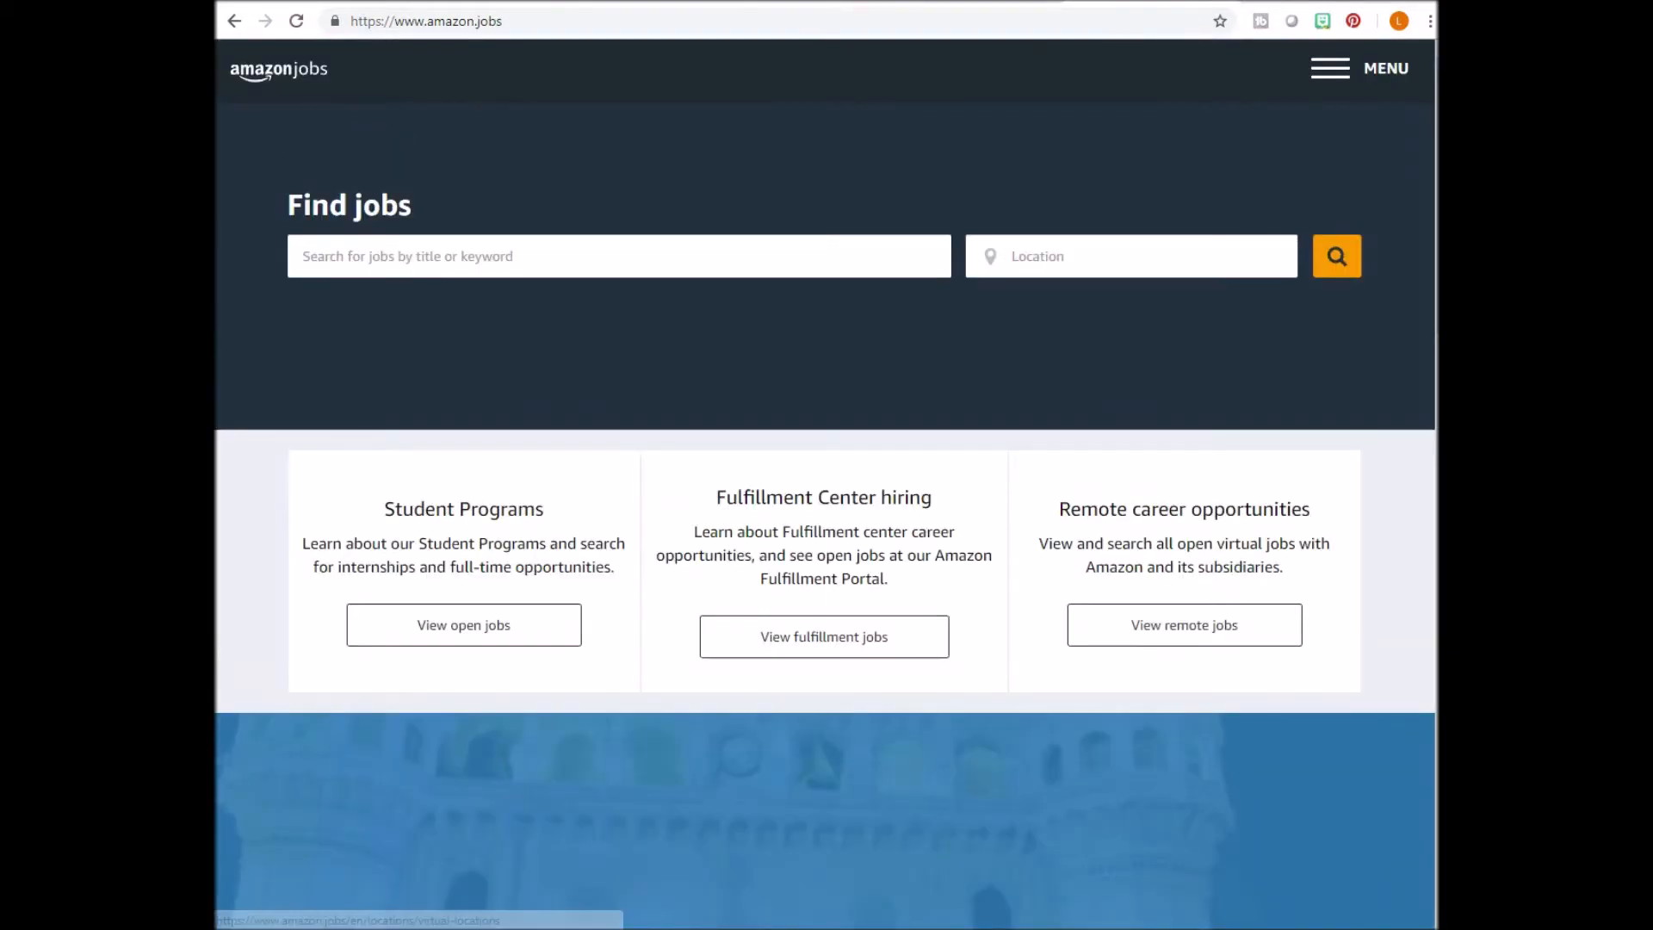
{"action": "mouse_move", "coordinate": [1183, 624]}
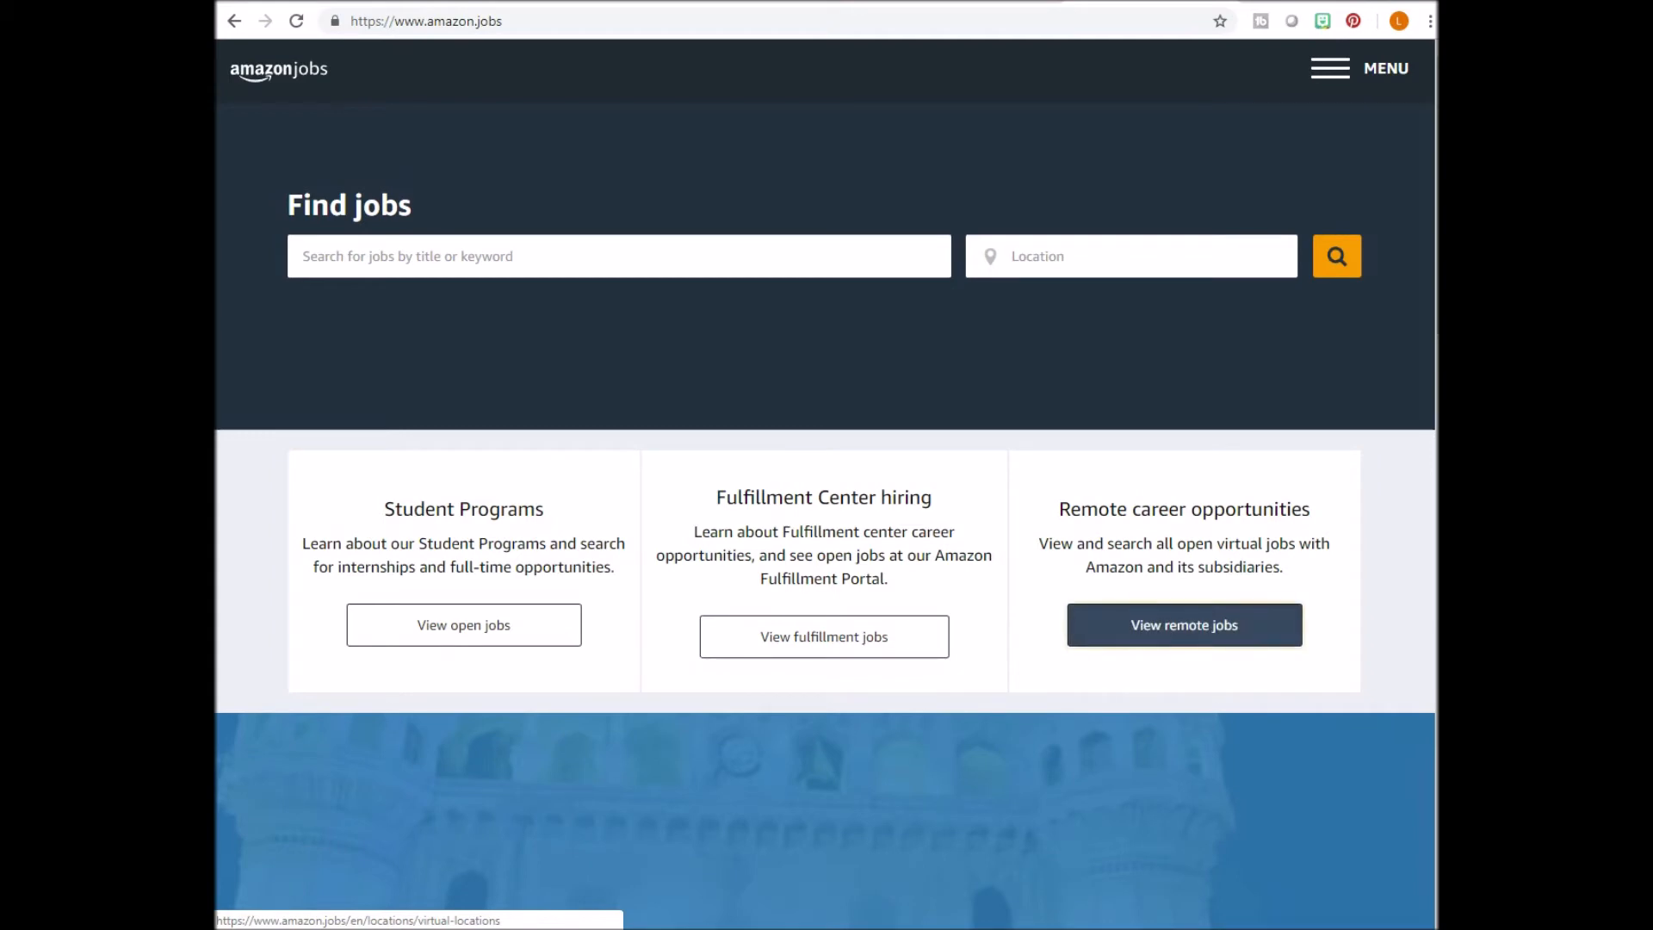
{"action": "left_click", "coordinate": [1183, 624]}
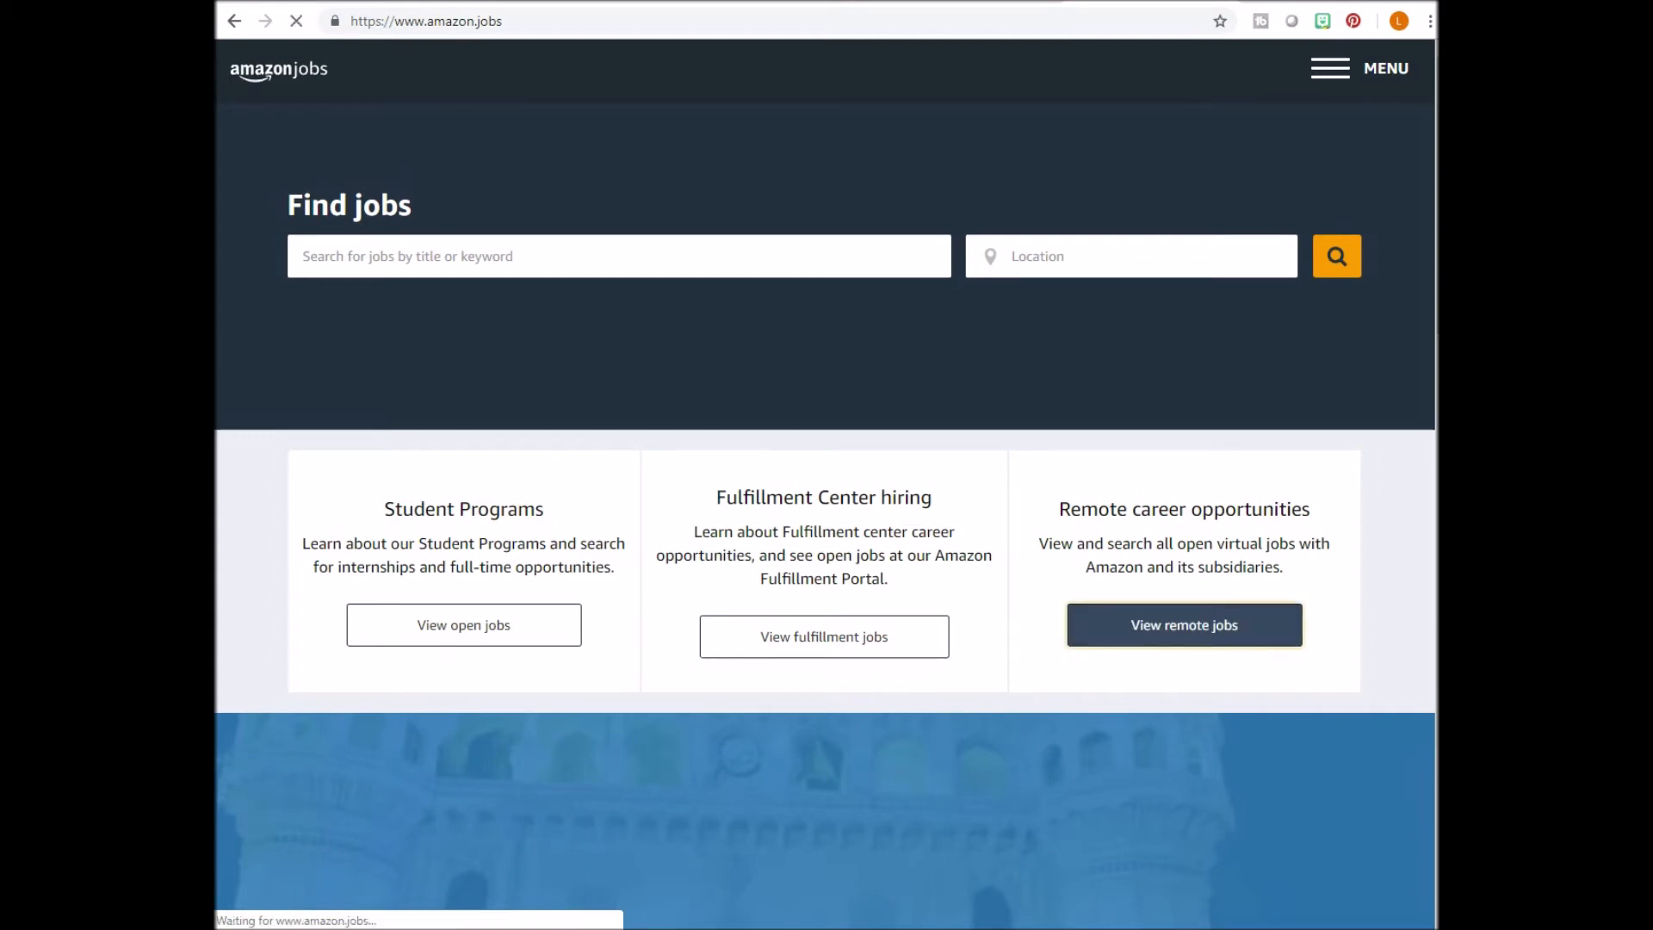
{"action": "left_click", "coordinate": [1183, 624]}
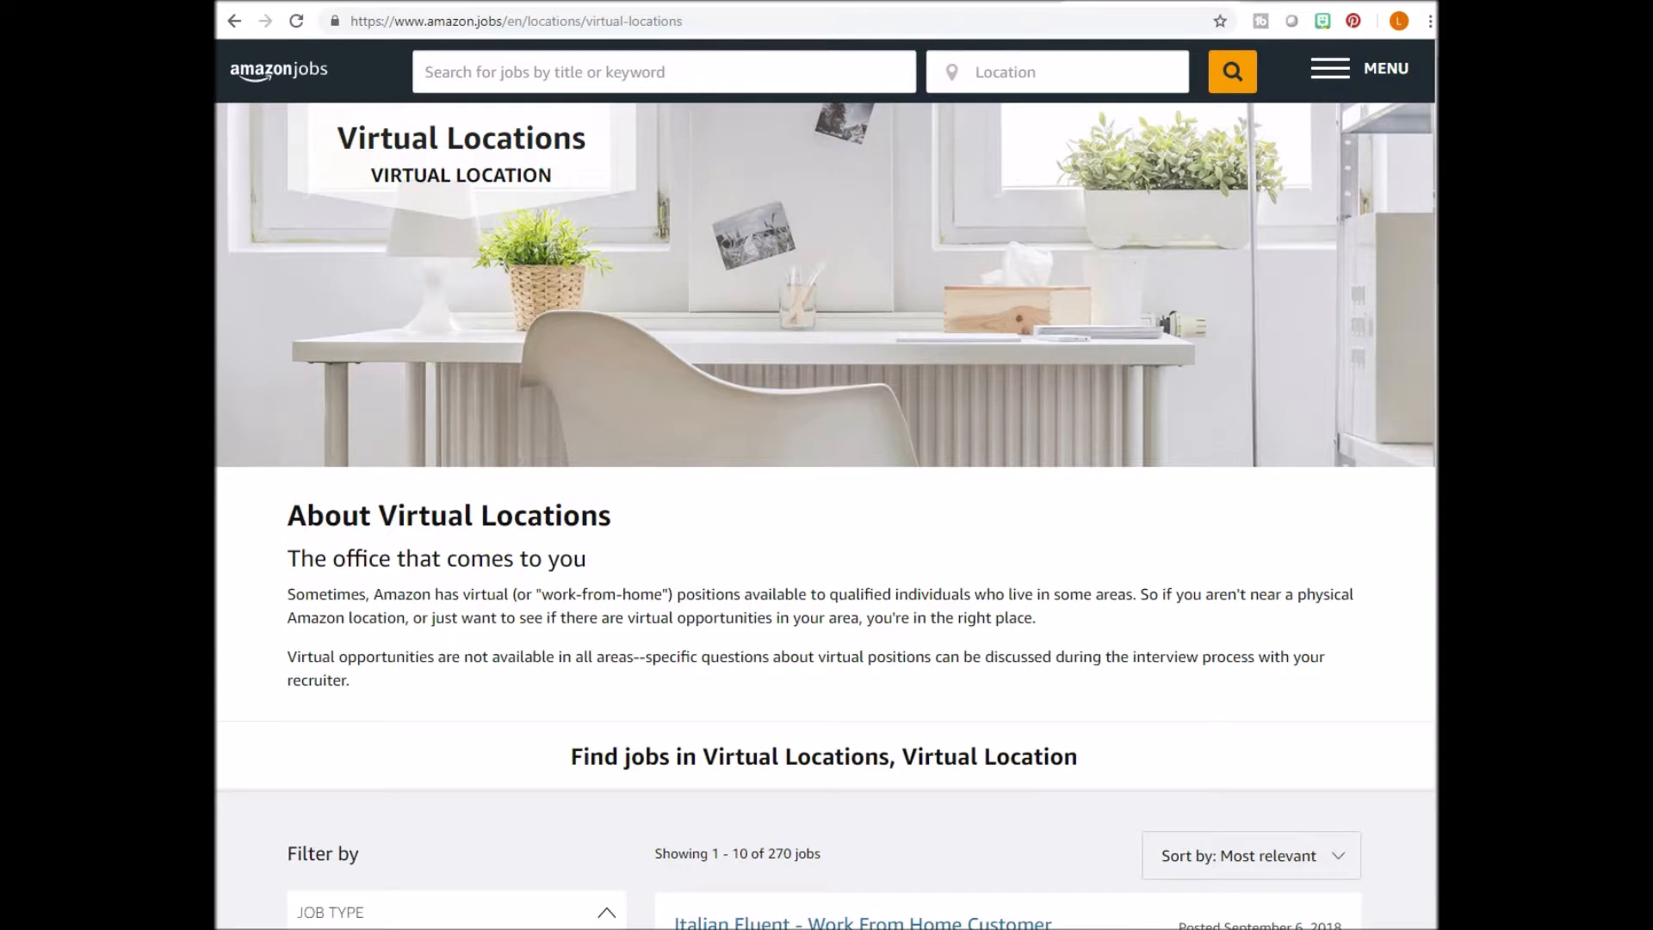
Narrow Amazon's remote jobs to Part Time (3 results) and open a new browser tab.
{"action": "scroll", "scroll_direction": "down", "scroll_amount": 3}
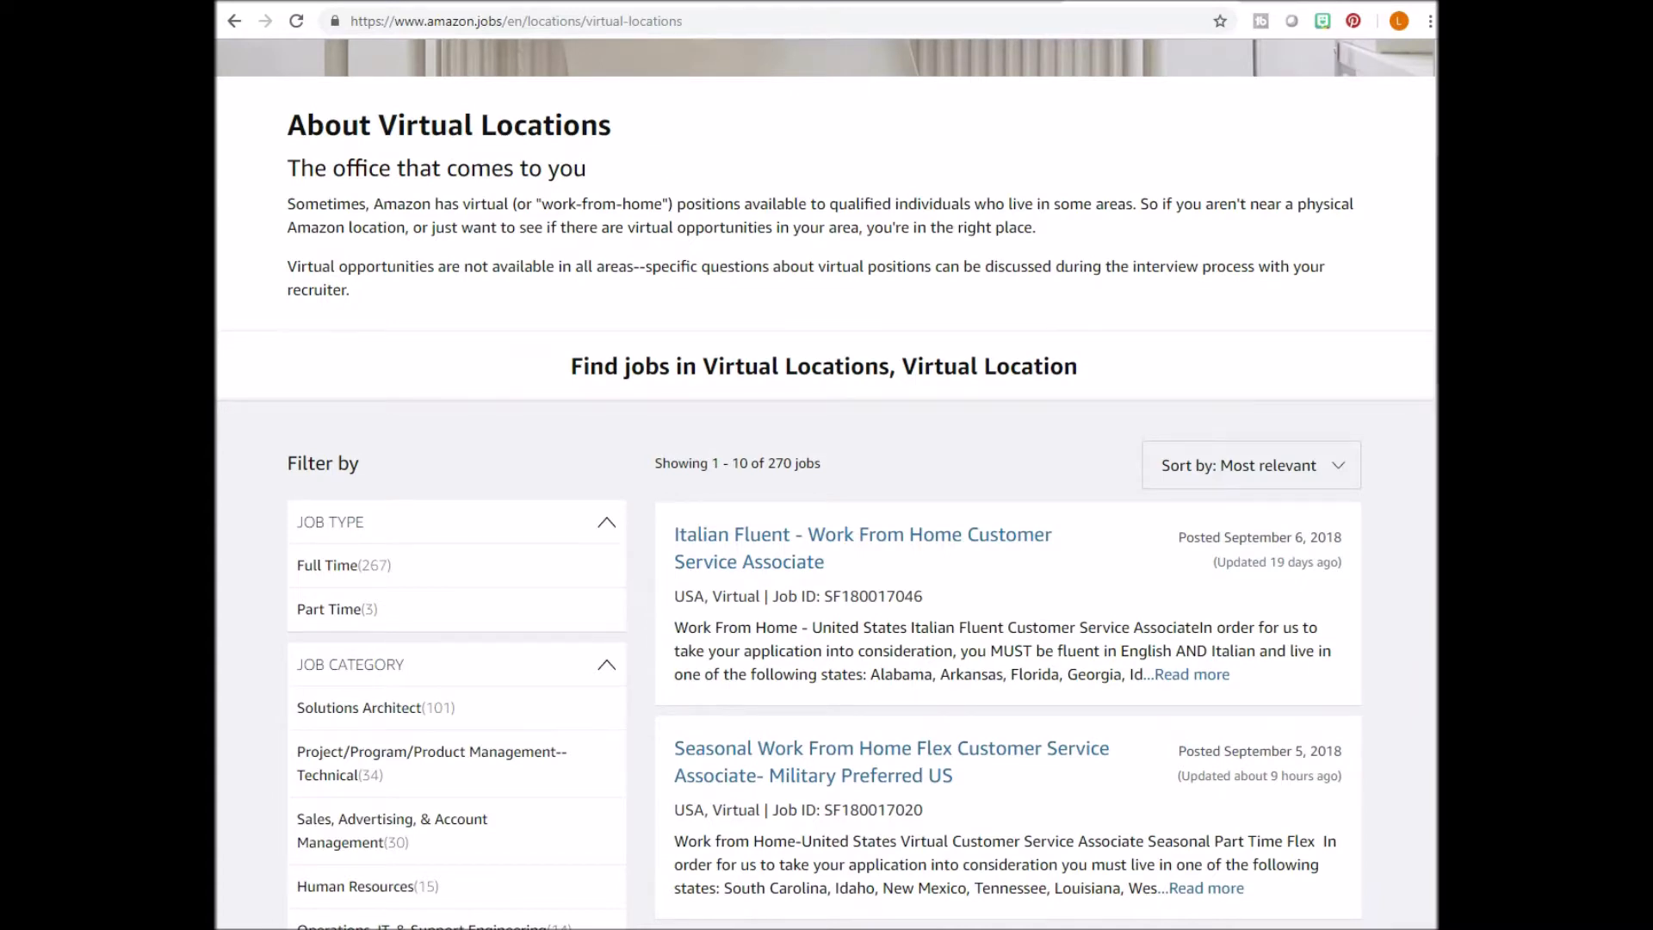
{"action": "left_click", "coordinate": [327, 564]}
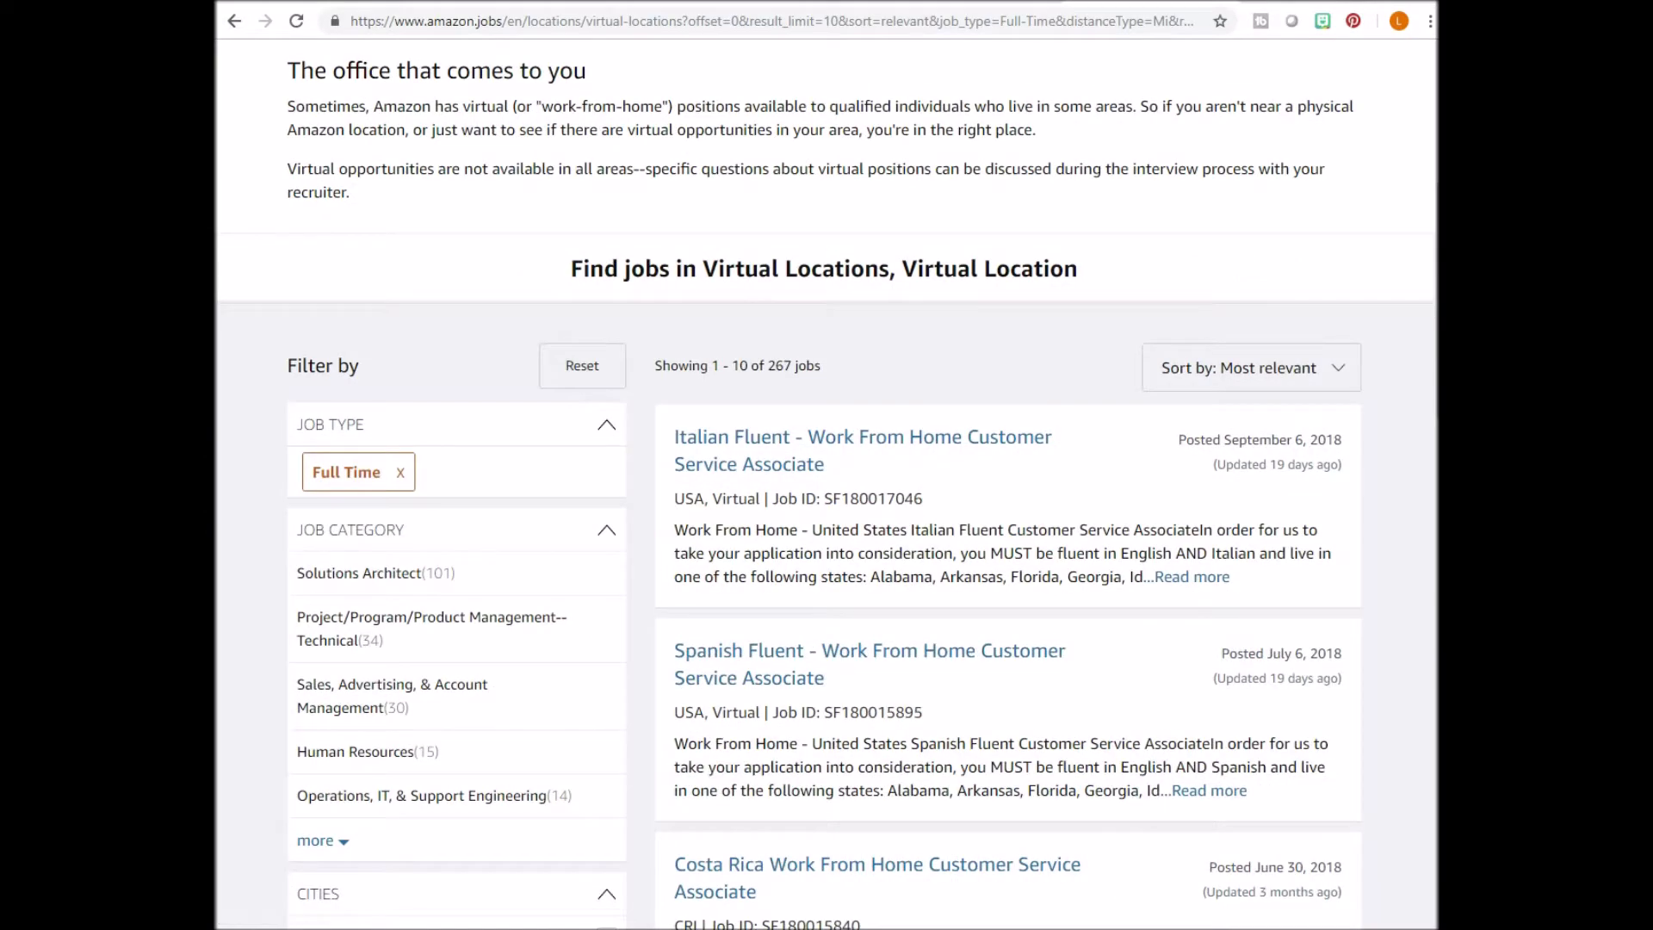
{"action": "left_click", "coordinate": [348, 471]}
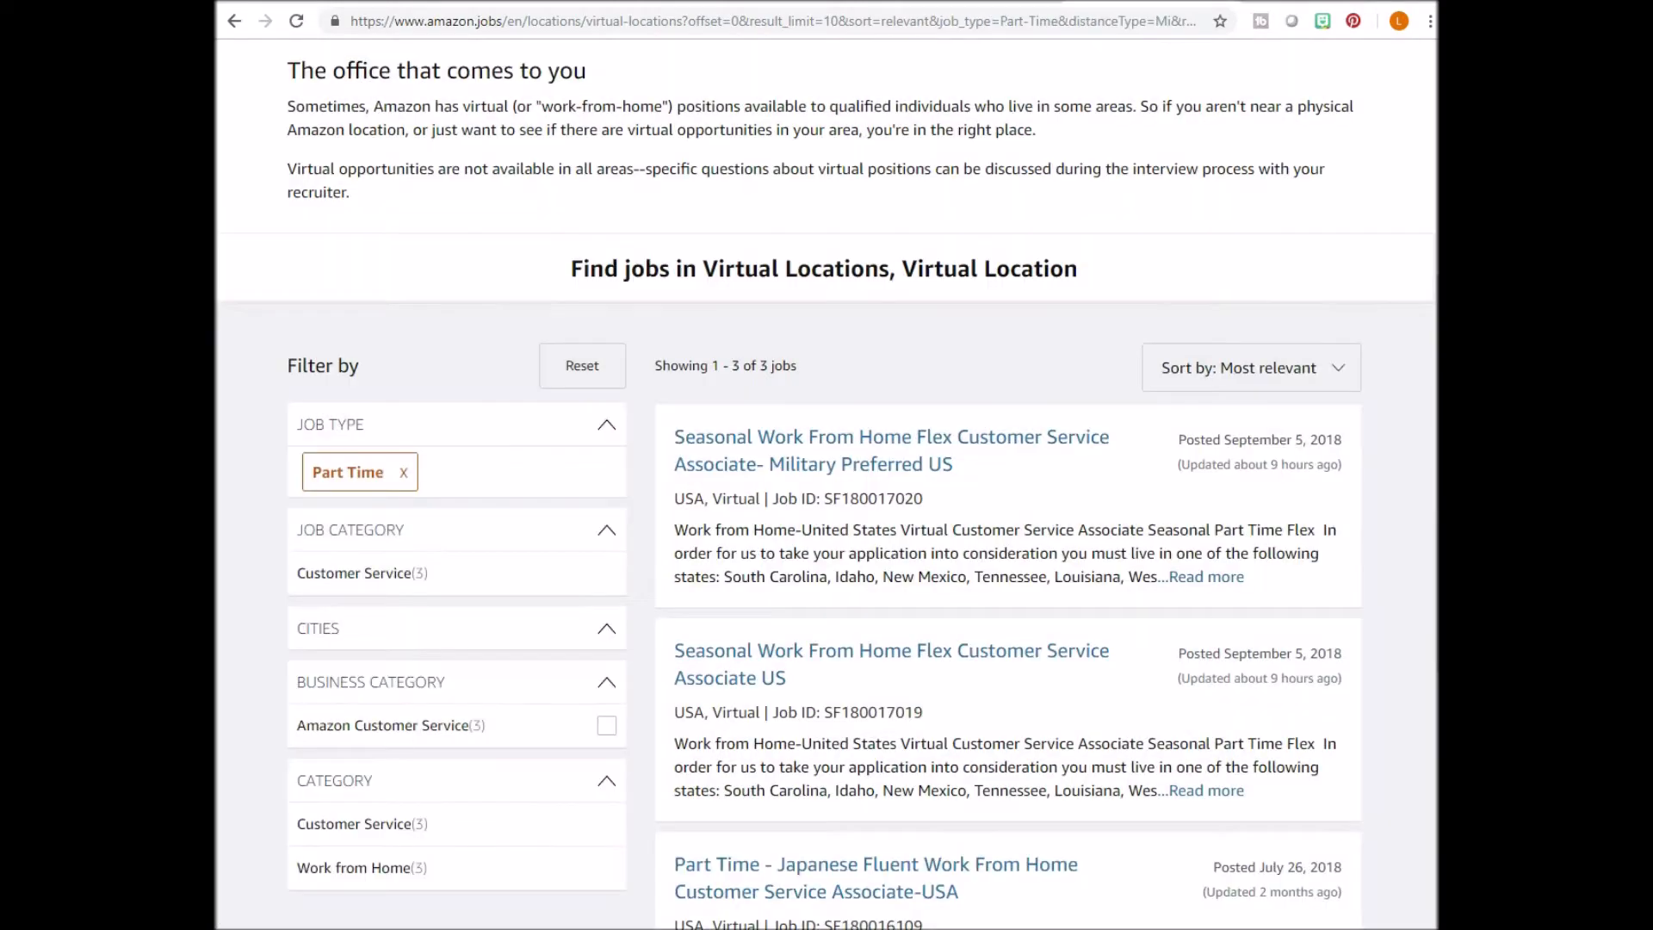
{"action": "scroll", "scroll_direction": "down", "scroll_amount": 3}
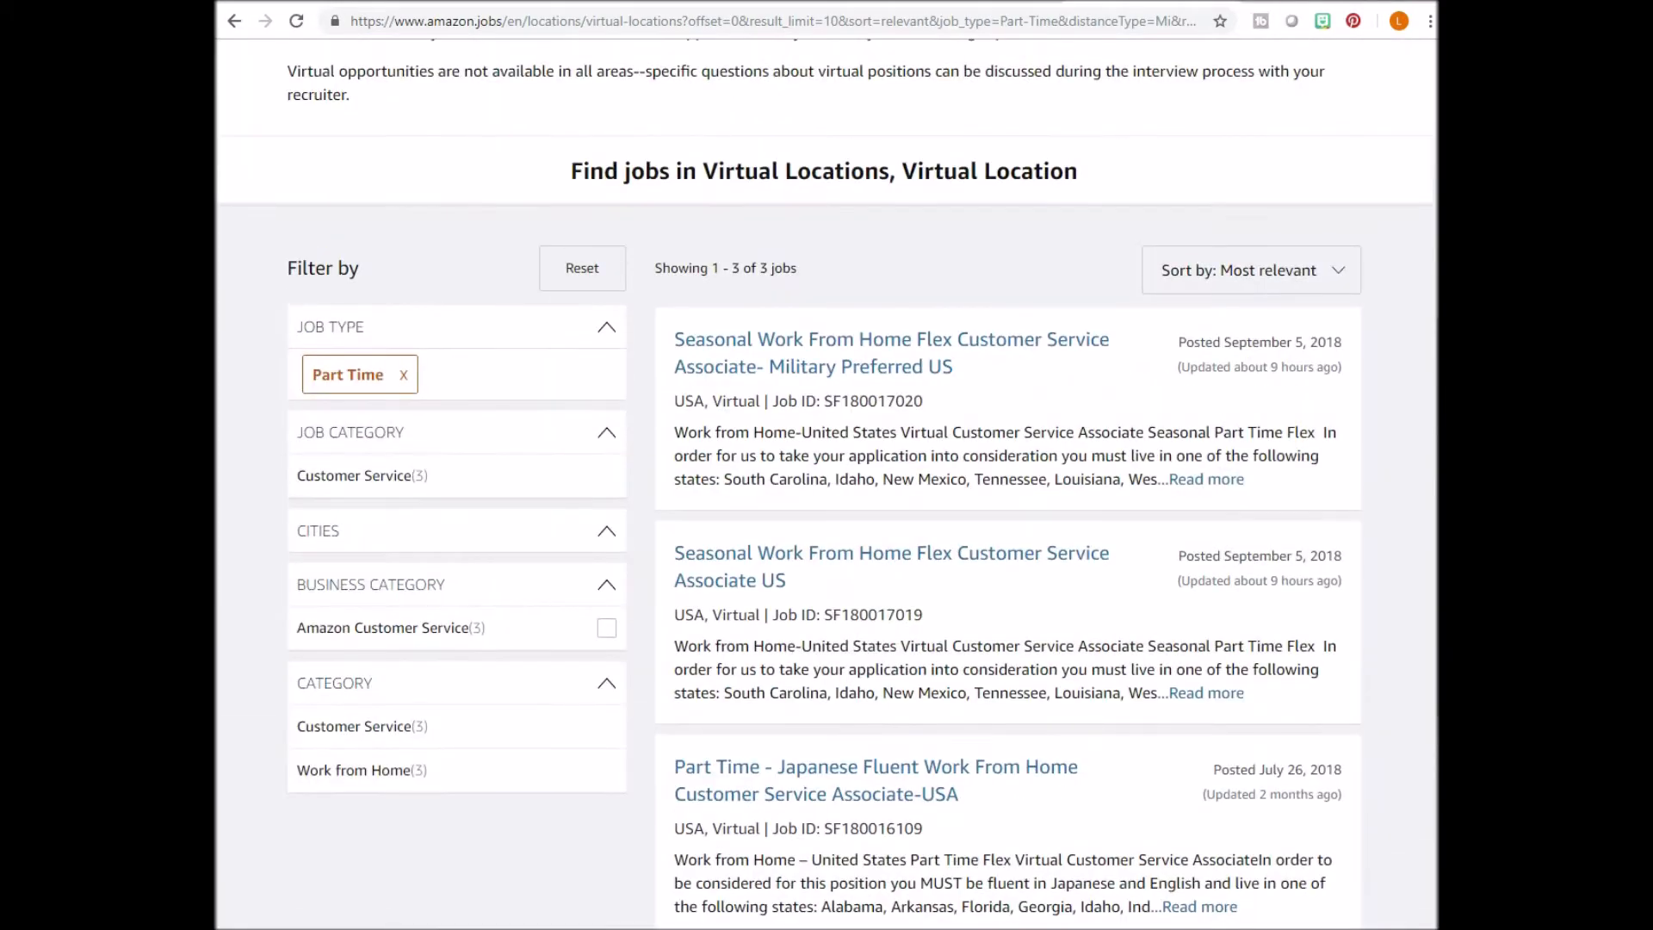
{"action": "left_click", "coordinate": [404, 375]}
{"action": "type", "text": "www."}
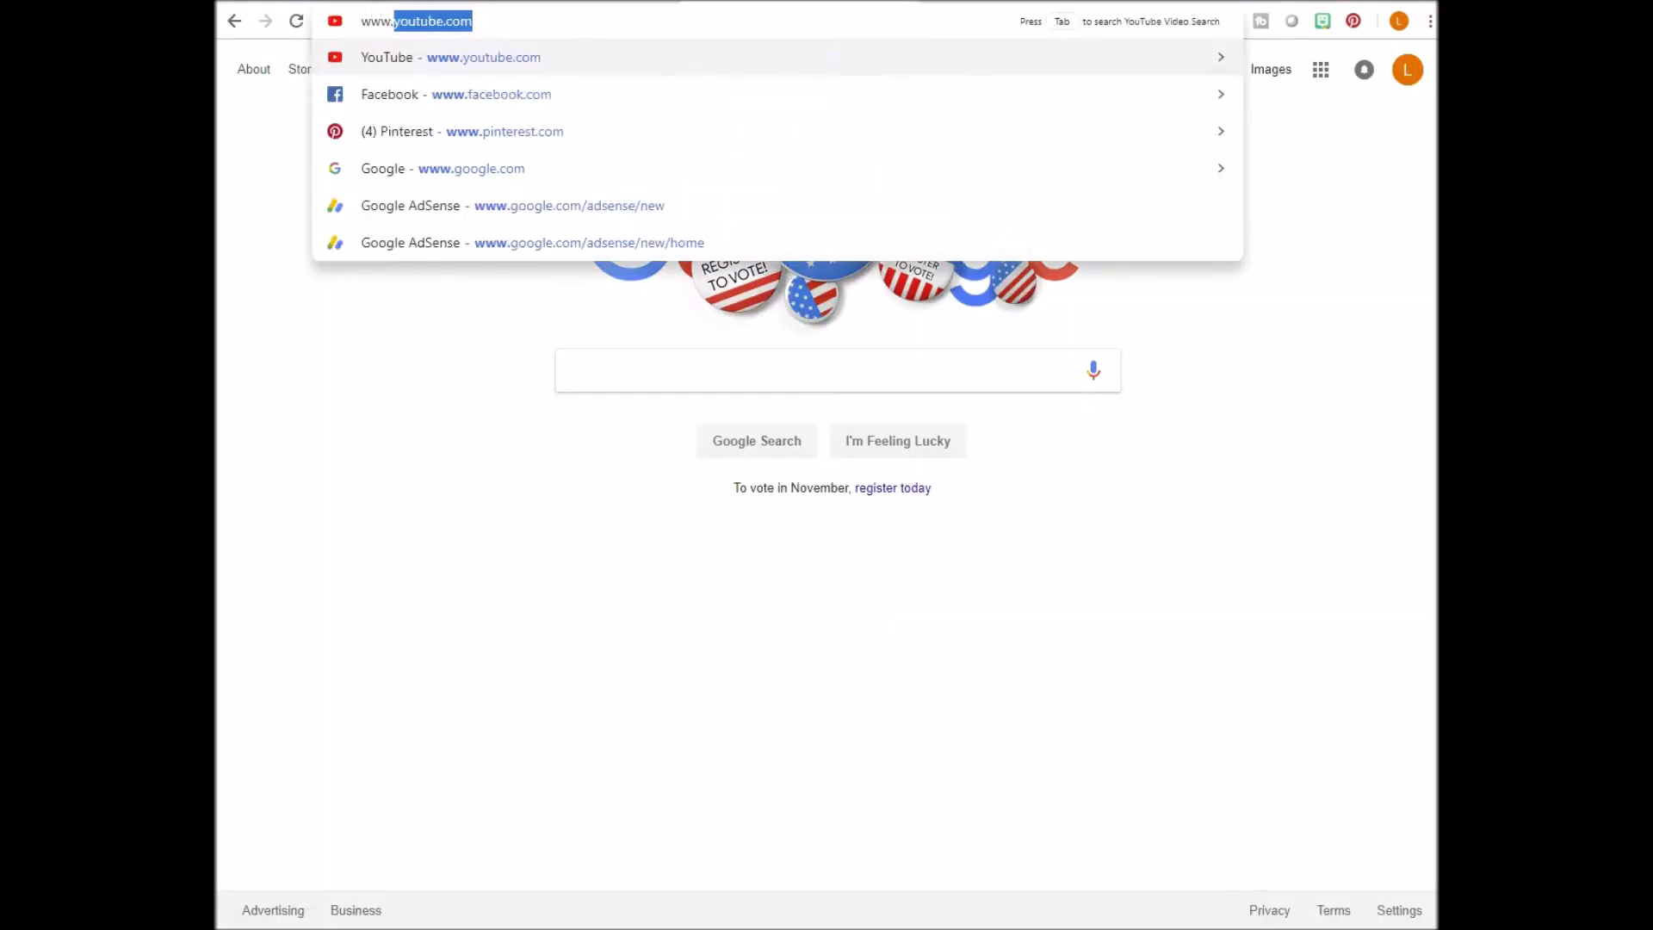
Go to enterprise.com and open the Careers site from the footer.
{"action": "key", "text": "Return"}
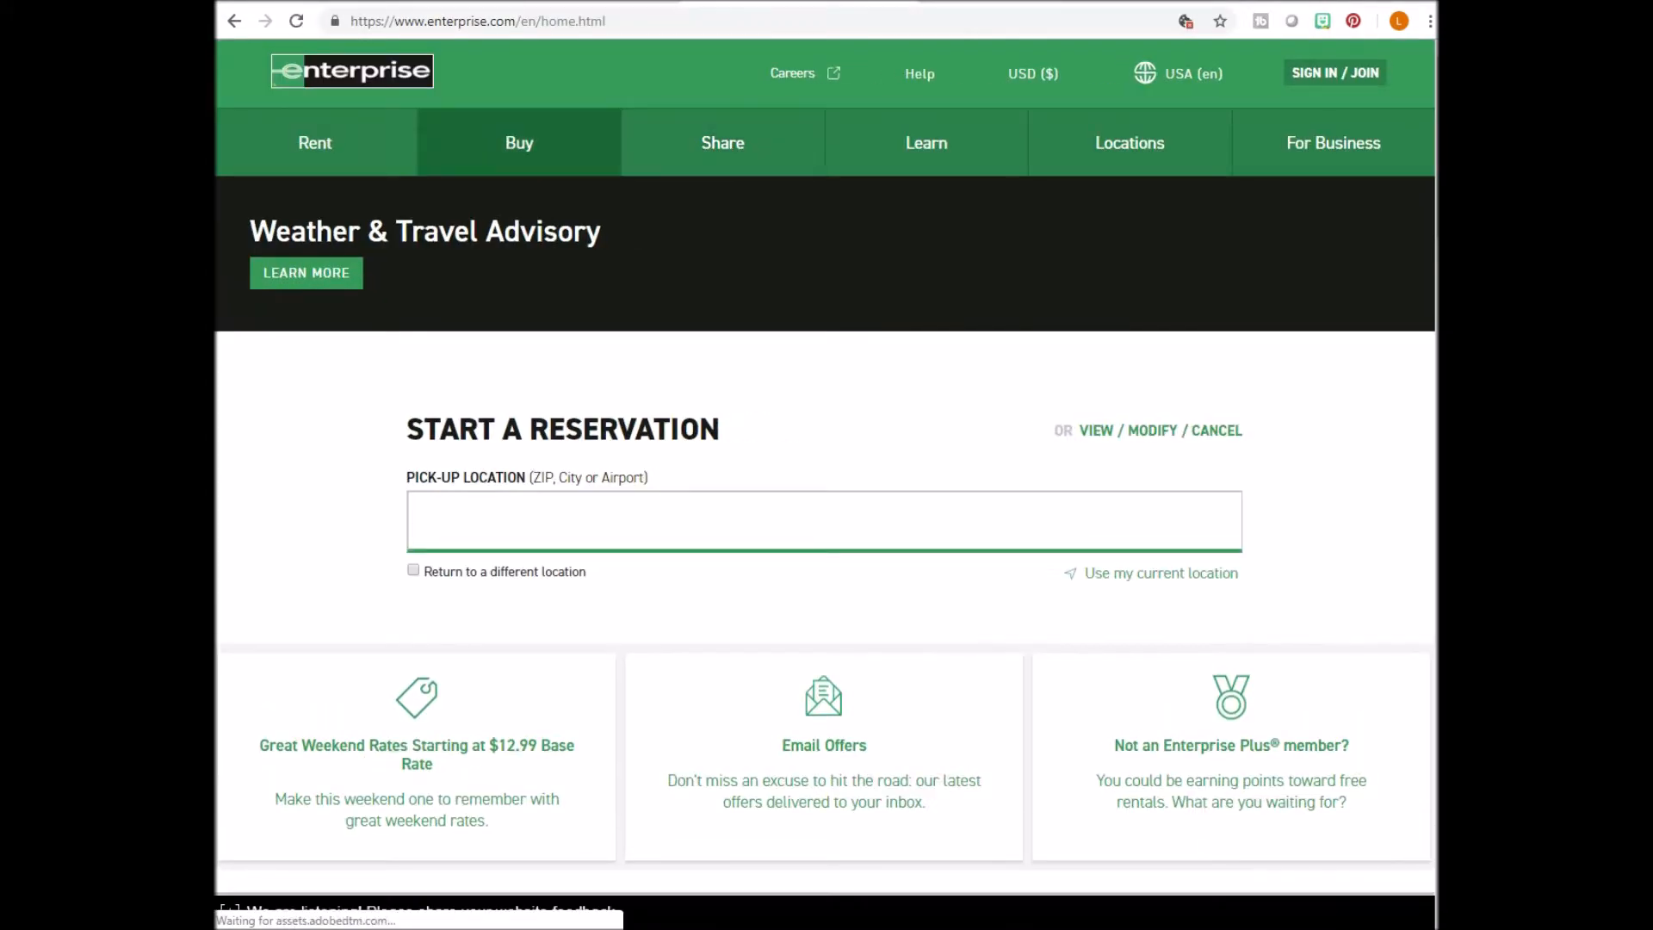
{"action": "scroll", "scroll_direction": "down", "scroll_amount": 3}
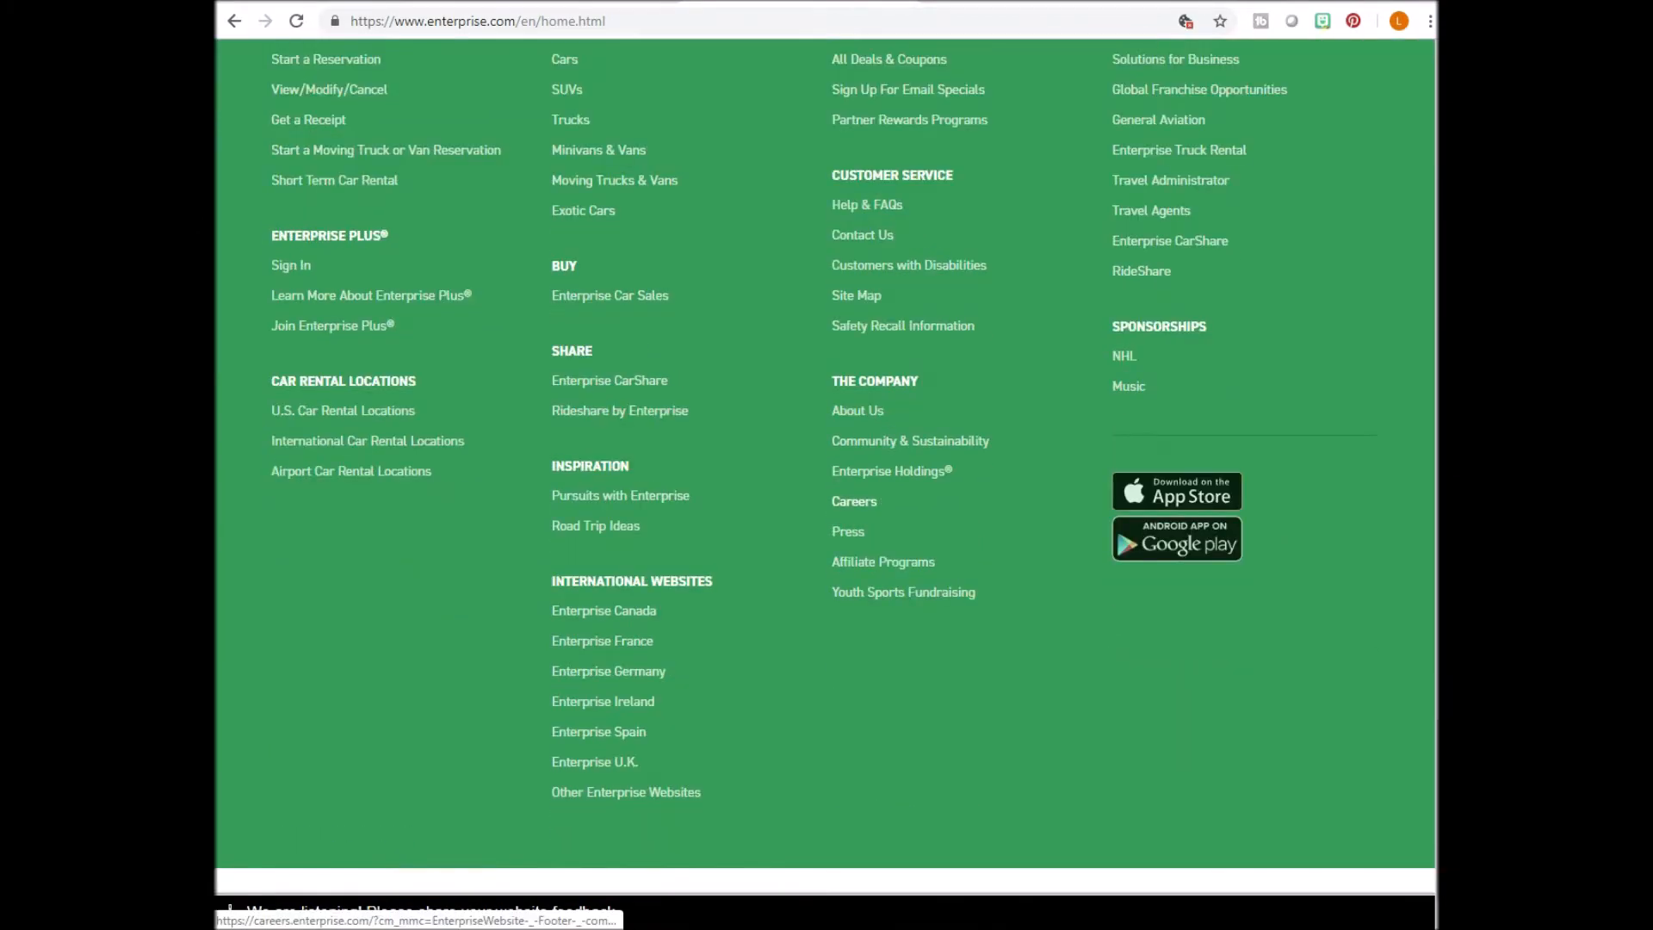
{"action": "left_click", "coordinate": [853, 501]}
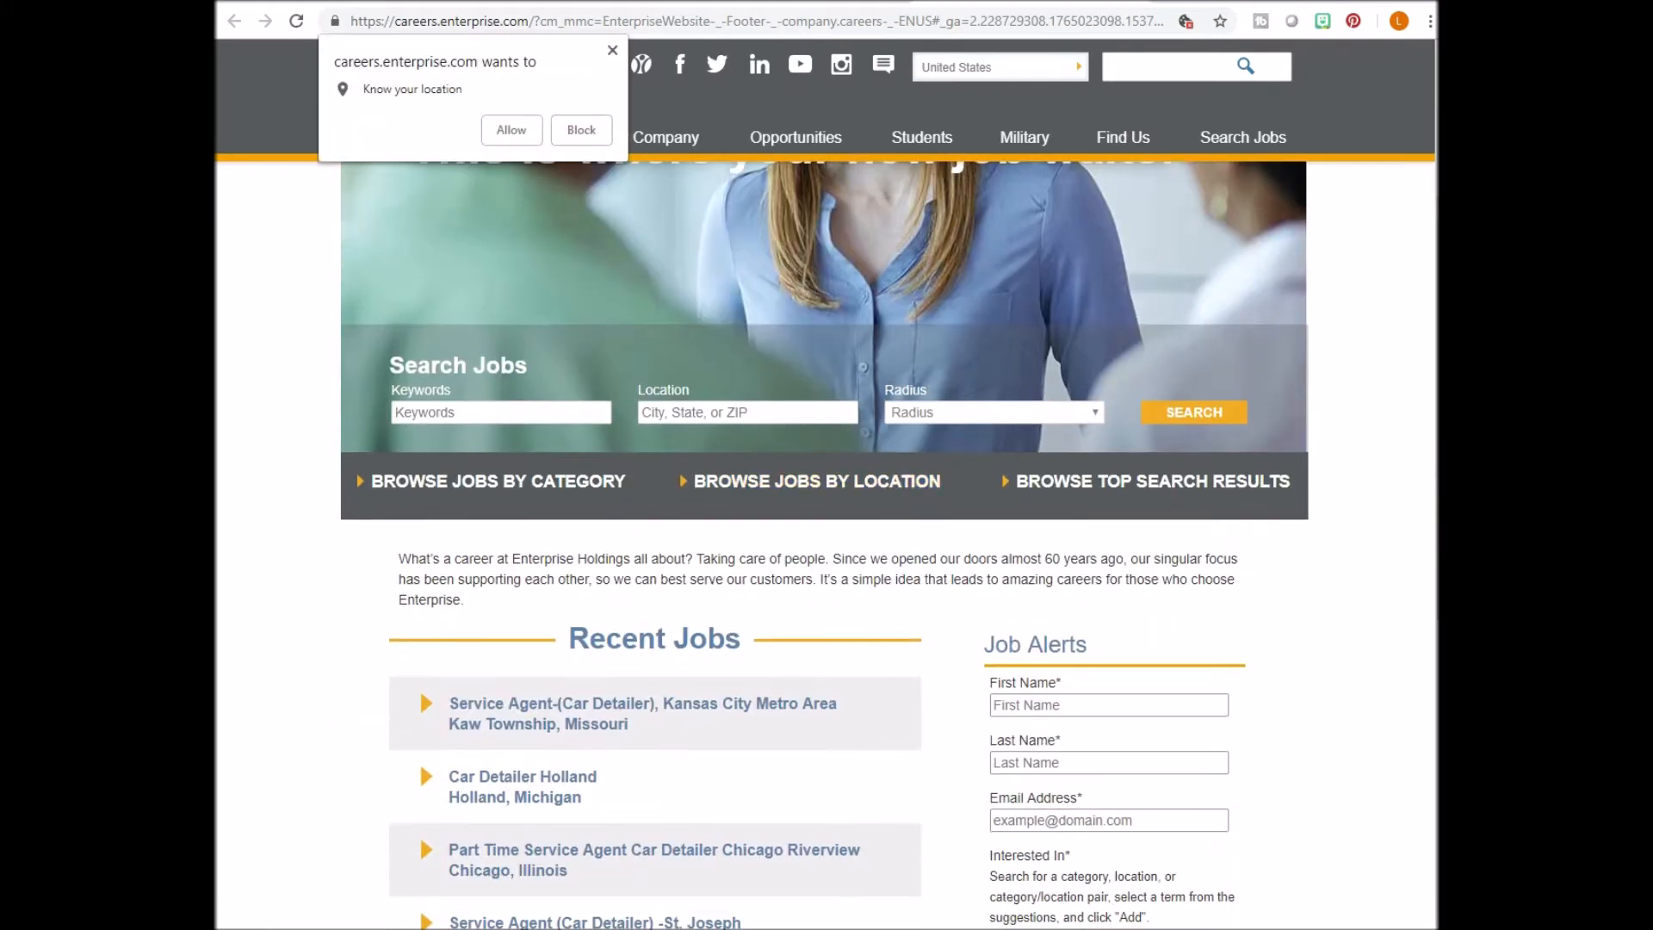
Search Enterprise careers for 'work from home' and browse the 255 results.
{"action": "type", "text": "work from home"}
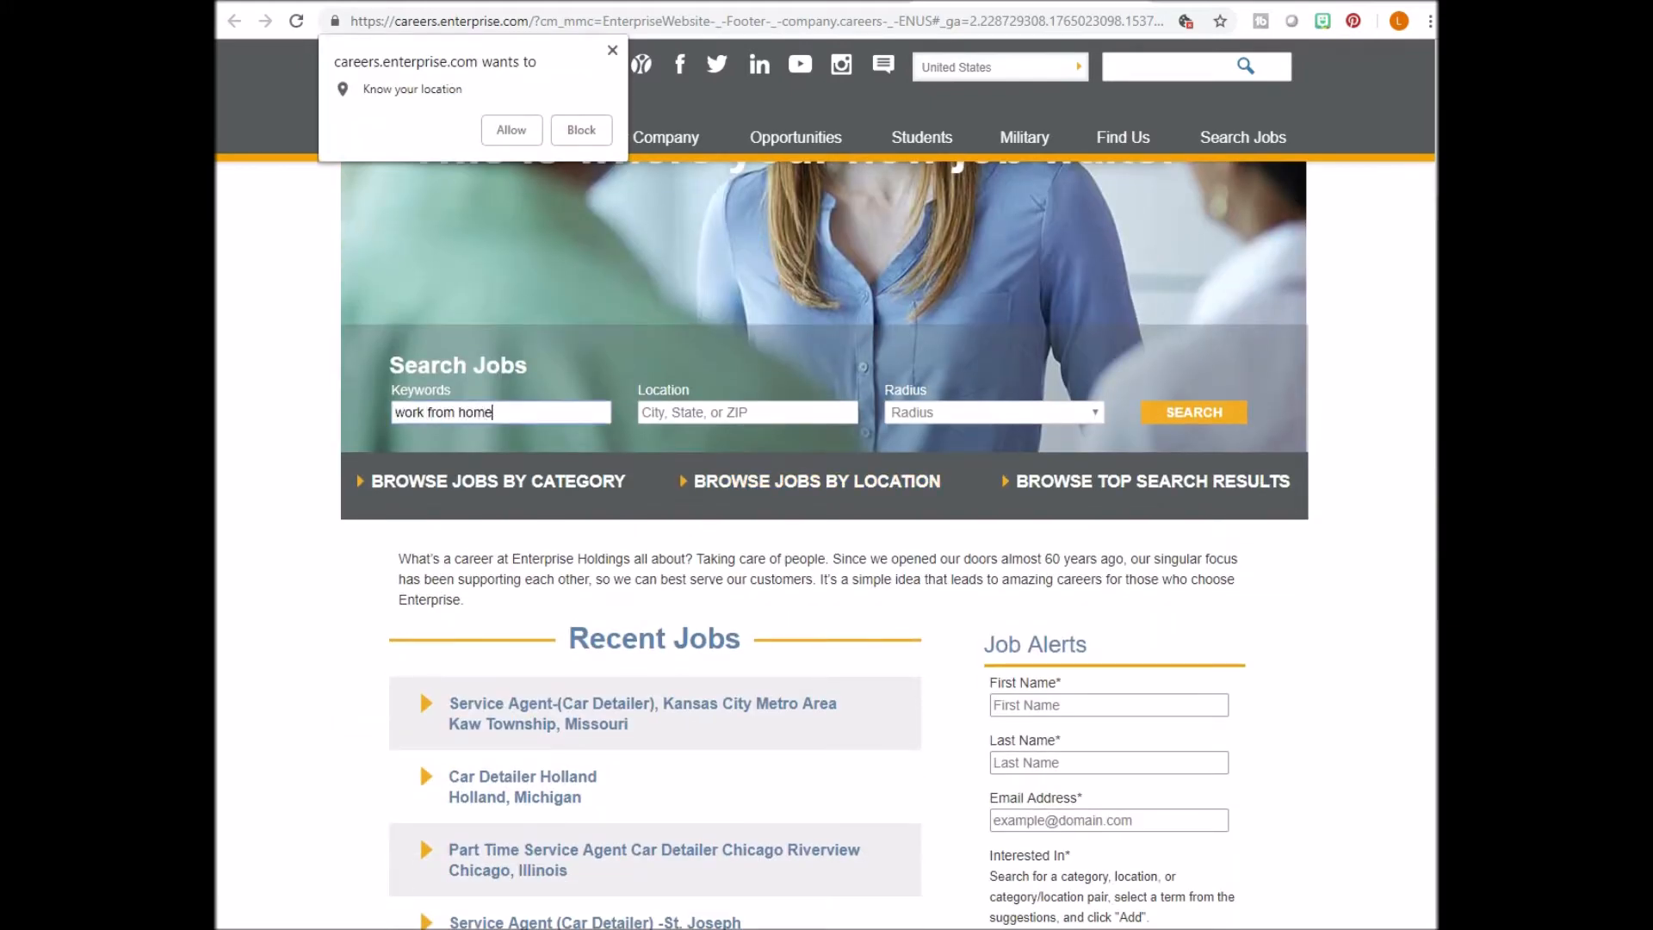
{"action": "left_click", "coordinate": [1193, 412]}
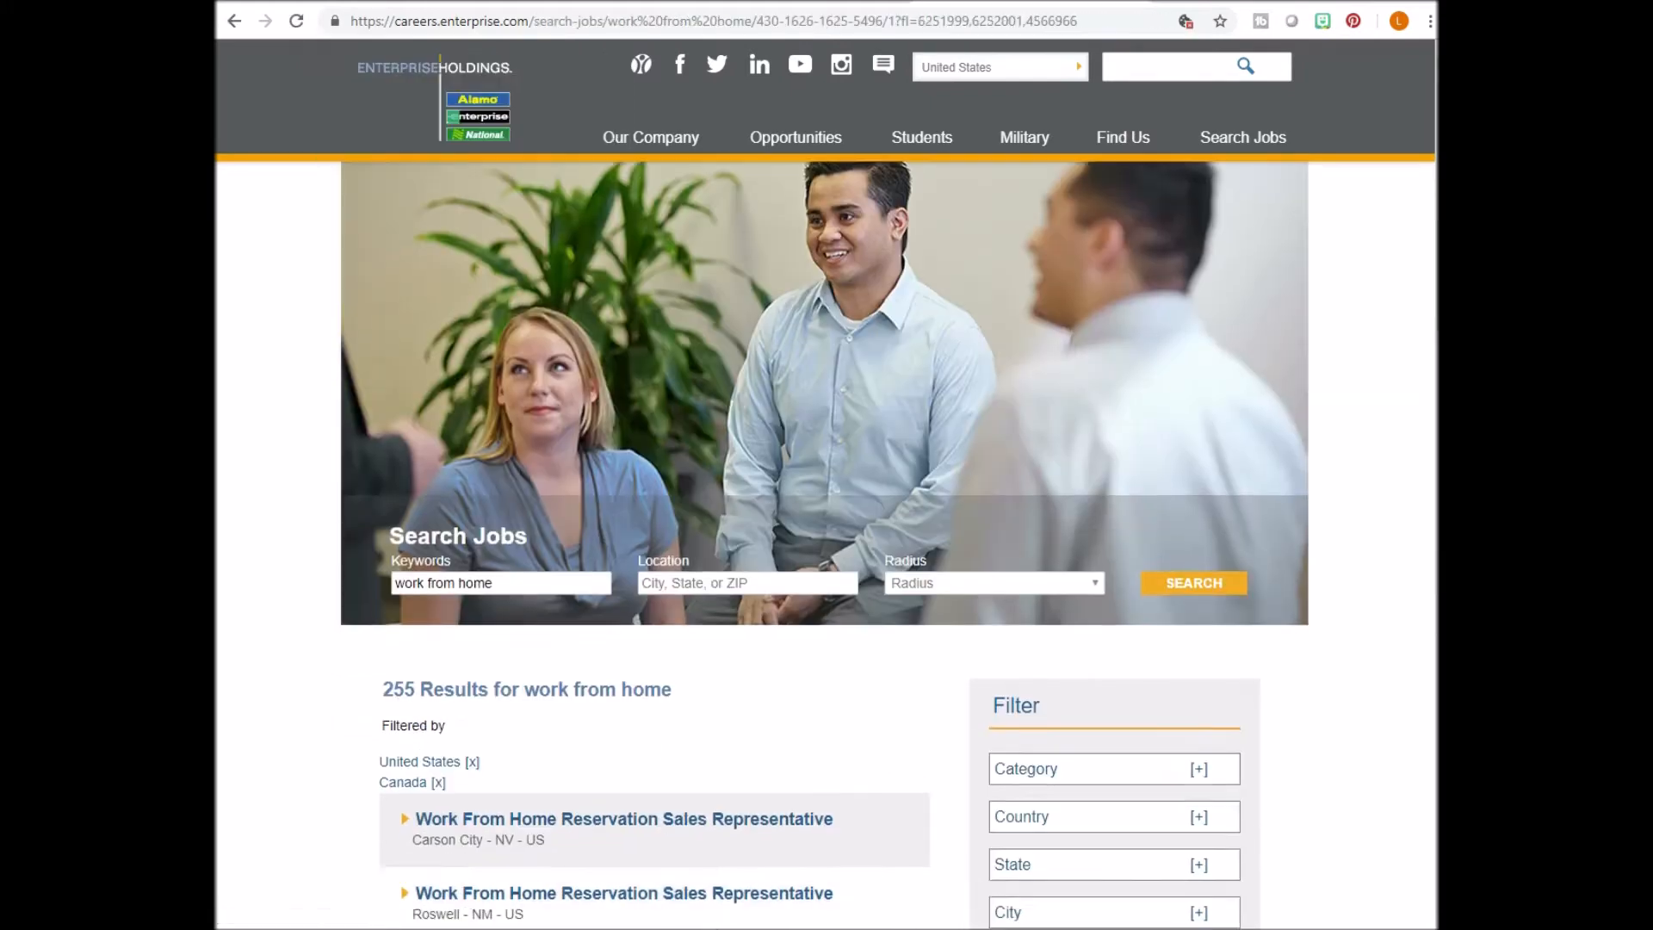
{"action": "scroll", "scroll_direction": "down", "scroll_amount": 3}
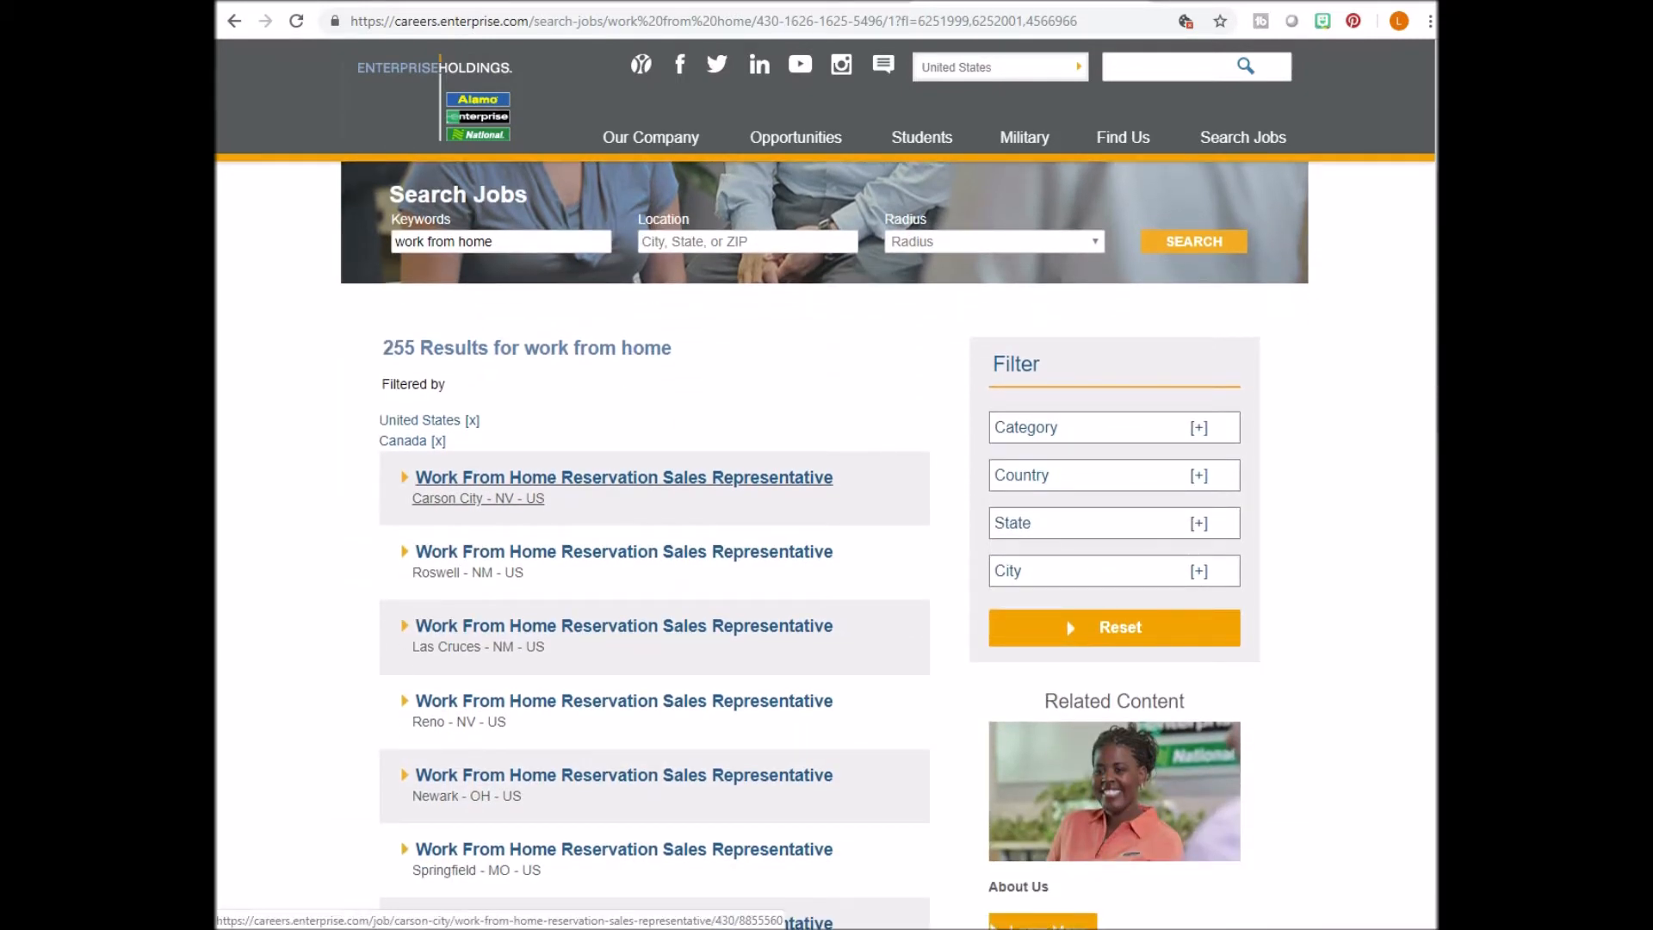
{"action": "scroll", "scroll_direction": "down", "scroll_amount": 3}
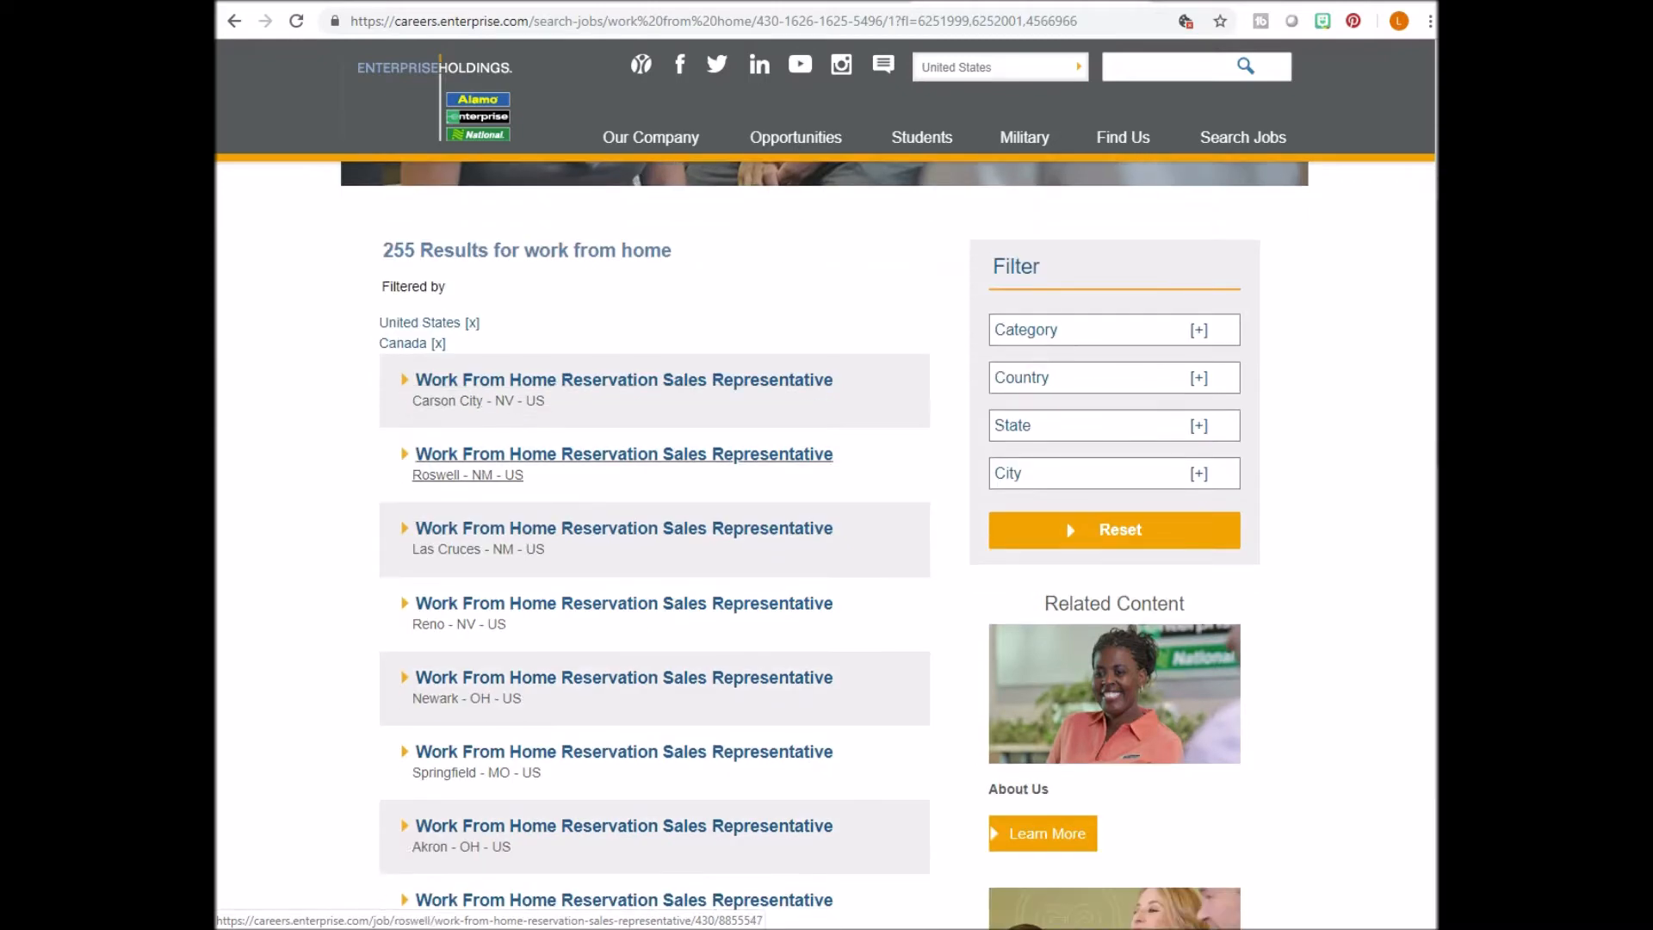
{"action": "scroll", "scroll_direction": "down", "scroll_amount": 3}
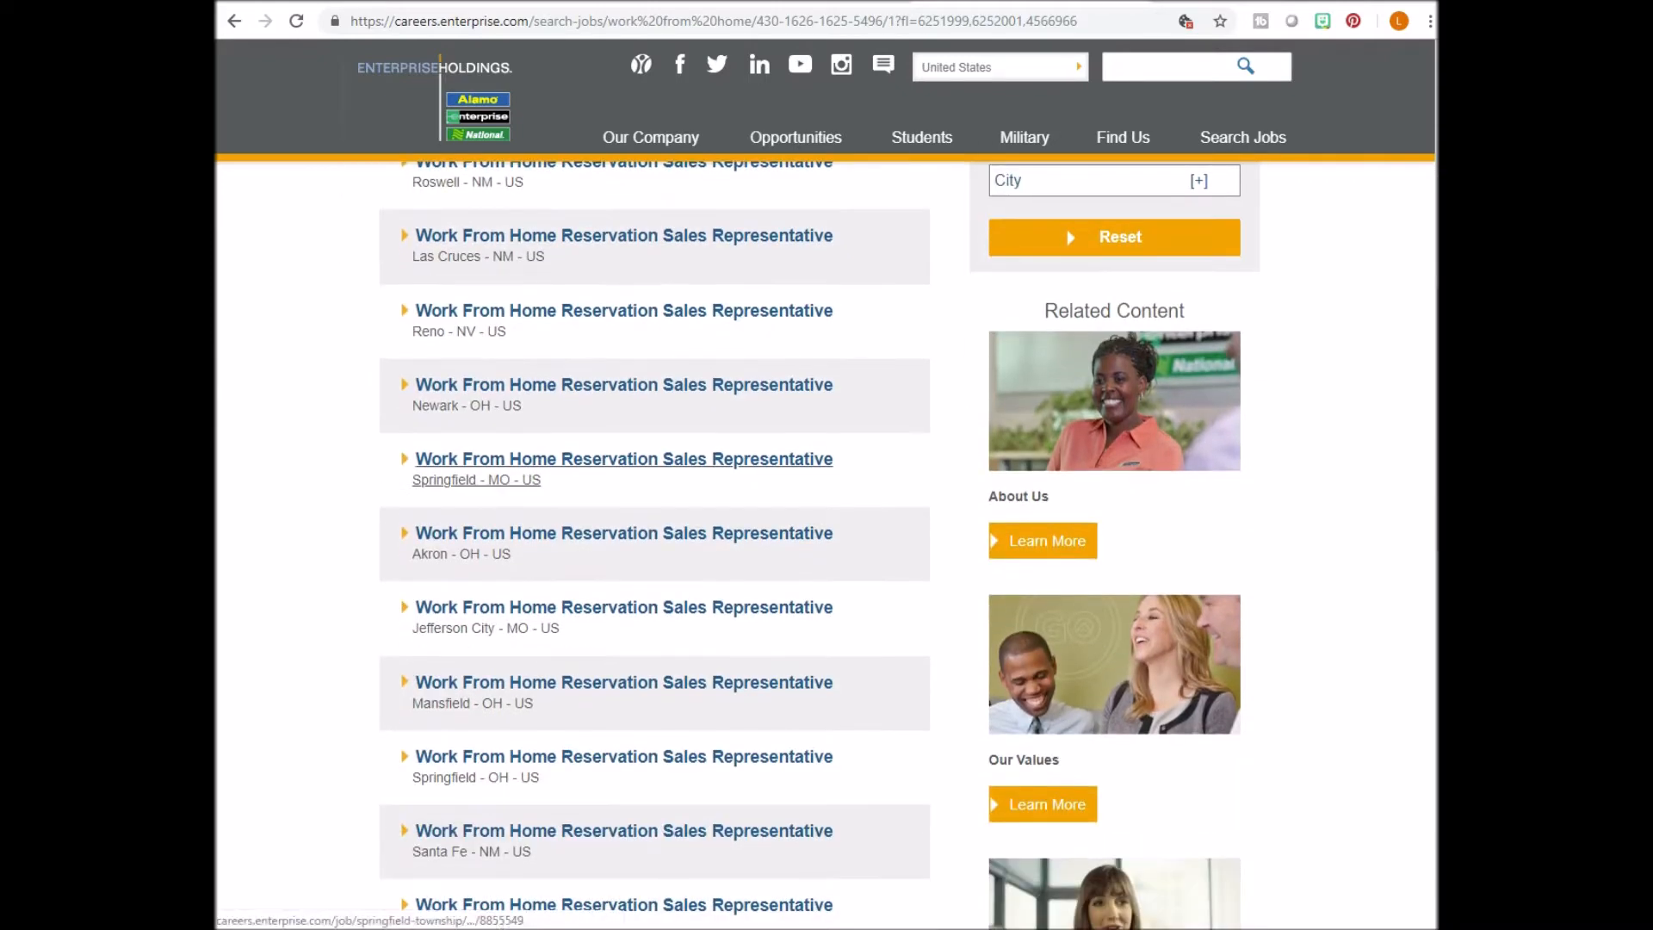
{"action": "scroll", "scroll_direction": "down", "scroll_amount": 3}
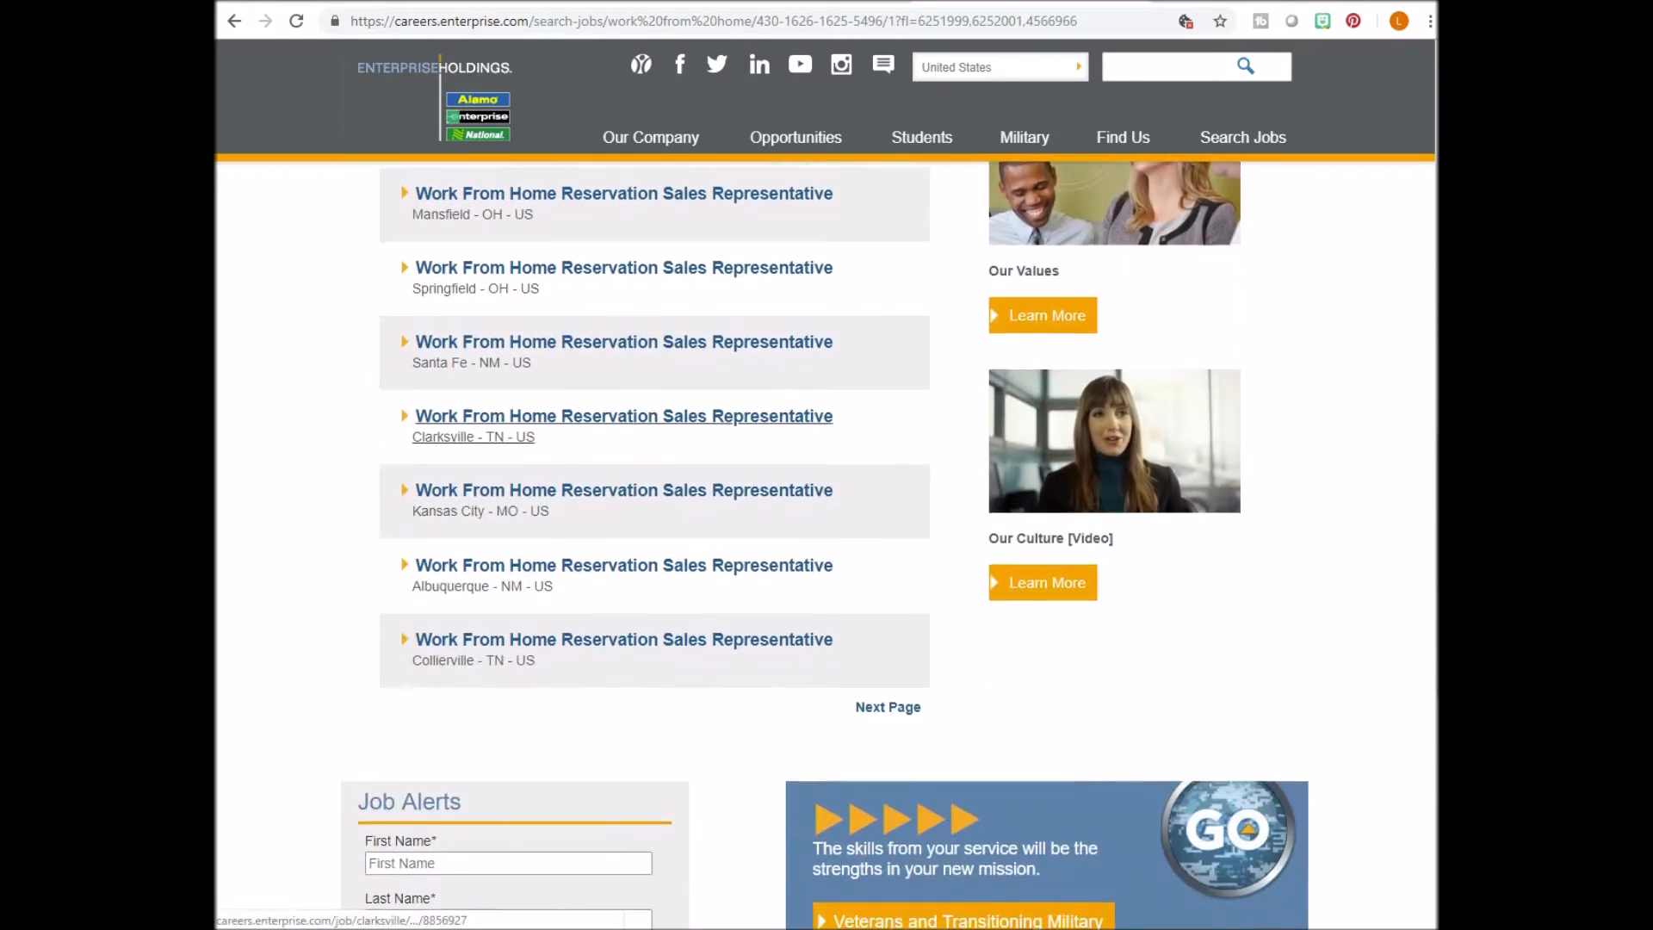
{"action": "scroll", "scroll_direction": "up", "scroll_amount": 3}
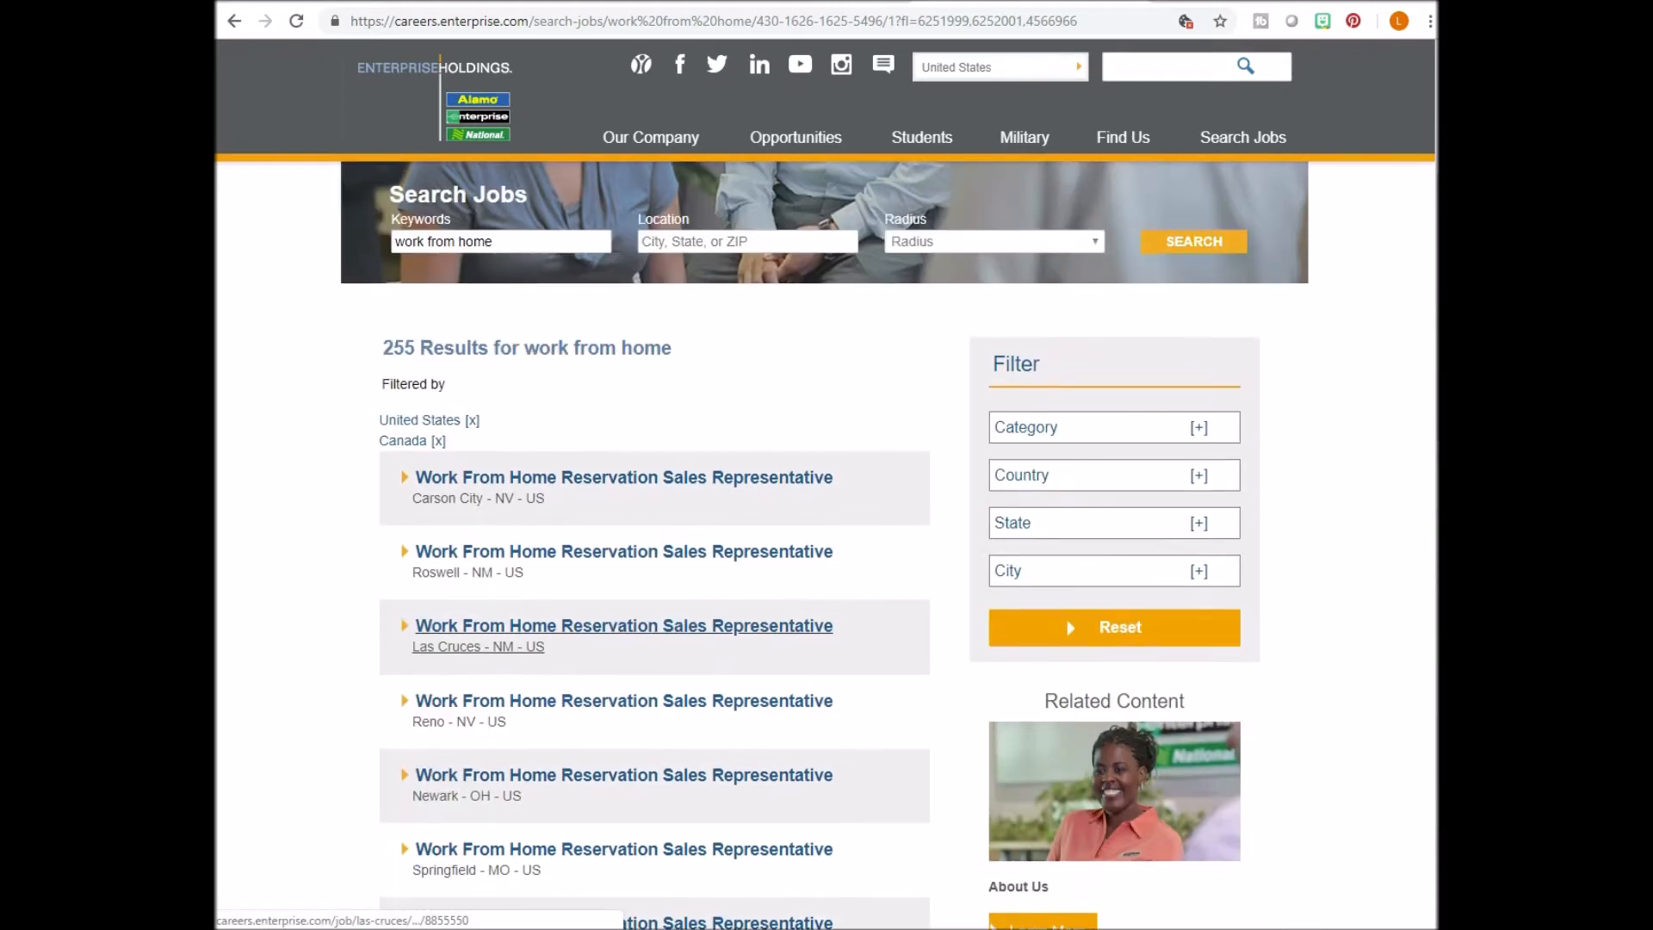
{"action": "scroll", "scroll_direction": "up", "scroll_amount": 3}
{"action": "type", "text": "www.americanexpress"}
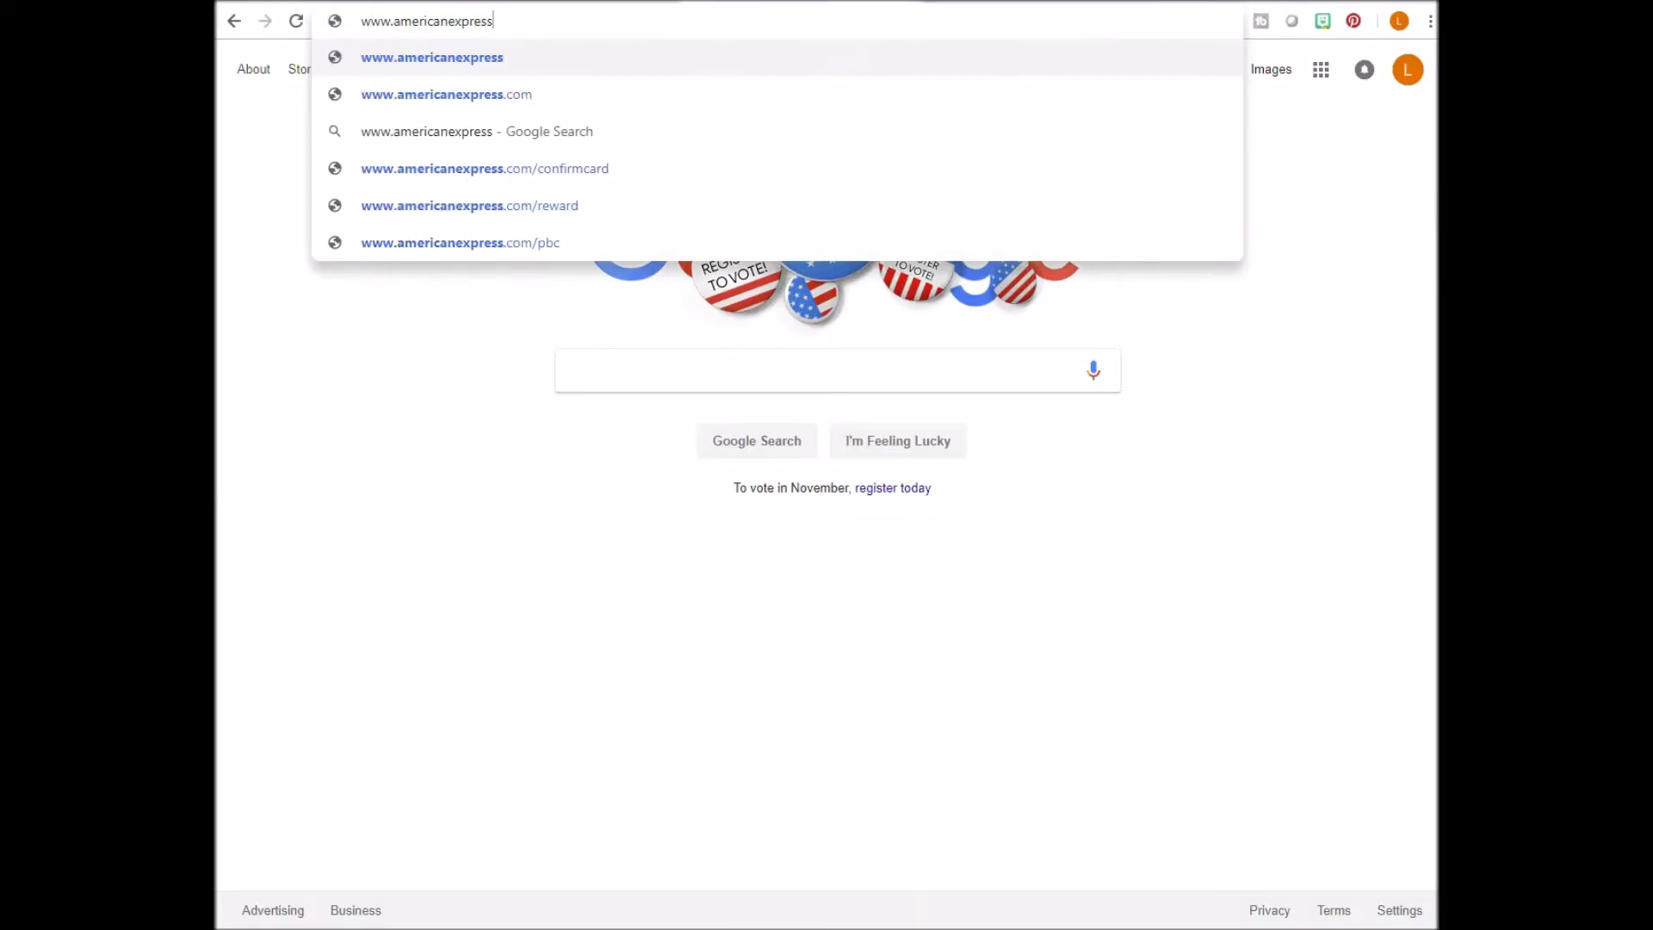
Go to the American Express website and open its careers site.
{"action": "left_click", "coordinate": [432, 57]}
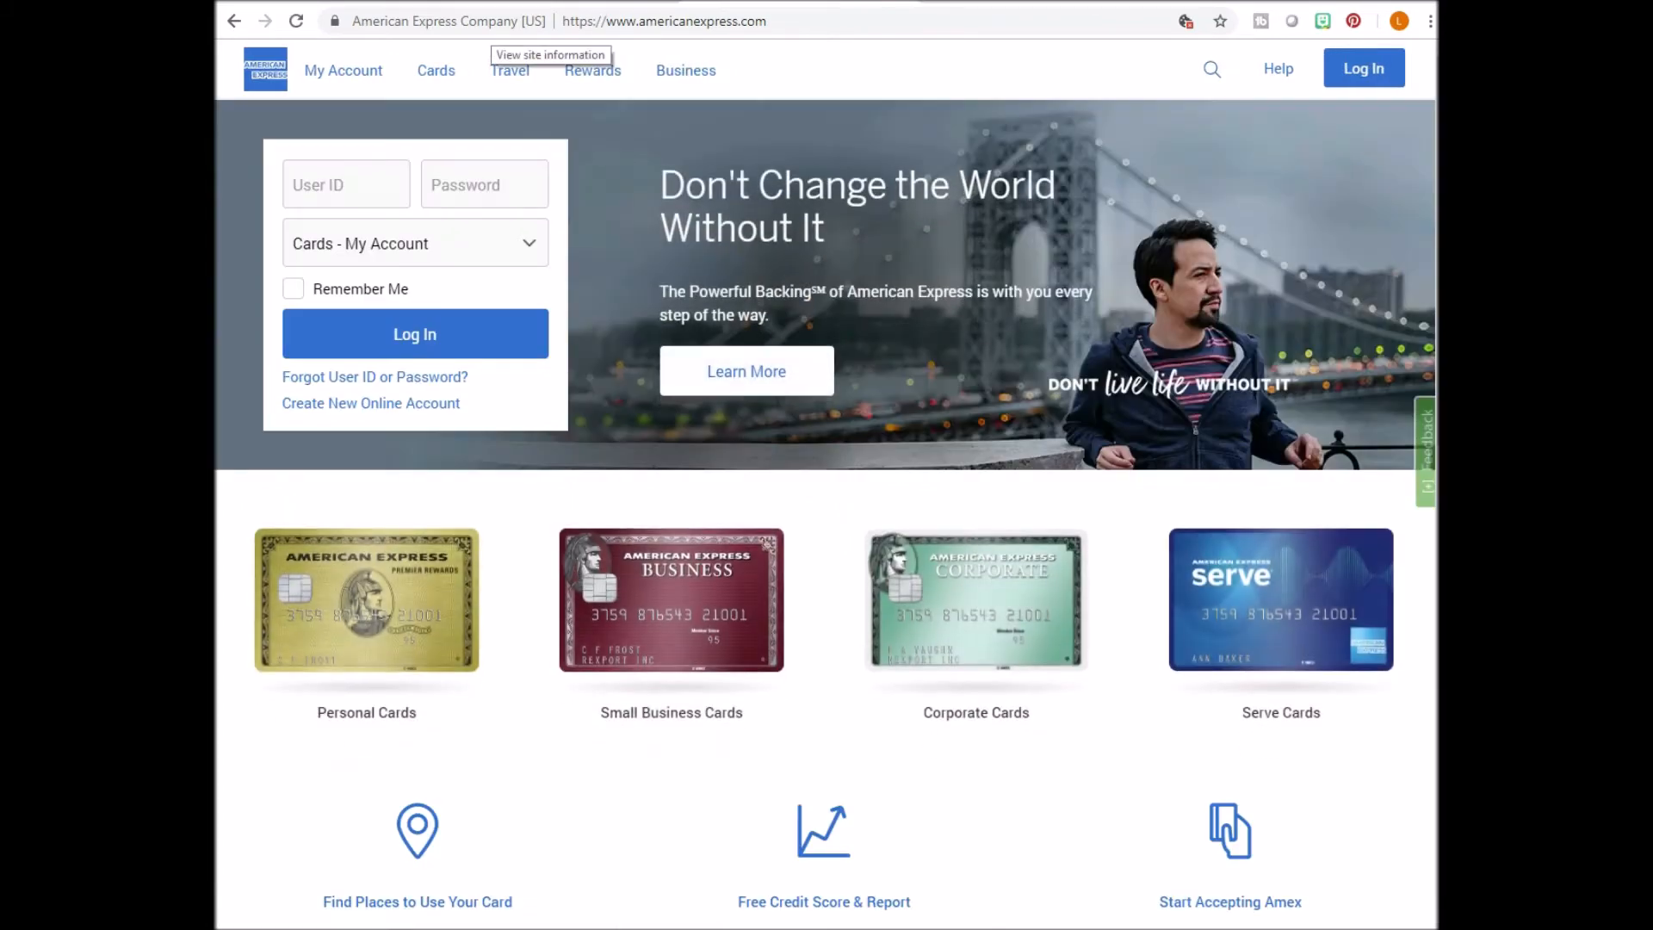
{"action": "scroll", "scroll_direction": "down", "scroll_amount": 3}
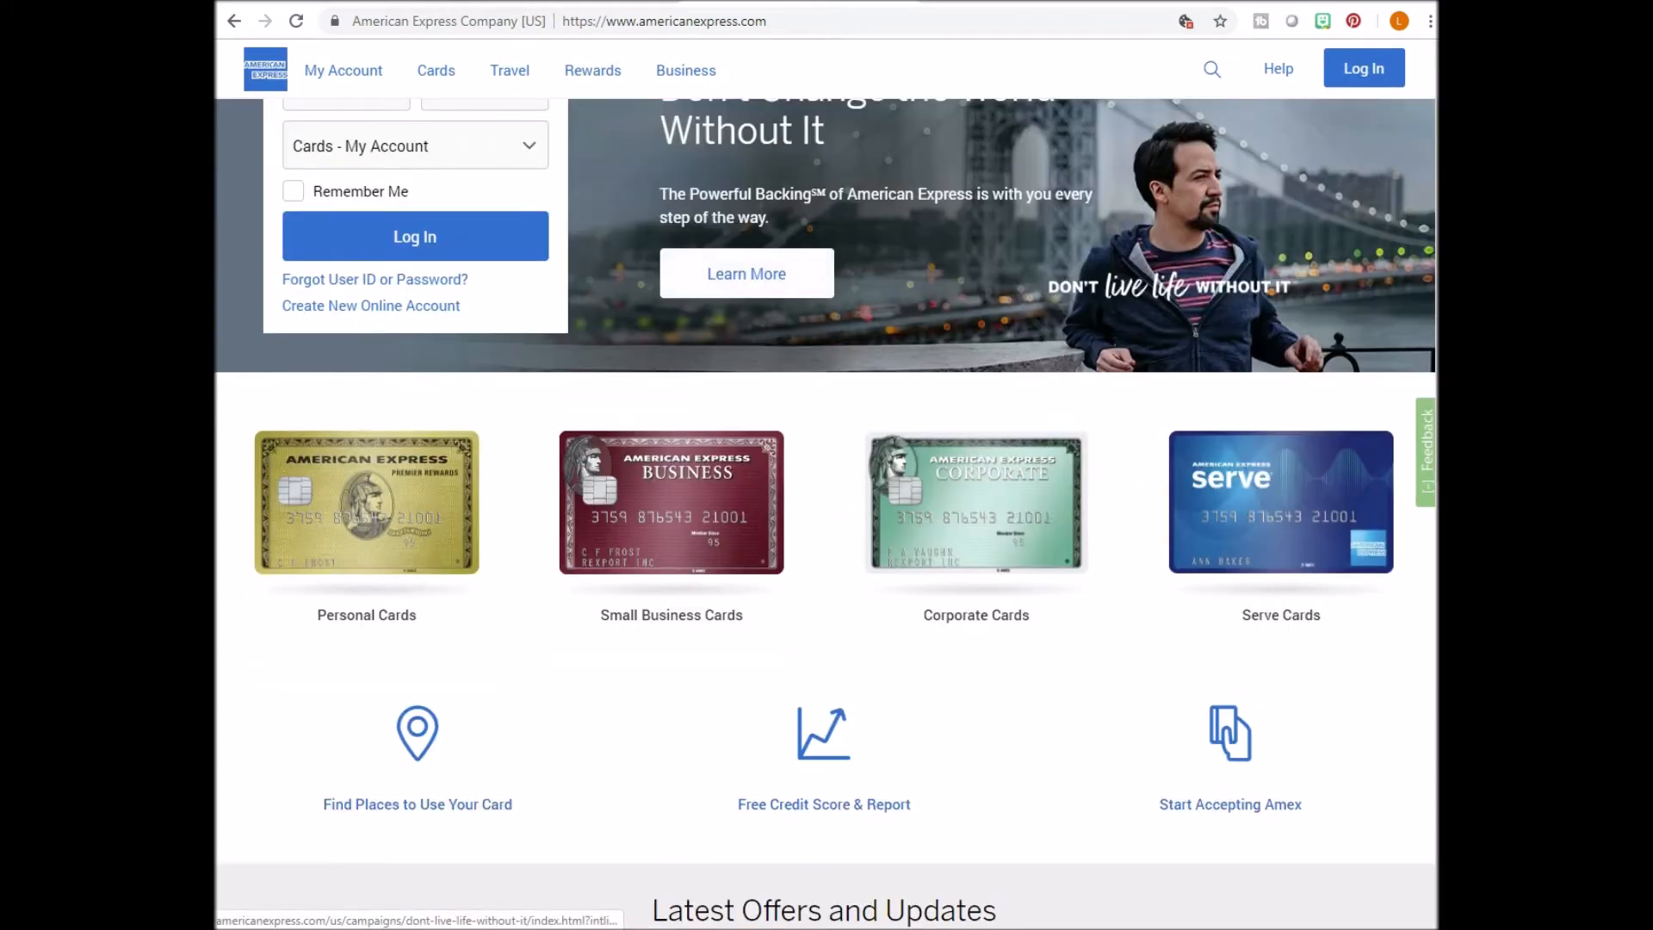
{"action": "scroll", "scroll_direction": "down", "scroll_amount": 3}
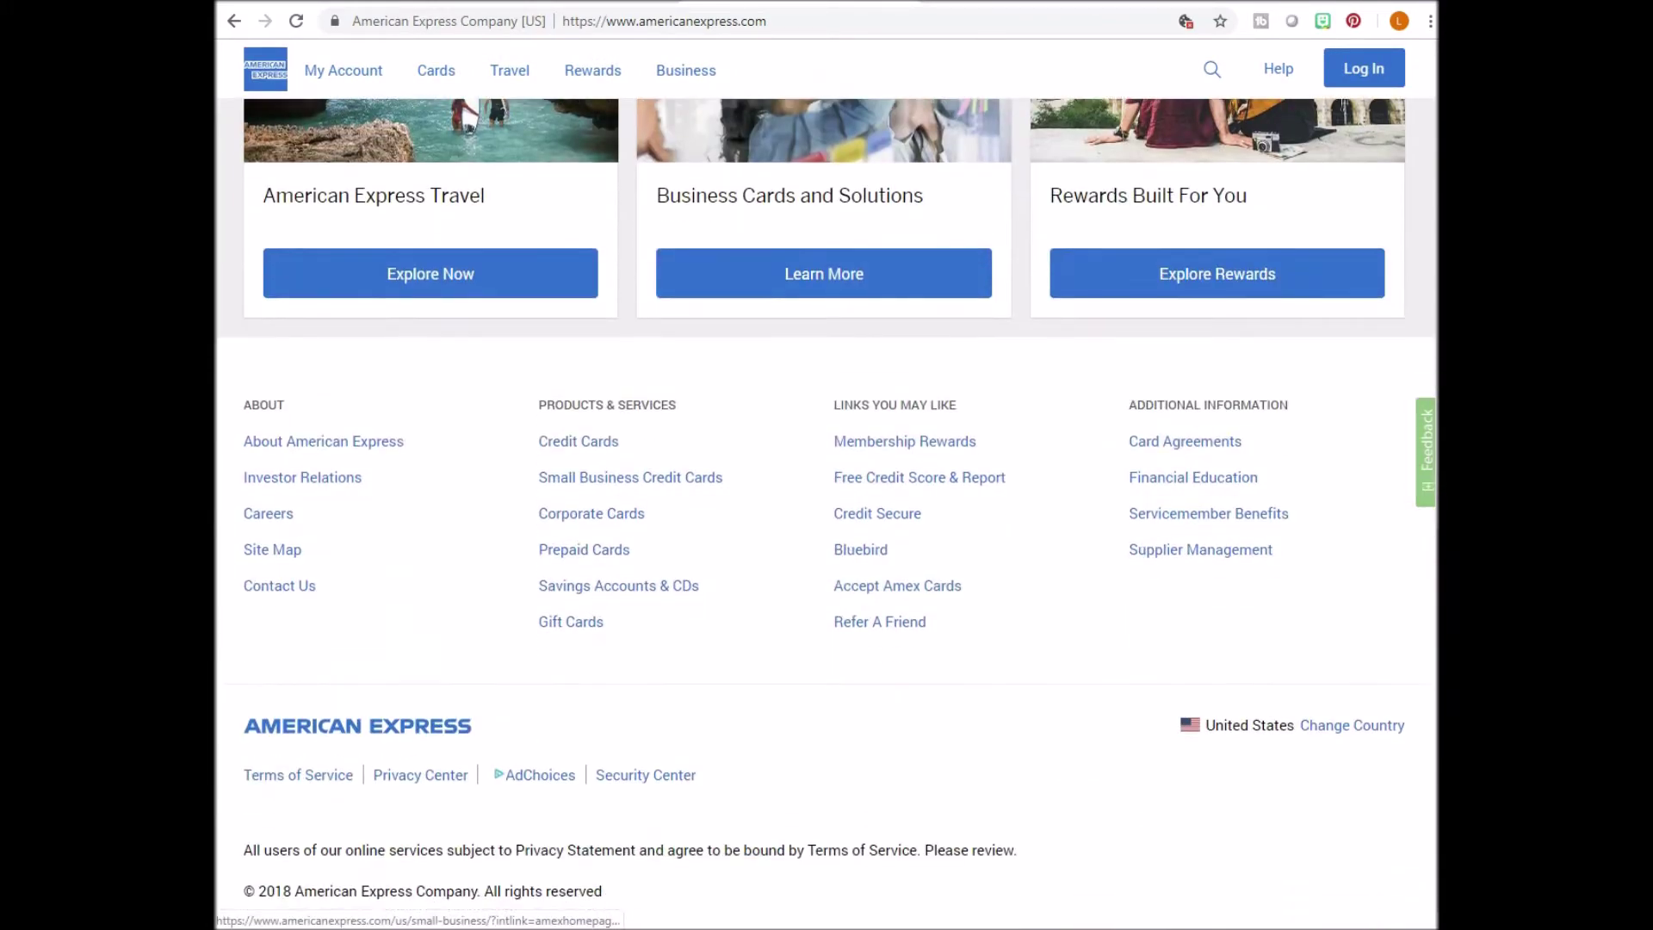
{"action": "left_click", "coordinate": [268, 513]}
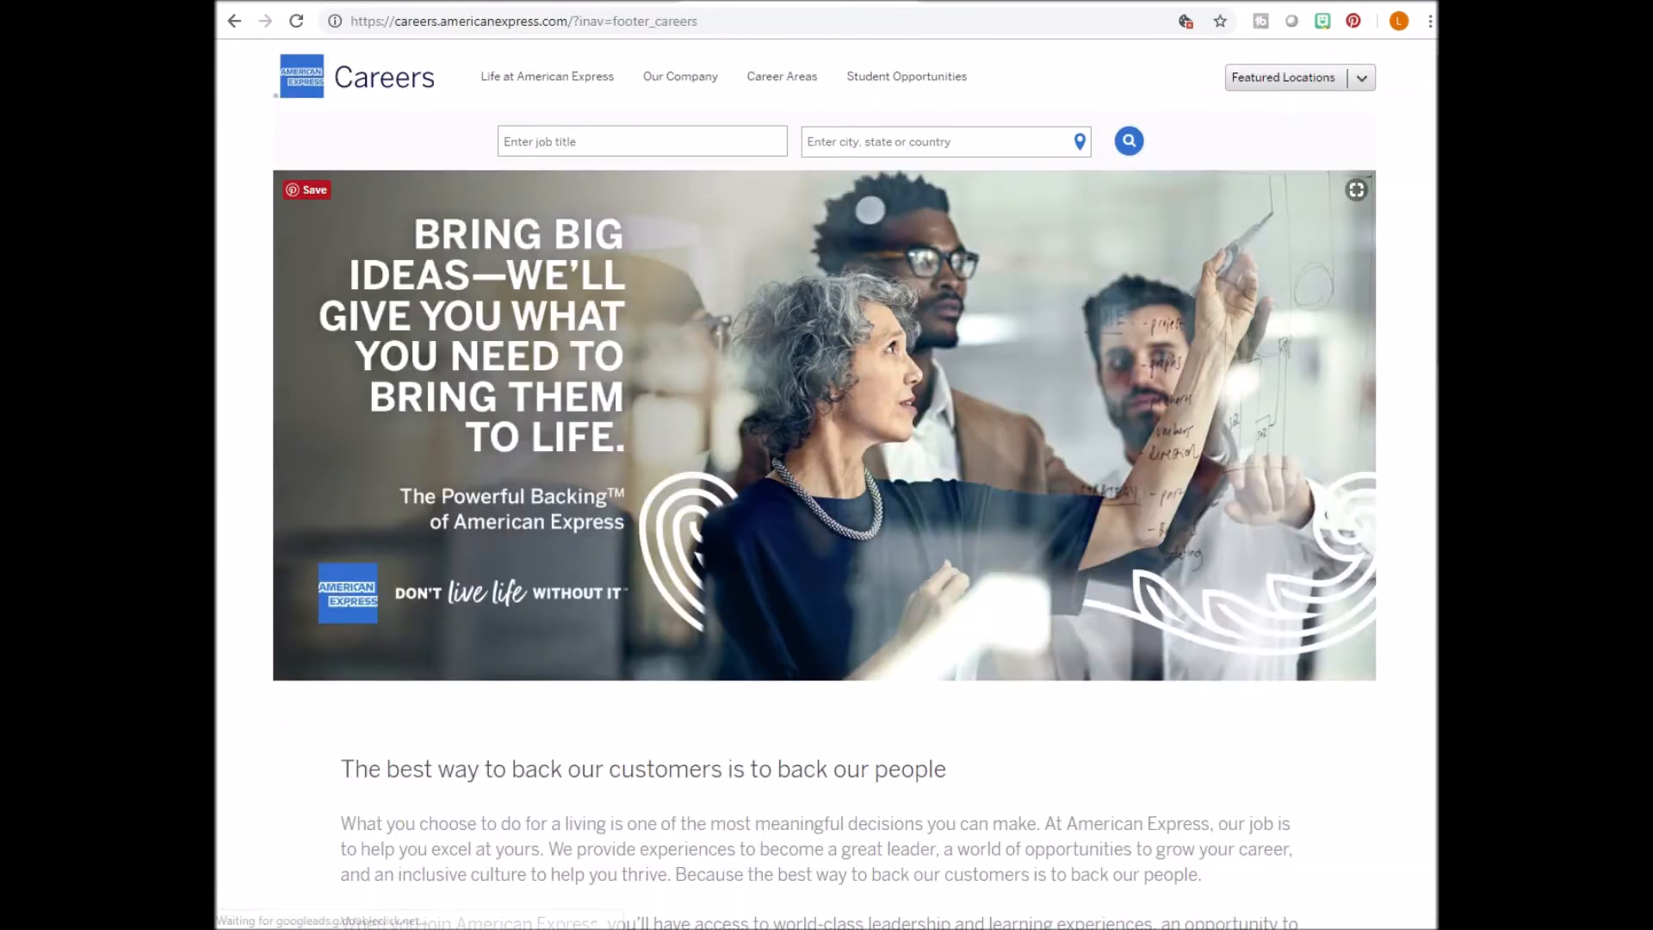
Advance Featured Career Areas twice and open Virtual Career Opportunities.
{"action": "scroll", "scroll_direction": "down", "scroll_amount": 3}
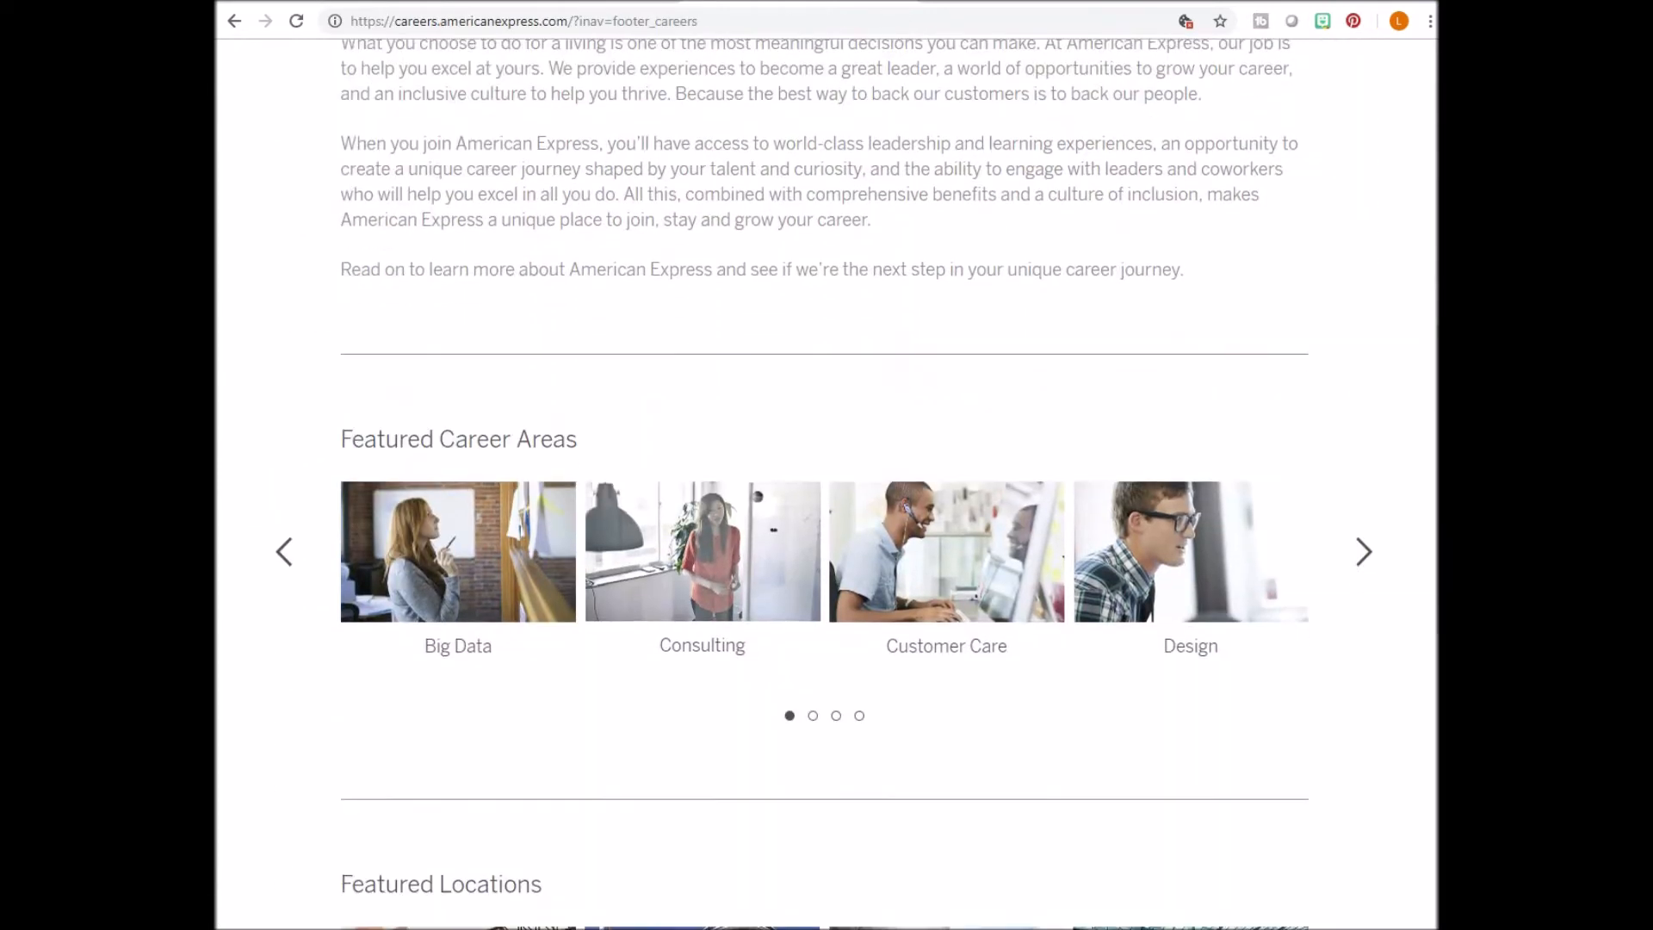
{"action": "left_click", "coordinate": [1363, 551]}
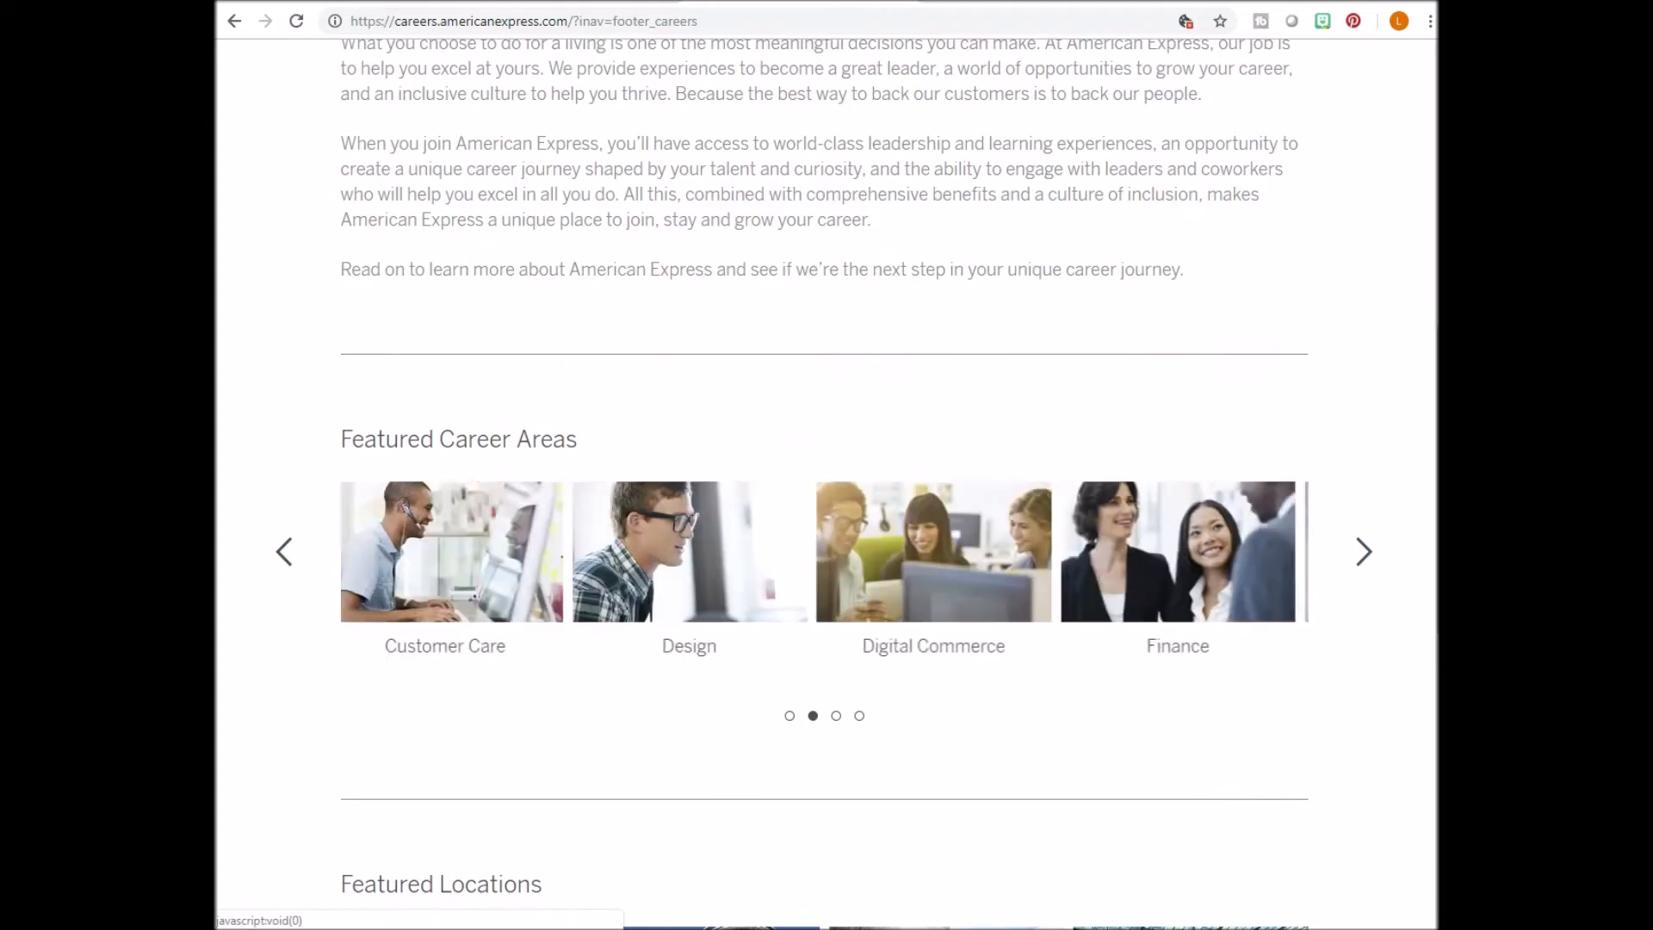
{"action": "left_click", "coordinate": [1363, 551]}
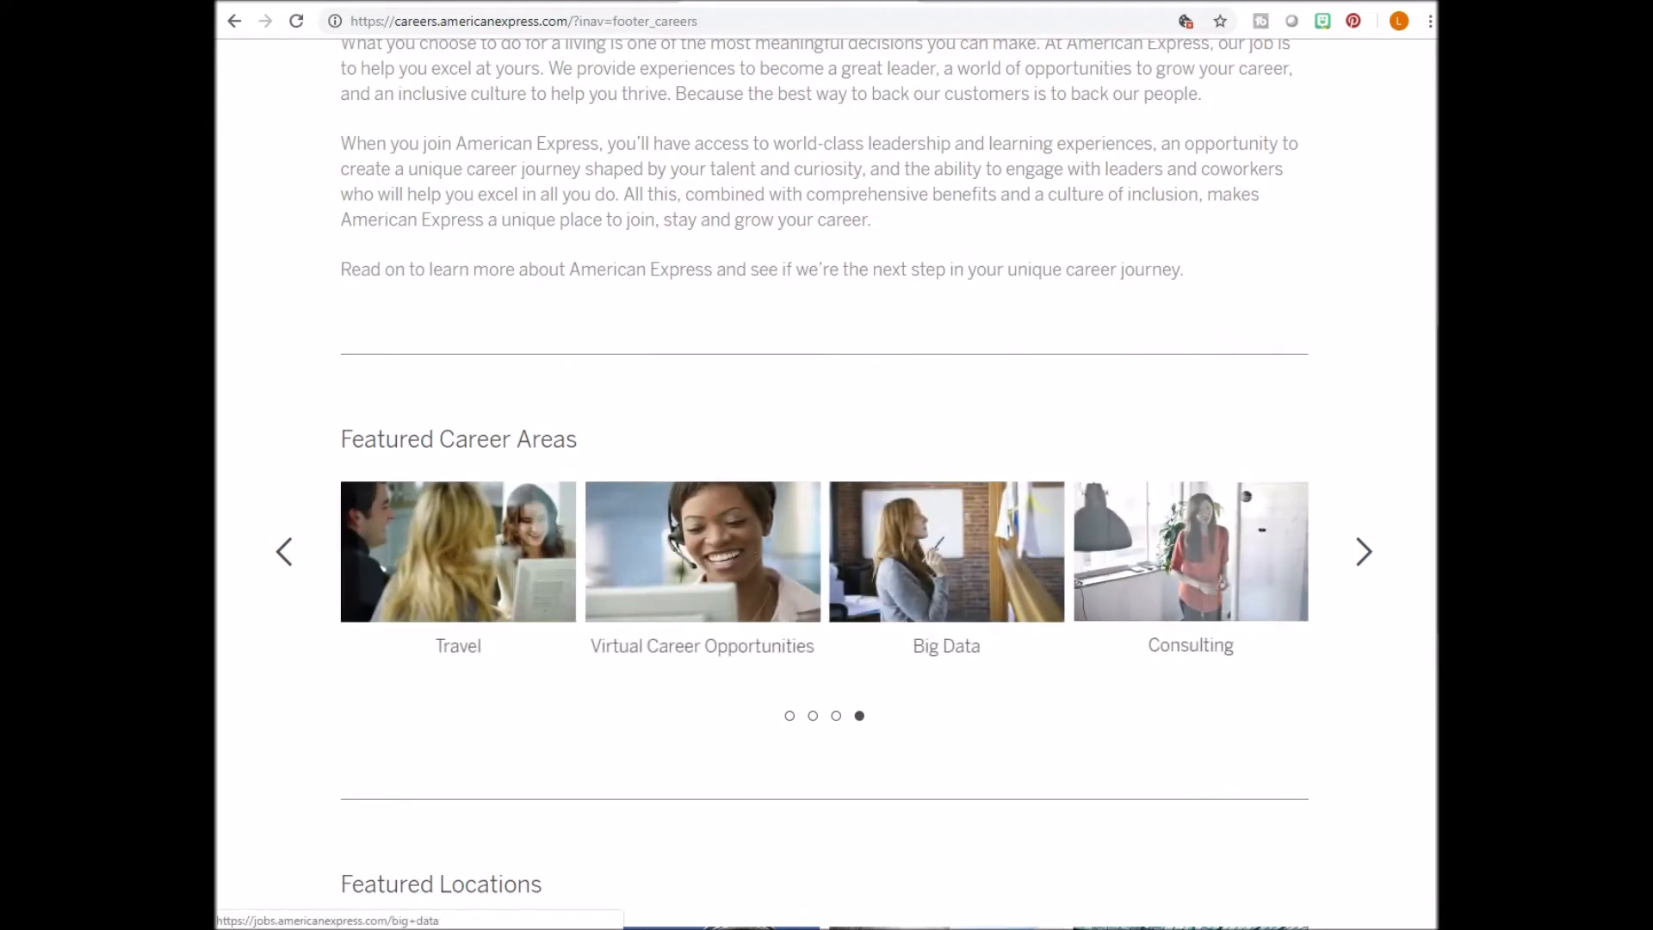
{"action": "left_click", "coordinate": [701, 551]}
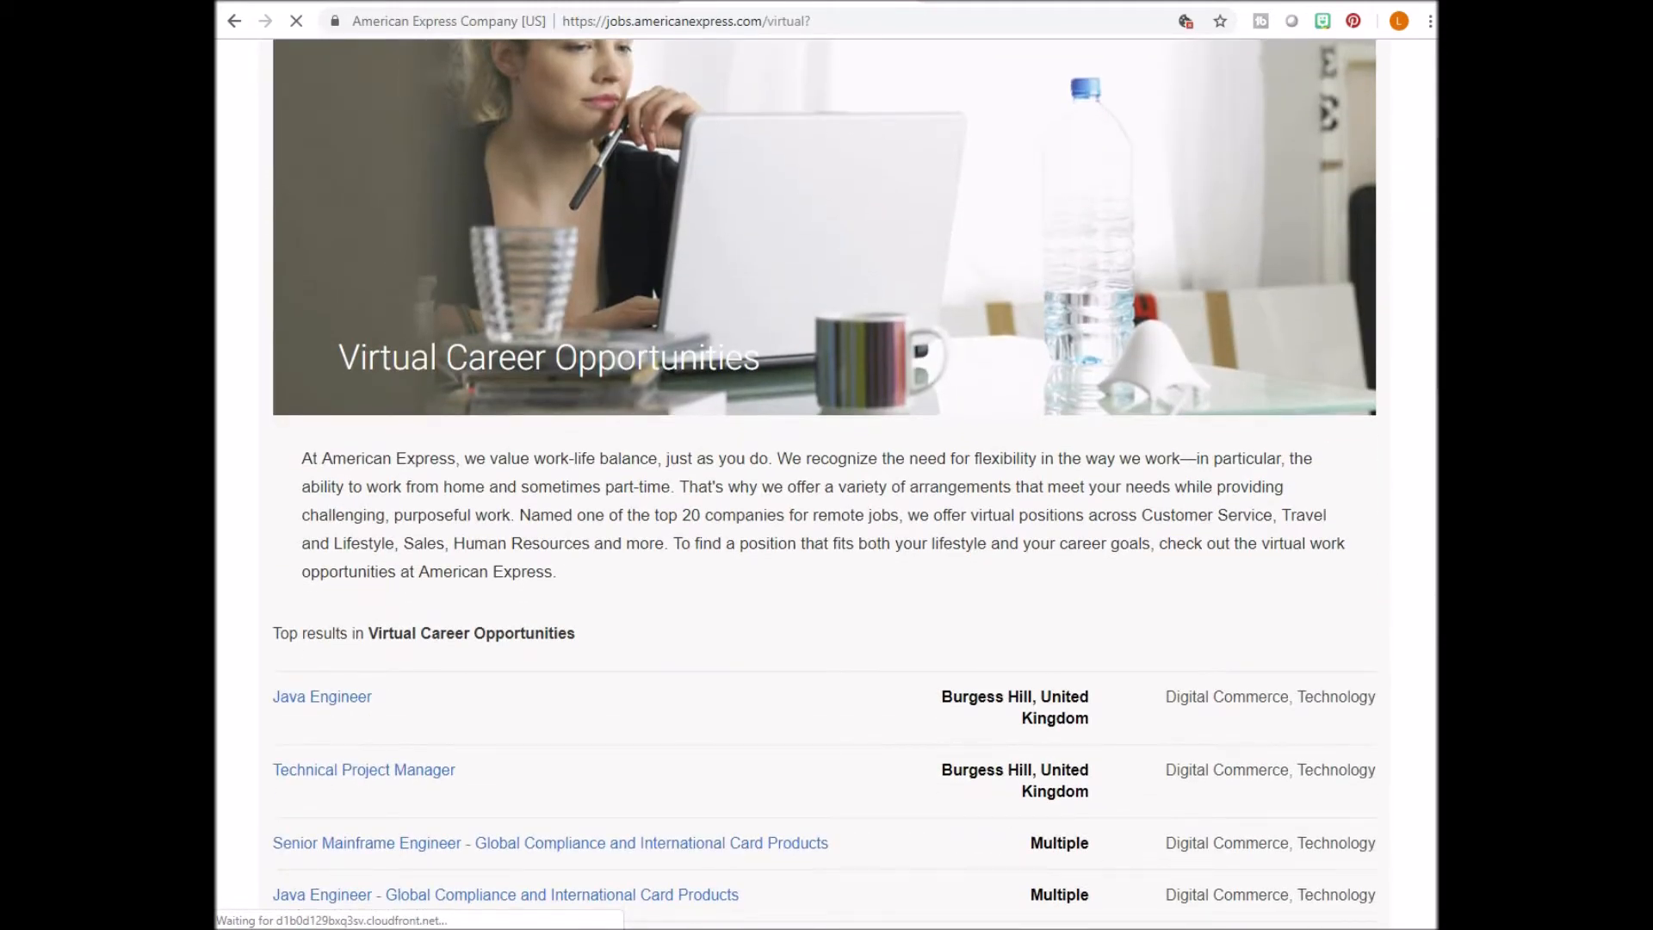
Scroll through the American Express virtual job results down to See more jobs.
{"action": "scroll", "scroll_direction": "down", "scroll_amount": 3}
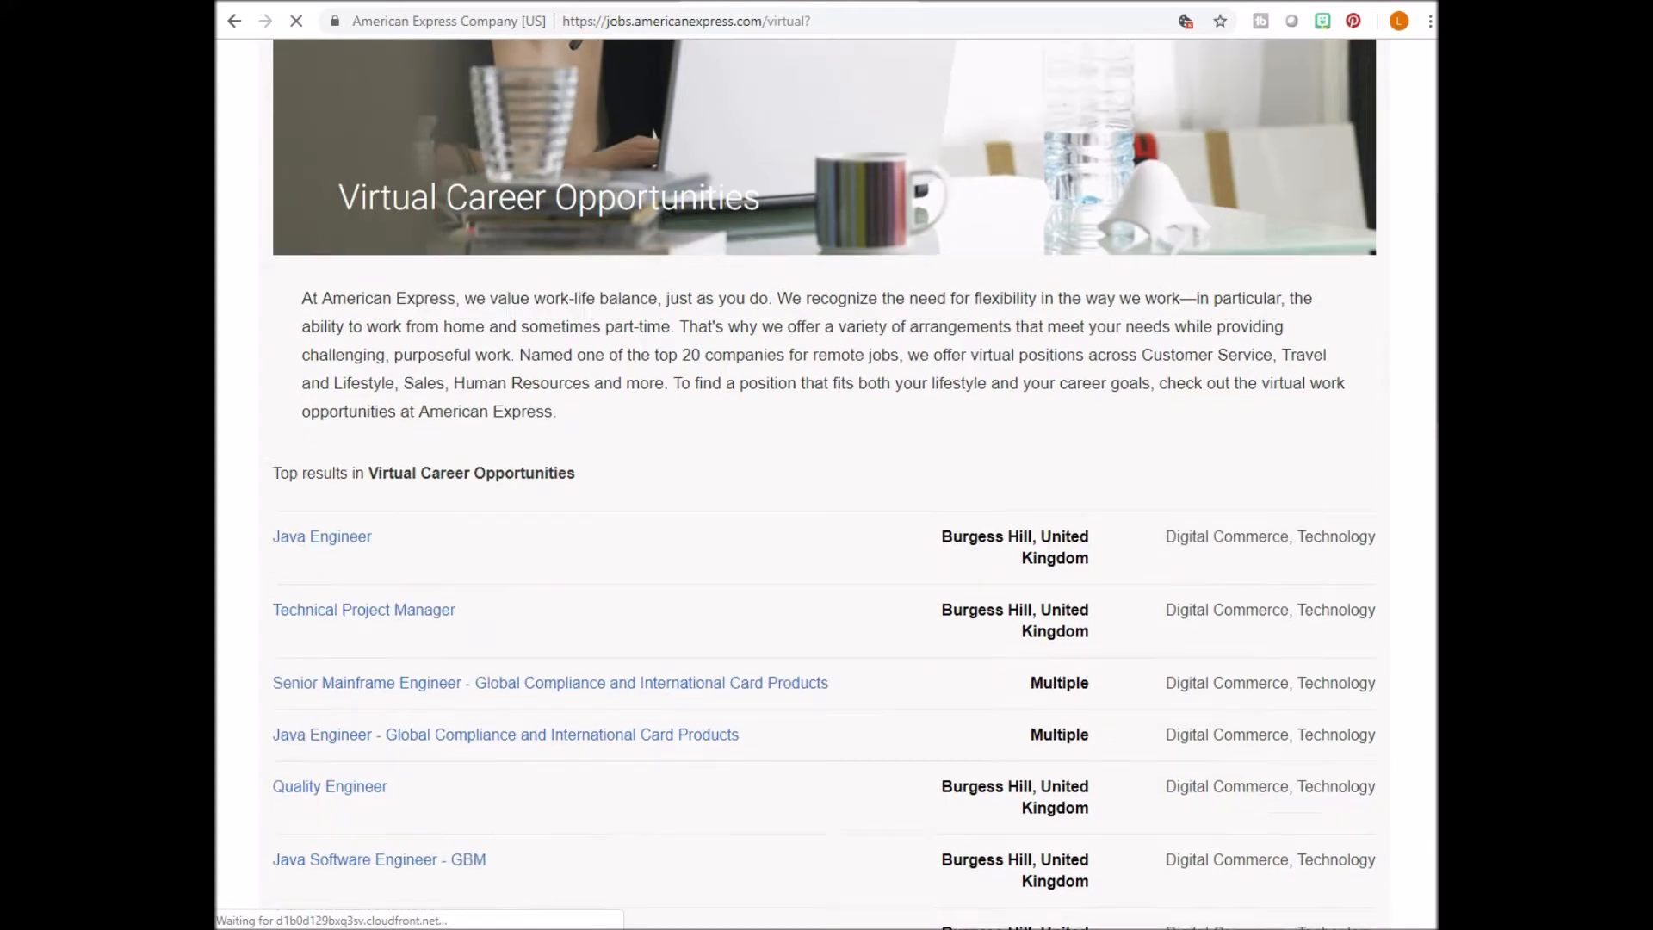
{"action": "scroll", "scroll_direction": "down", "scroll_amount": 3}
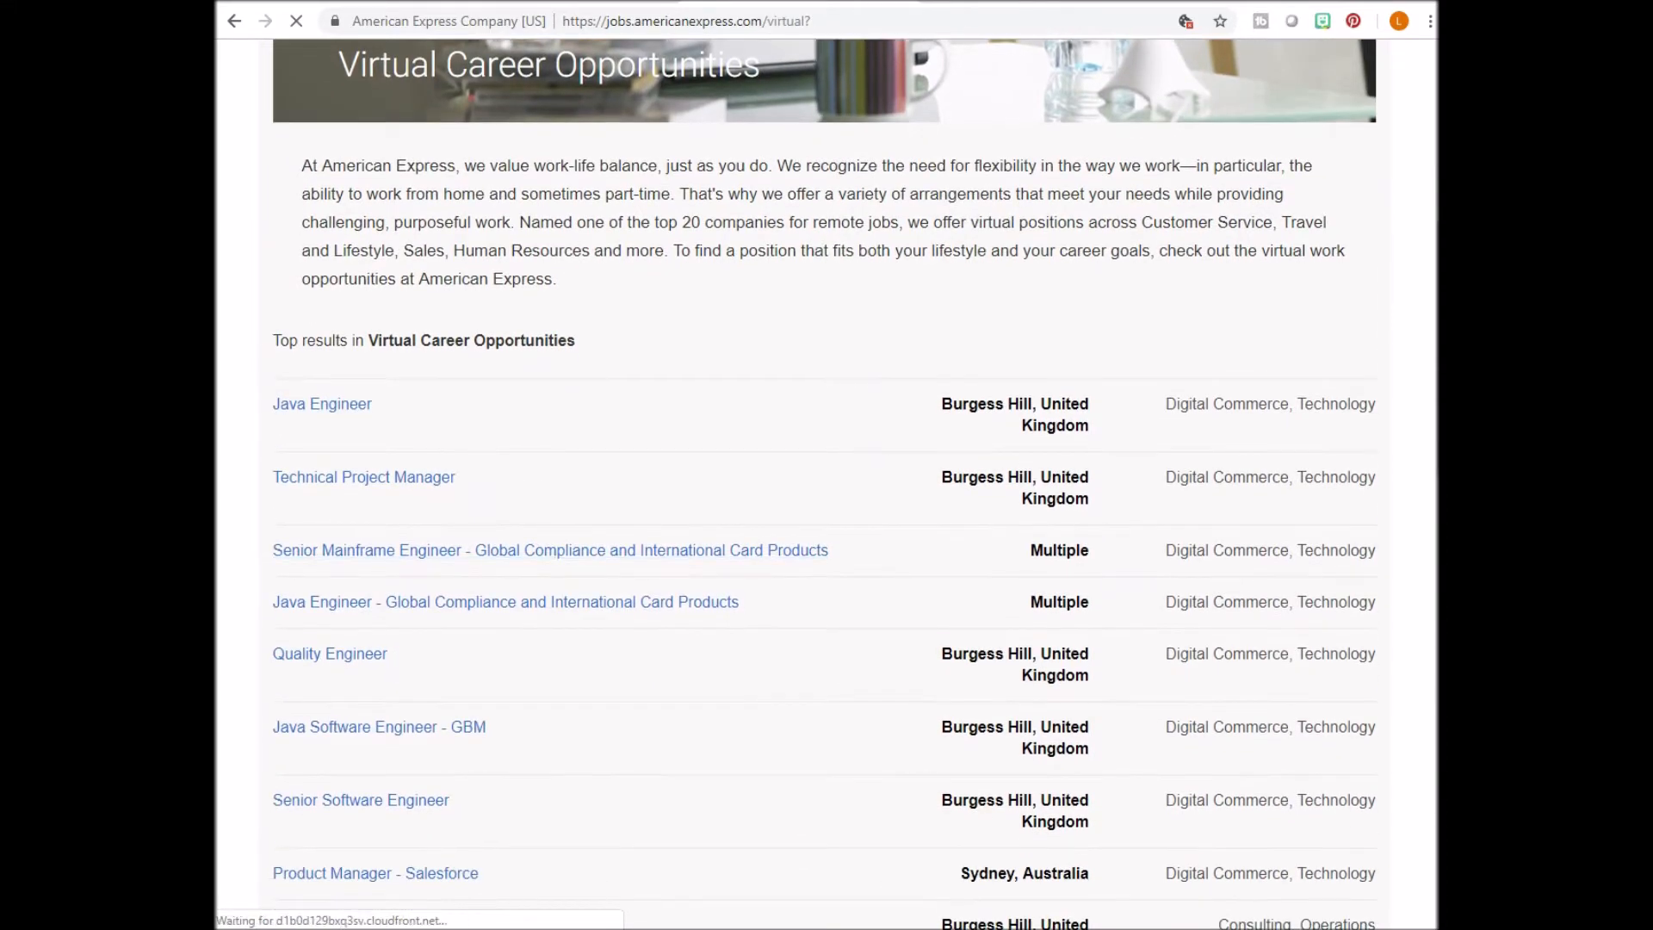
{"action": "scroll", "scroll_direction": "down", "scroll_amount": 3}
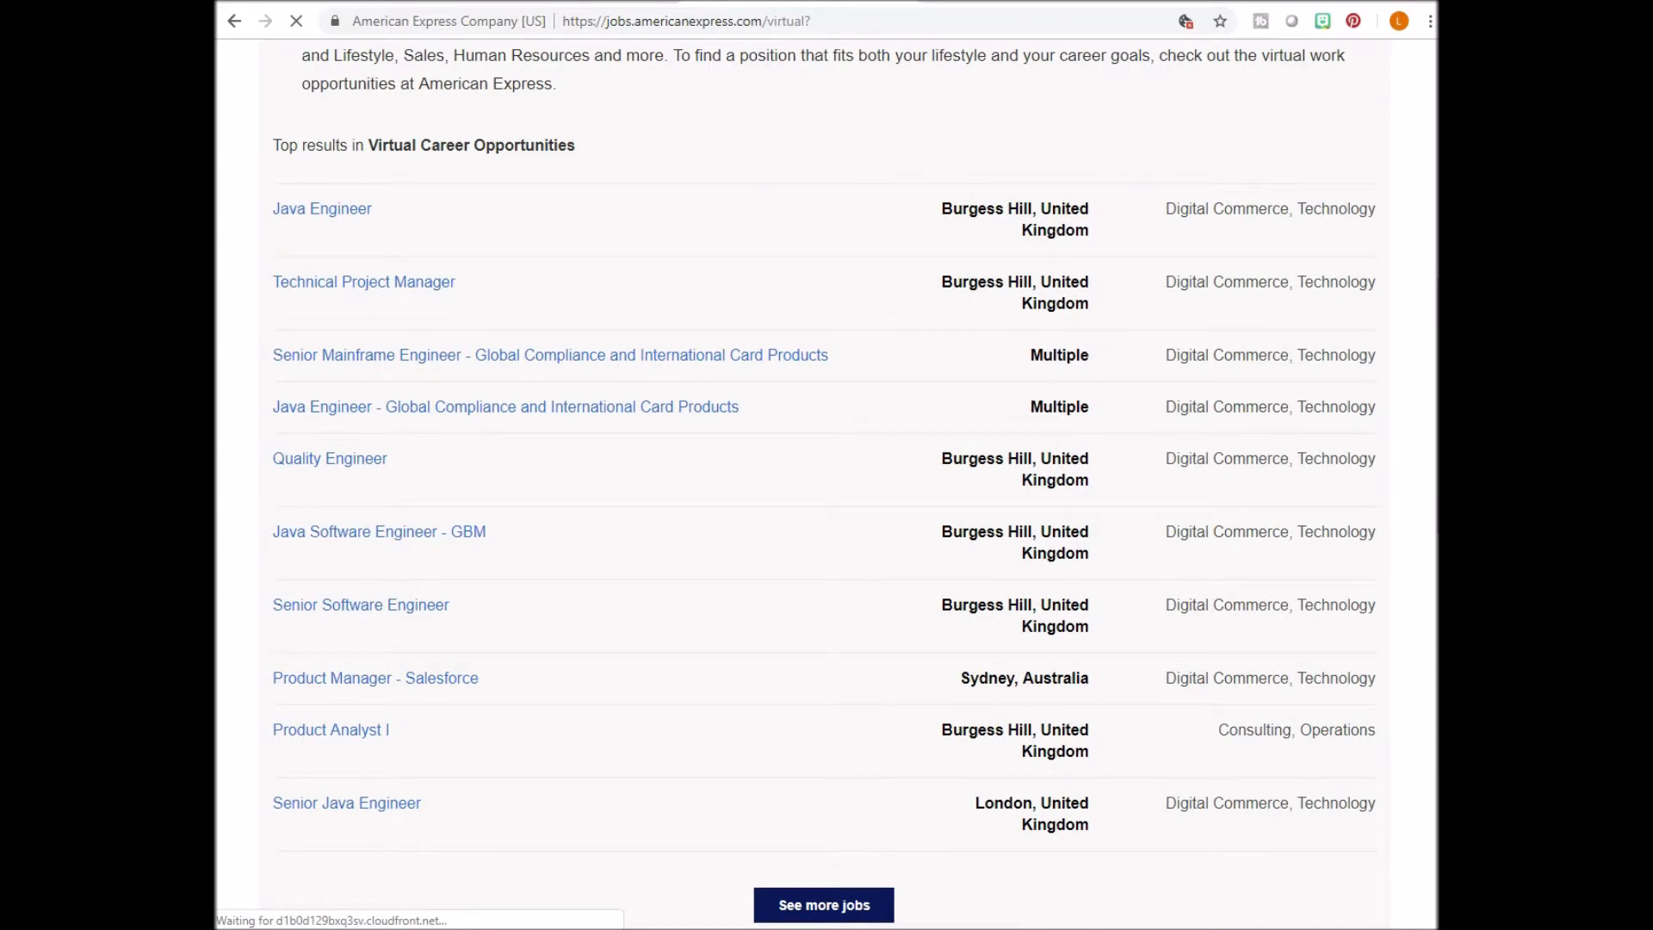
{"action": "scroll", "scroll_direction": "down", "scroll_amount": 3}
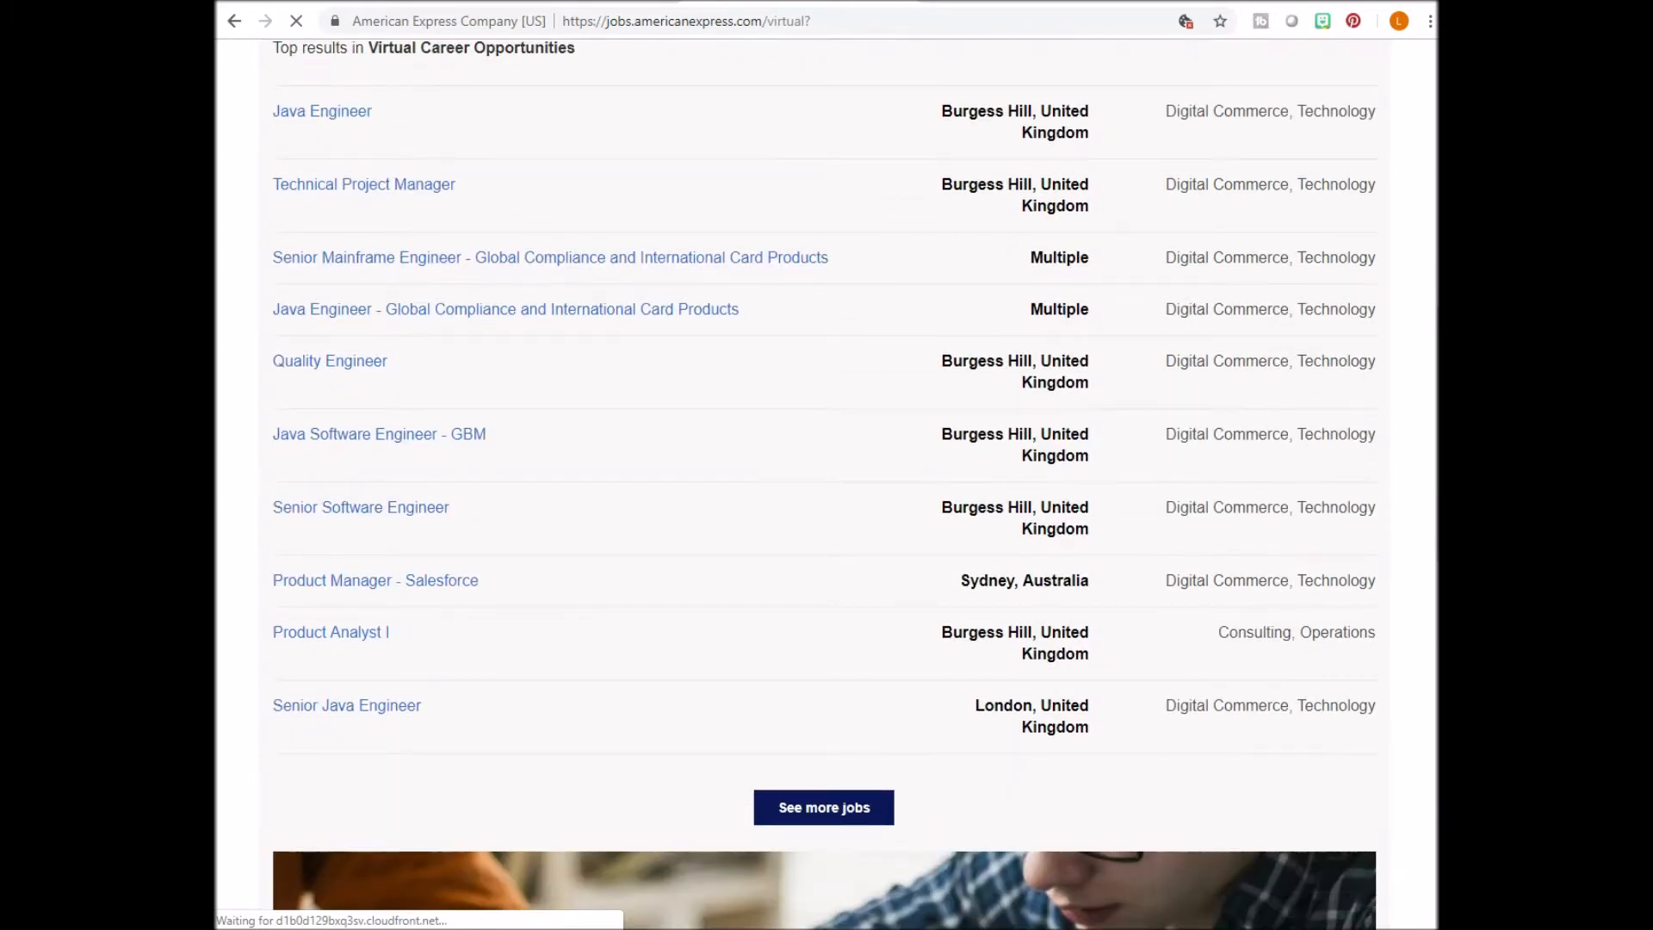
{"action": "left_click", "coordinate": [823, 806]}
{"action": "type", "text": "www.syke"}
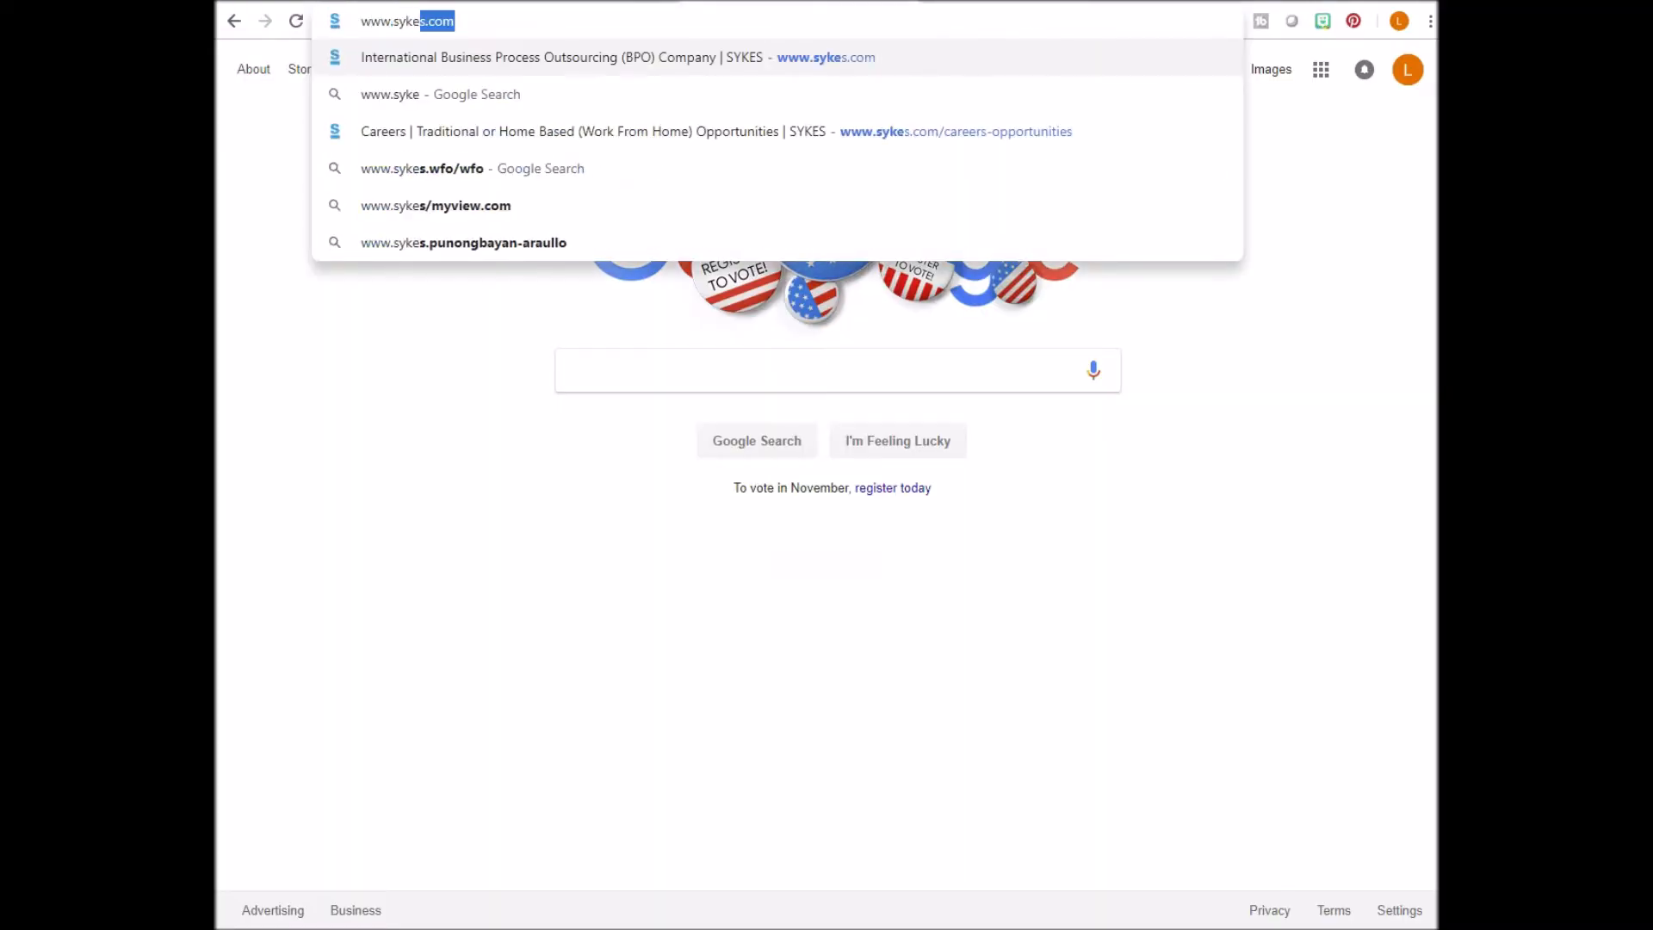
Open sykes.com, go to Careers, and open the North America Work at Home jobs.
{"action": "left_click", "coordinate": [616, 56]}
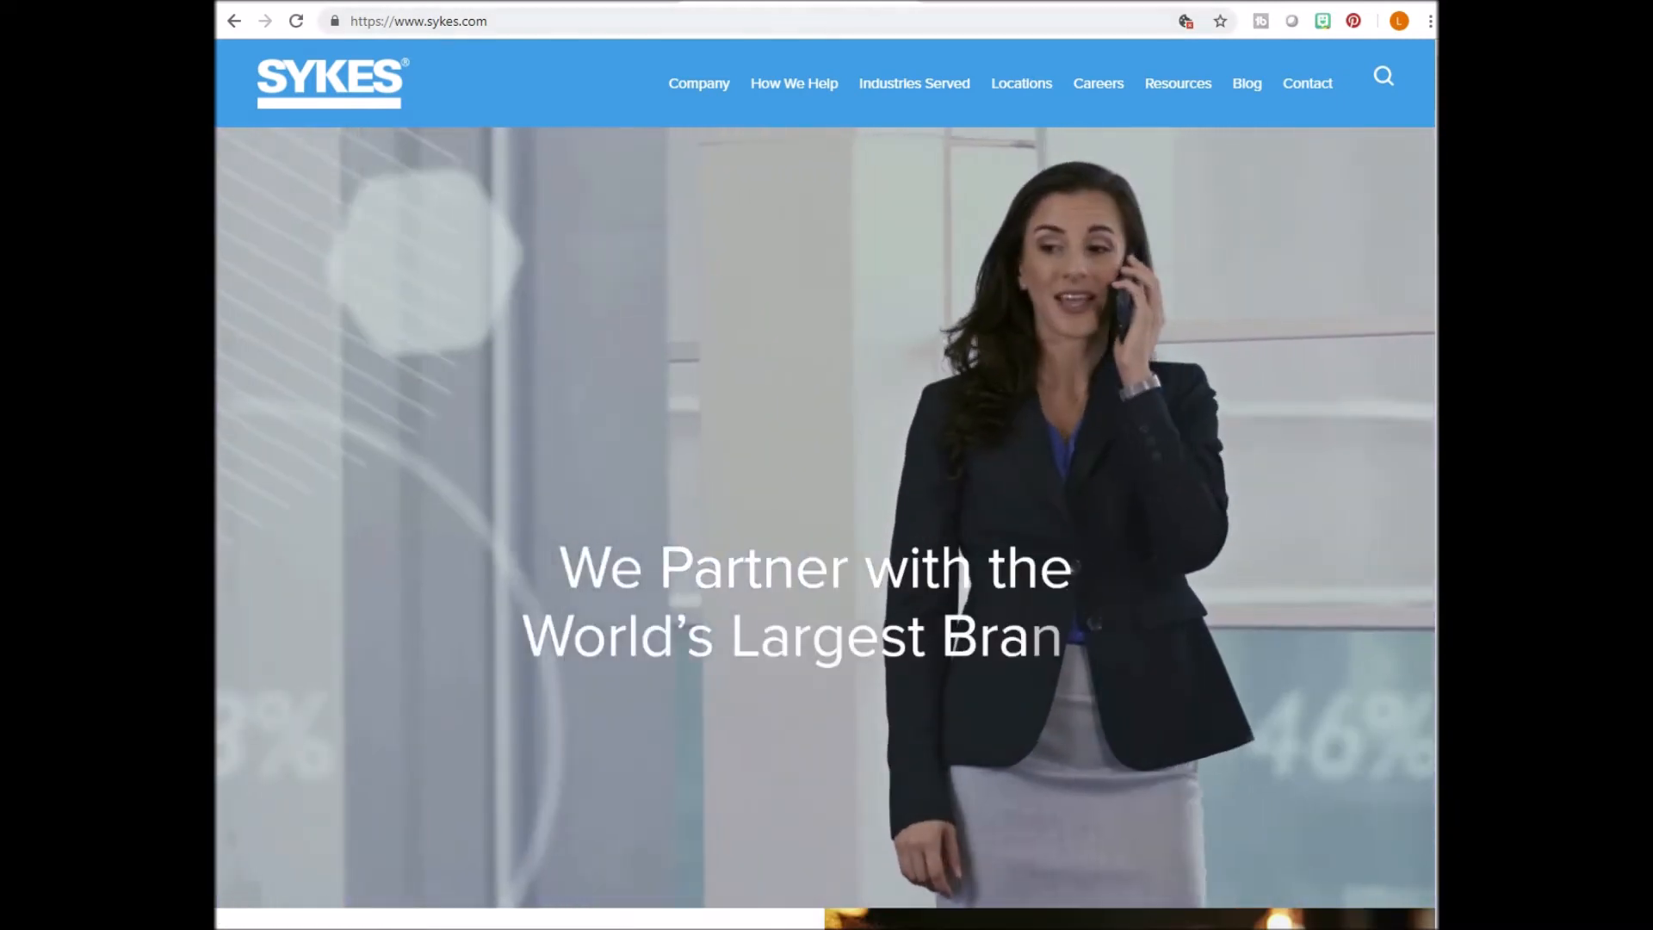
{"action": "left_click", "coordinate": [1098, 83]}
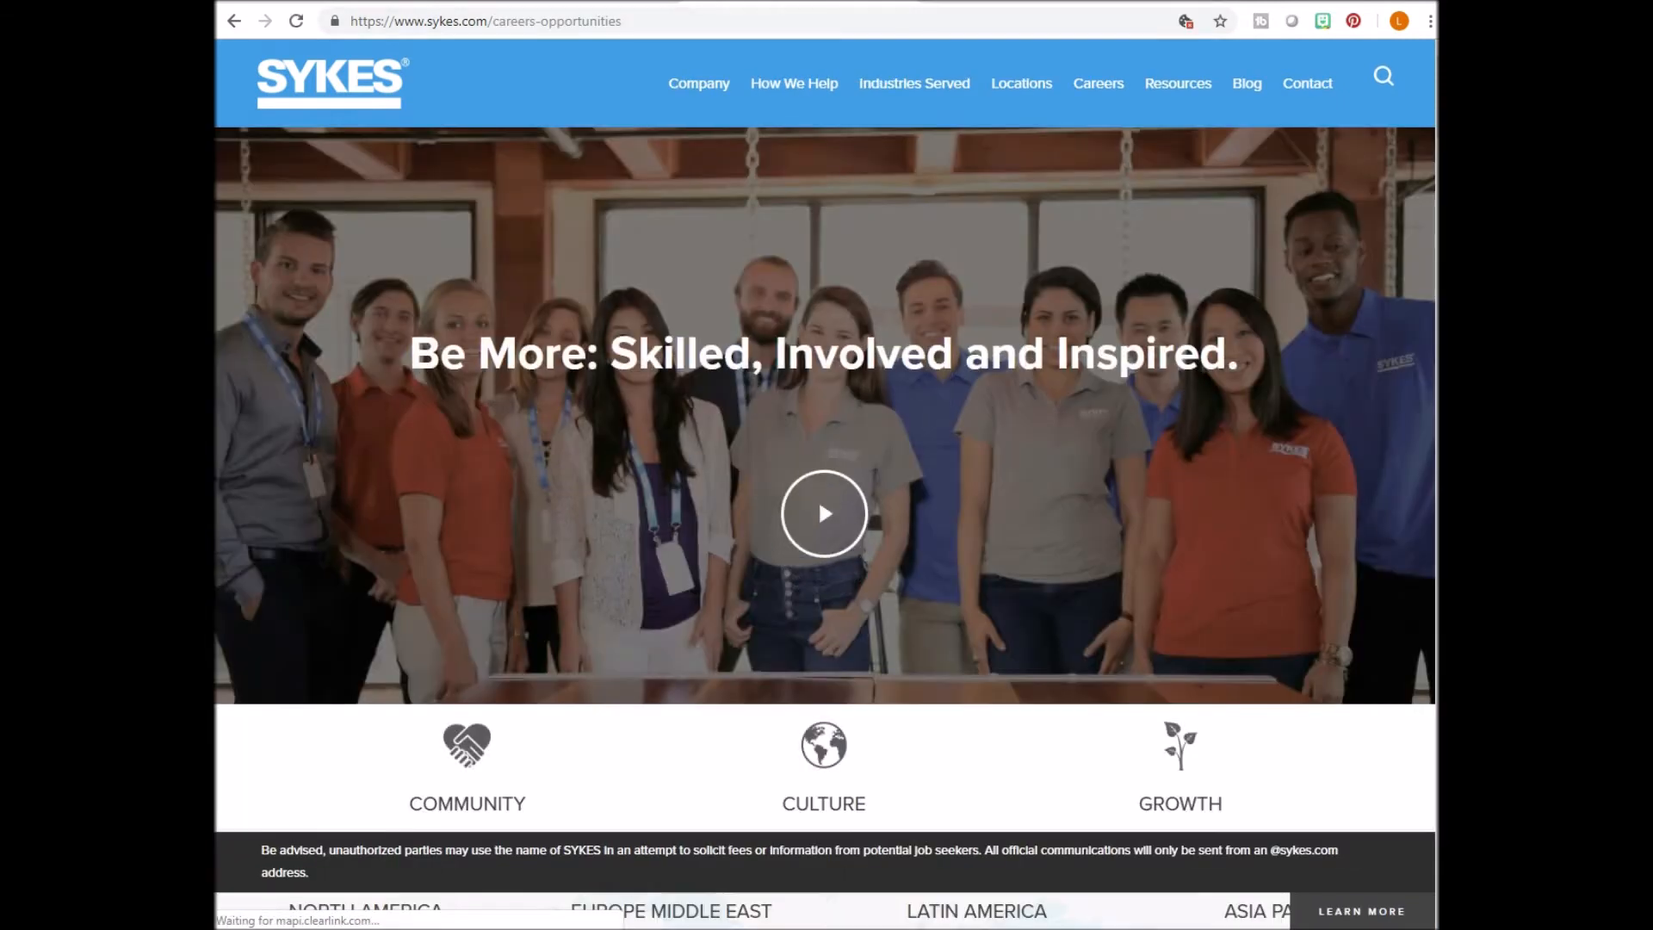
{"action": "scroll", "scroll_direction": "down", "scroll_amount": 3}
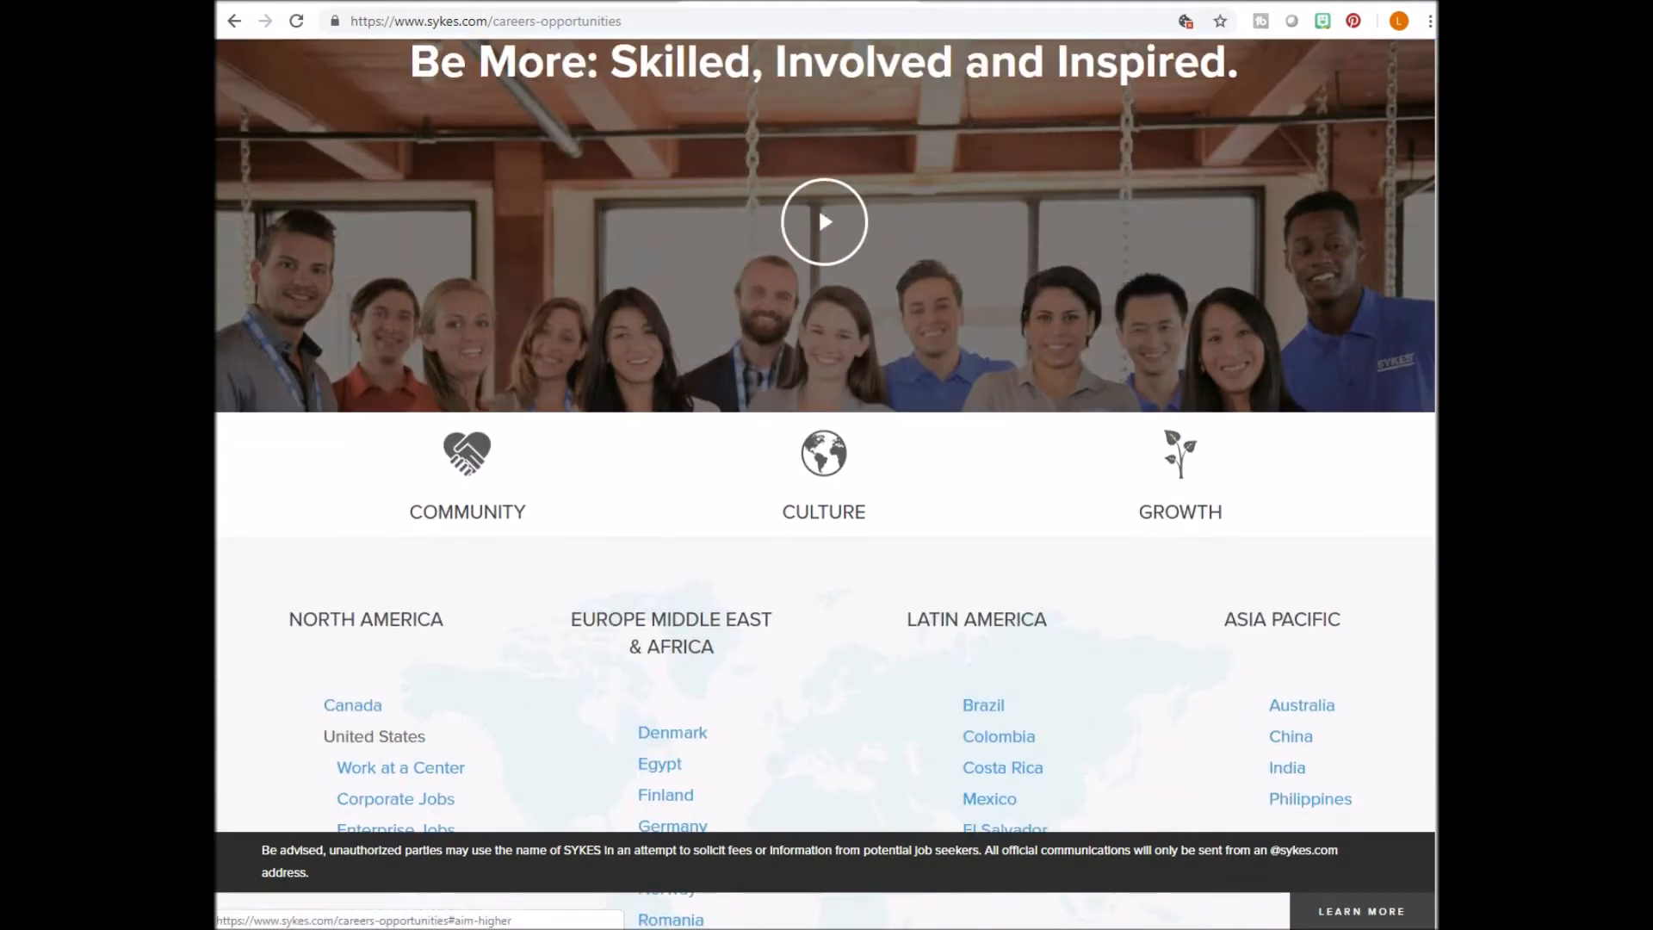
{"action": "scroll", "scroll_direction": "down", "scroll_amount": 3}
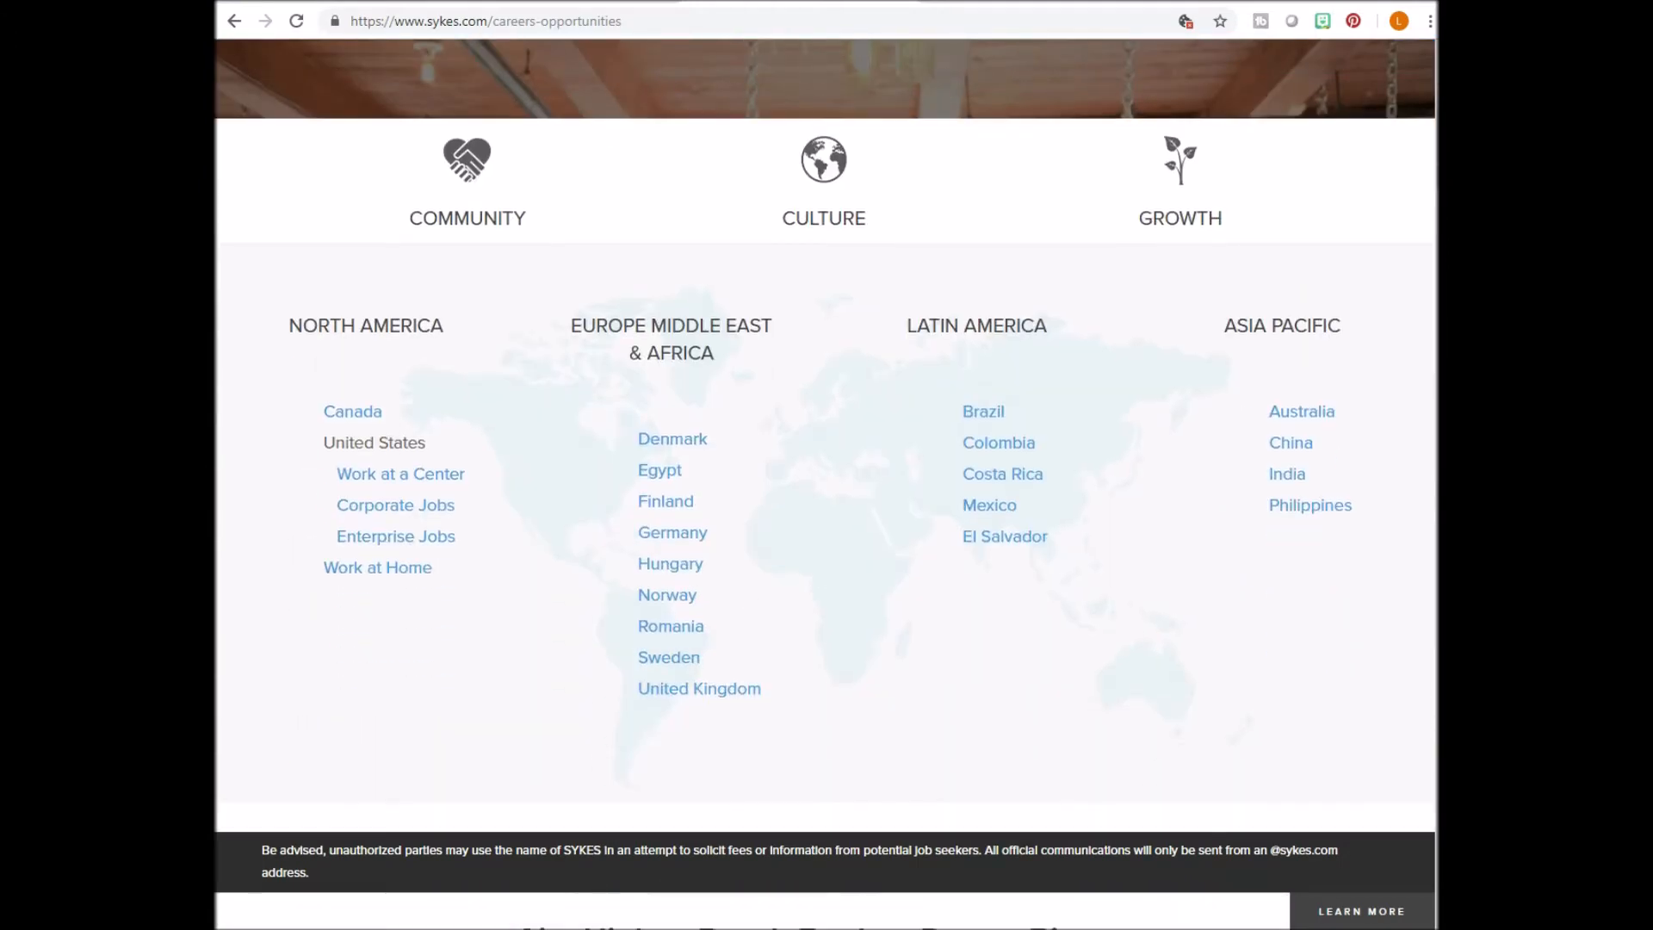
{"action": "left_click", "coordinate": [377, 568]}
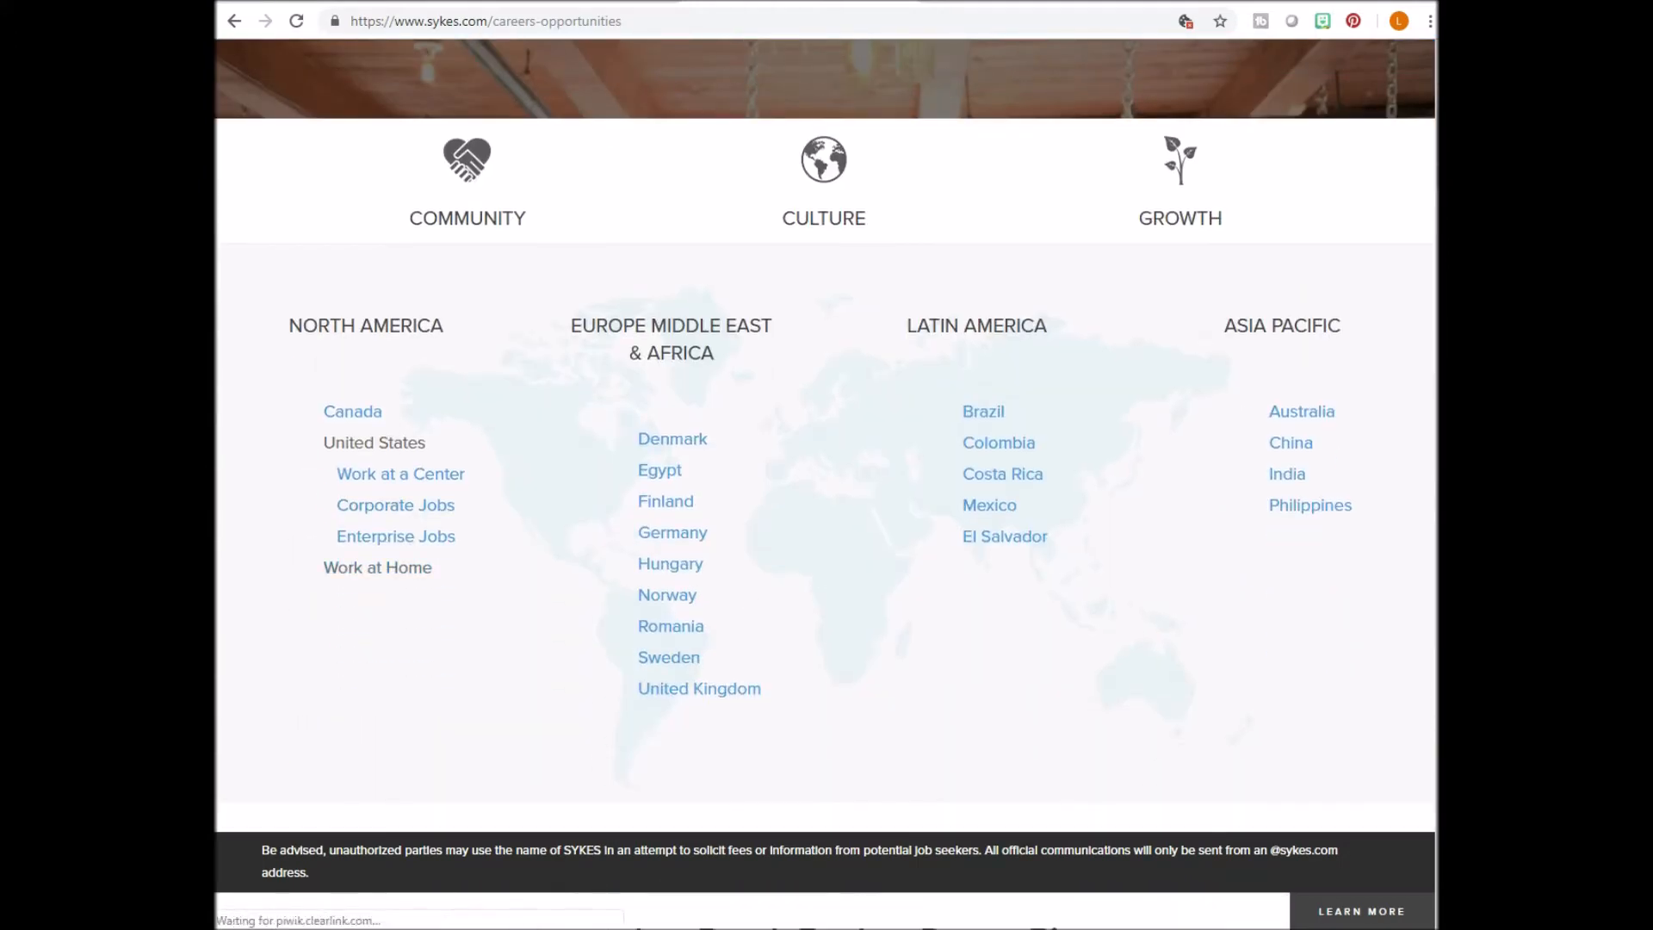
{"action": "left_click", "coordinate": [376, 568]}
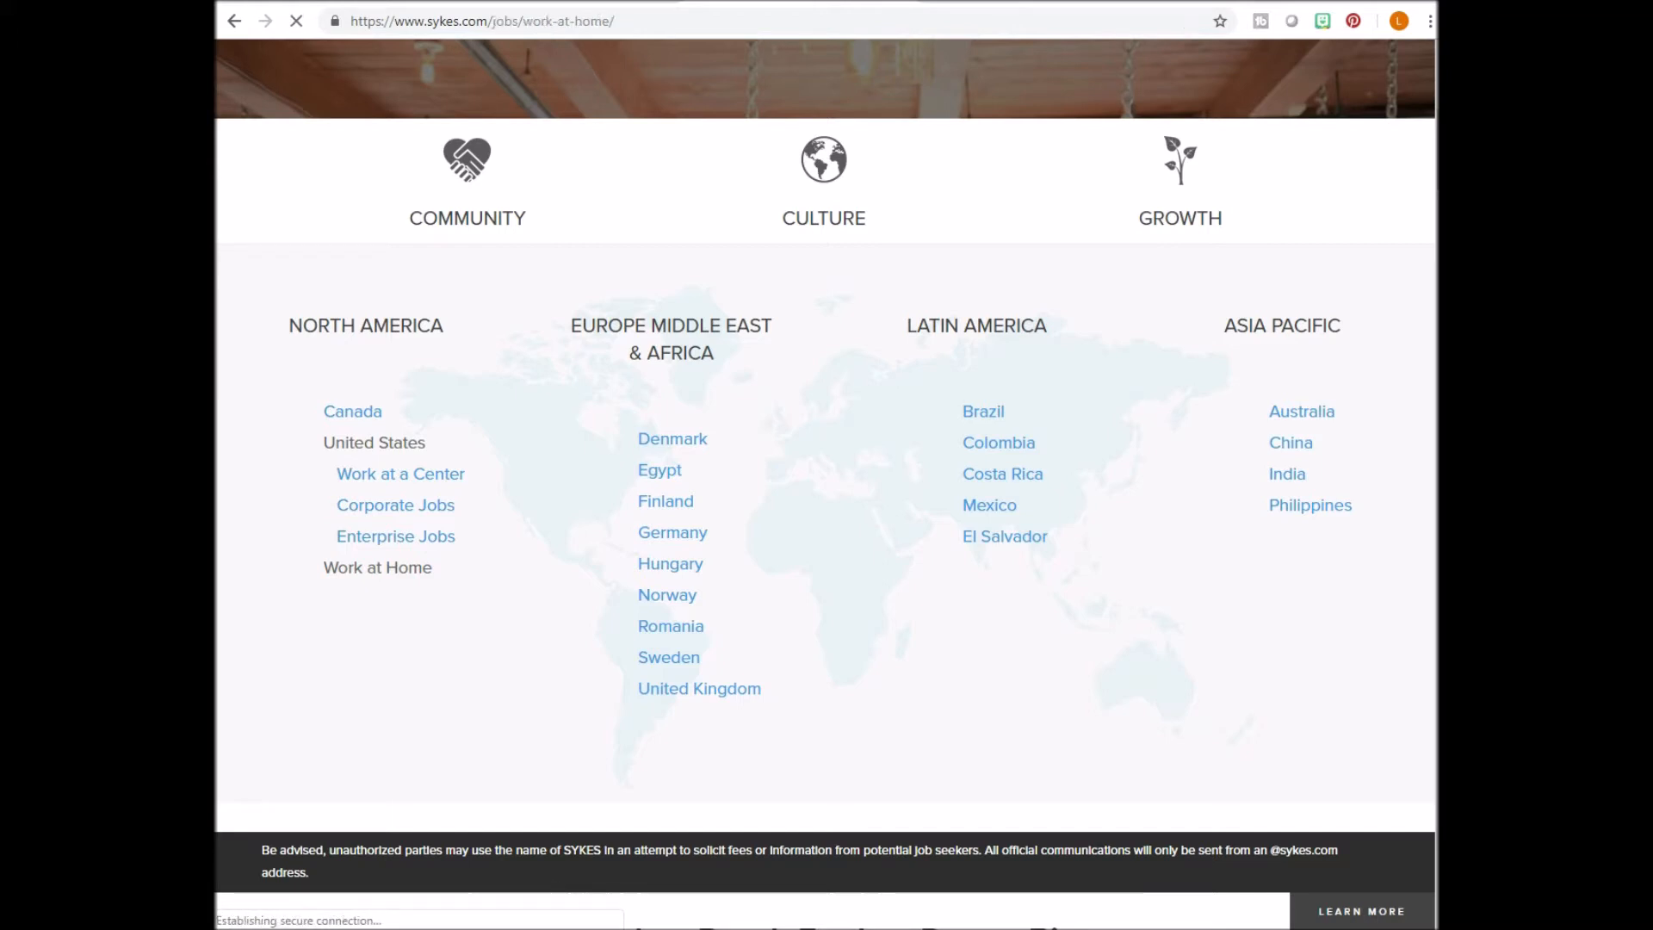
Read through the Work at Home page's We Offer, Home Office Requirements and hiring-process sections.
{"action": "scroll", "scroll_direction": "up", "scroll_amount": 3}
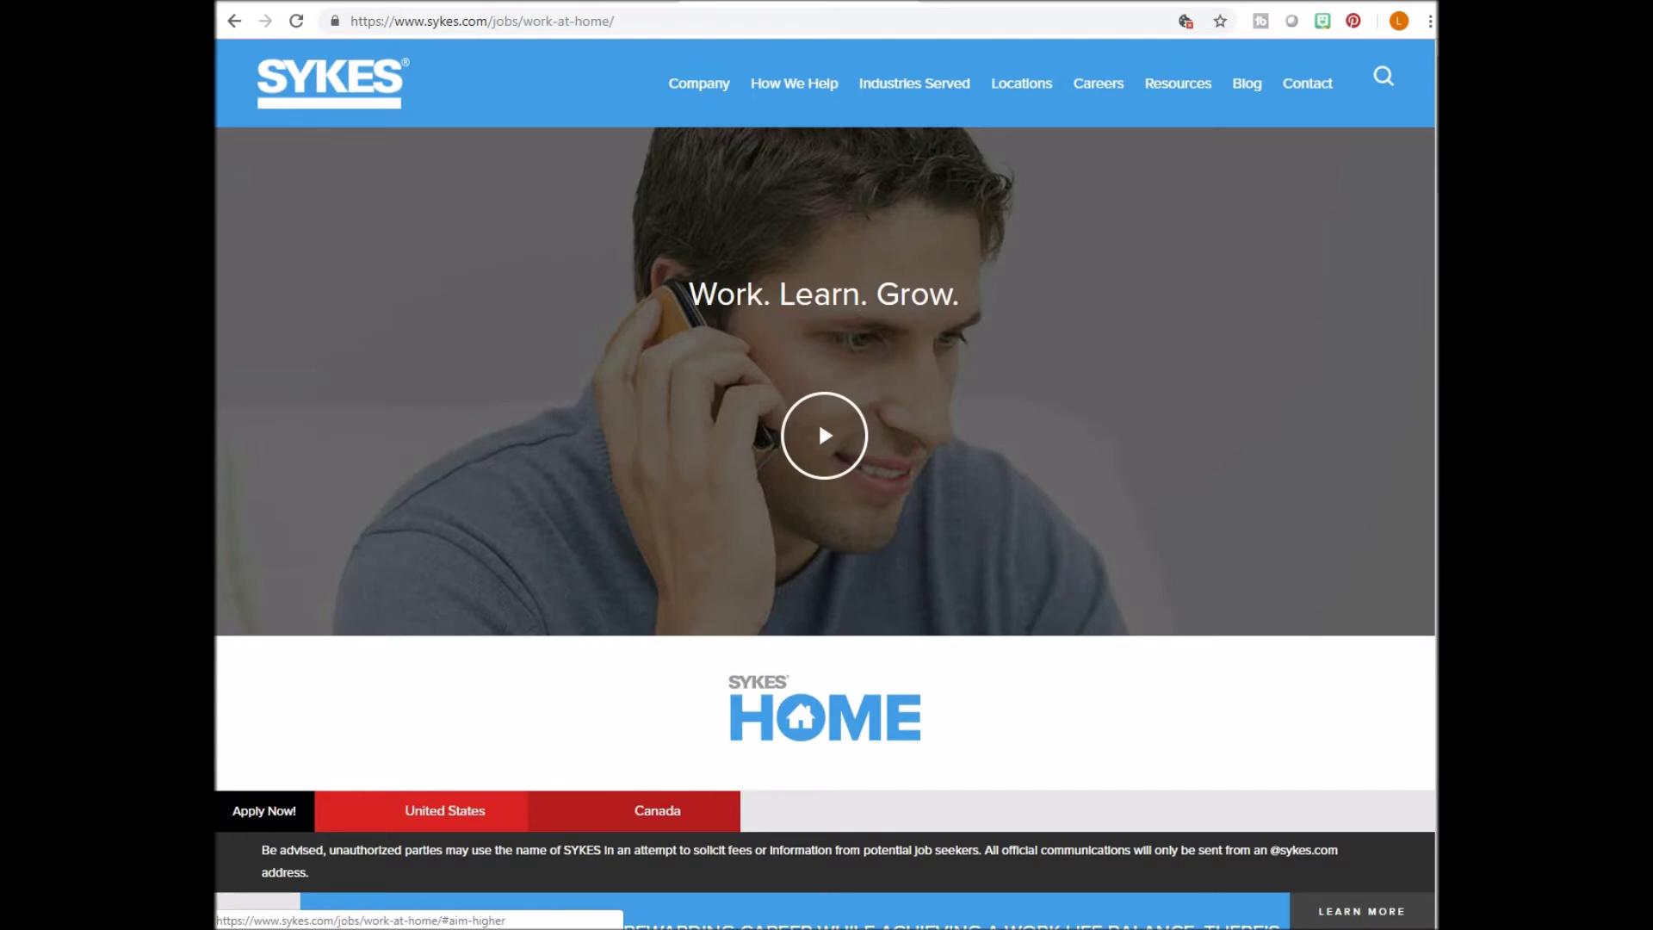
{"action": "scroll", "scroll_direction": "down", "scroll_amount": 3}
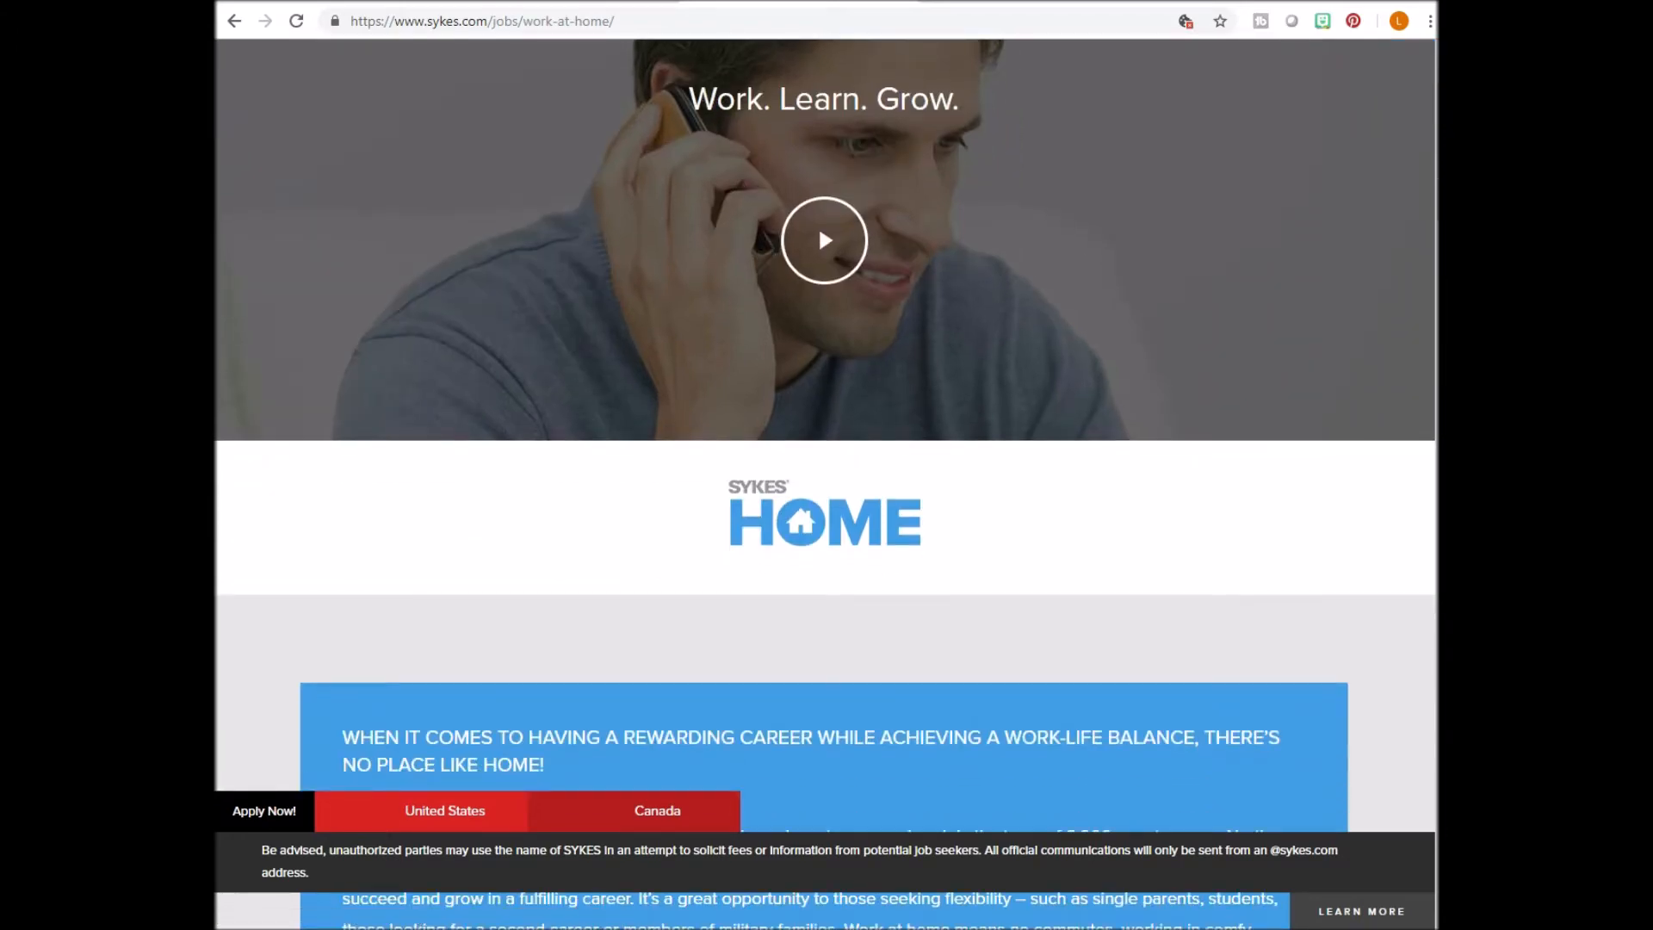
{"action": "scroll", "scroll_direction": "down", "scroll_amount": 3}
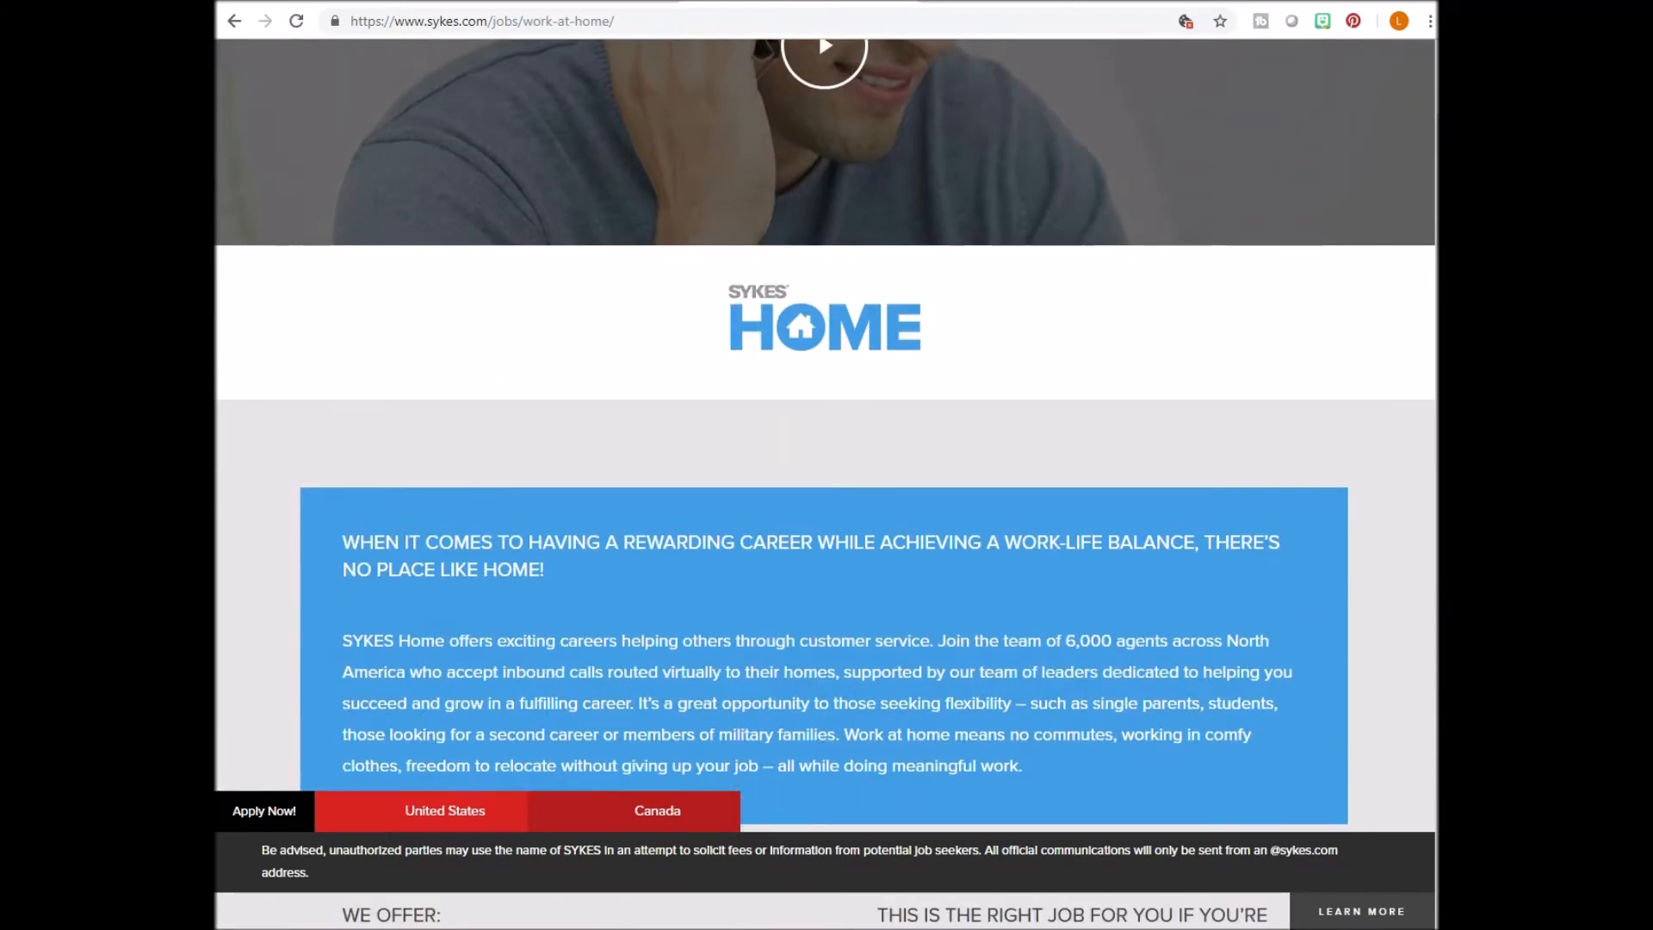
{"action": "scroll", "scroll_direction": "down", "scroll_amount": 3}
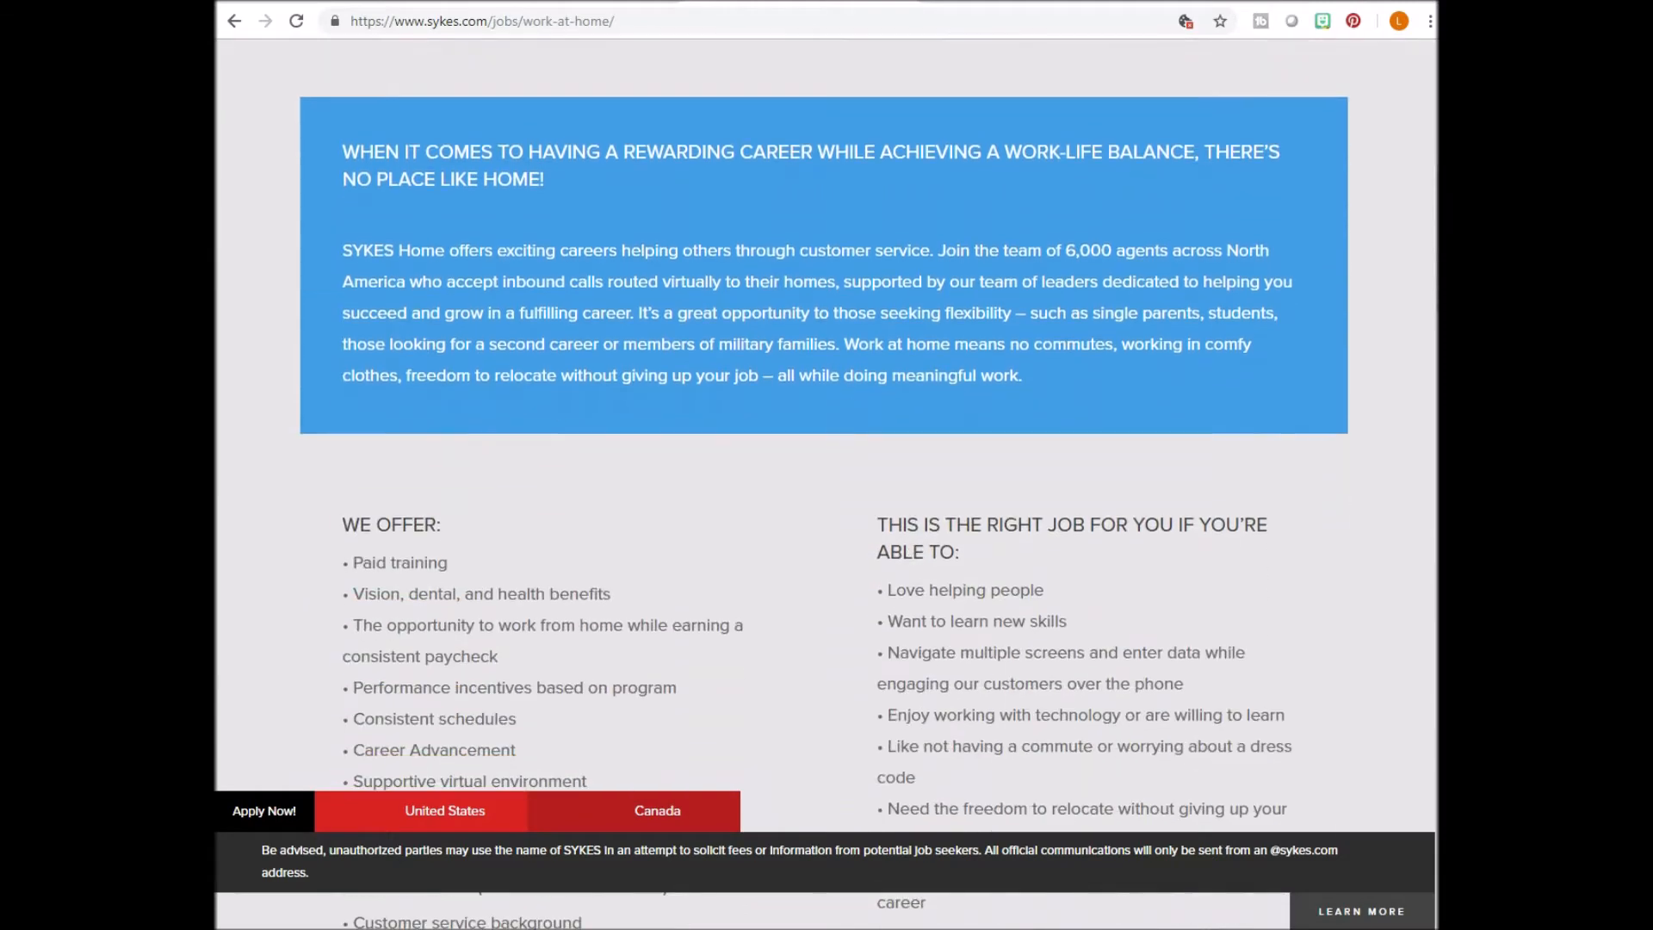
{"action": "scroll", "scroll_direction": "down", "scroll_amount": 3}
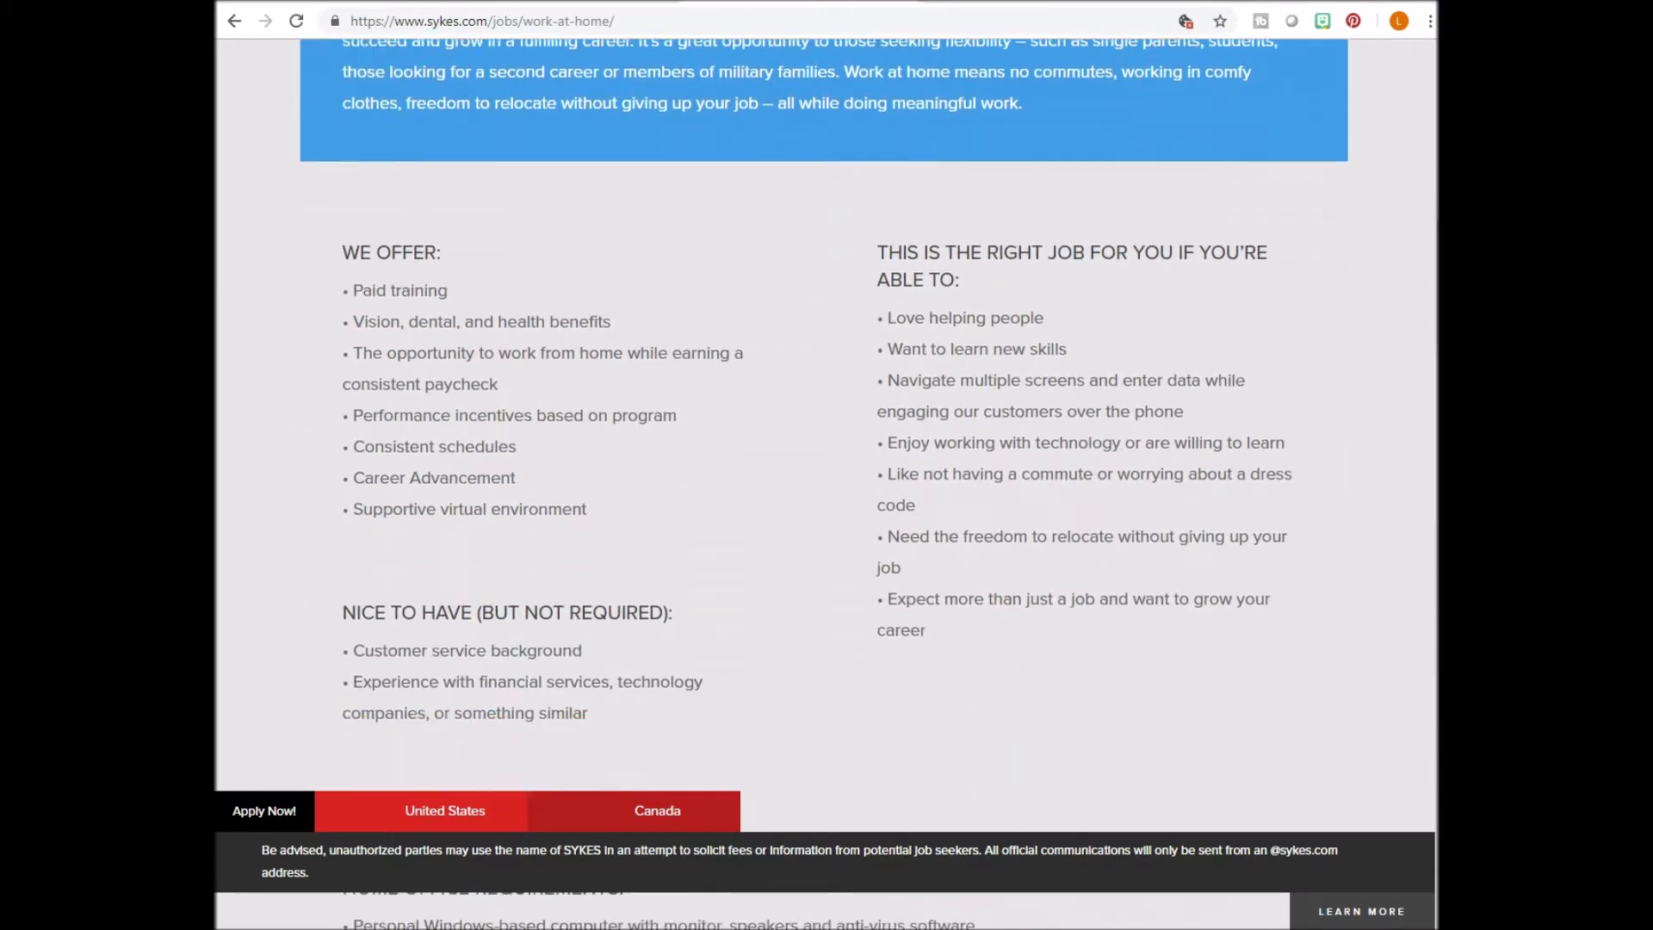
{"action": "scroll", "scroll_direction": "down", "scroll_amount": 3}
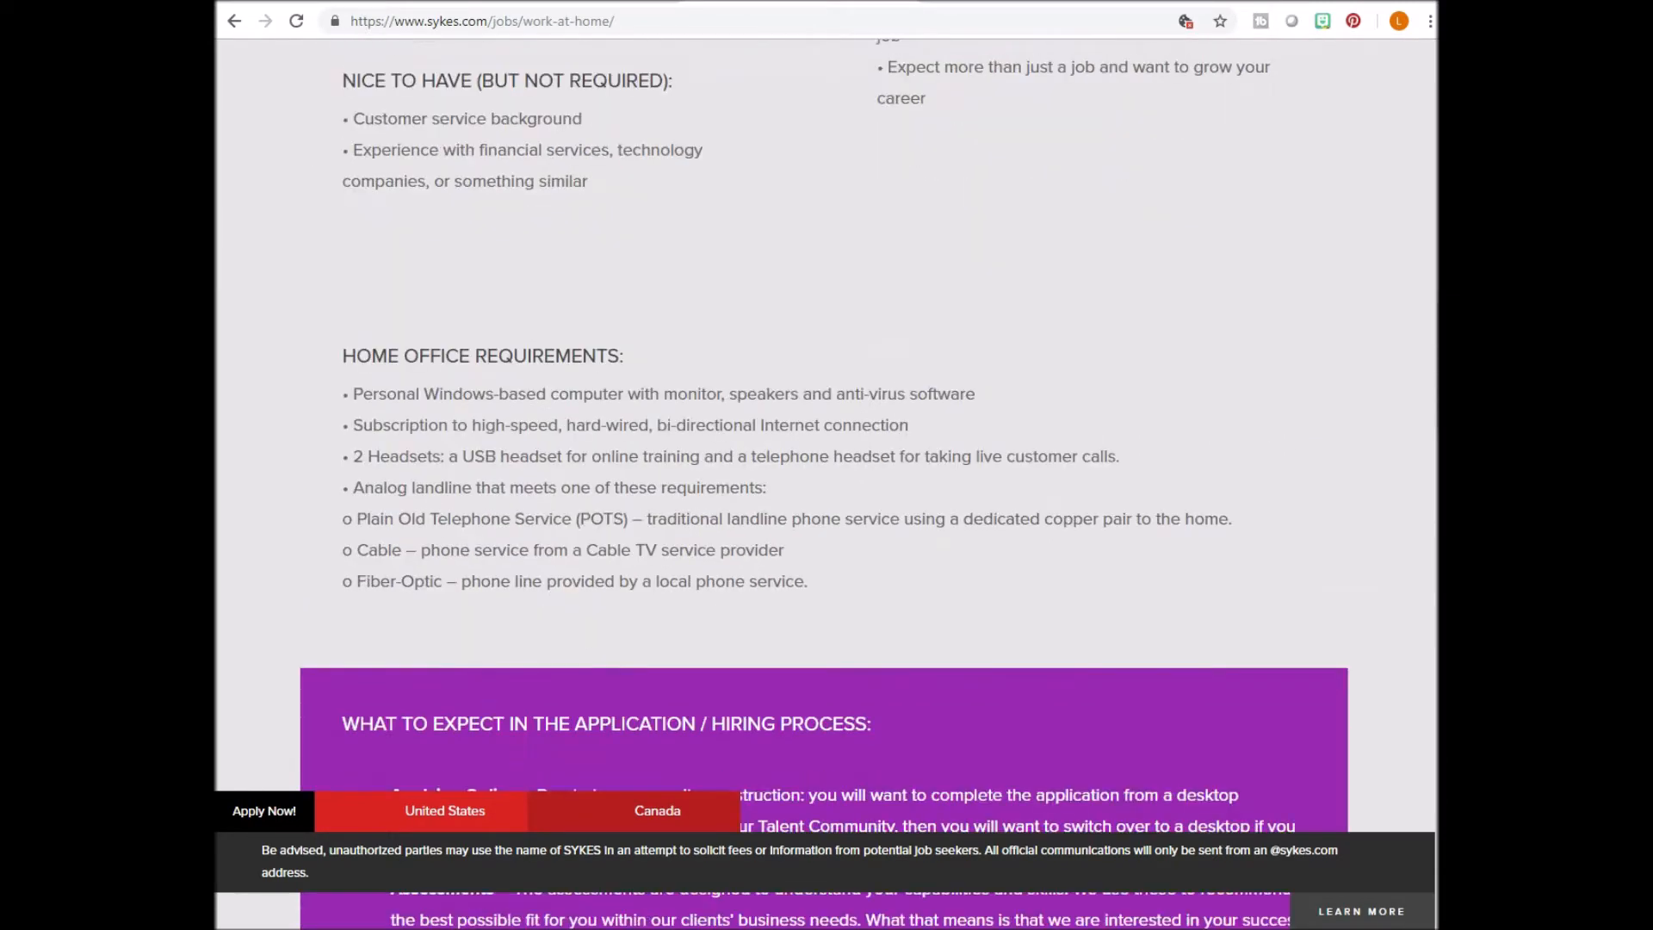
{"action": "scroll", "scroll_direction": "down", "scroll_amount": 3}
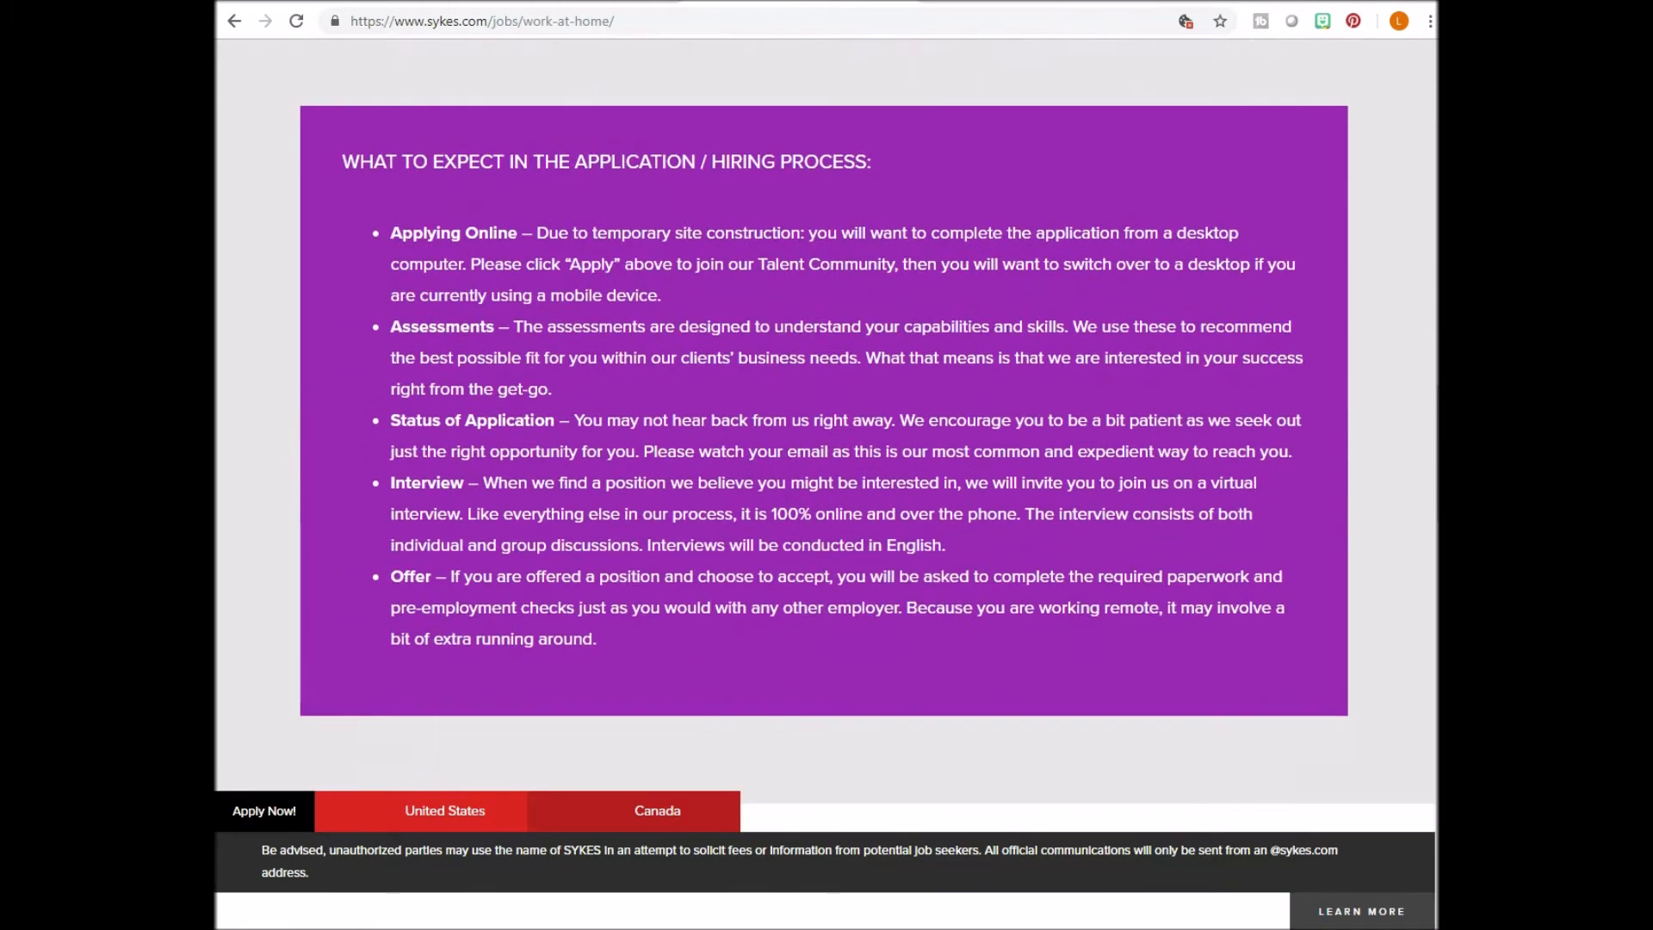
{"action": "scroll", "scroll_direction": "down", "scroll_amount": 3}
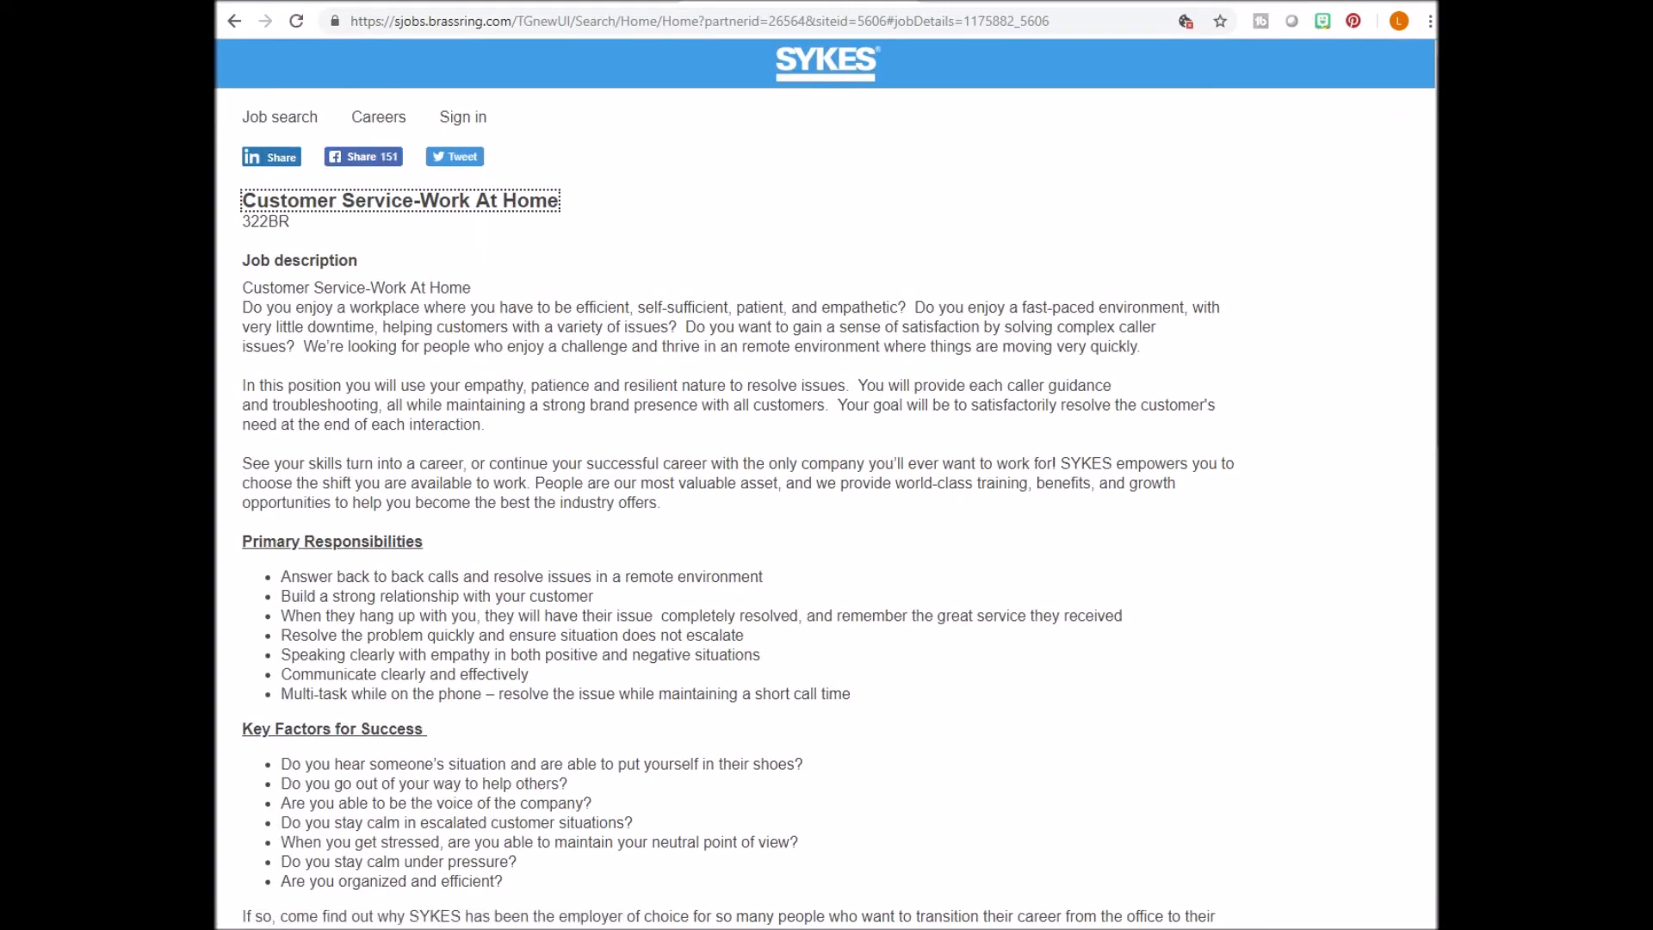
{"action": "scroll", "scroll_direction": "down", "scroll_amount": 3}
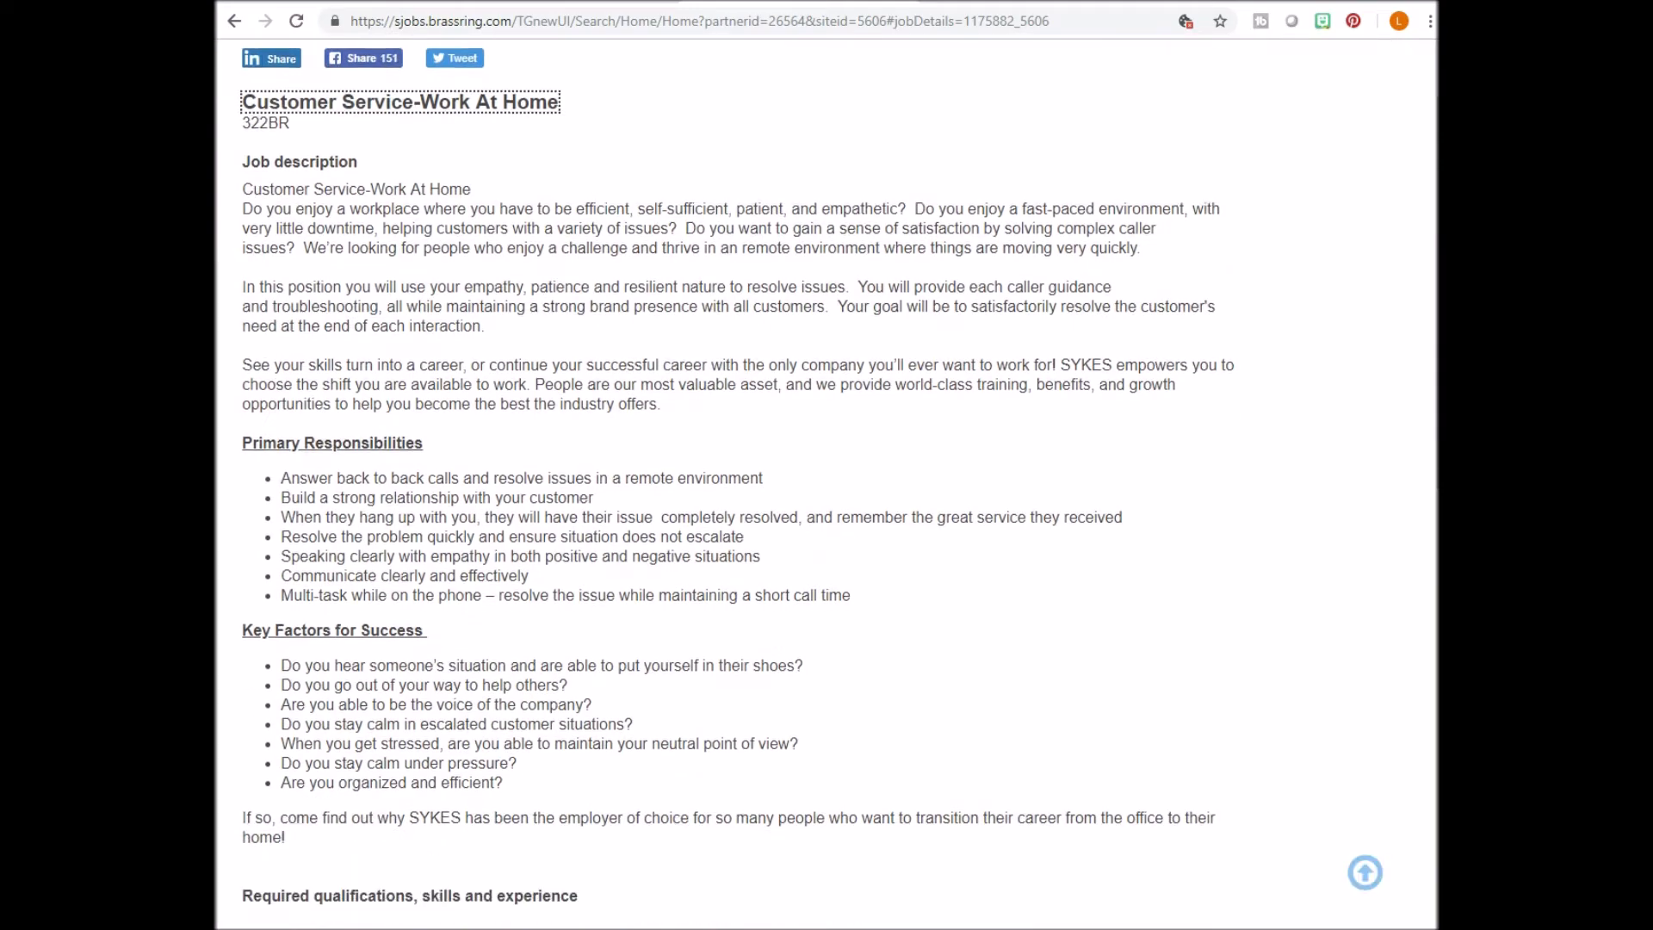
{"action": "scroll", "scroll_direction": "down", "scroll_amount": 3}
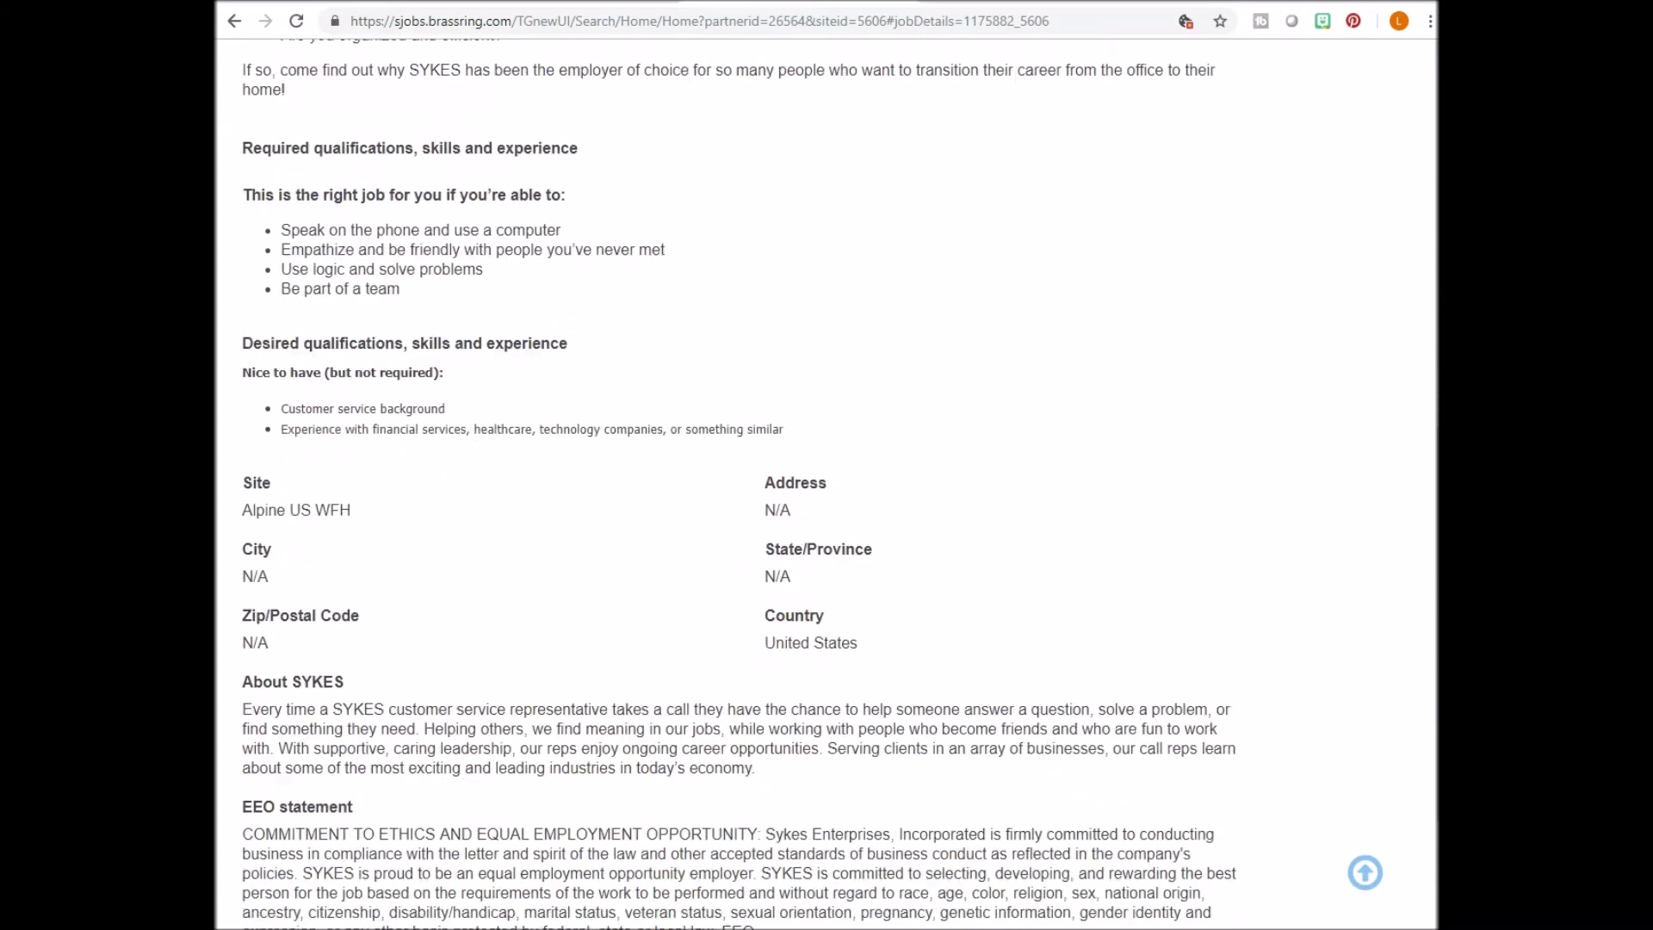
{"action": "scroll", "scroll_direction": "down", "scroll_amount": 3}
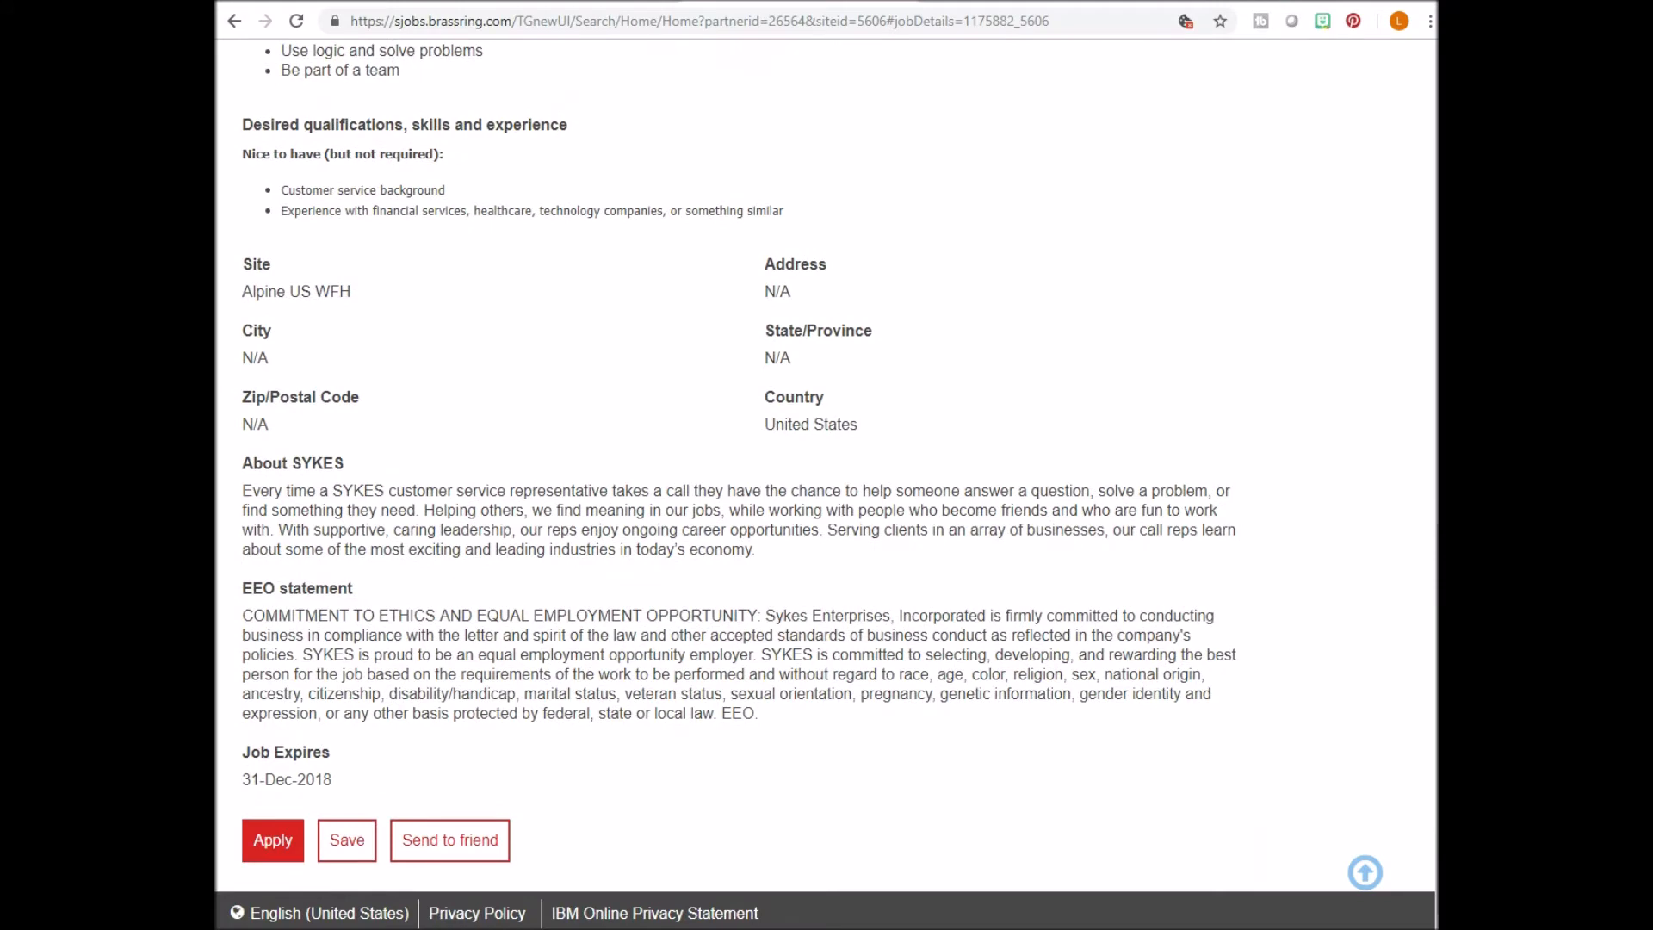
{"action": "type", "text": "www.site"}
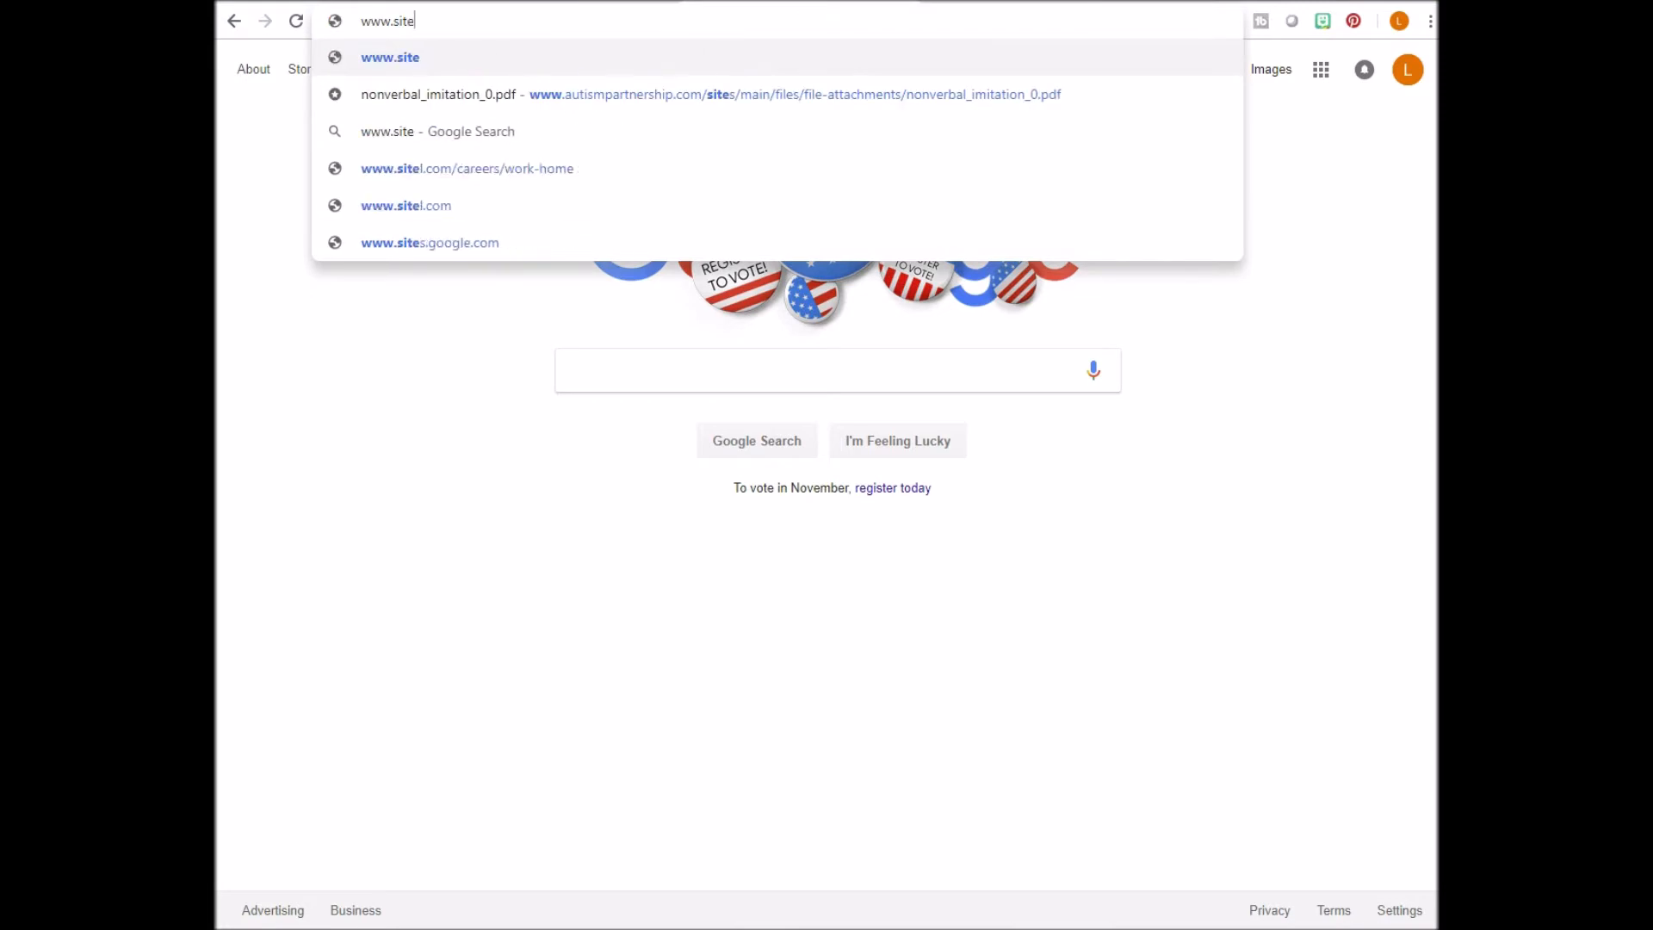
{"action": "left_click", "coordinate": [406, 205]}
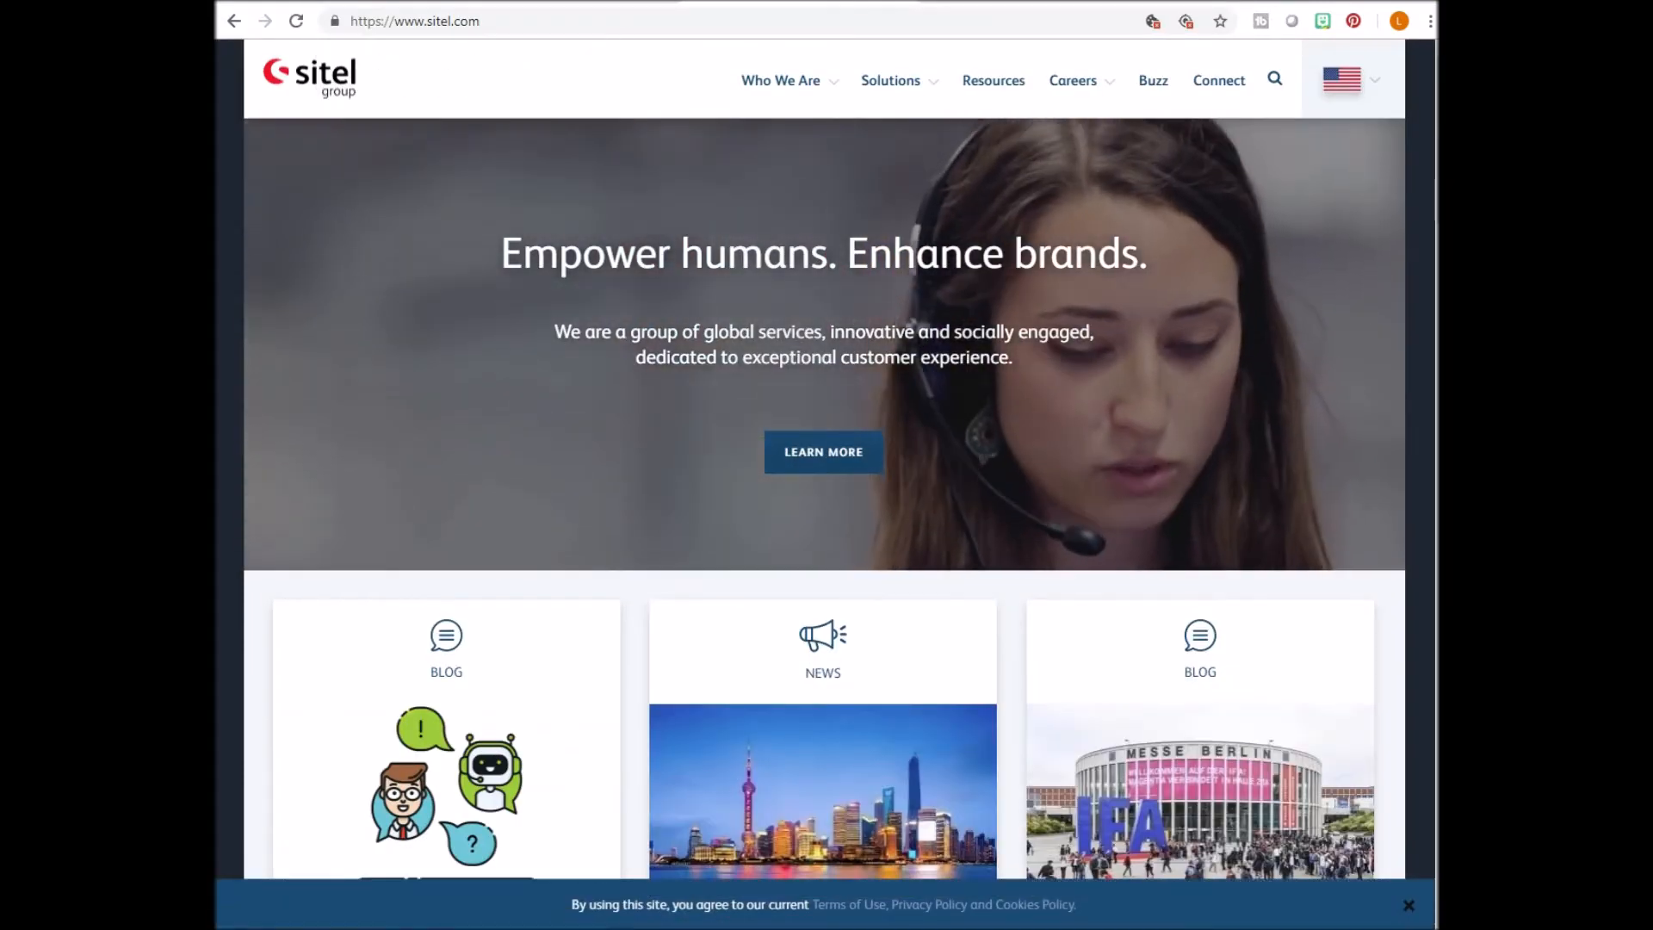
{"action": "left_click", "coordinate": [1072, 80]}
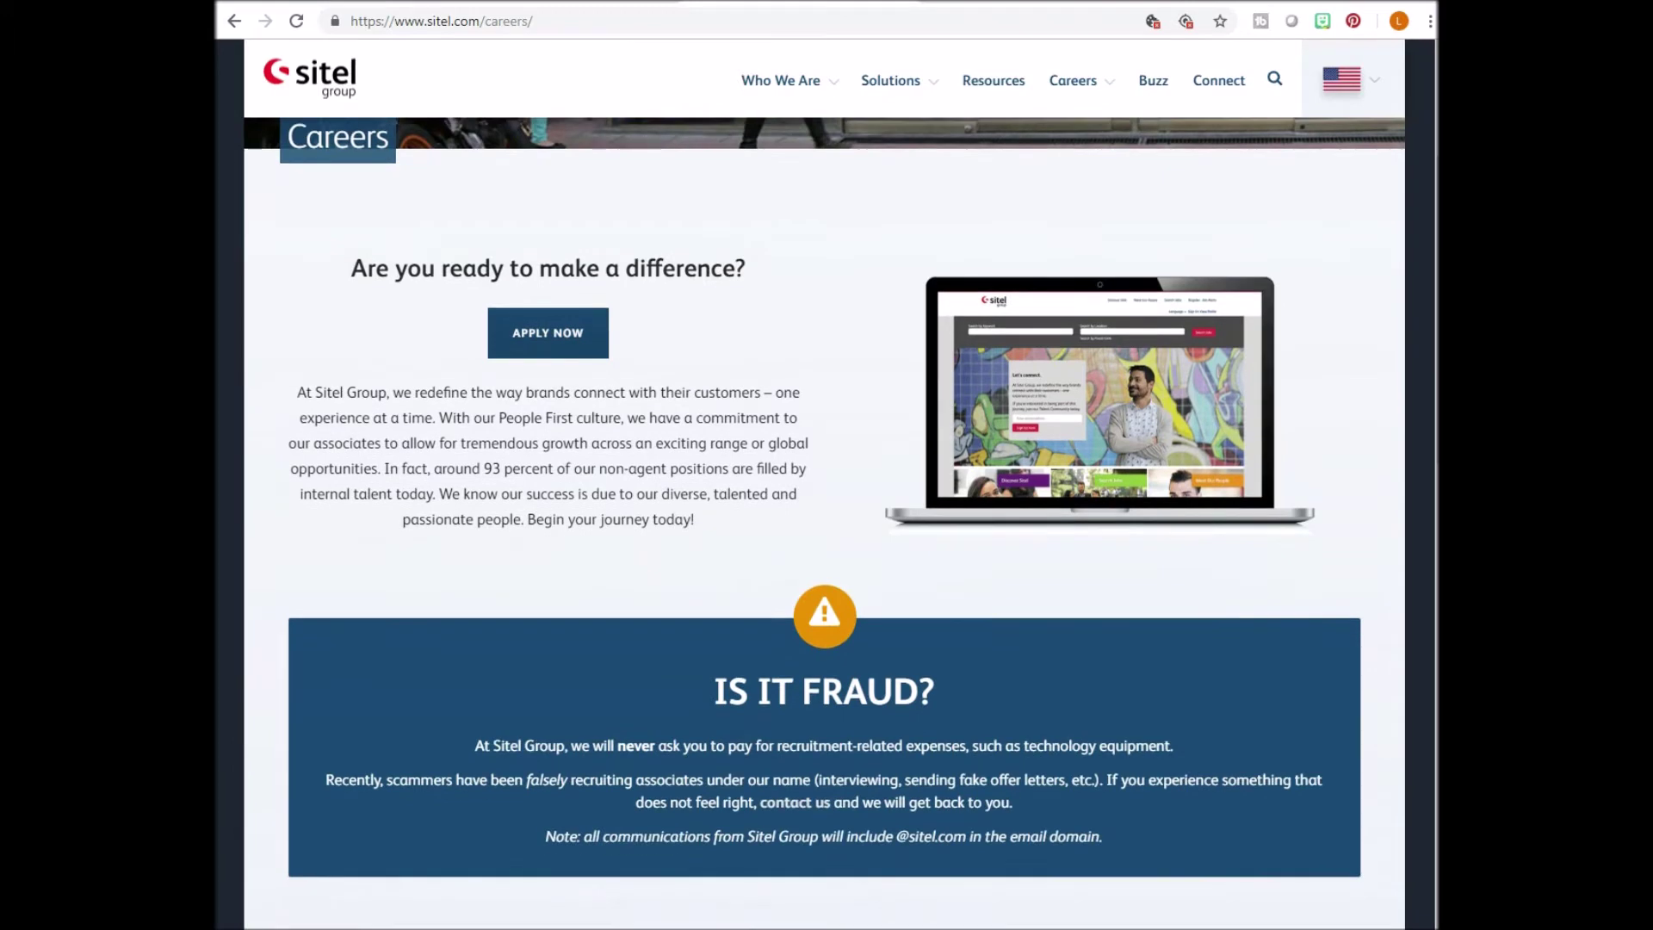
{"action": "scroll", "scroll_direction": "down", "scroll_amount": 3}
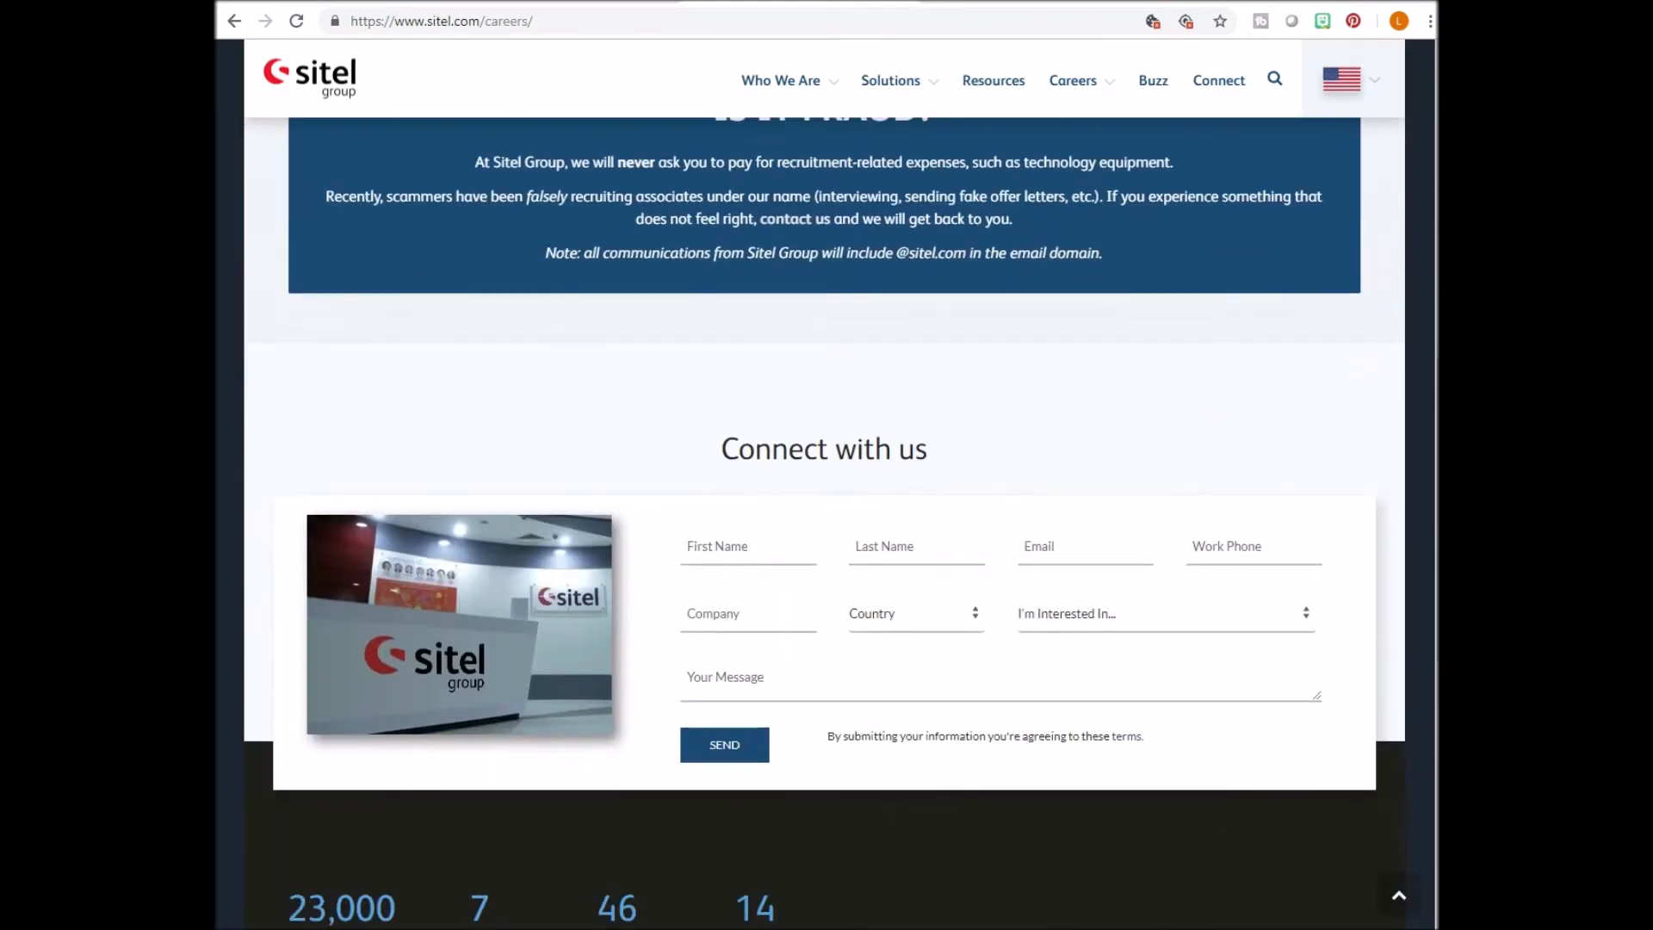
{"action": "scroll", "scroll_direction": "down", "scroll_amount": 3}
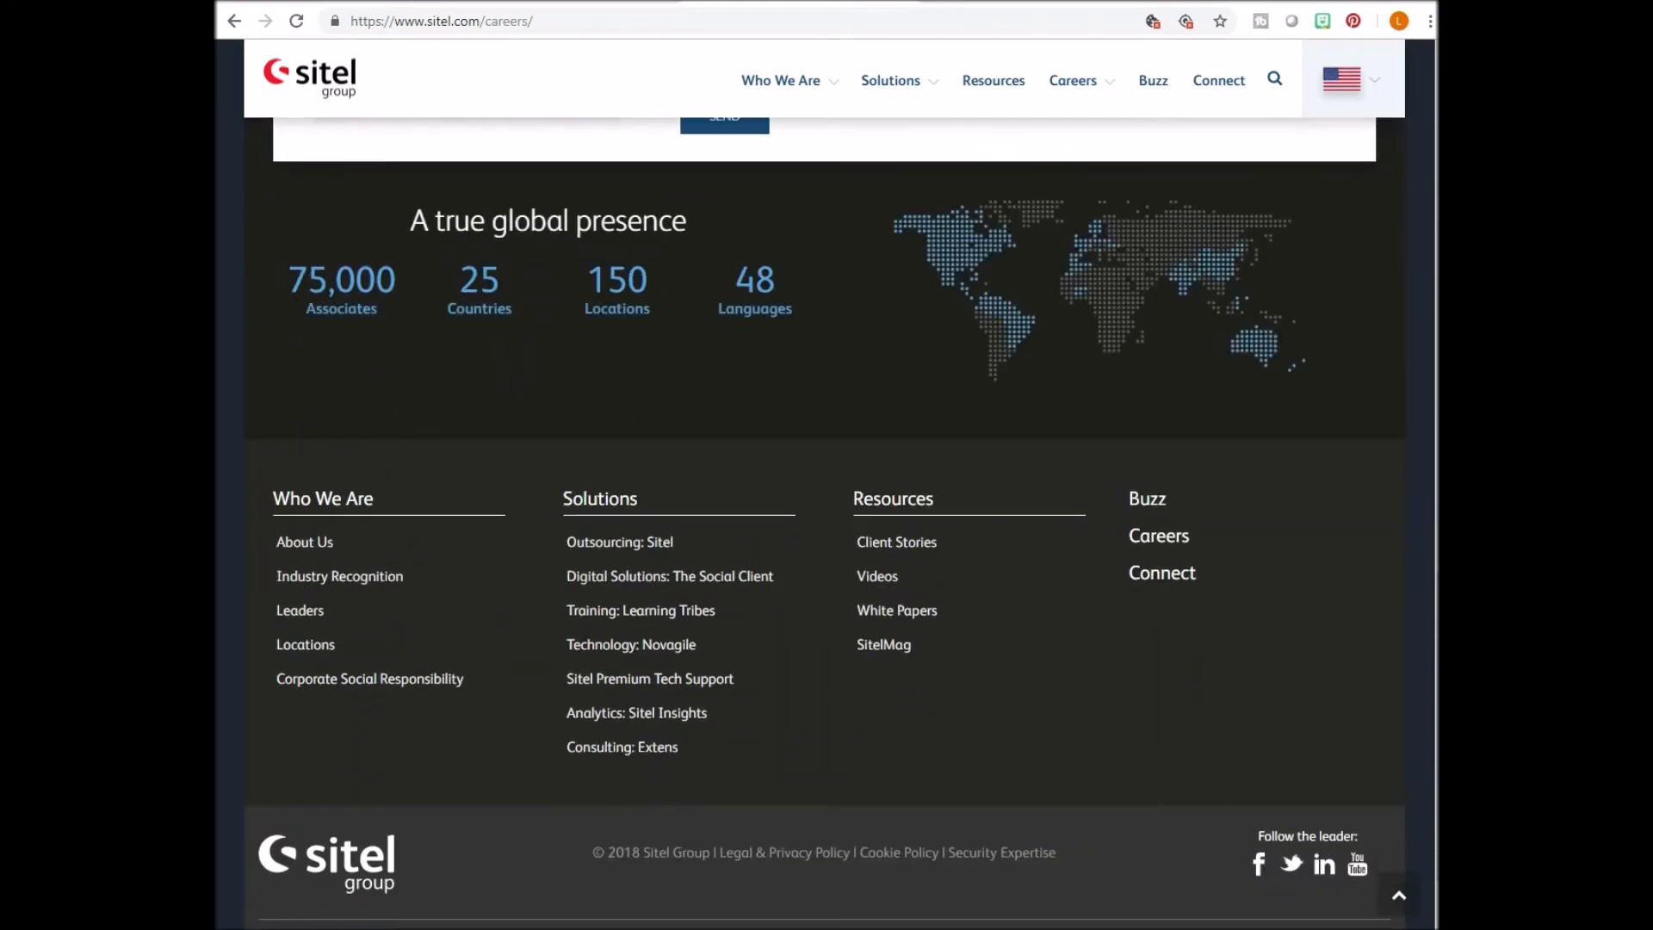
{"action": "left_click", "coordinate": [1157, 536]}
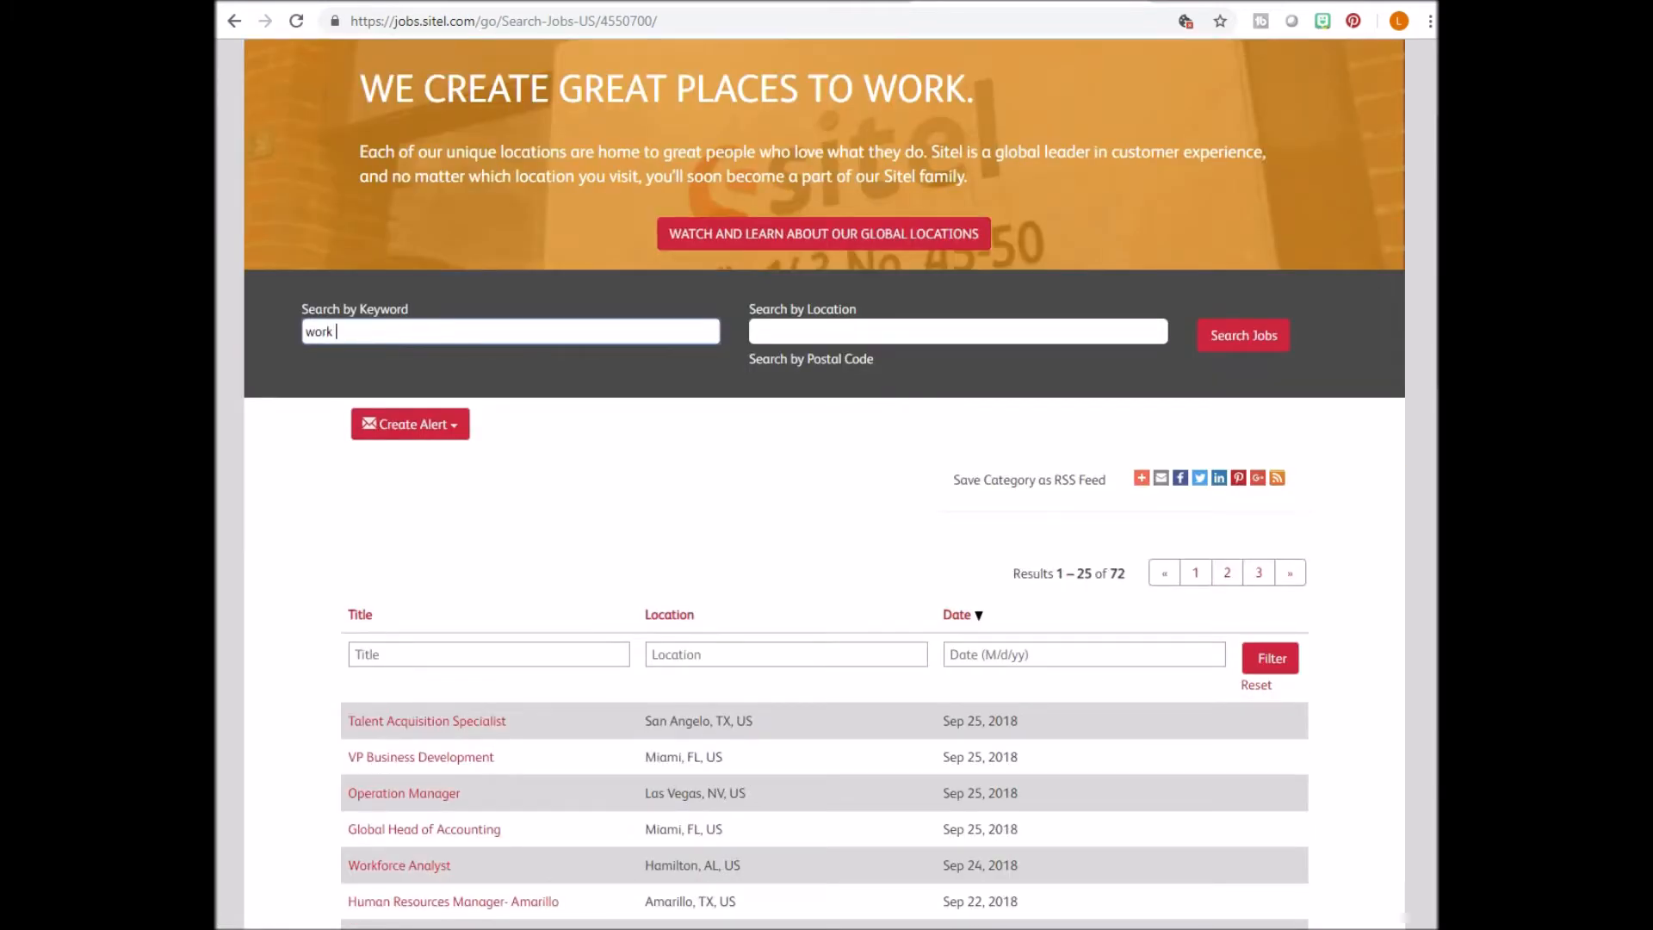
Run a 'work from home' keyword search on Sitel Careers and scroll the 218 results.
{"action": "left_click", "coordinate": [1241, 334]}
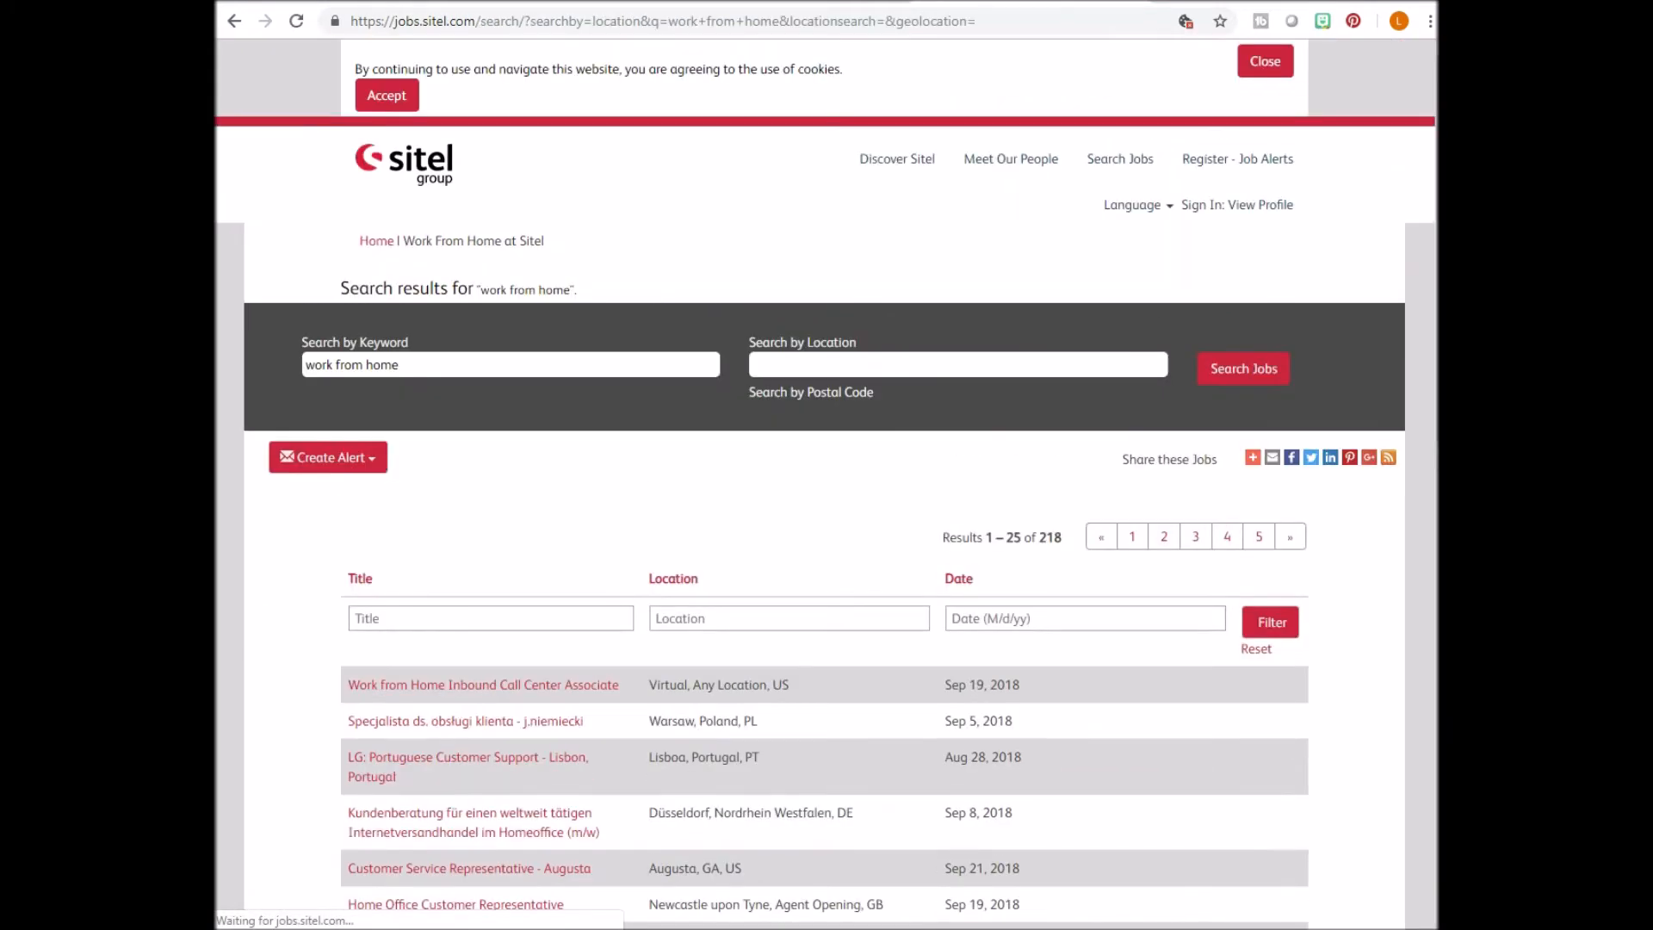
{"action": "left_click", "coordinate": [1264, 60]}
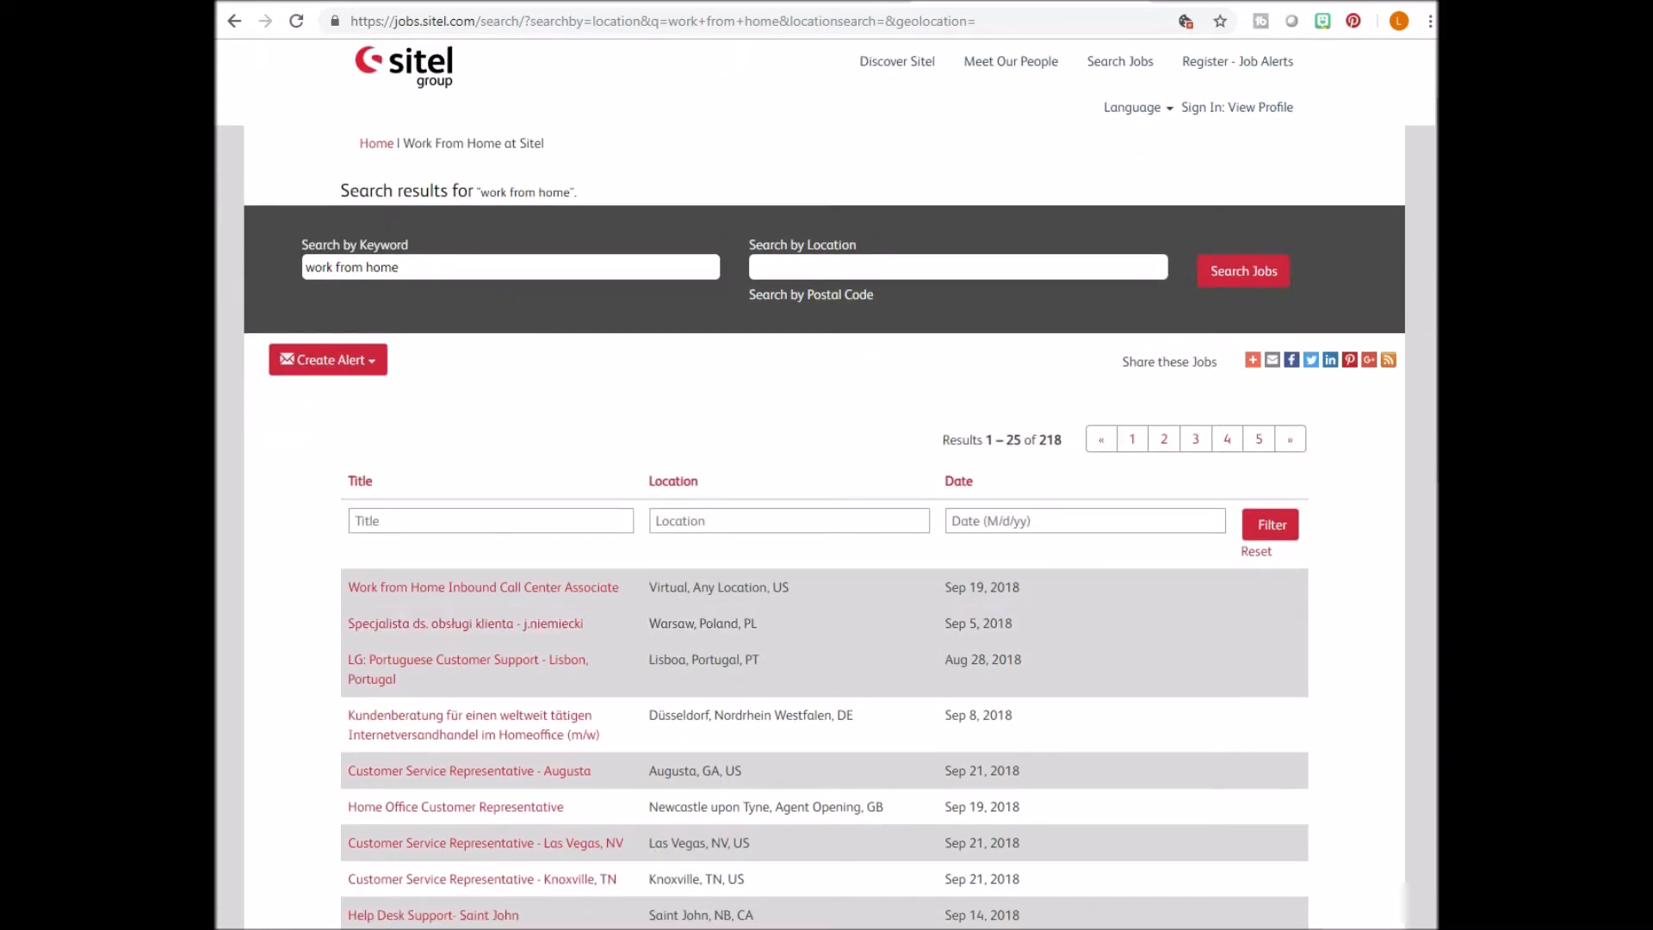
{"action": "scroll", "scroll_direction": "down", "scroll_amount": 3}
{"action": "type", "text": "V"}
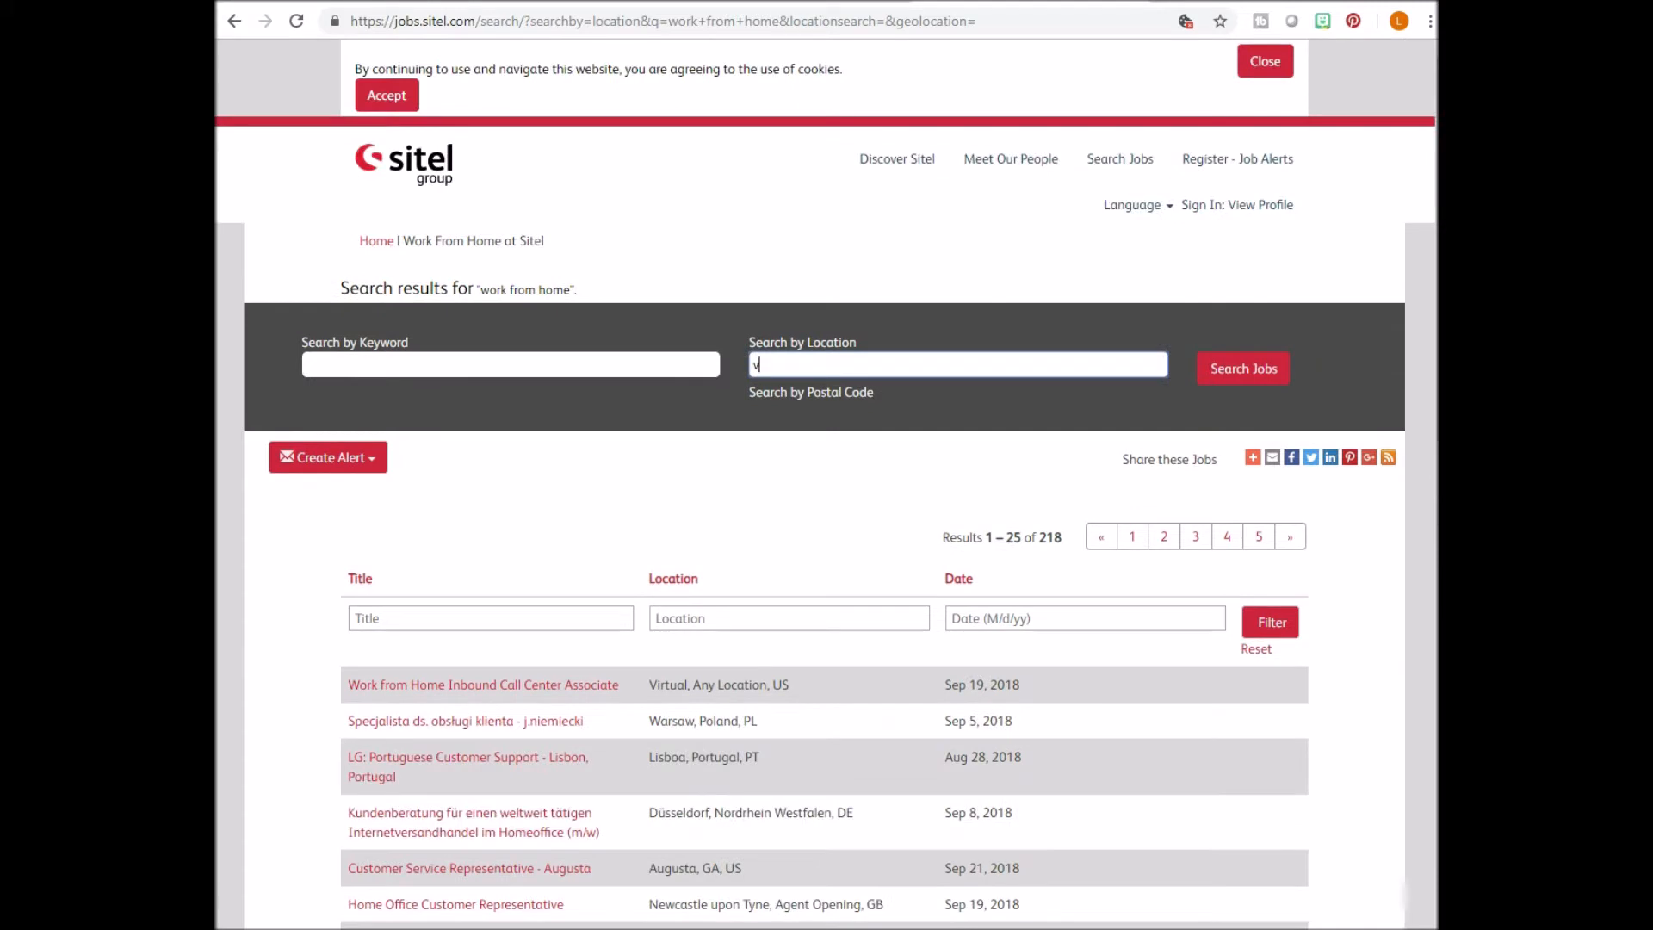
{"action": "left_click", "coordinate": [1242, 367]}
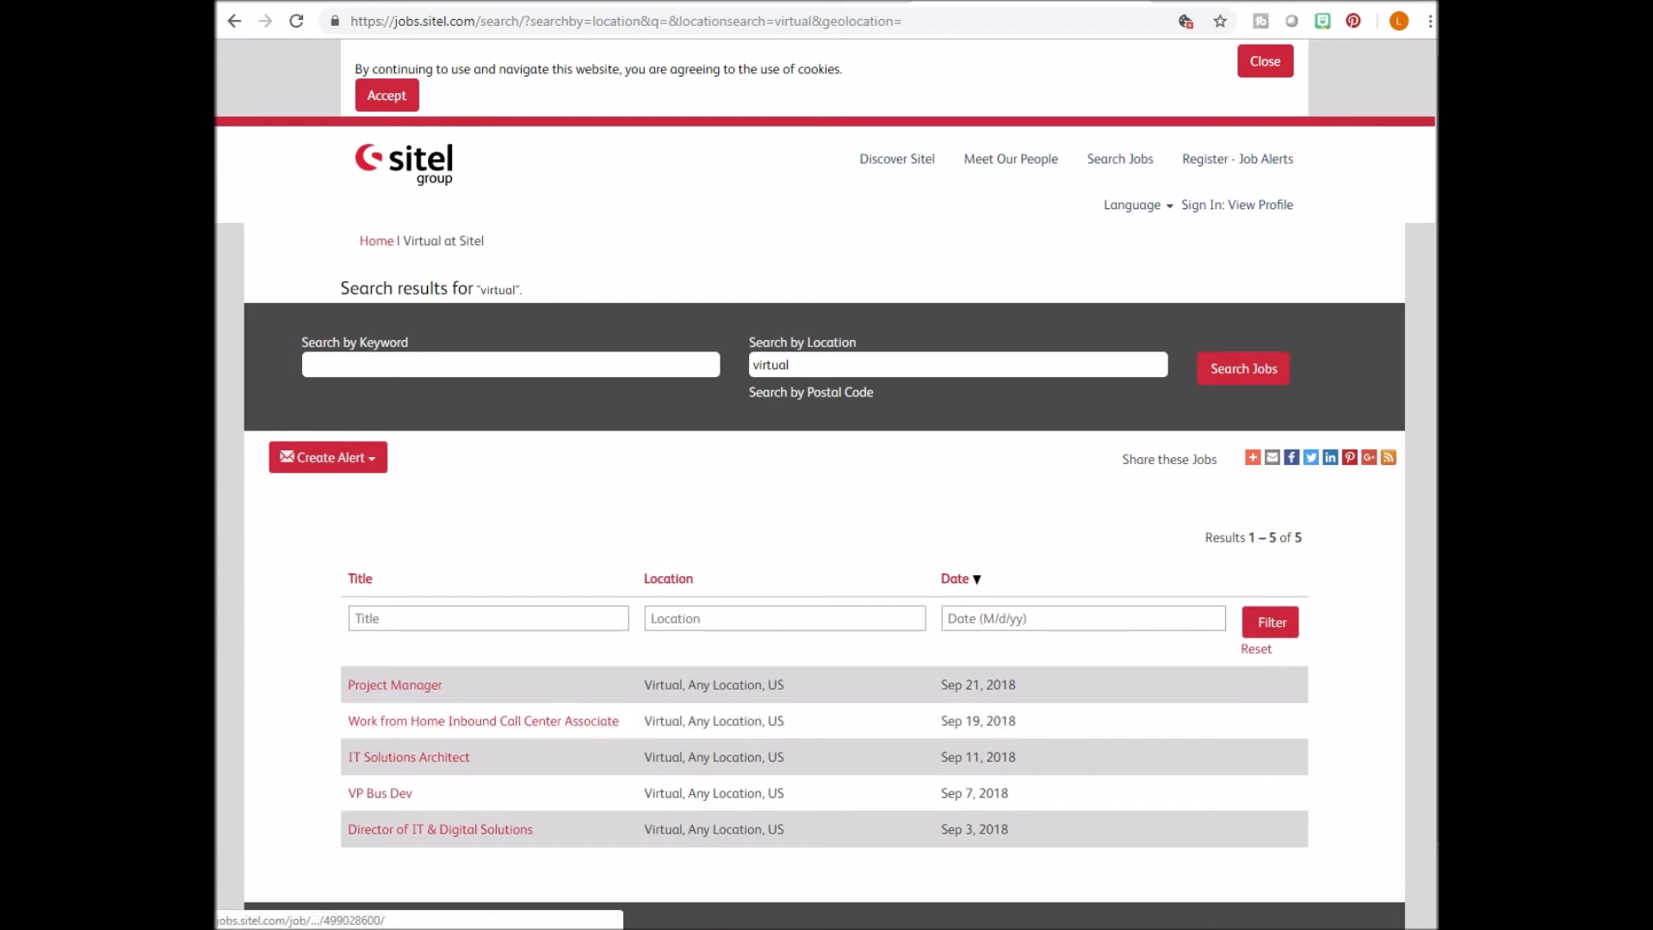
{"action": "type", "text": "www.care.com"}
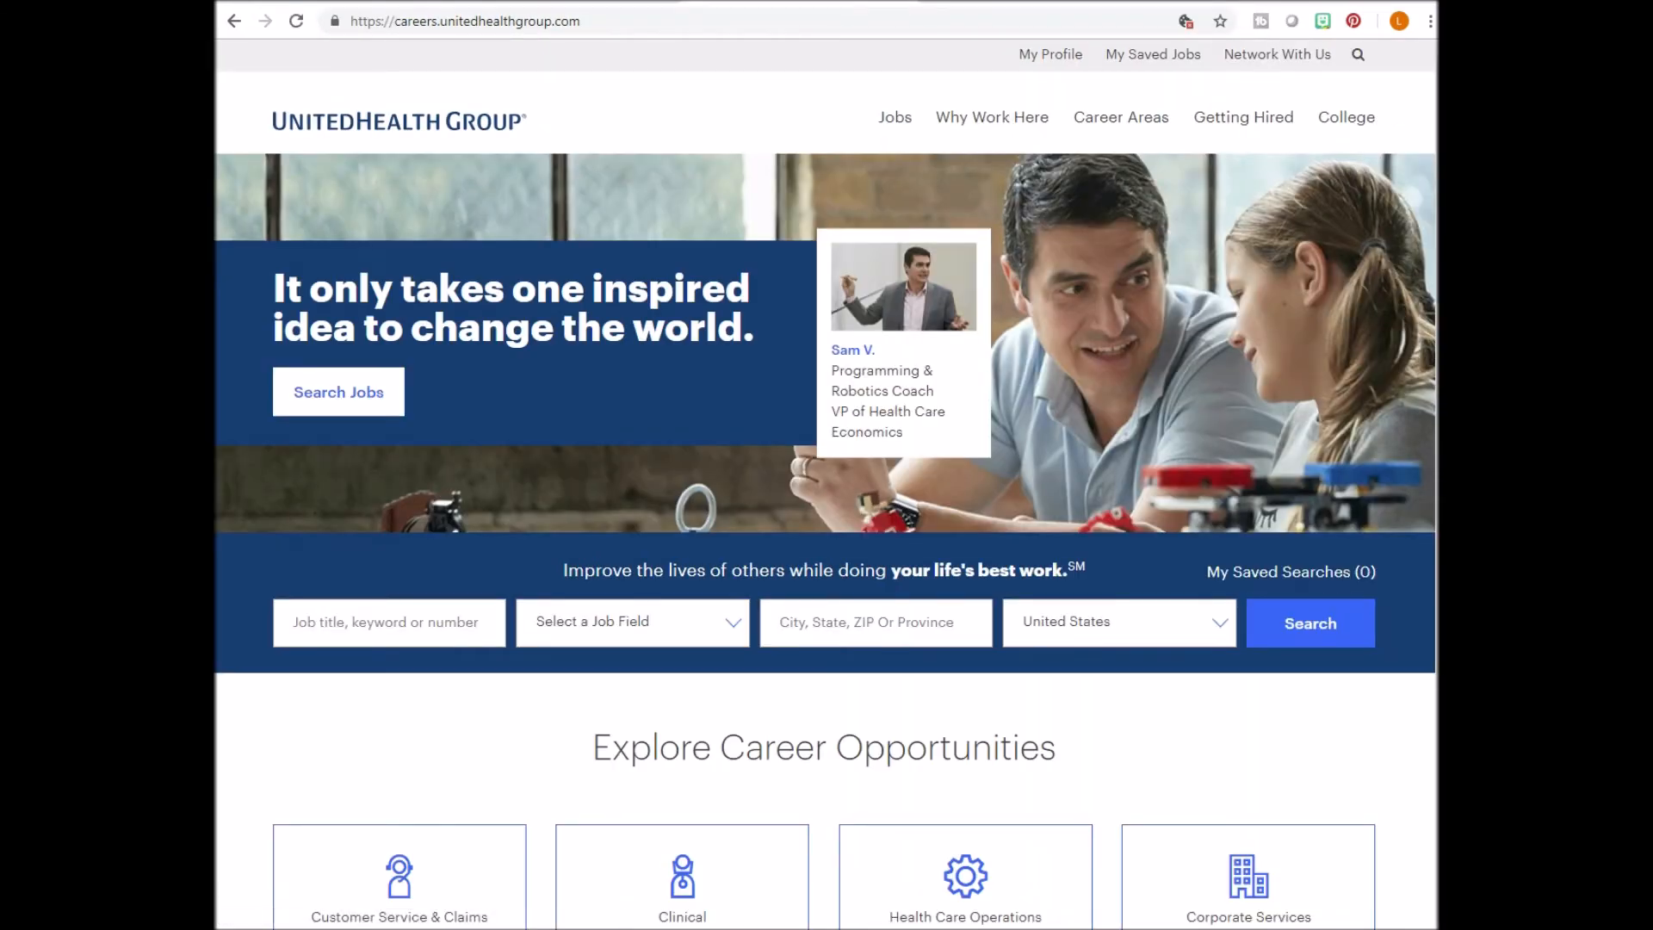
Search UnitedHealth Group Careers for jobs with the keyword 'telec'.
{"action": "type", "text": "telec"}
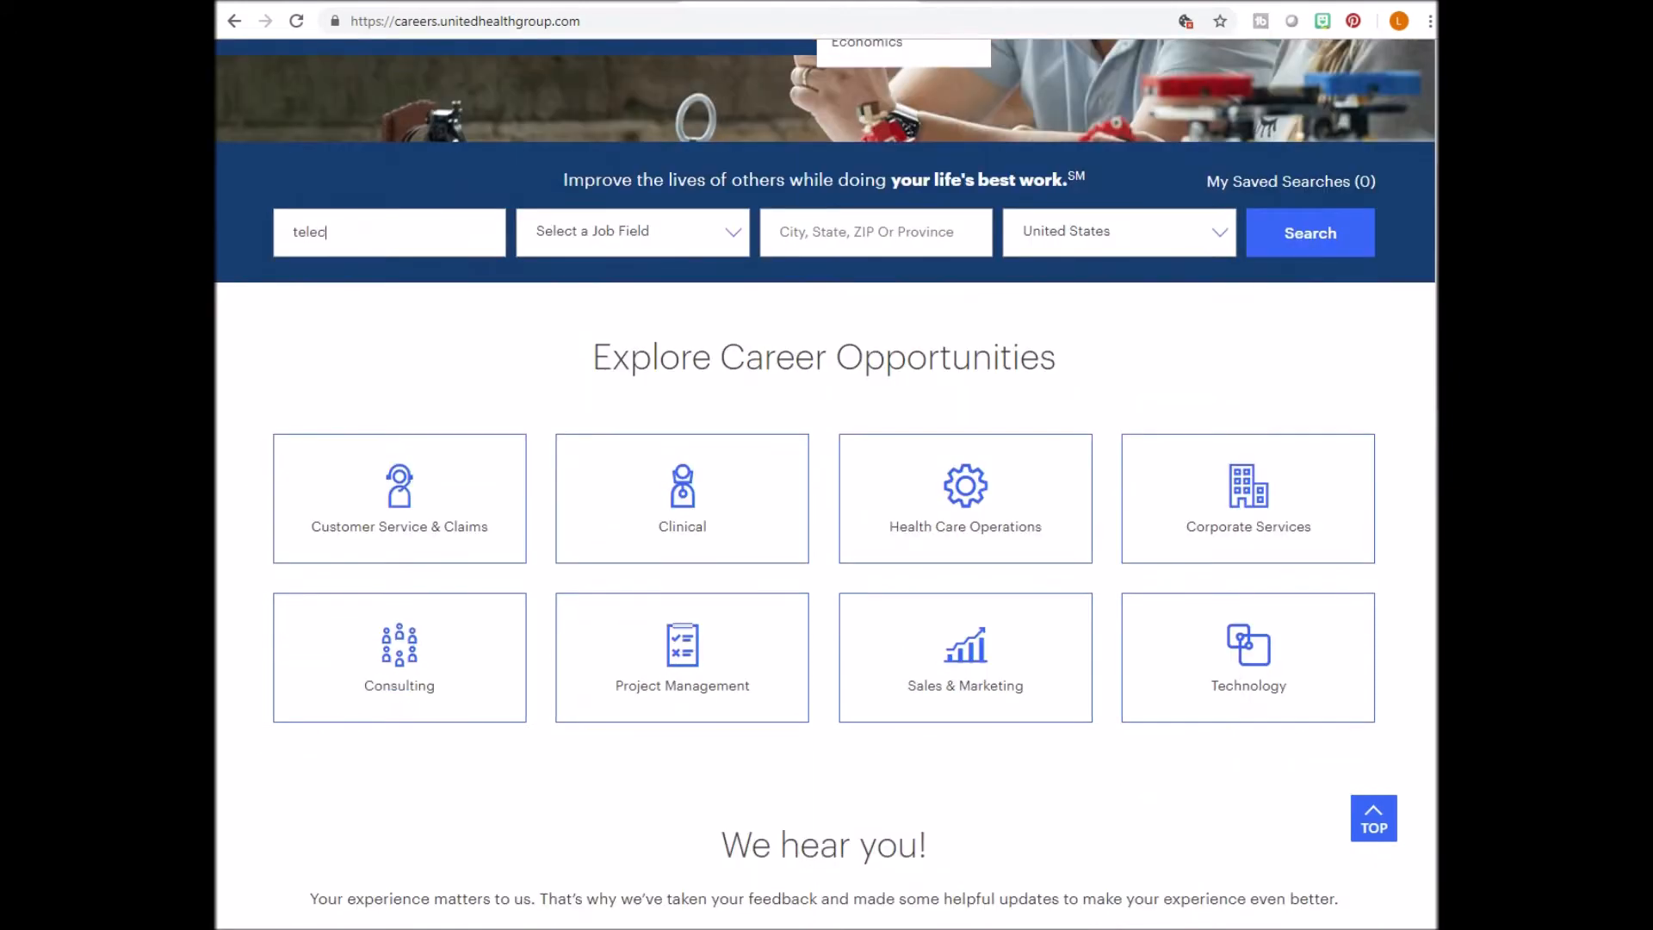
{"action": "left_click", "coordinate": [1309, 232]}
{"action": "type", "text": "jobs.hil"}
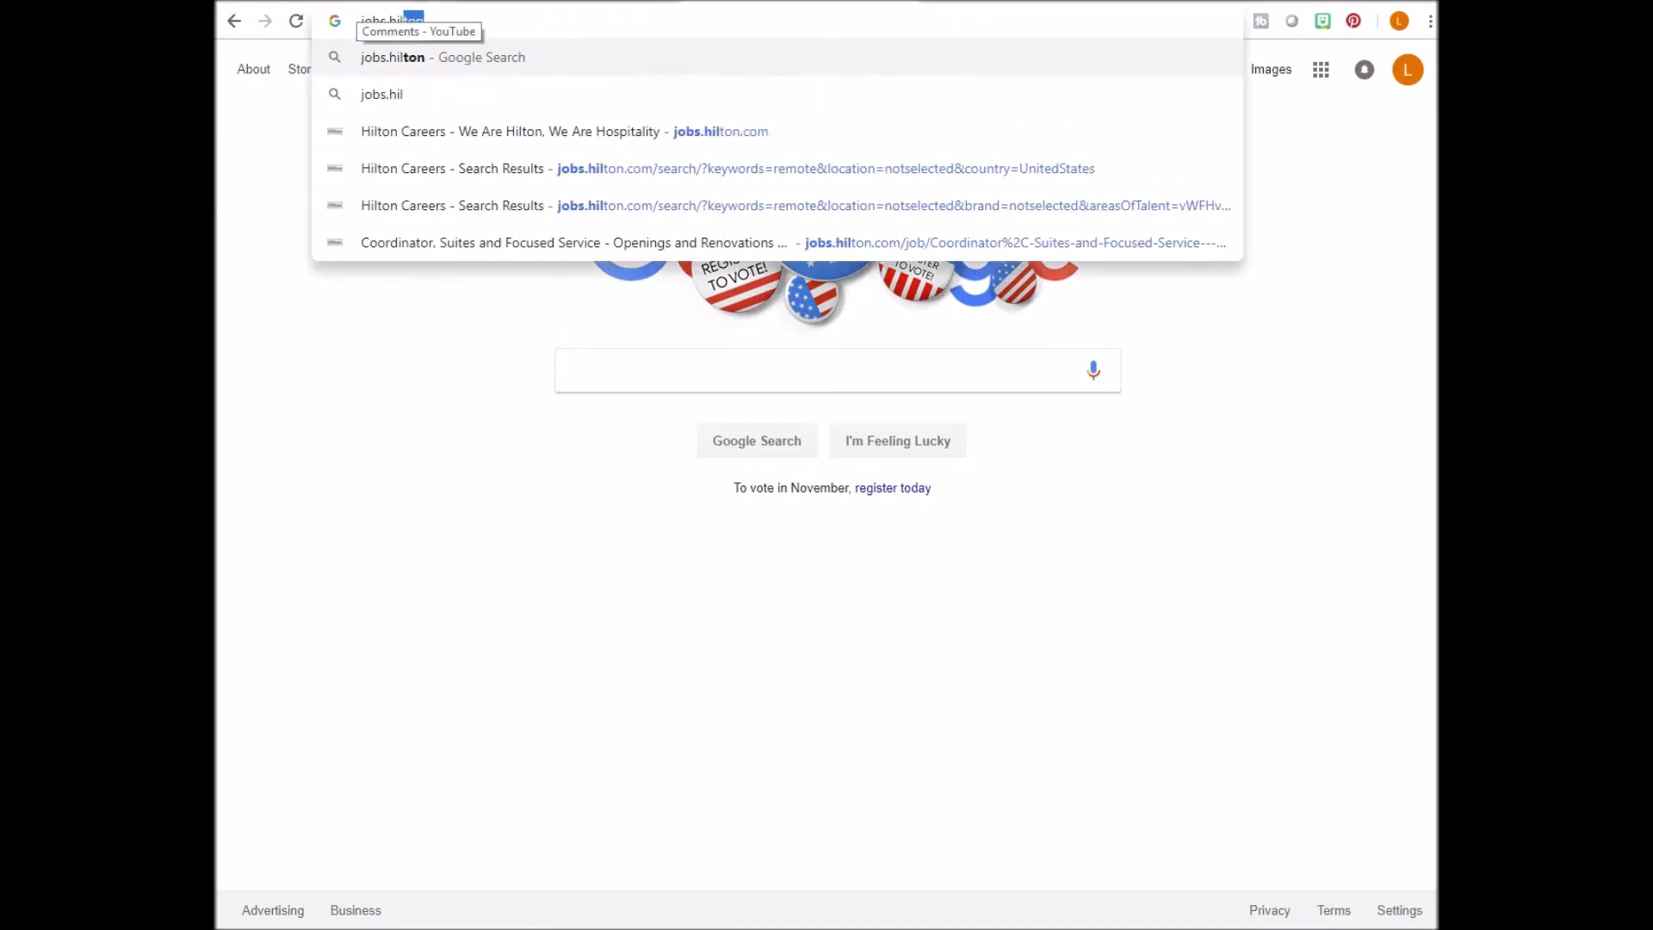
Open Hilton Careers, browse the homepage to its footer, and list all 1802 jobs.
{"action": "left_click", "coordinate": [511, 131]}
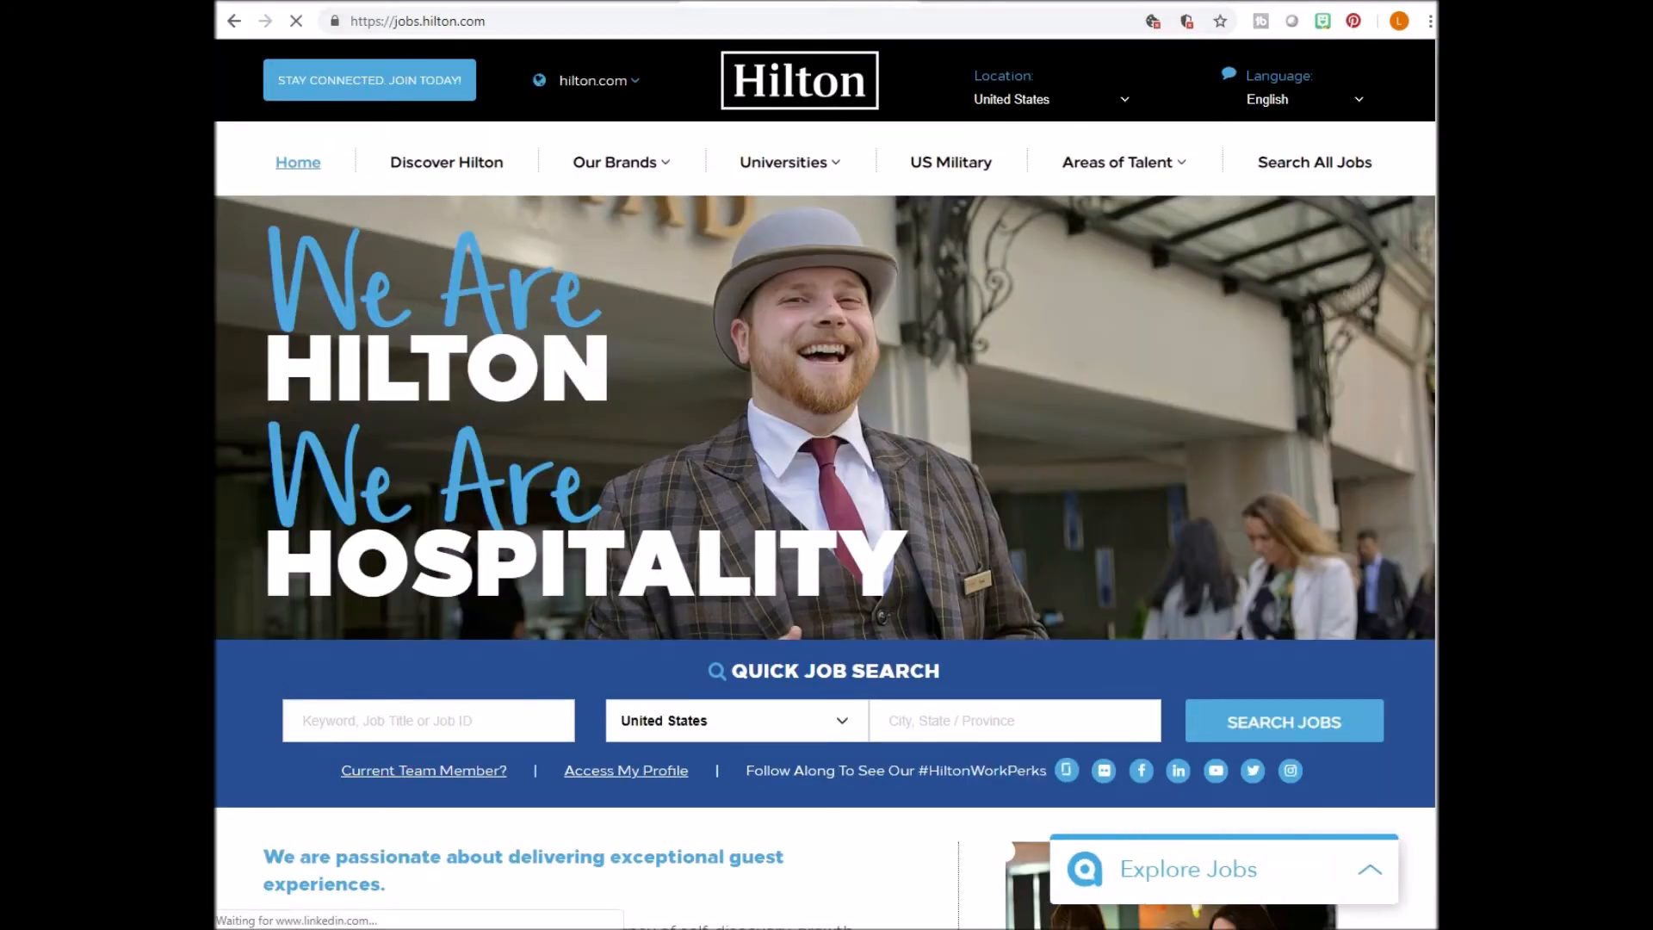
{"action": "scroll", "scroll_direction": "down", "scroll_amount": 3}
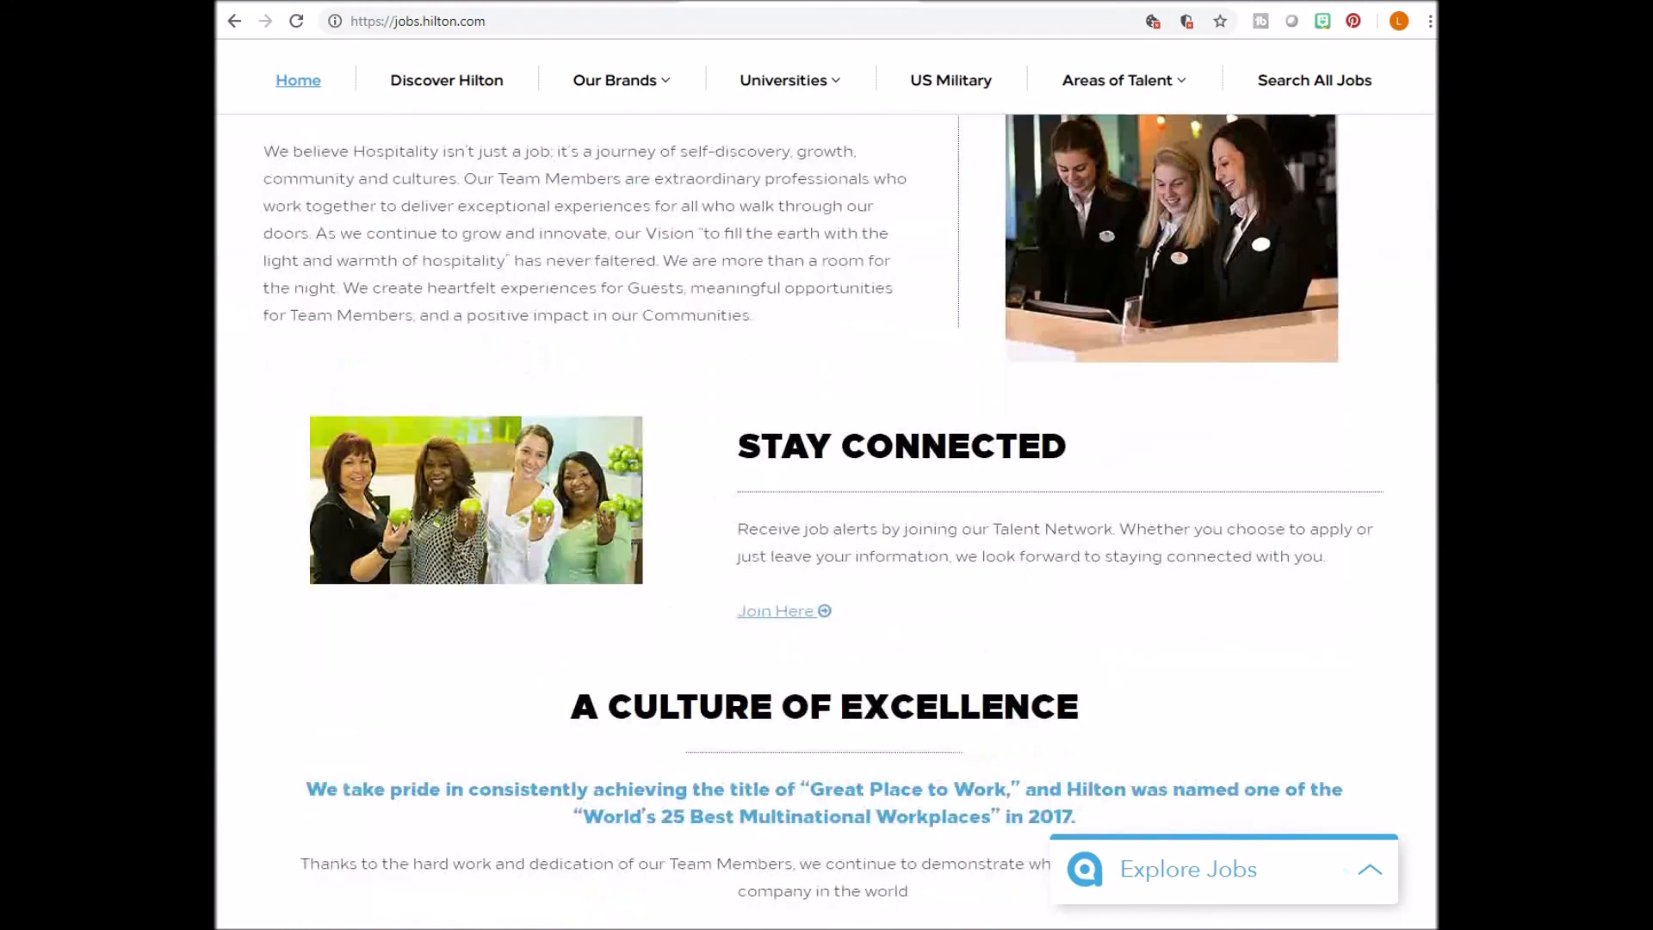
{"action": "scroll", "scroll_direction": "down", "scroll_amount": 3}
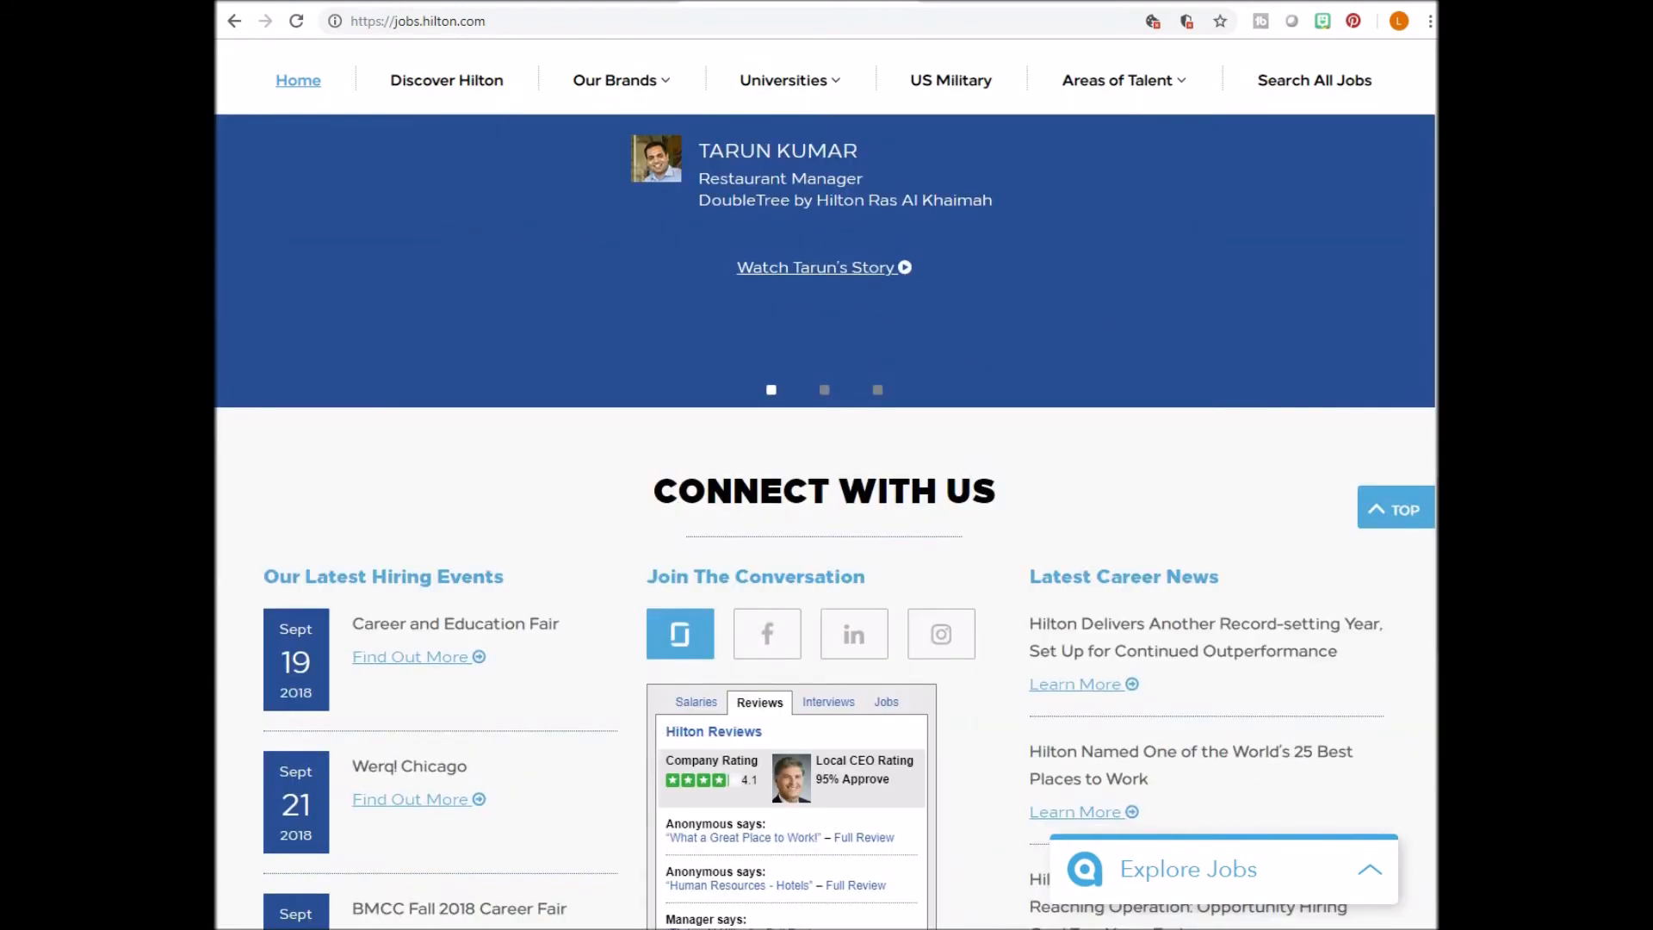
{"action": "scroll", "scroll_direction": "down", "scroll_amount": 3}
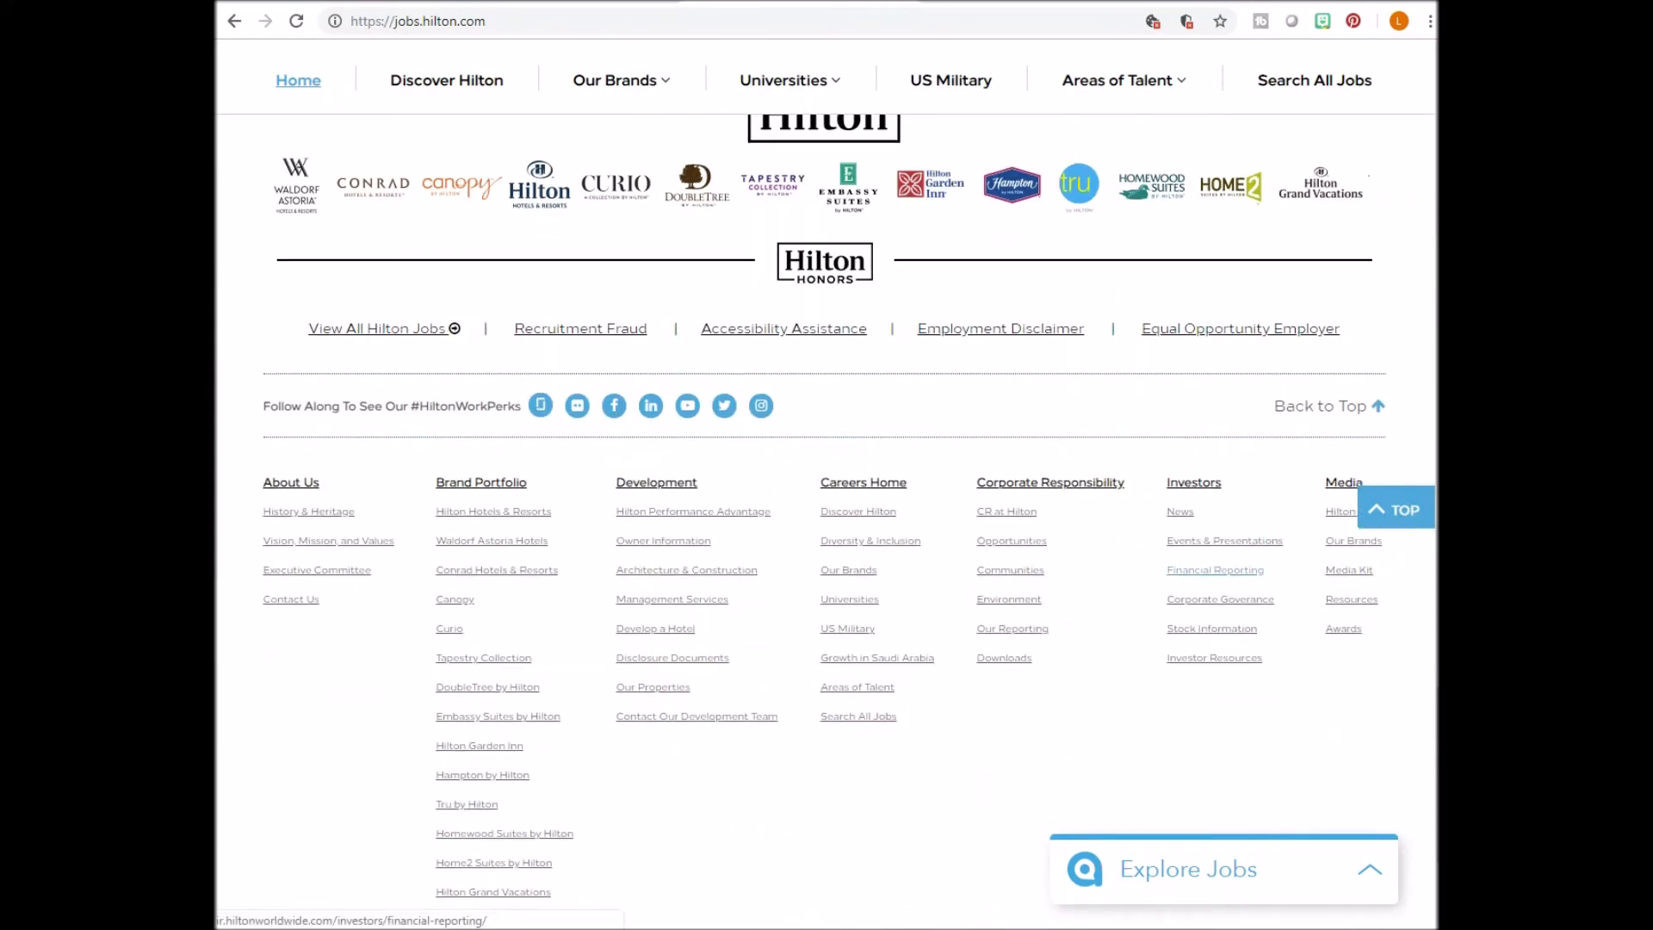
{"action": "scroll", "scroll_direction": "down", "scroll_amount": 3}
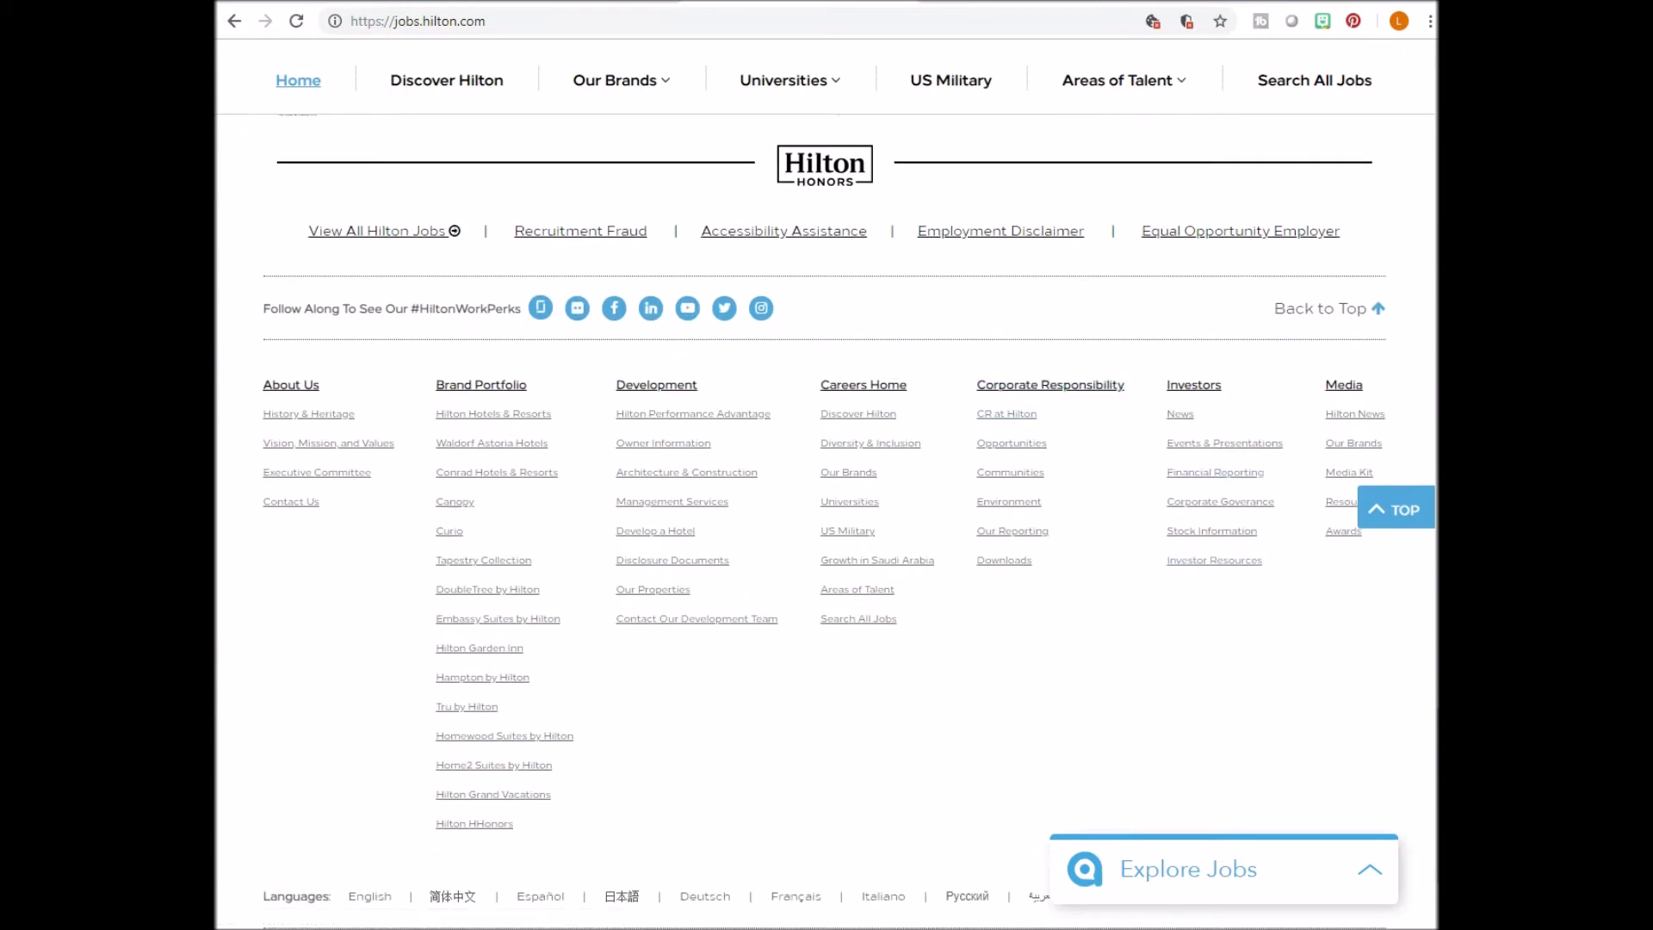
{"action": "left_click", "coordinate": [1315, 80]}
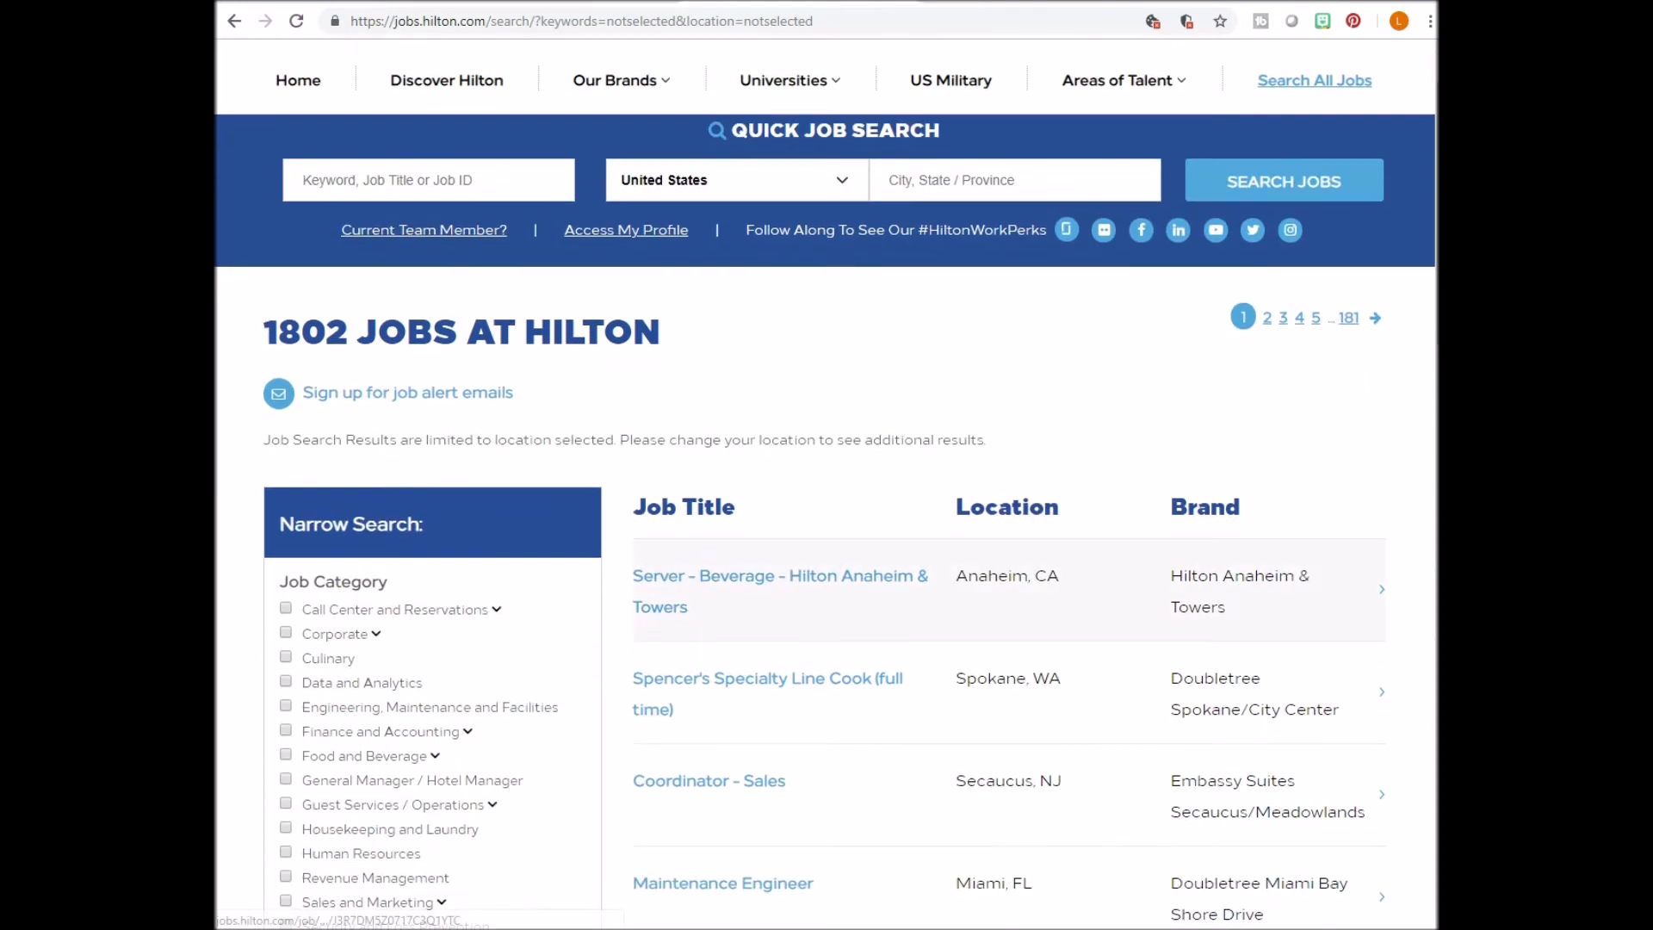
Scroll the Narrow Search panel to filter Hilton jobs by Work From Home, showing 0 jobs.
{"action": "scroll", "scroll_direction": "down", "scroll_amount": 3}
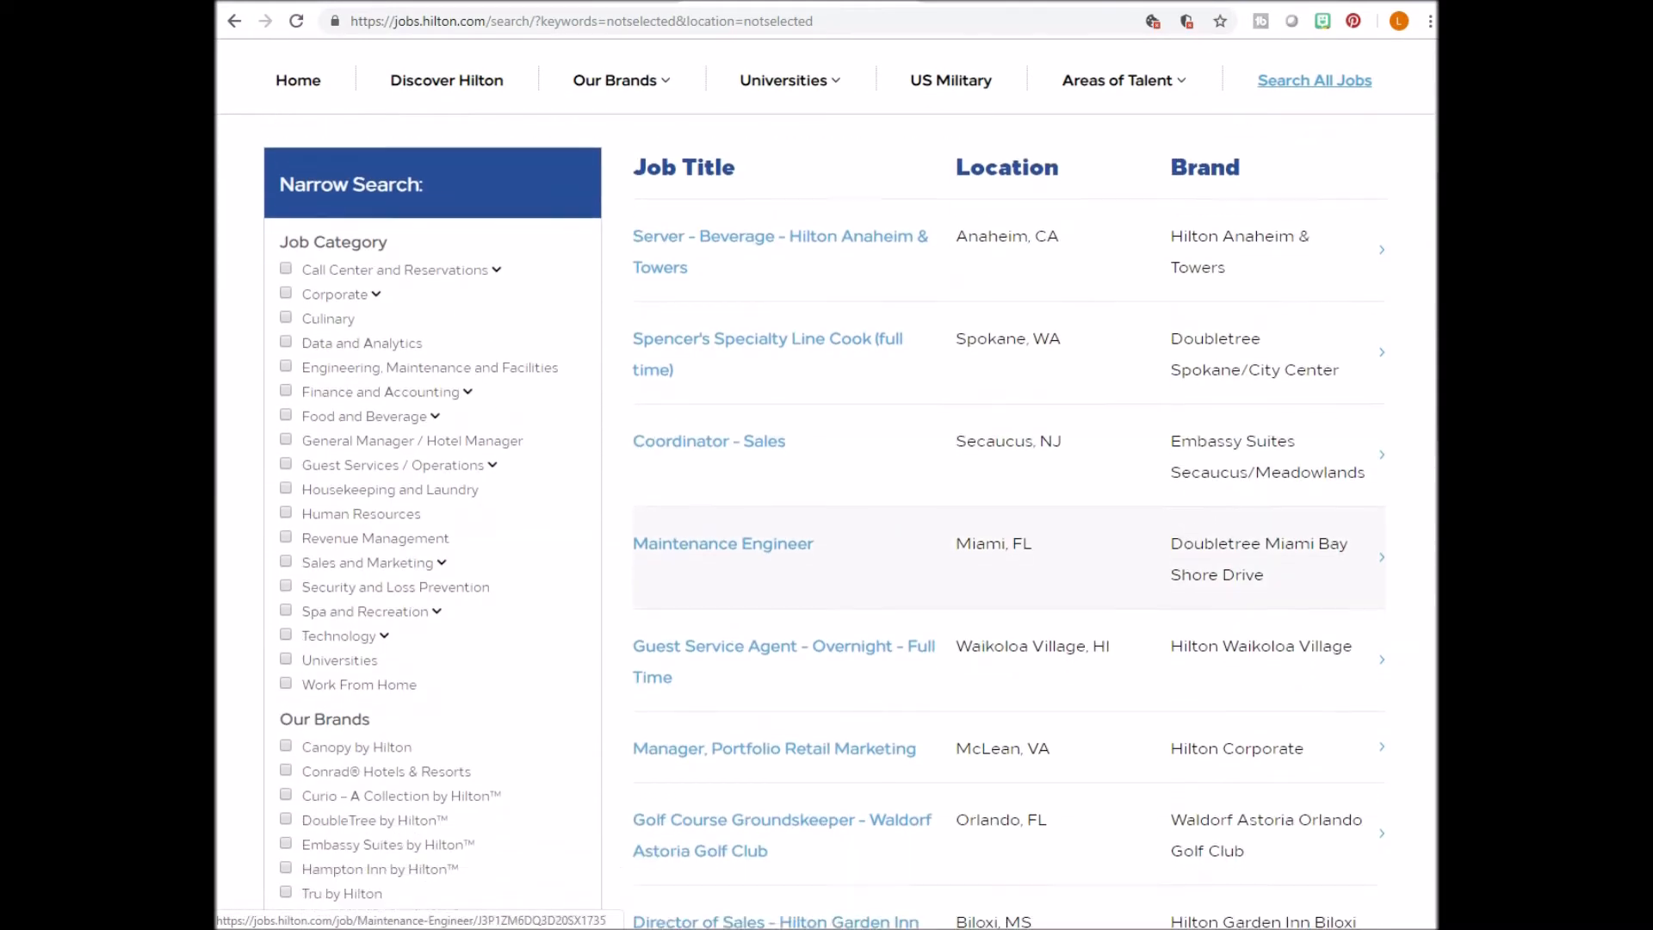
{"action": "scroll", "scroll_direction": "down", "scroll_amount": 3}
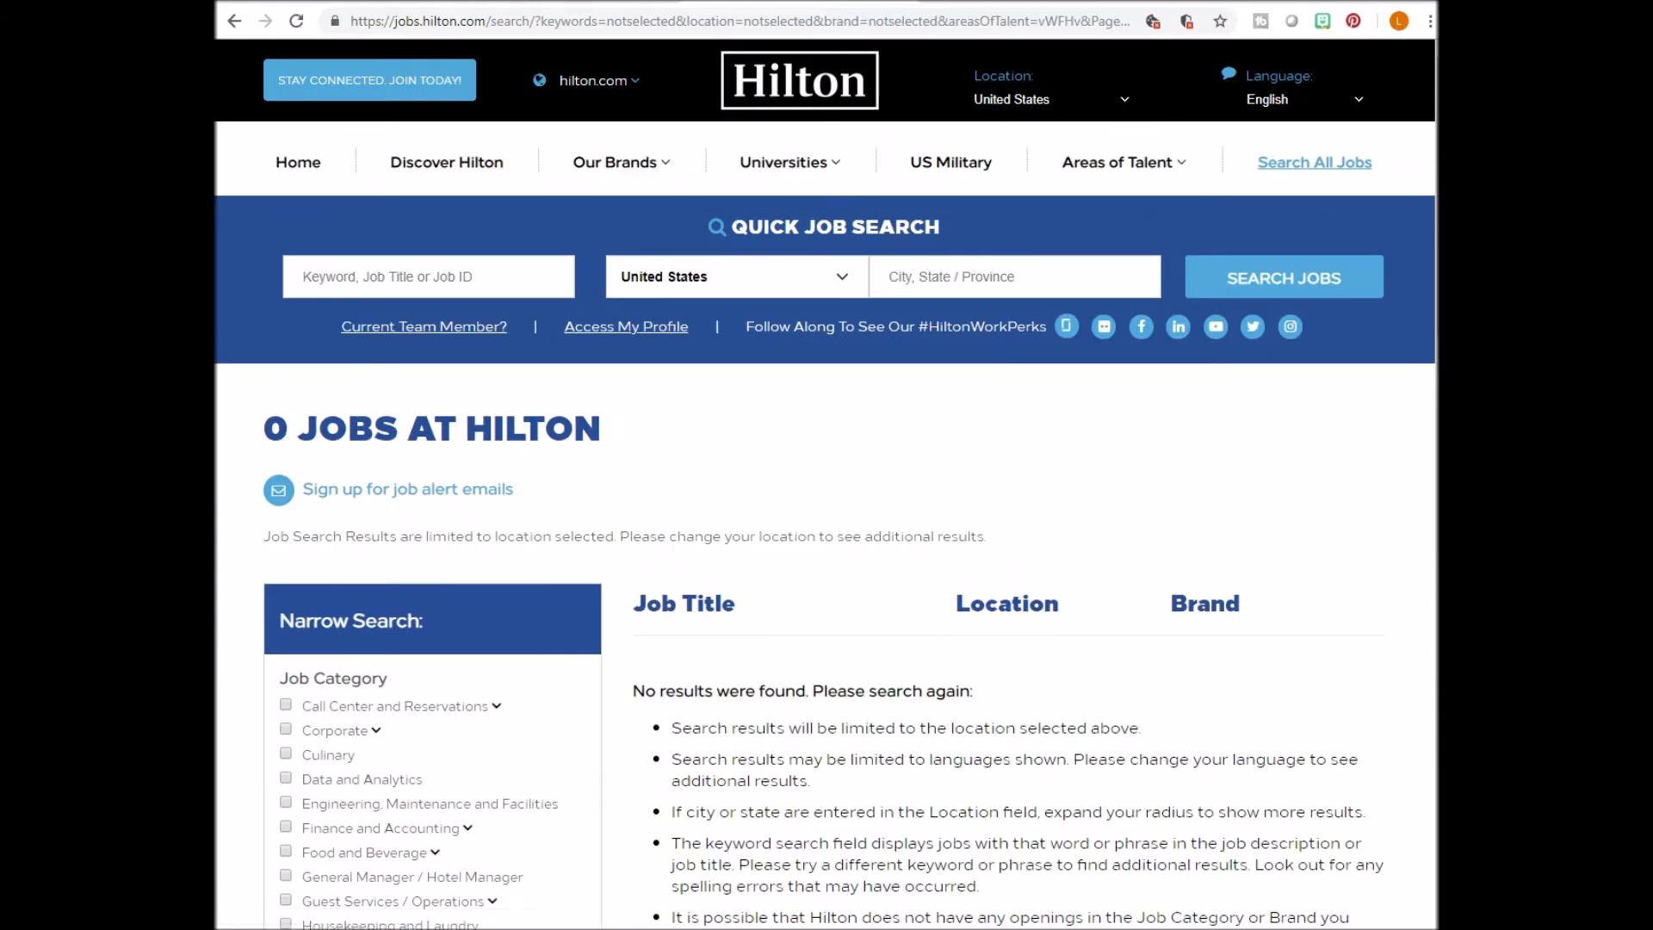
{"action": "scroll", "scroll_direction": "down", "scroll_amount": 3}
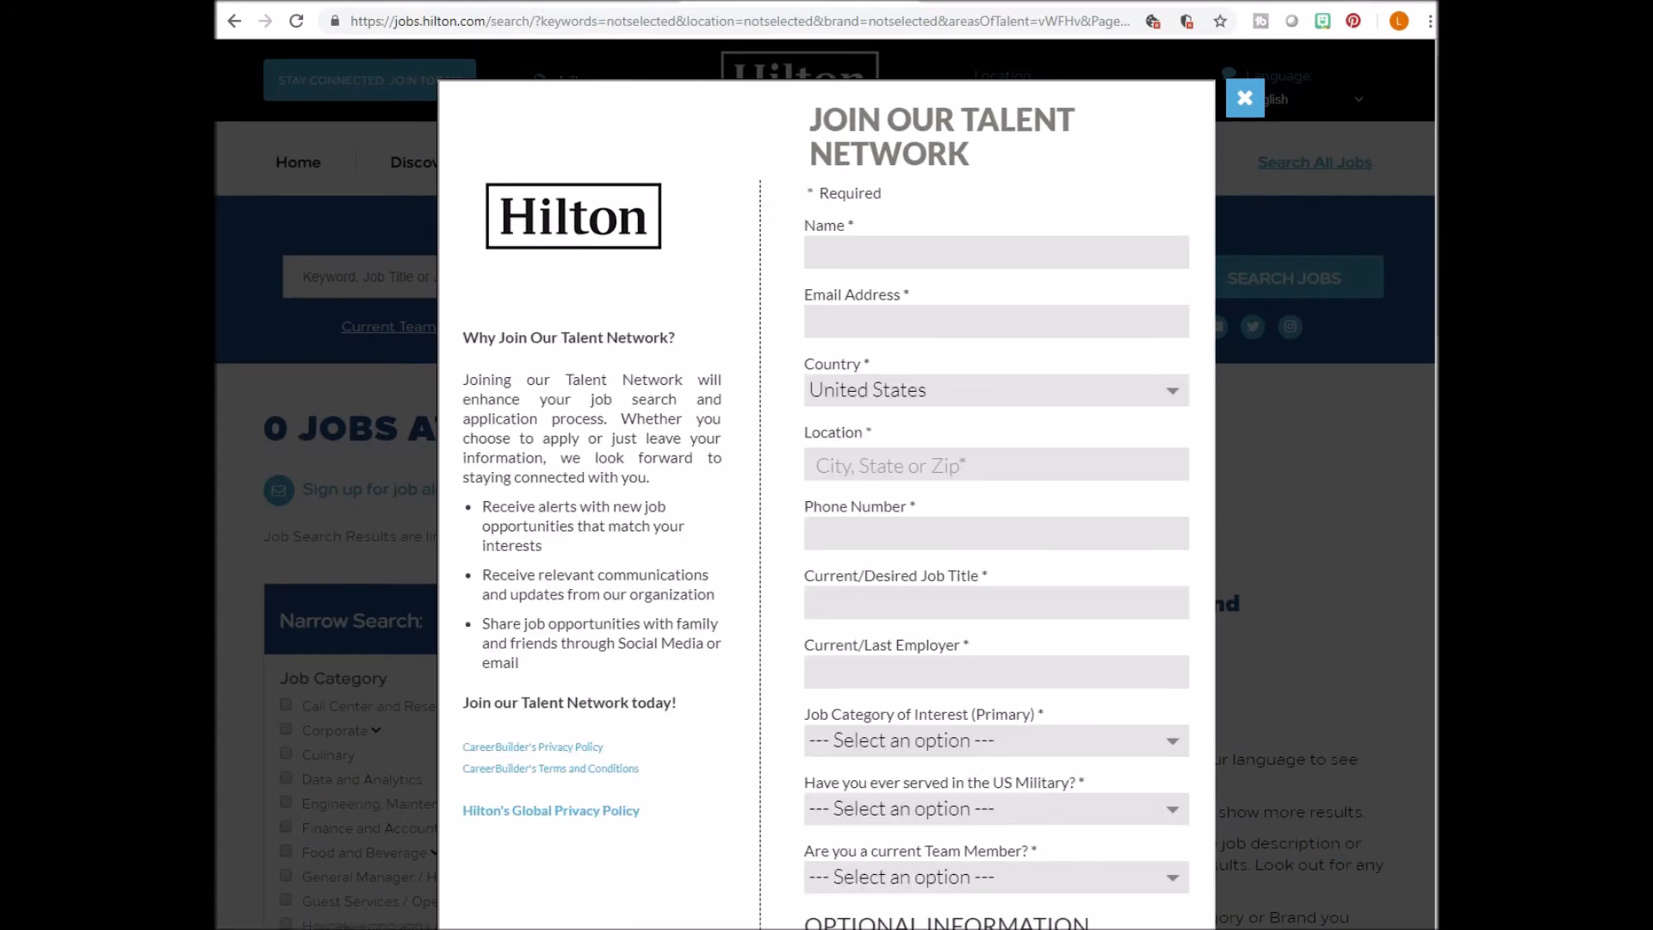
Choose Work From Home as the primary job category in Hilton's talent network form.
{"action": "scroll", "scroll_direction": "down", "scroll_amount": 3}
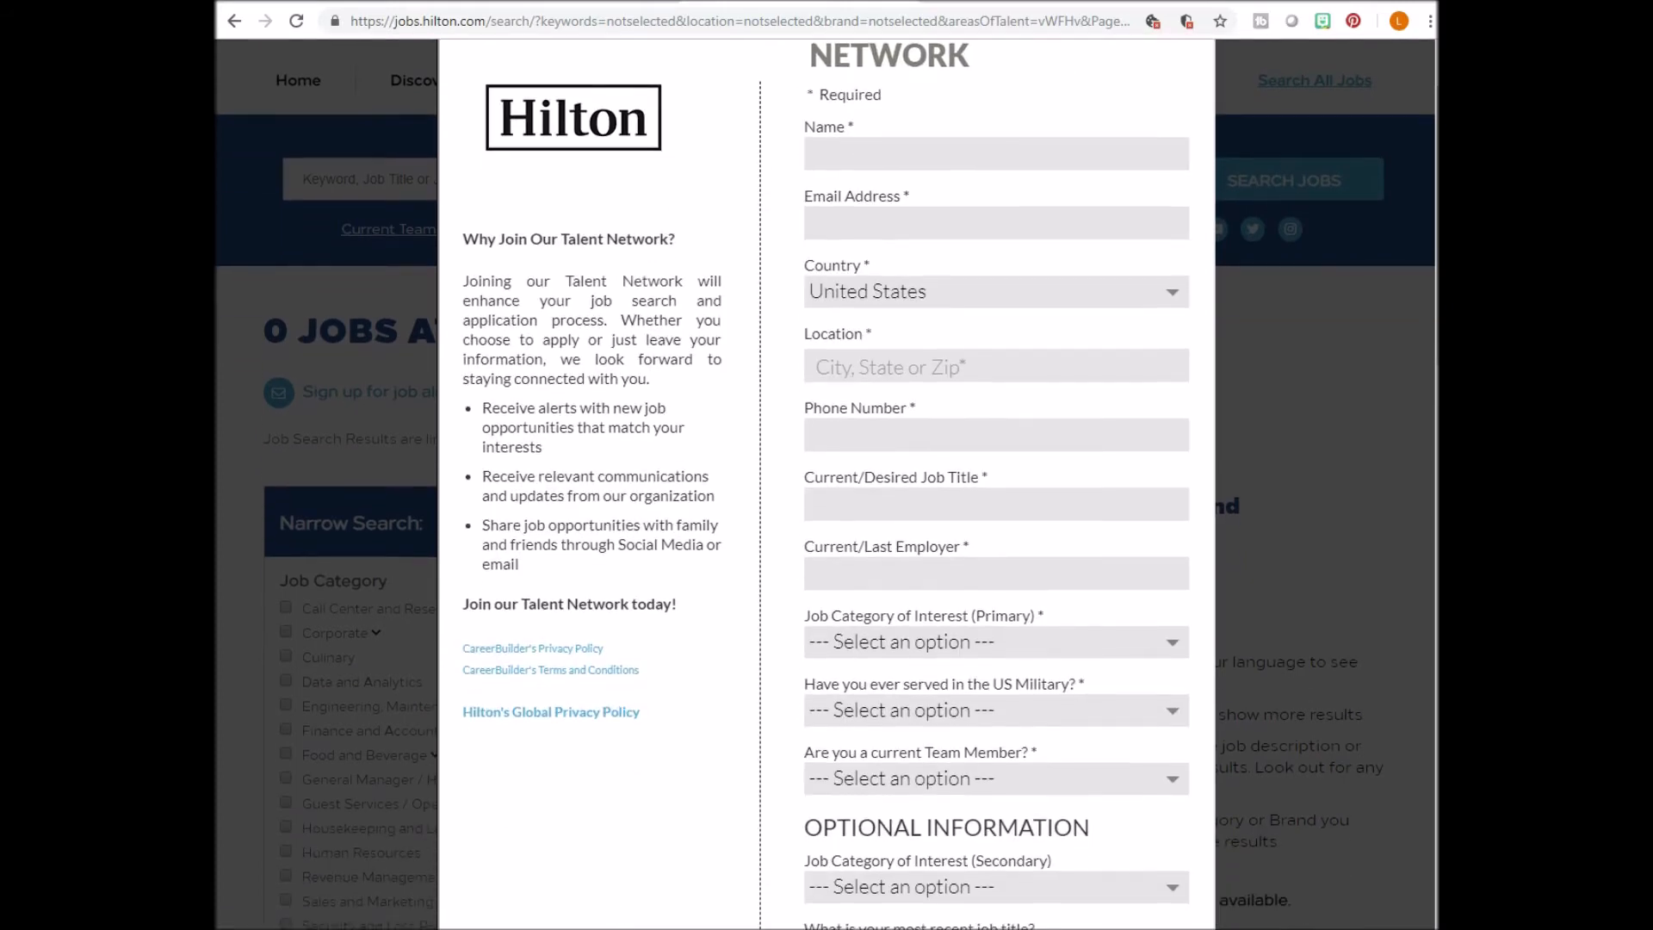
{"action": "left_click", "coordinate": [991, 640]}
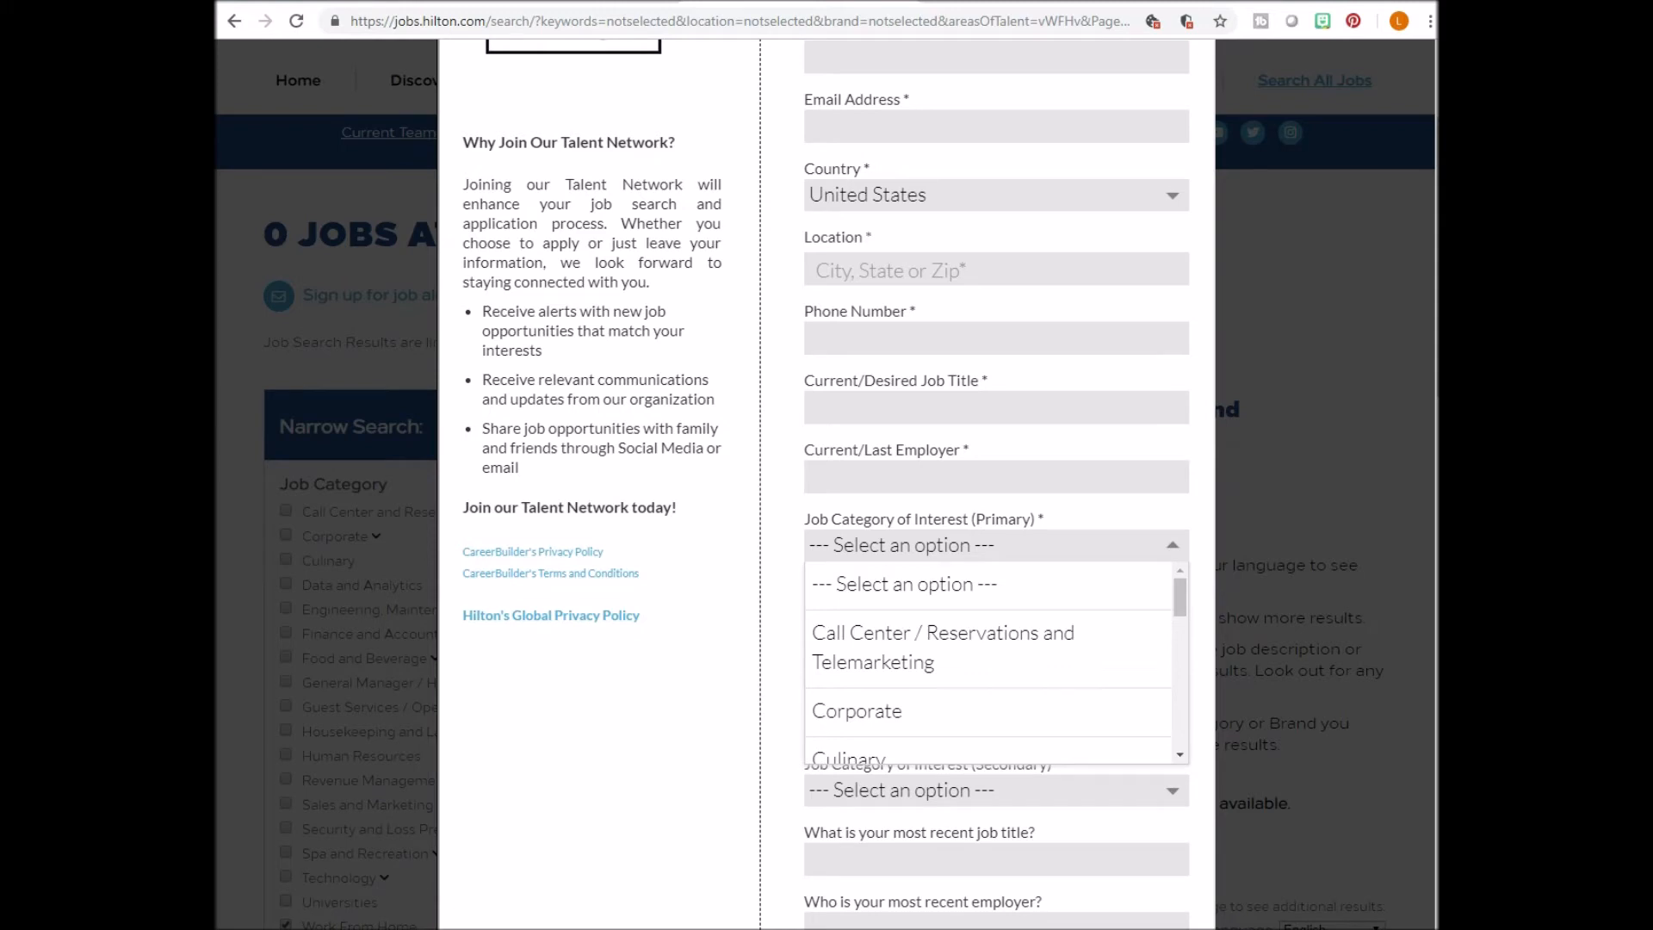
{"action": "scroll", "scroll_direction": "down", "scroll_amount": 3}
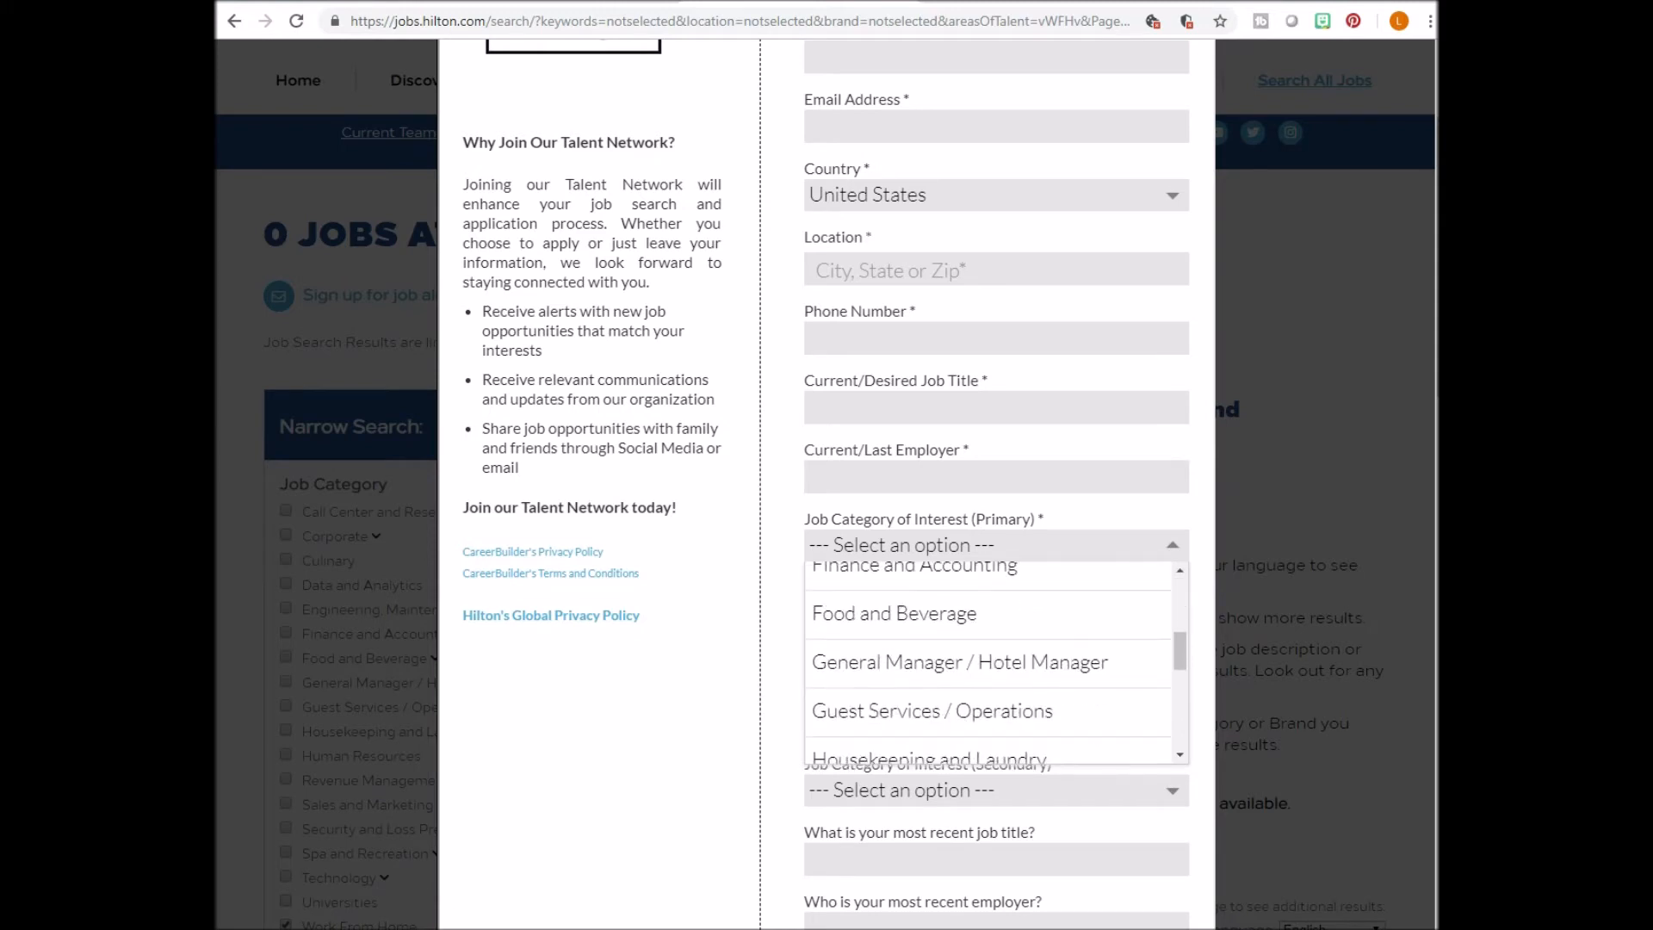
{"action": "scroll", "scroll_direction": "down", "scroll_amount": 3}
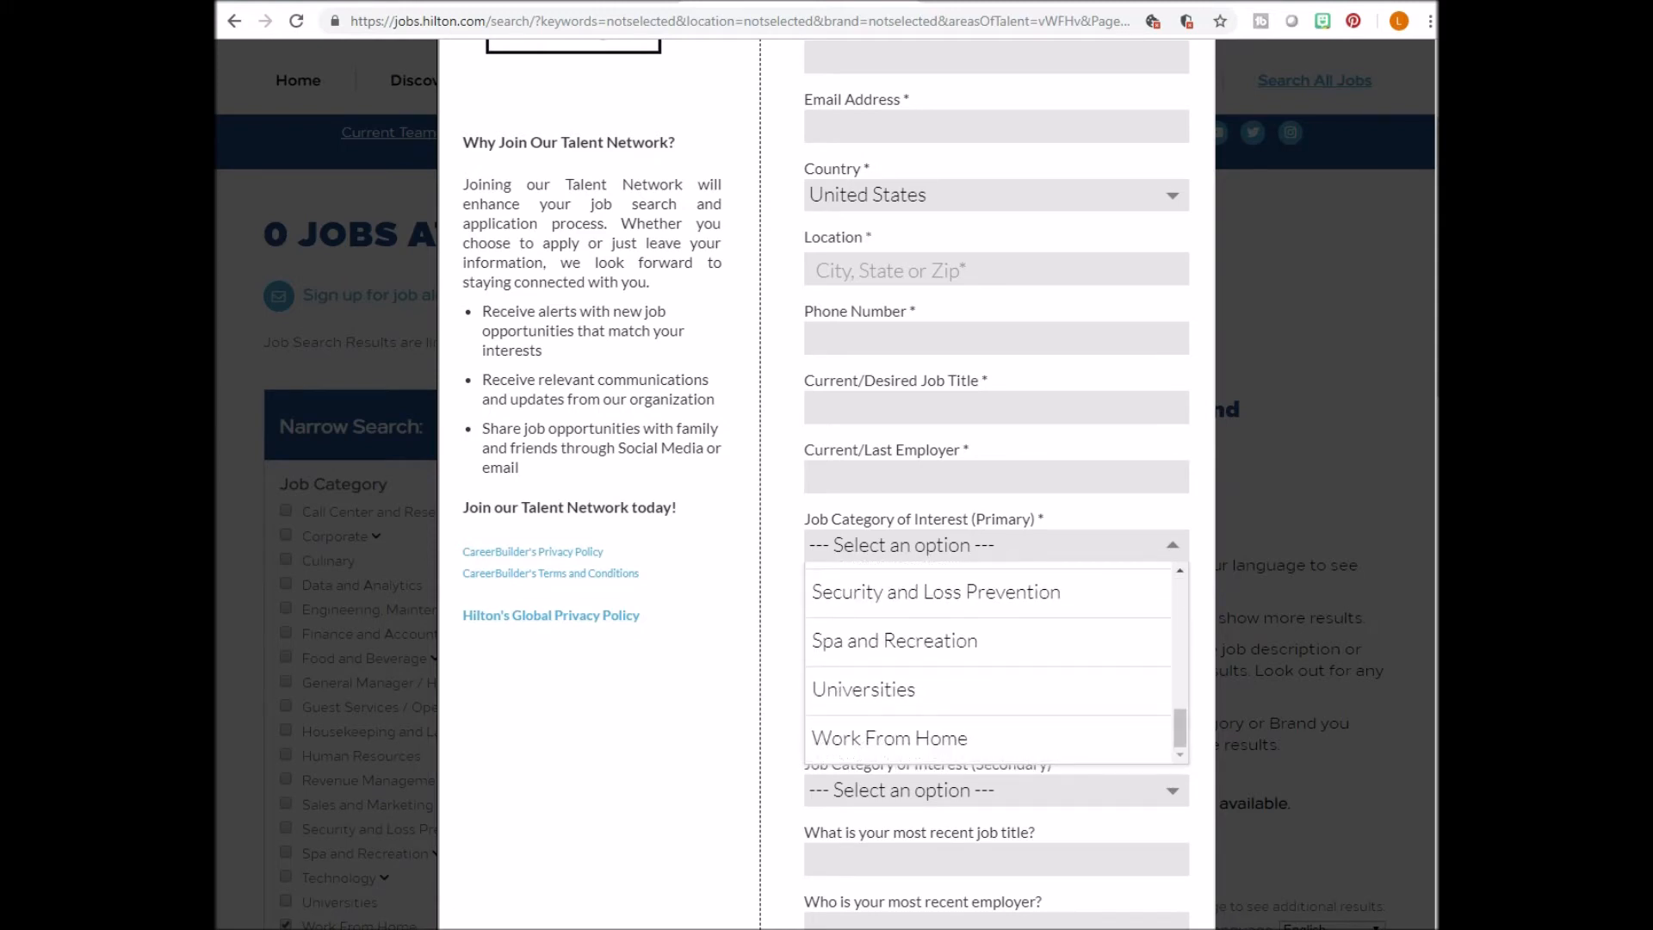
{"action": "left_click", "coordinate": [888, 738]}
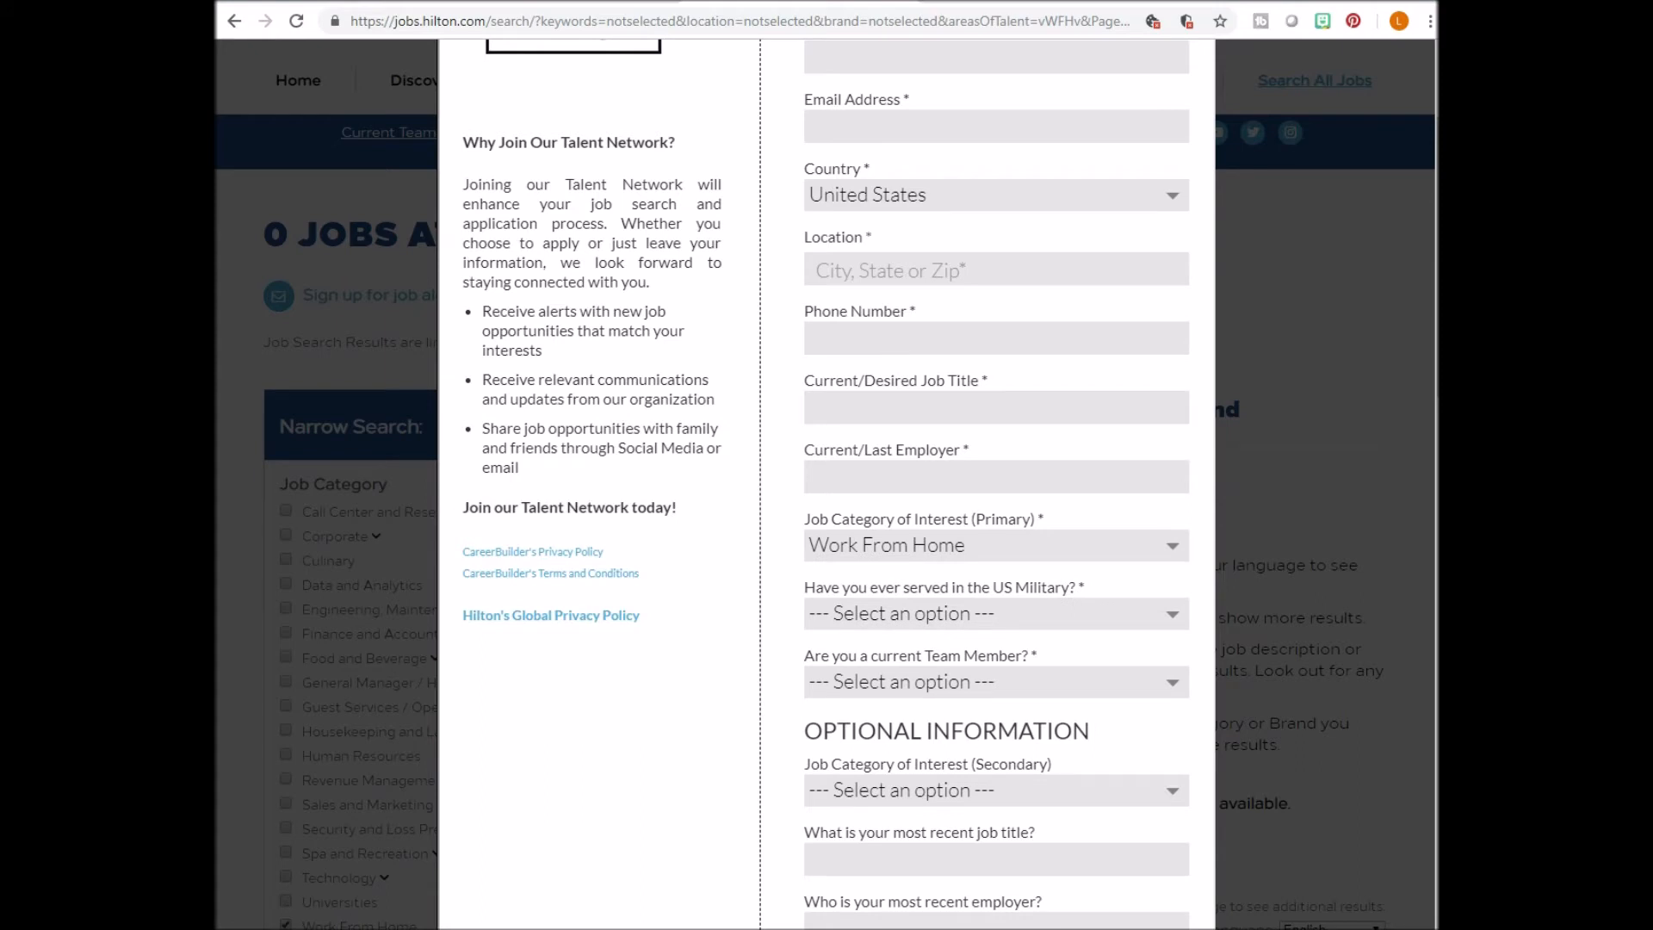
{"action": "scroll", "scroll_direction": "down", "scroll_amount": 3}
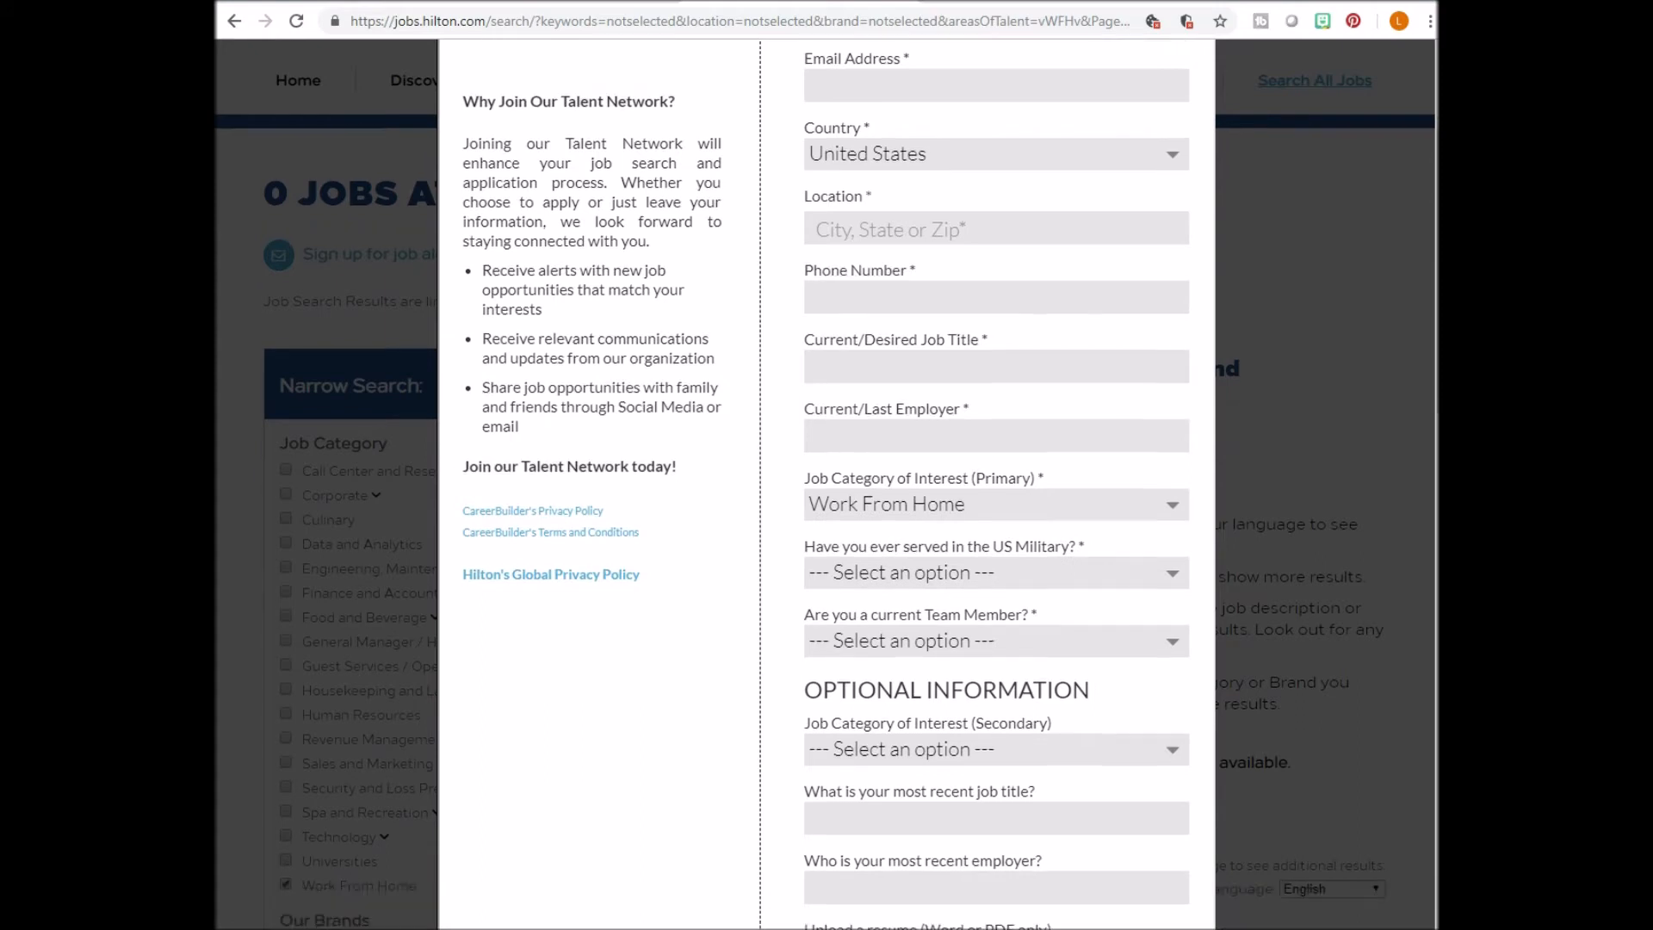
{"action": "scroll", "scroll_direction": "down", "scroll_amount": 3}
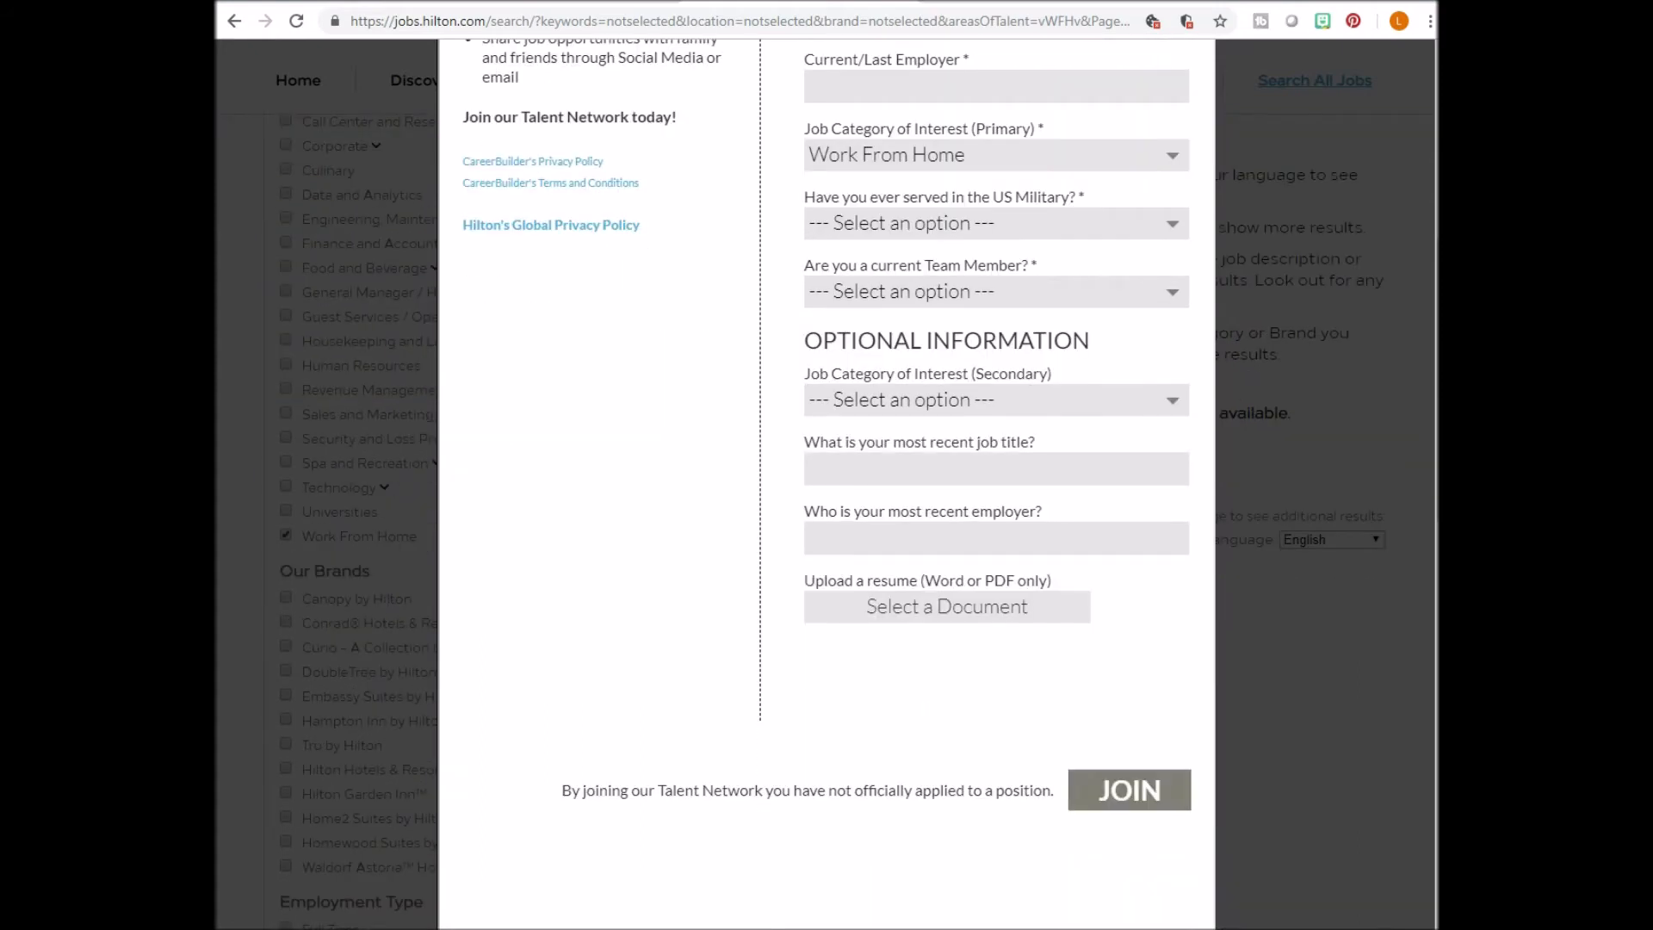
{"action": "scroll", "scroll_direction": "up", "scroll_amount": 3}
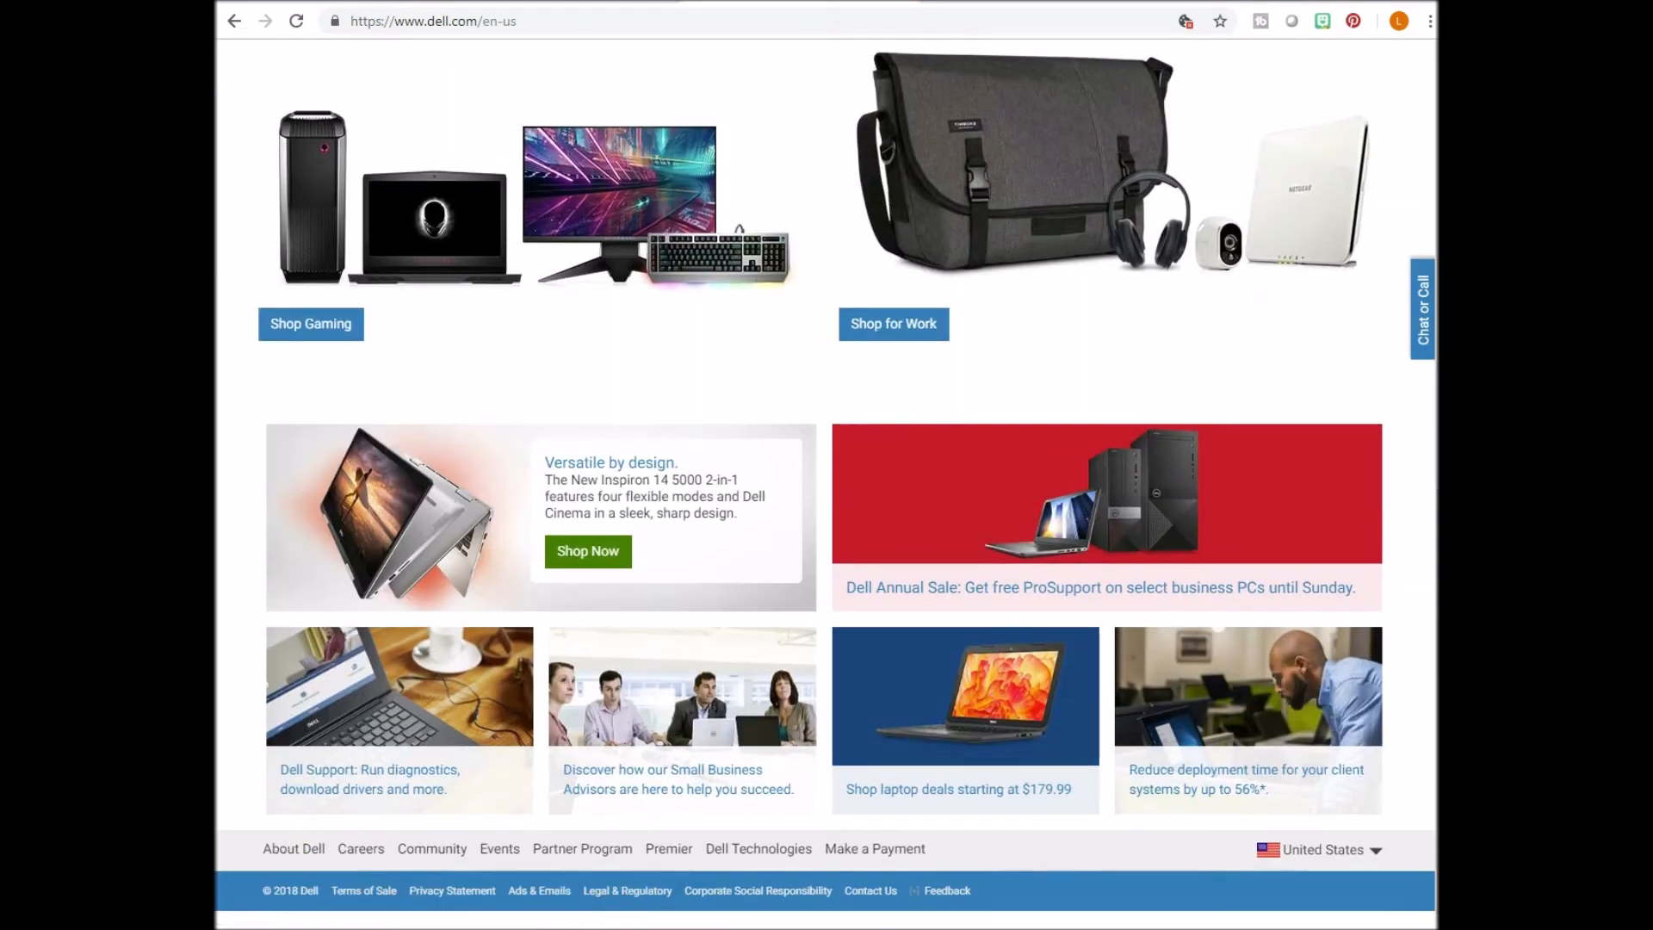
Open jobs.dell.com and scroll to the Our Locations section mentioning remote positions.
{"action": "left_click", "coordinate": [360, 849]}
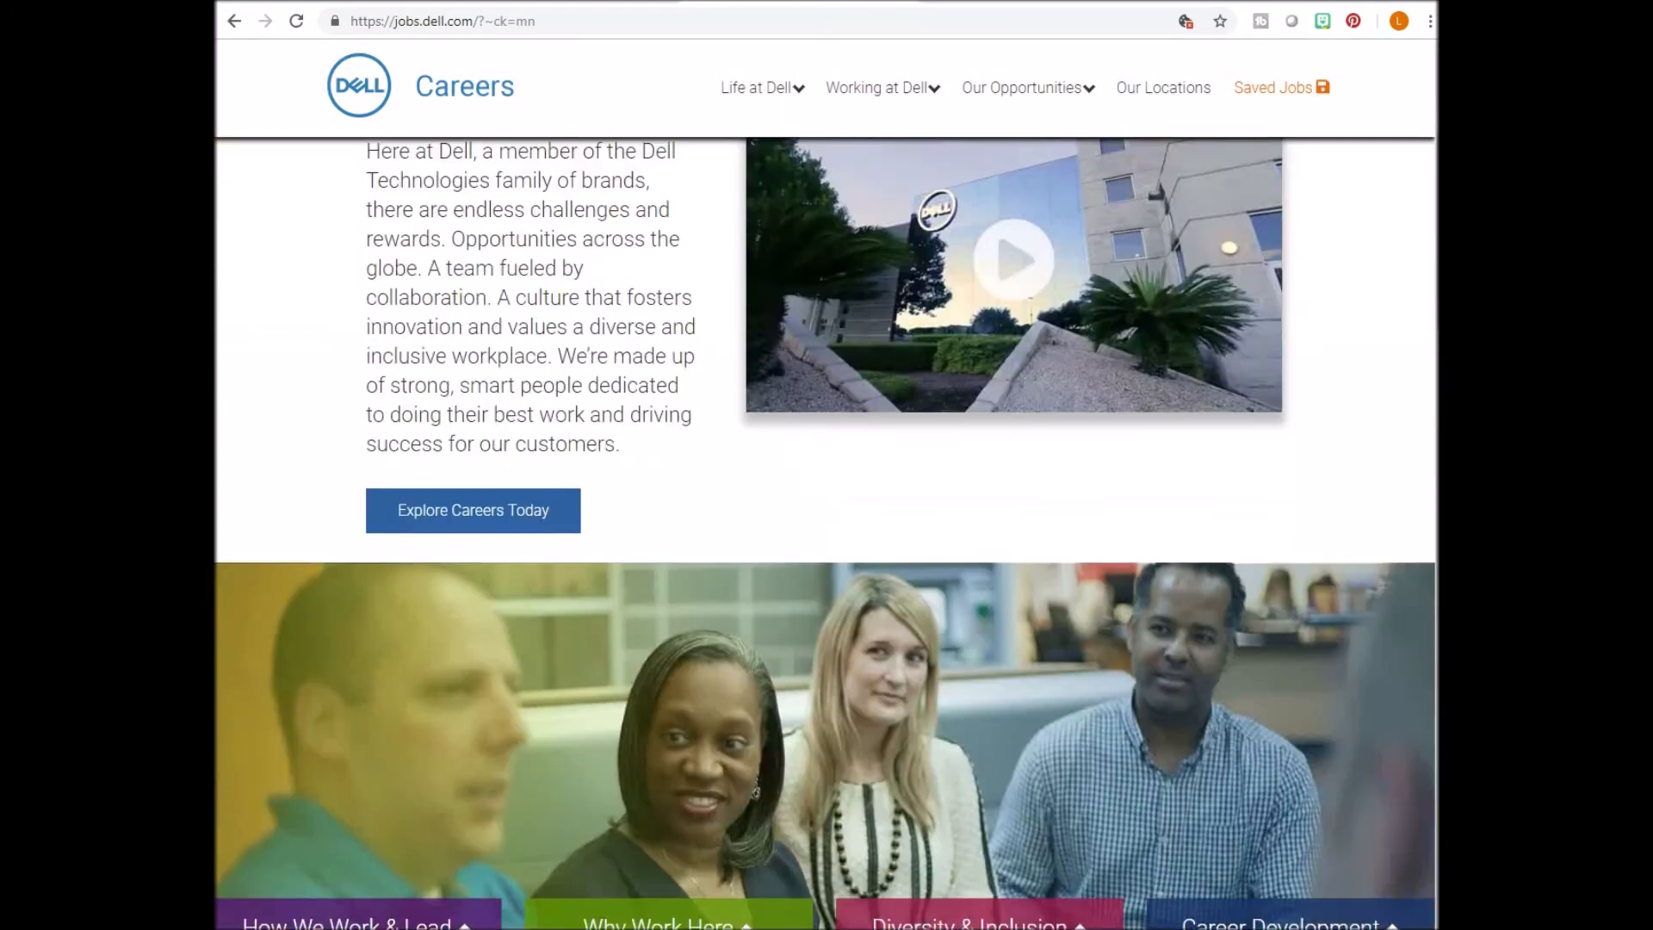
{"action": "scroll", "scroll_direction": "down", "scroll_amount": 3}
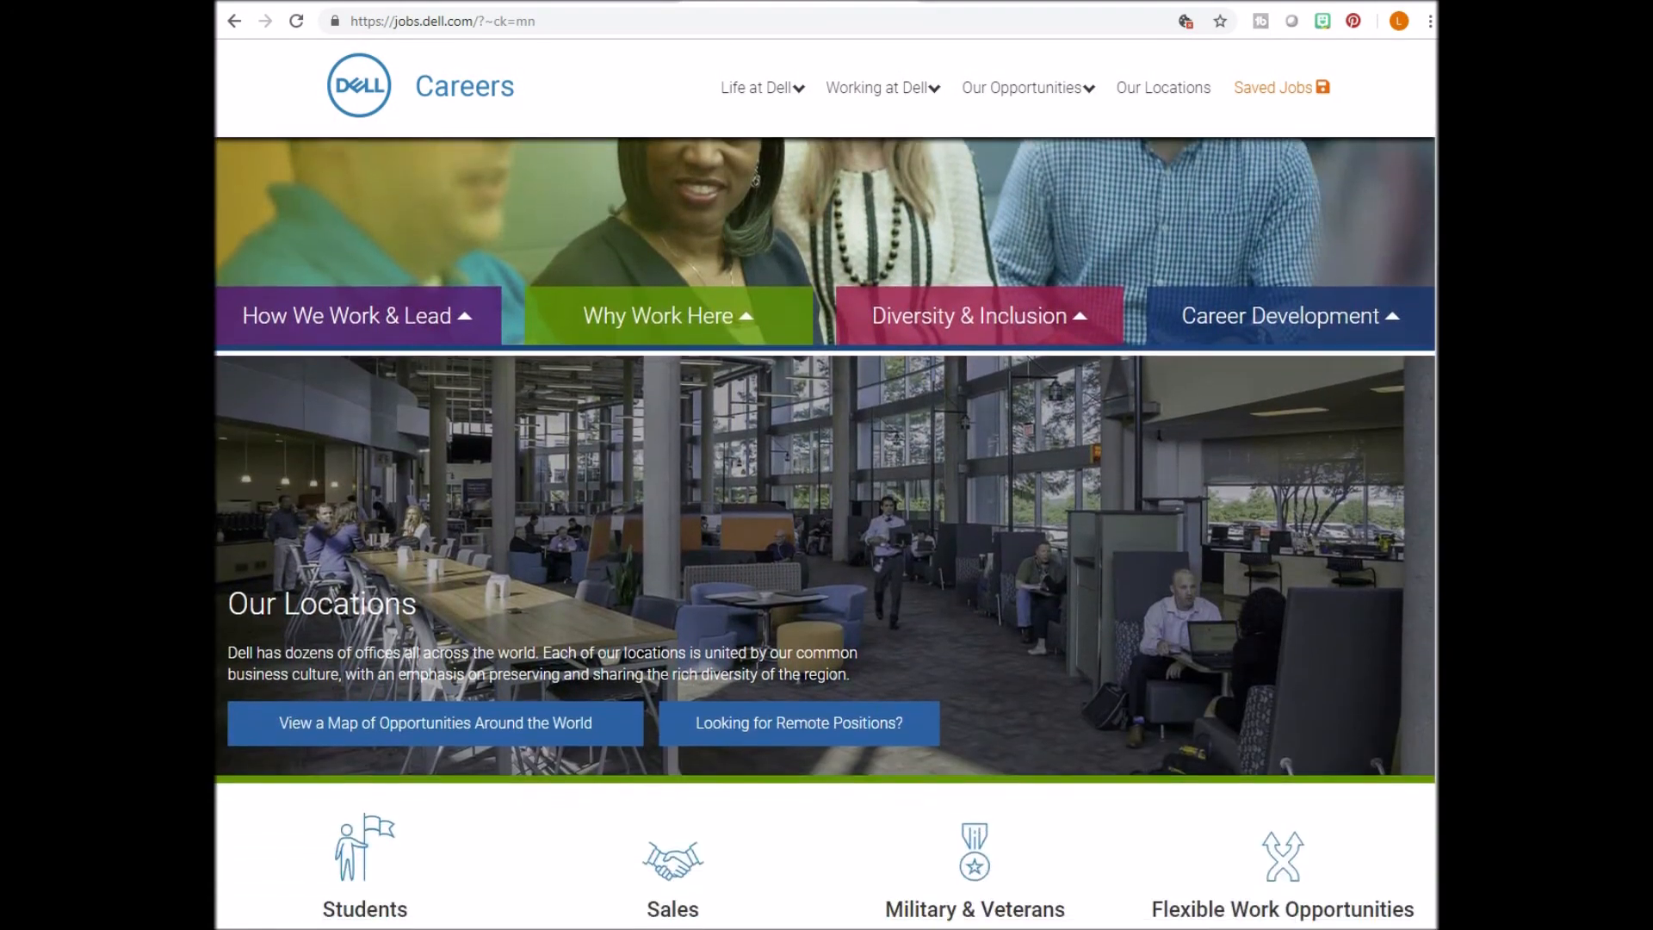
{"action": "mouse_move", "coordinate": [799, 723]}
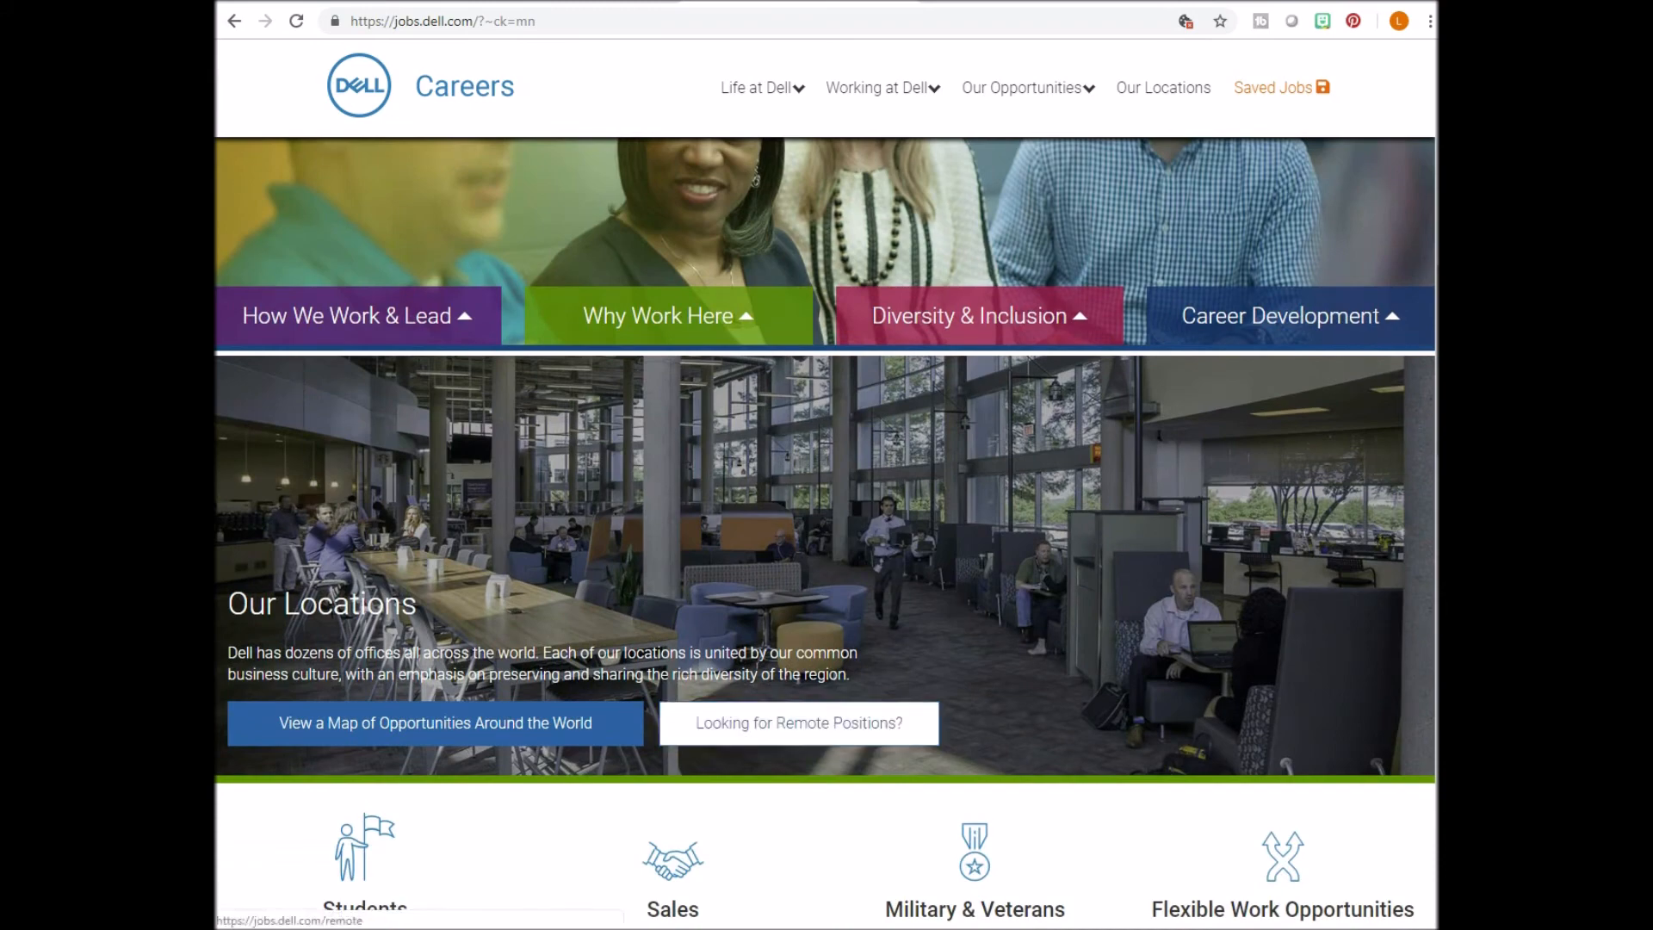
{"action": "left_click", "coordinate": [798, 723]}
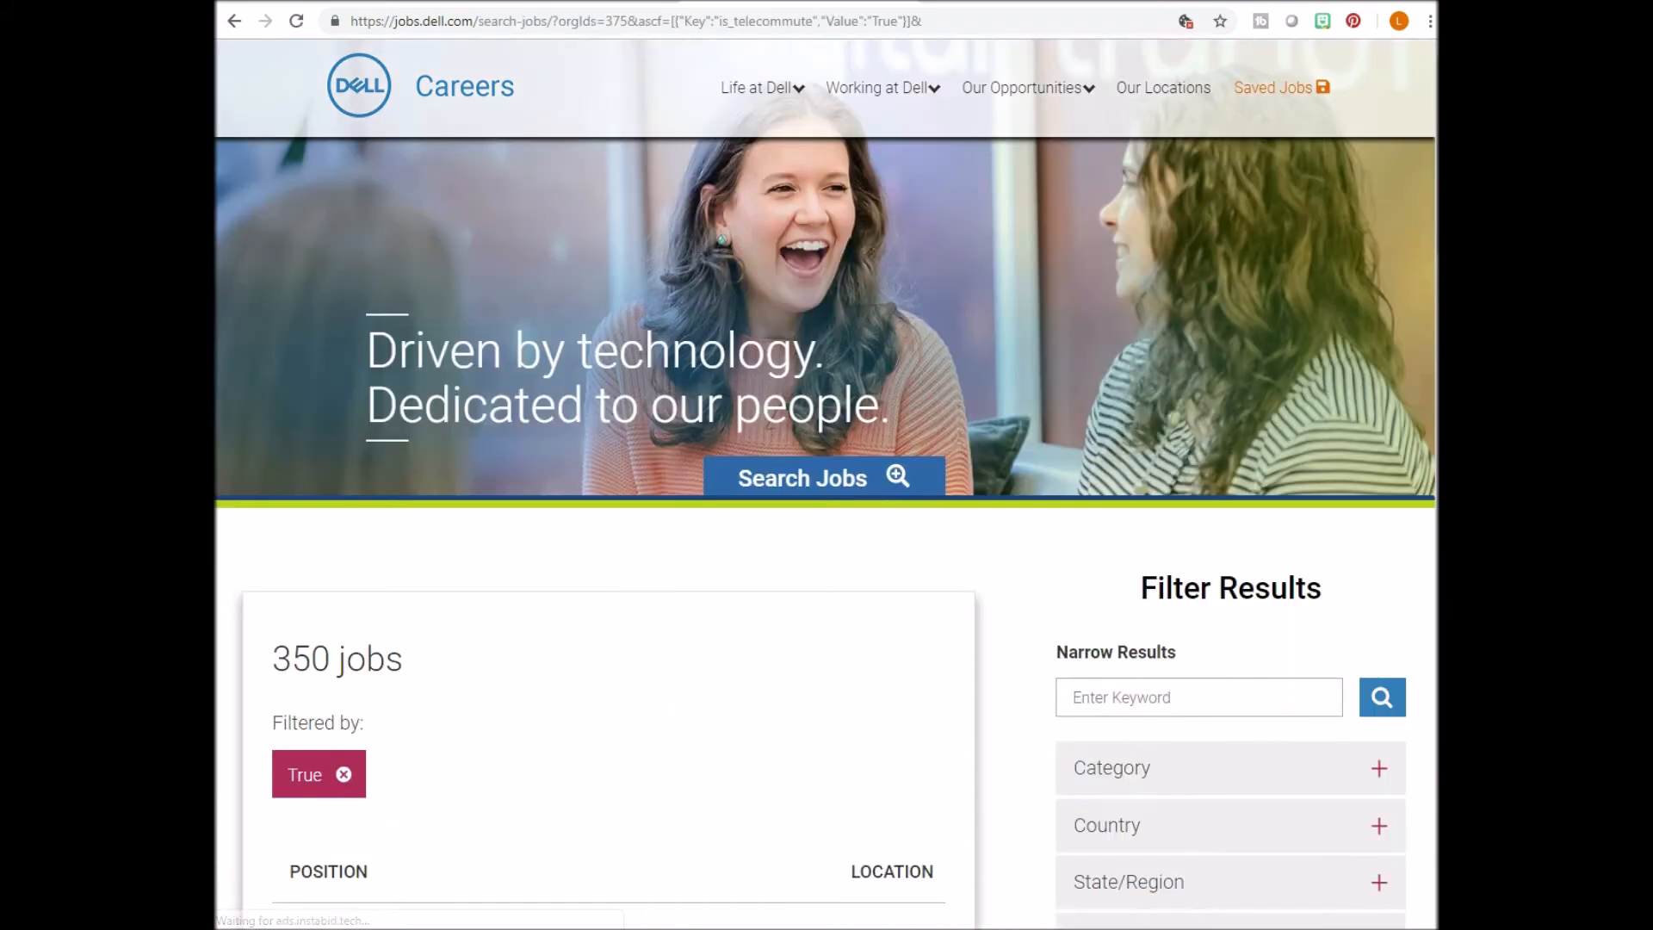
{"action": "scroll", "scroll_direction": "down", "scroll_amount": 3}
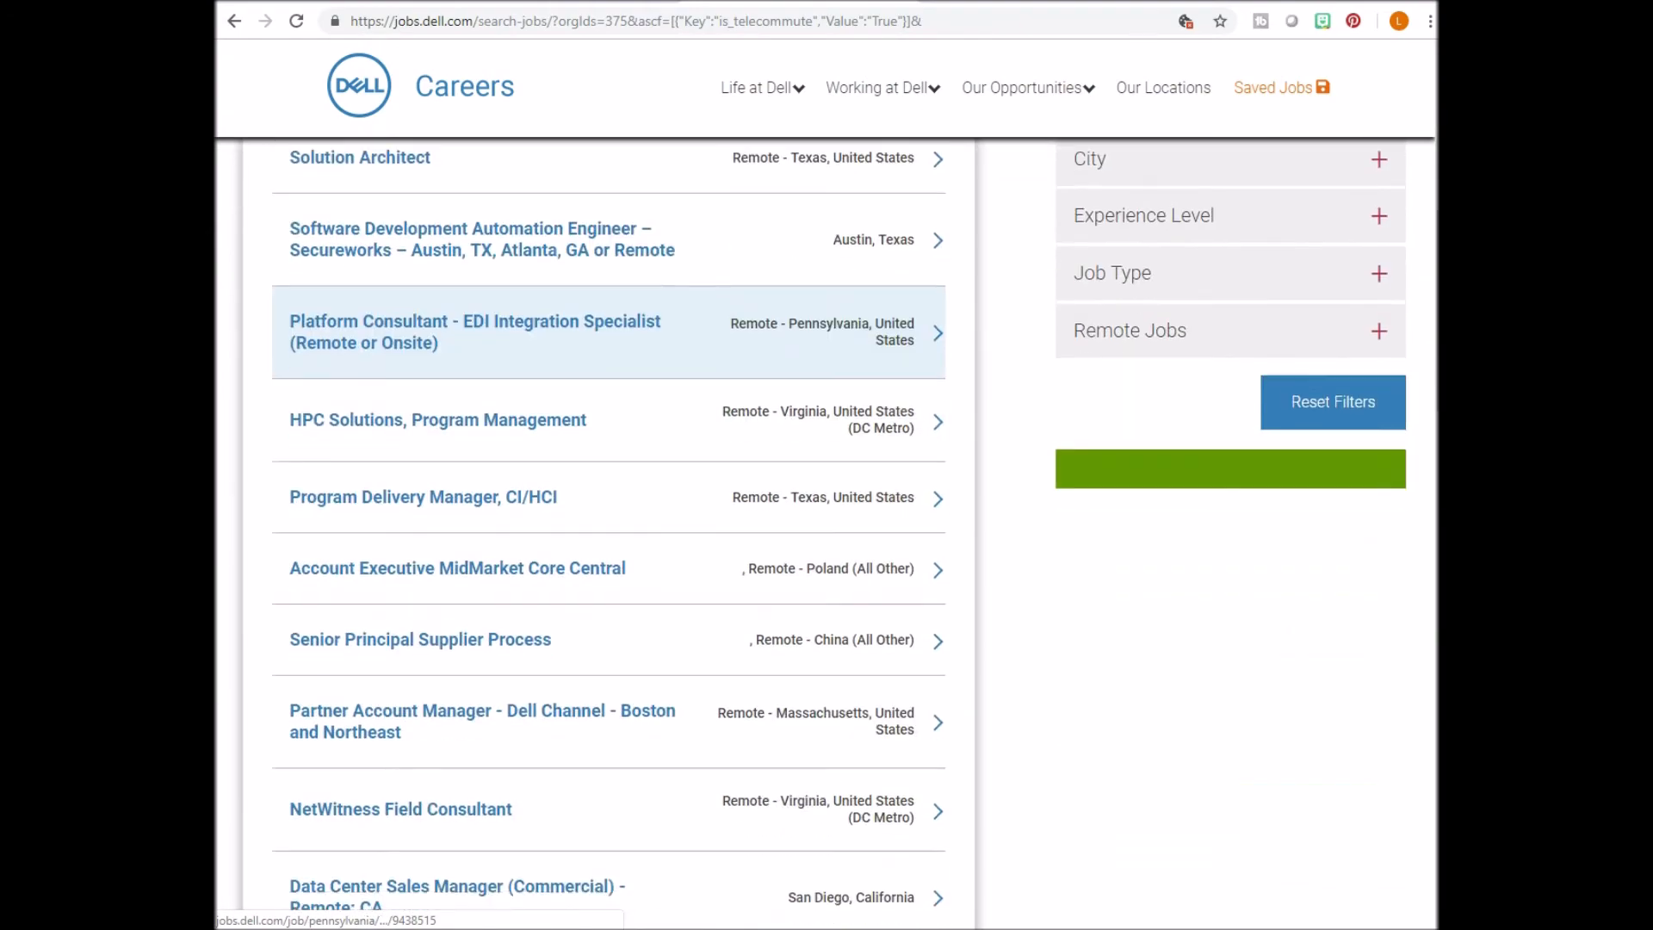
{"action": "scroll", "scroll_direction": "down", "scroll_amount": 3}
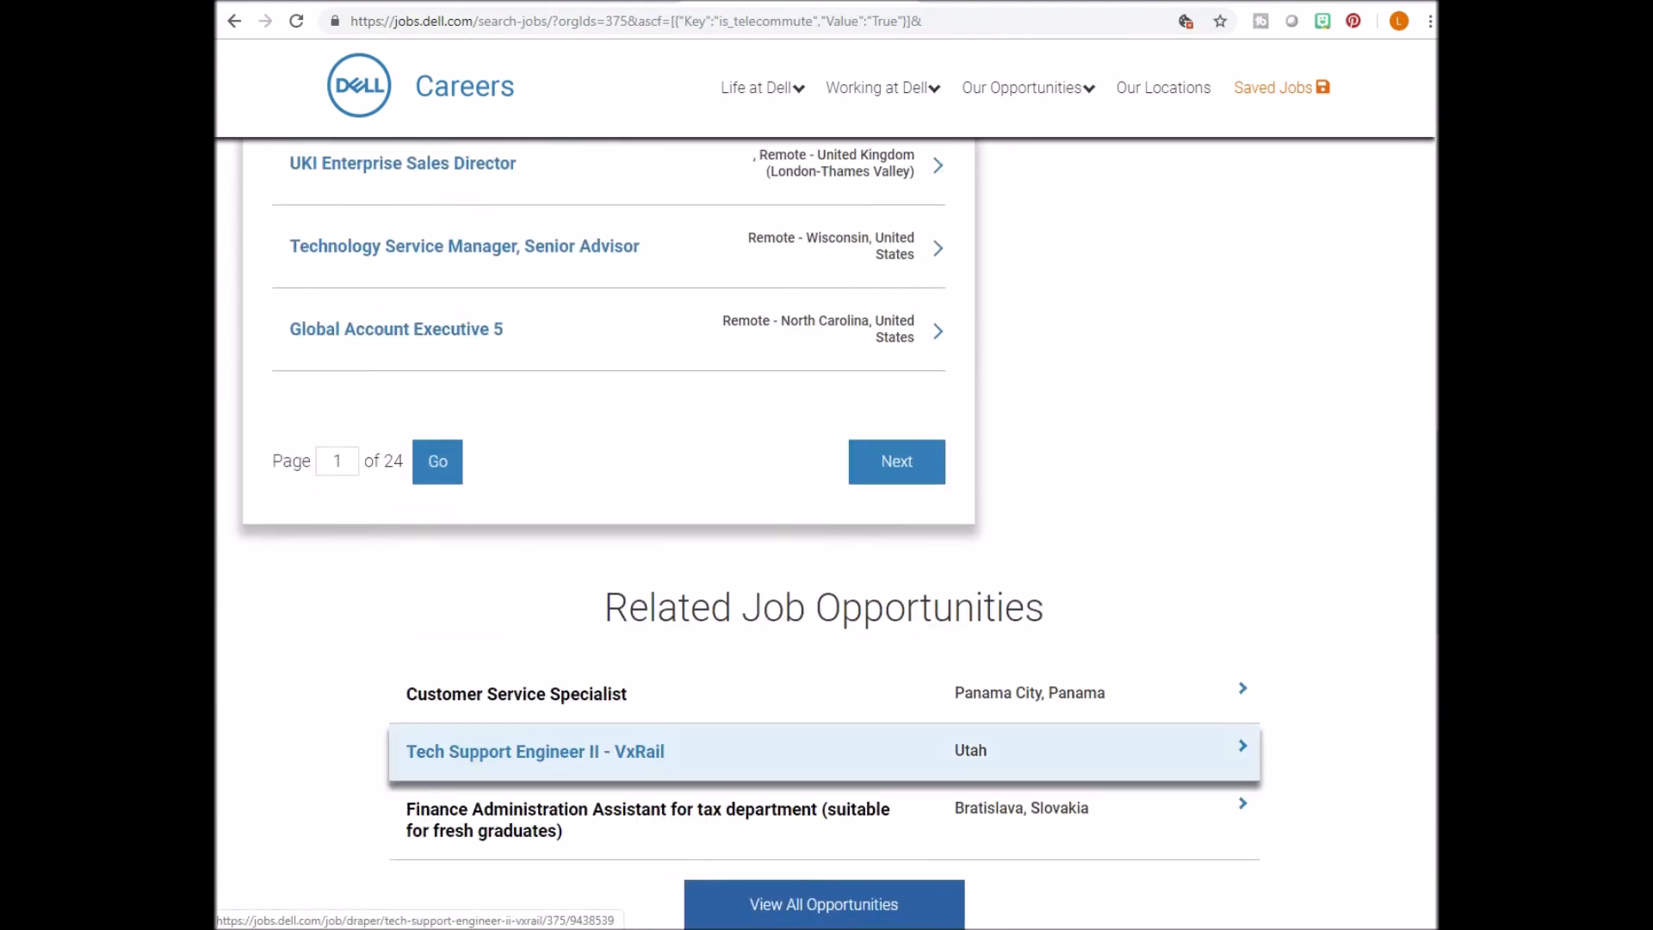
{"action": "scroll", "scroll_direction": "up", "scroll_amount": 3}
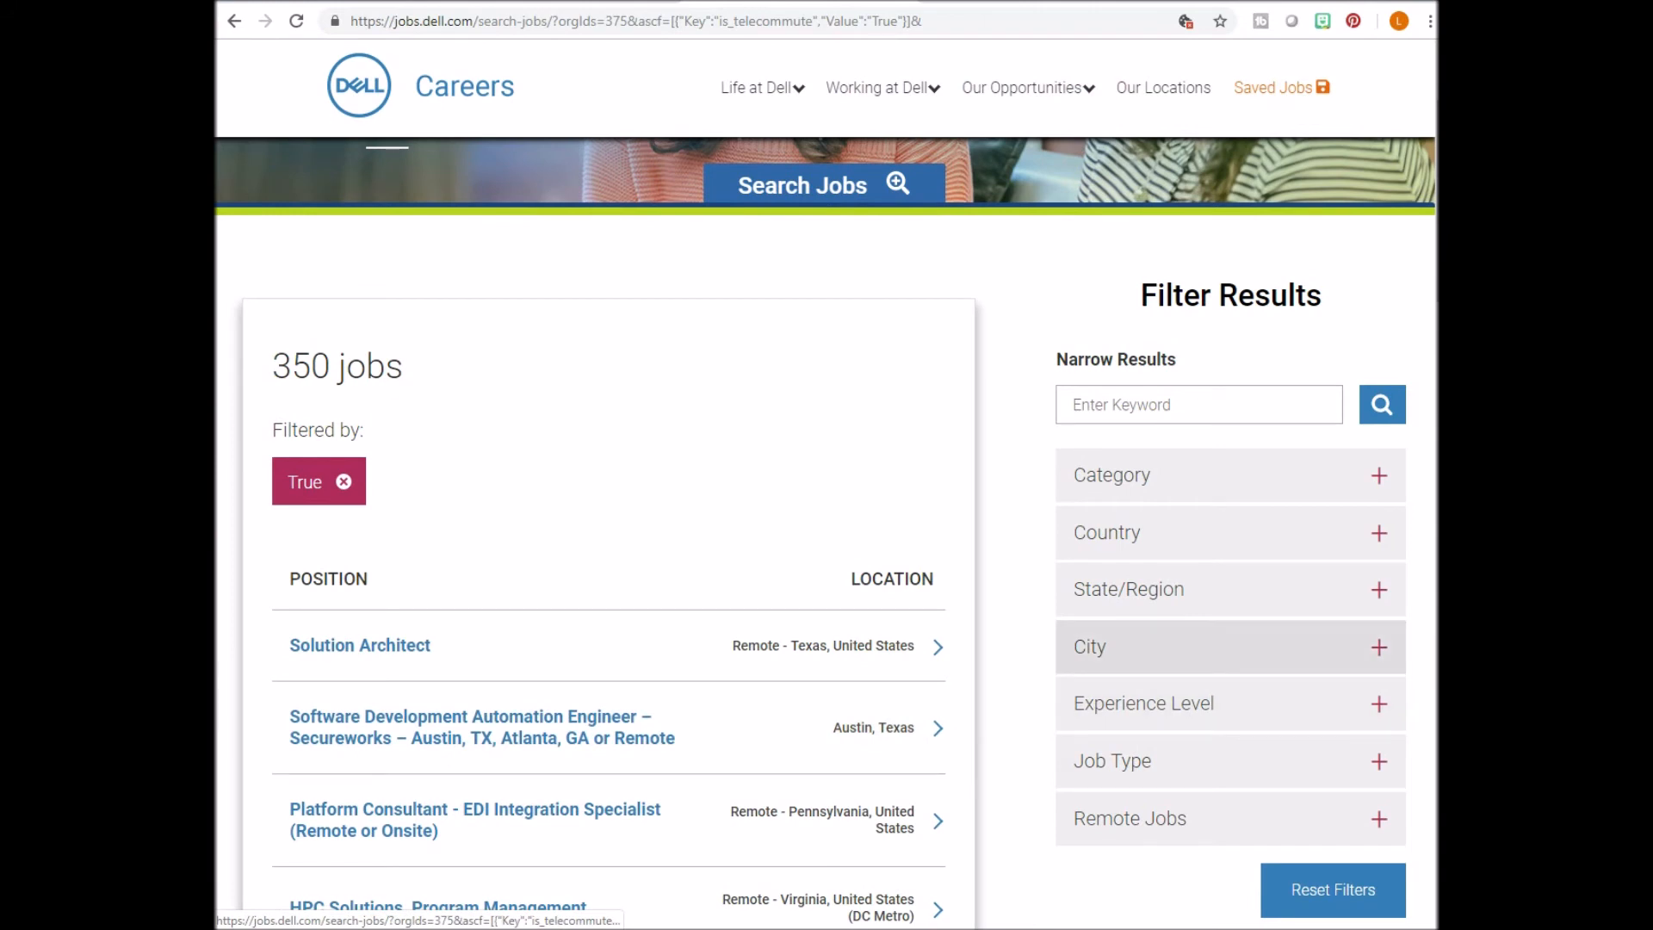
{"action": "mouse_move", "coordinate": [1144, 702]}
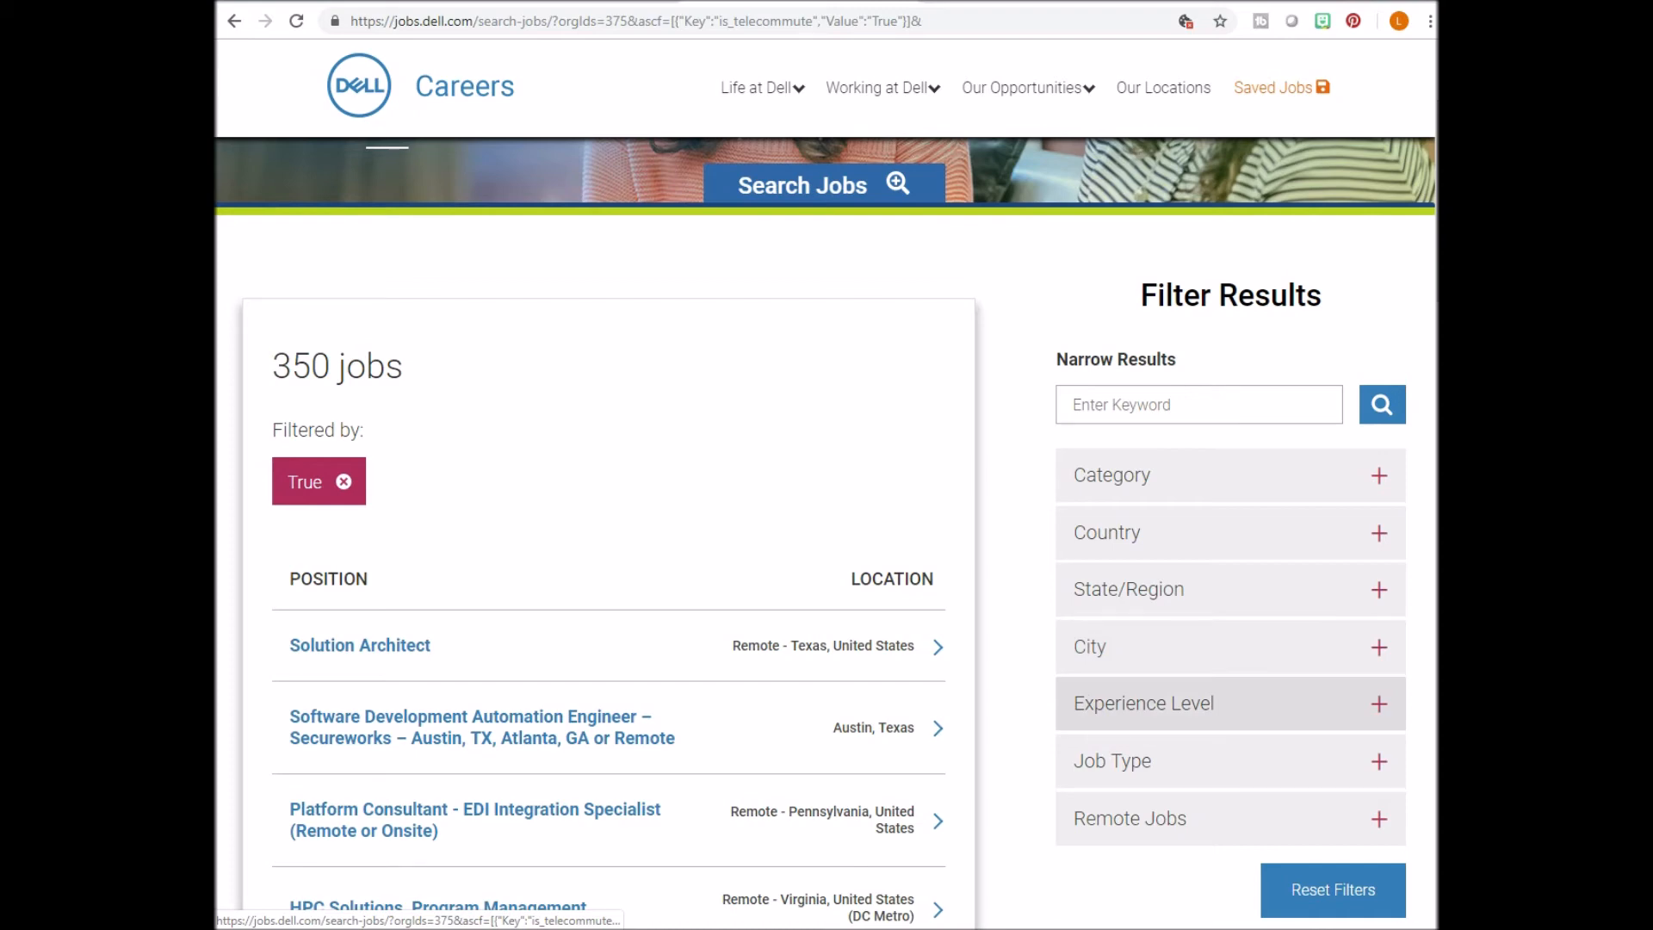
{"action": "type", "text": "www.apple"}
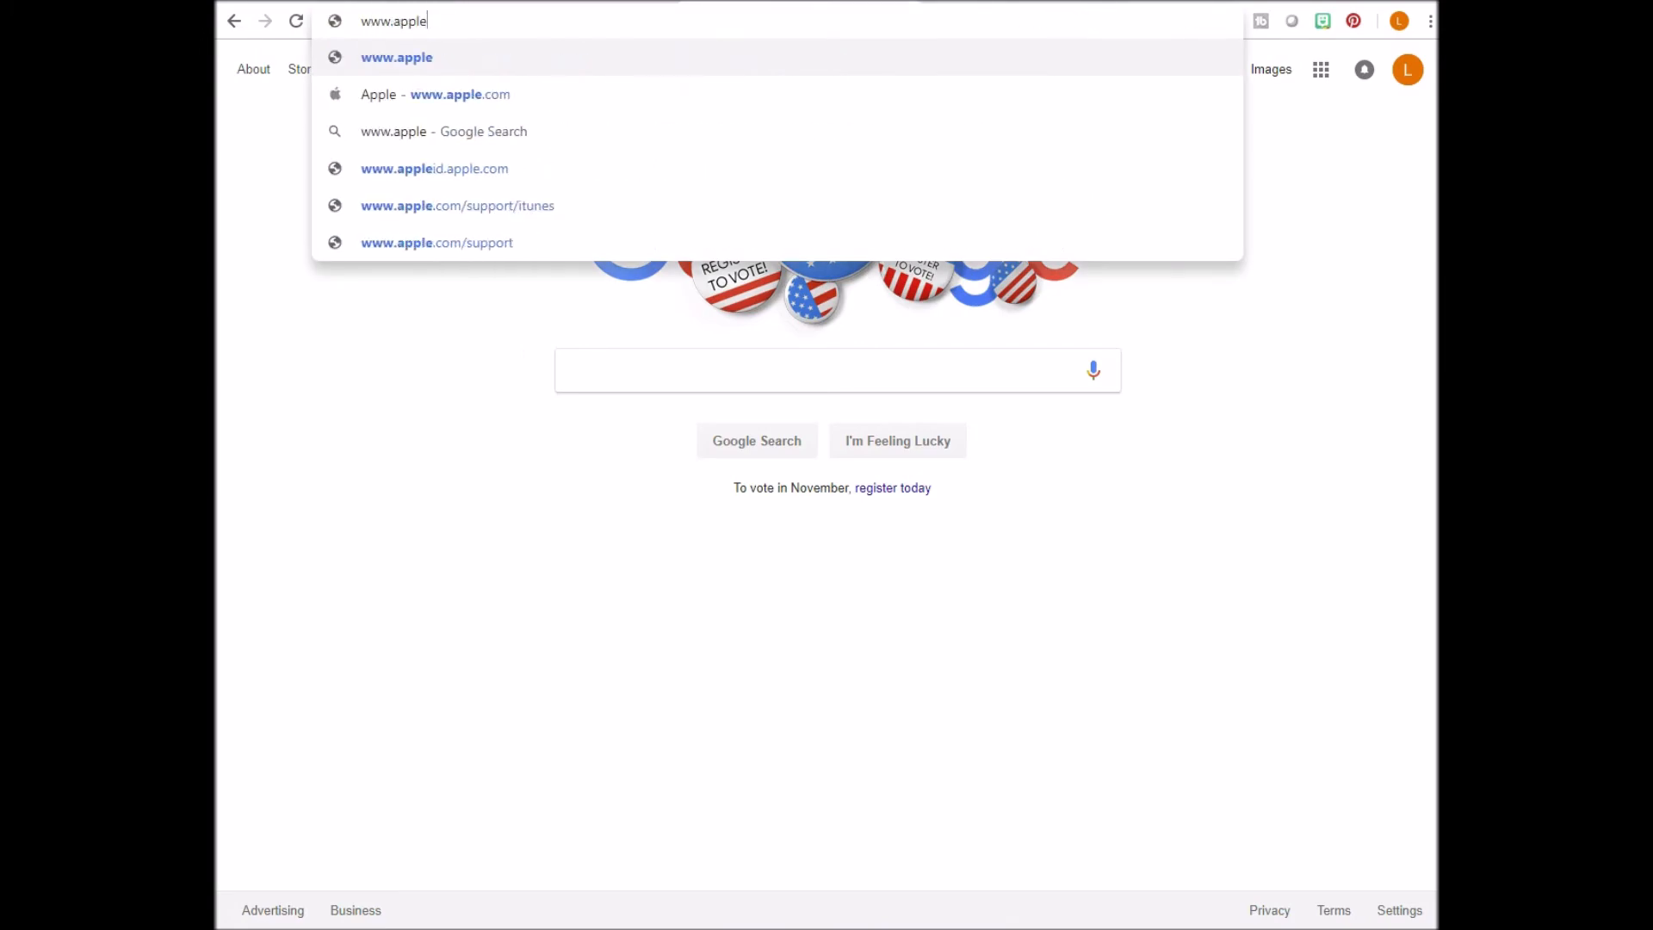
{"action": "left_click", "coordinate": [396, 57]}
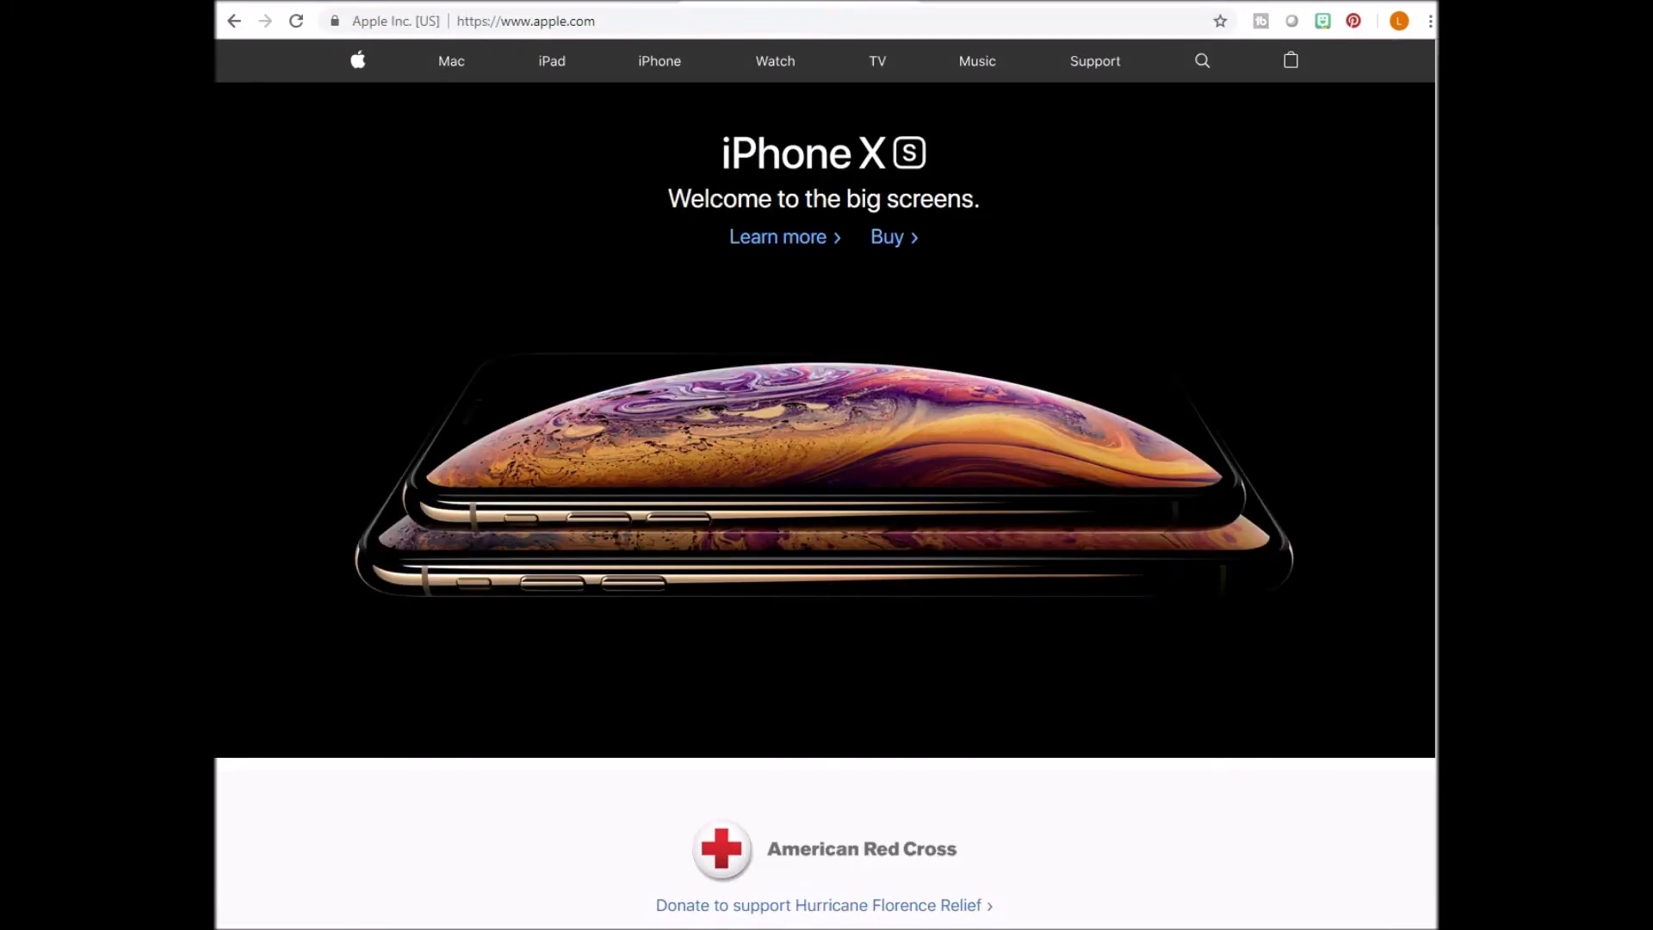
{"action": "scroll", "scroll_direction": "down", "scroll_amount": 3}
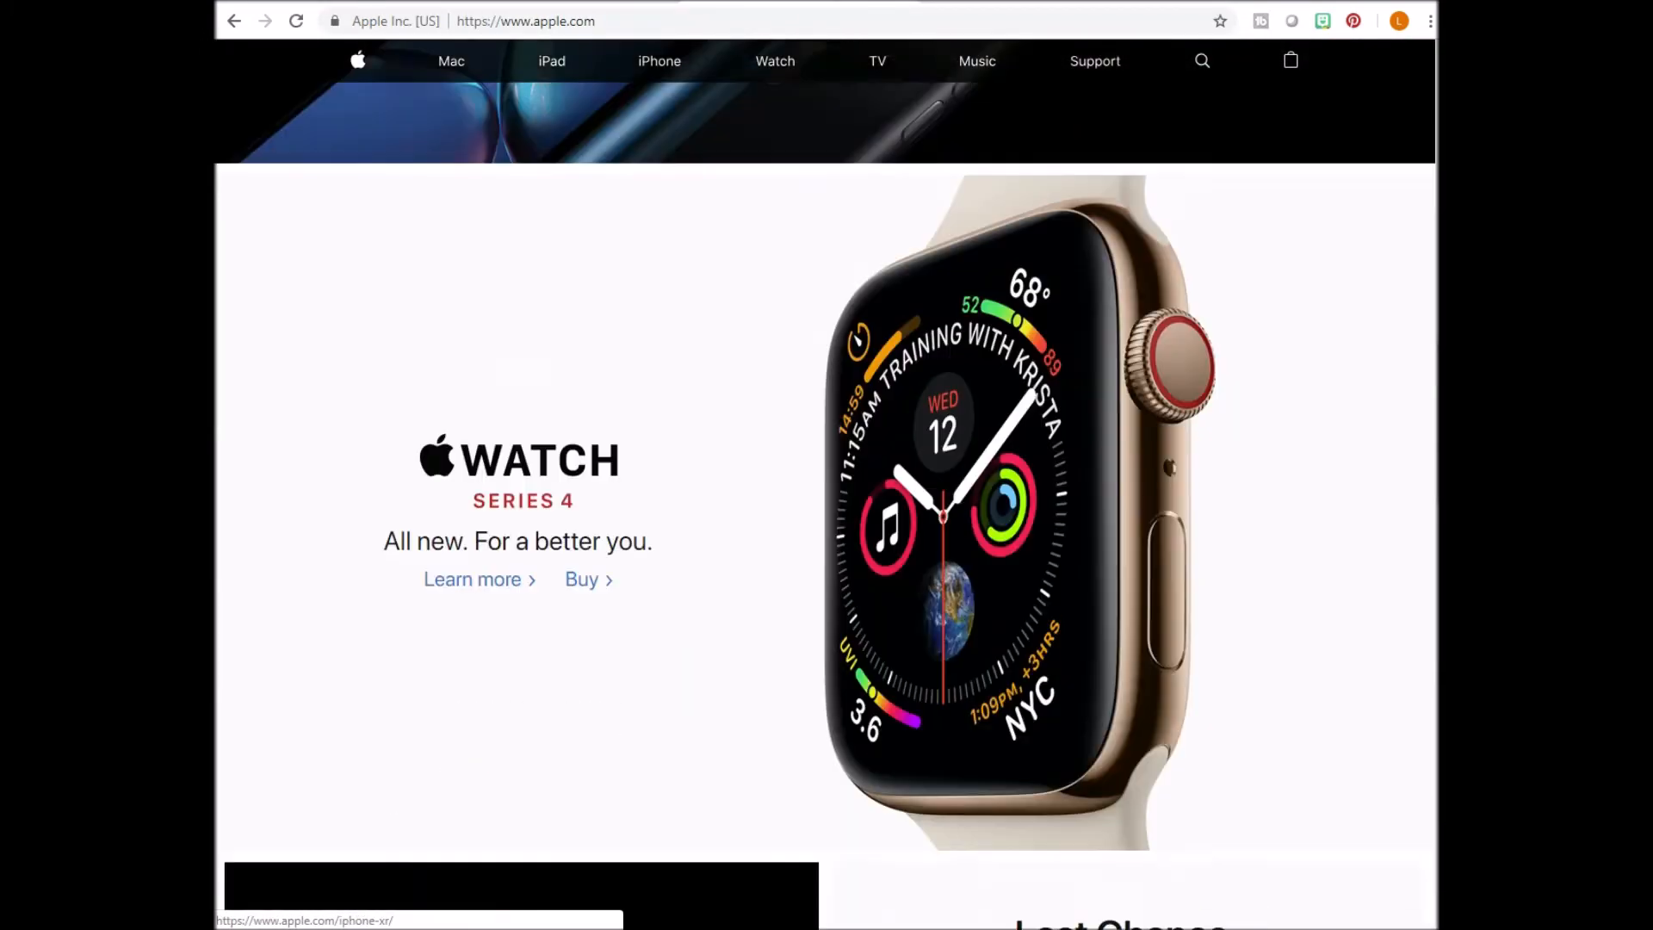
{"action": "scroll", "scroll_direction": "down", "scroll_amount": 3}
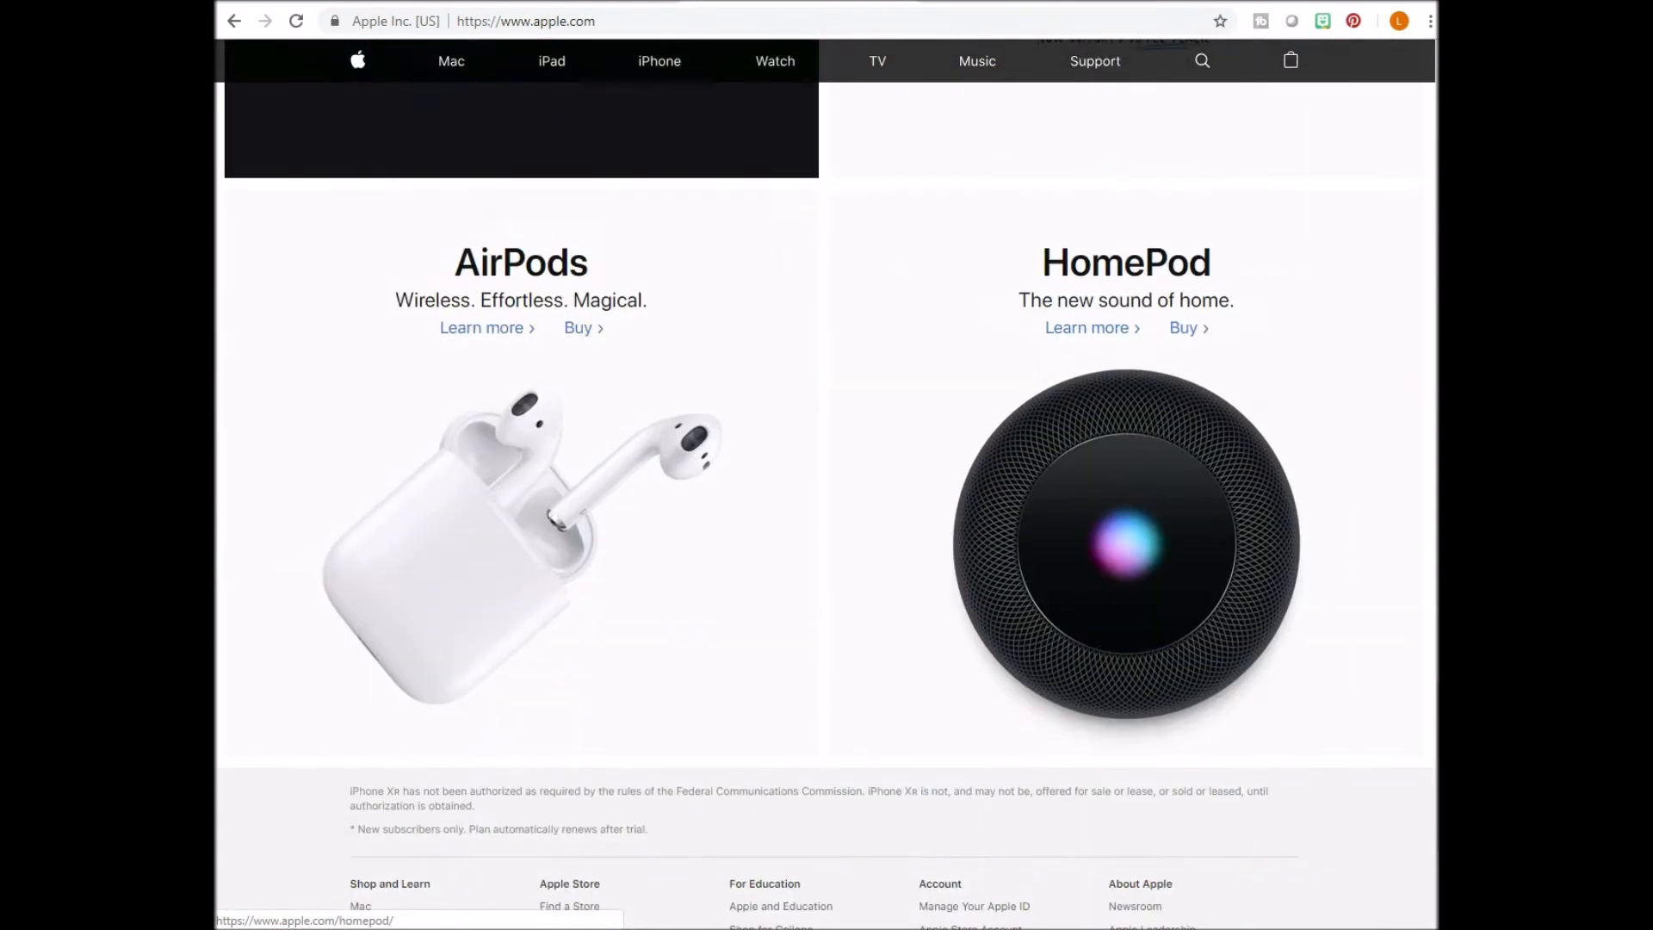
{"action": "scroll", "scroll_direction": "down", "scroll_amount": 3}
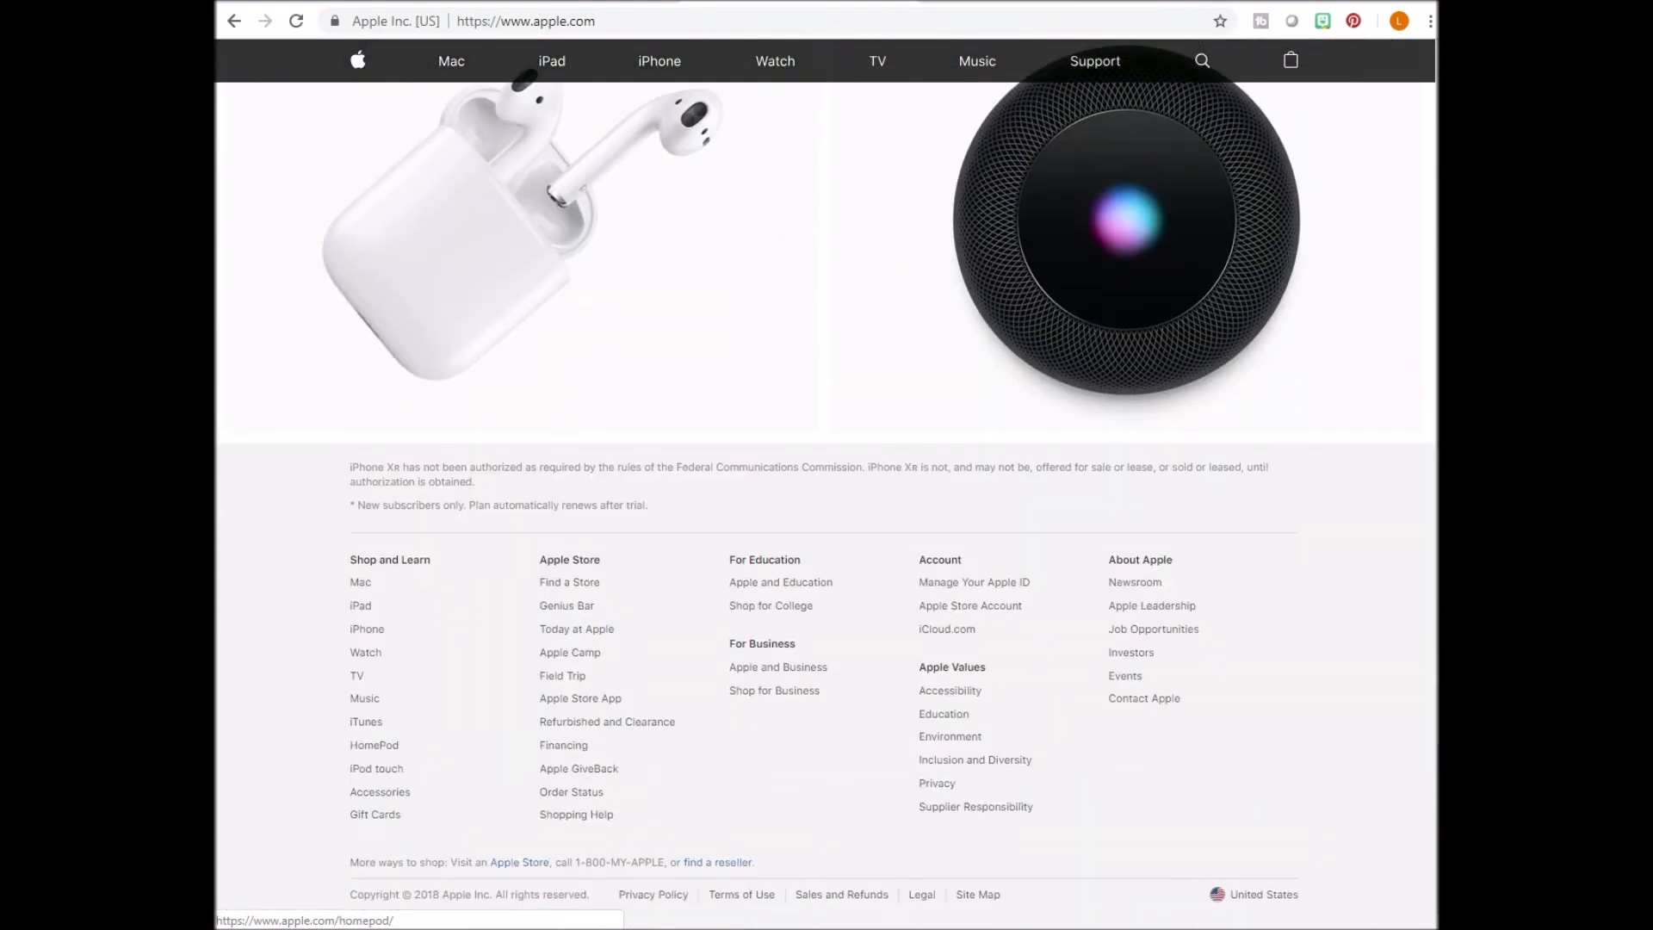
{"action": "mouse_move", "coordinate": [1154, 629]}
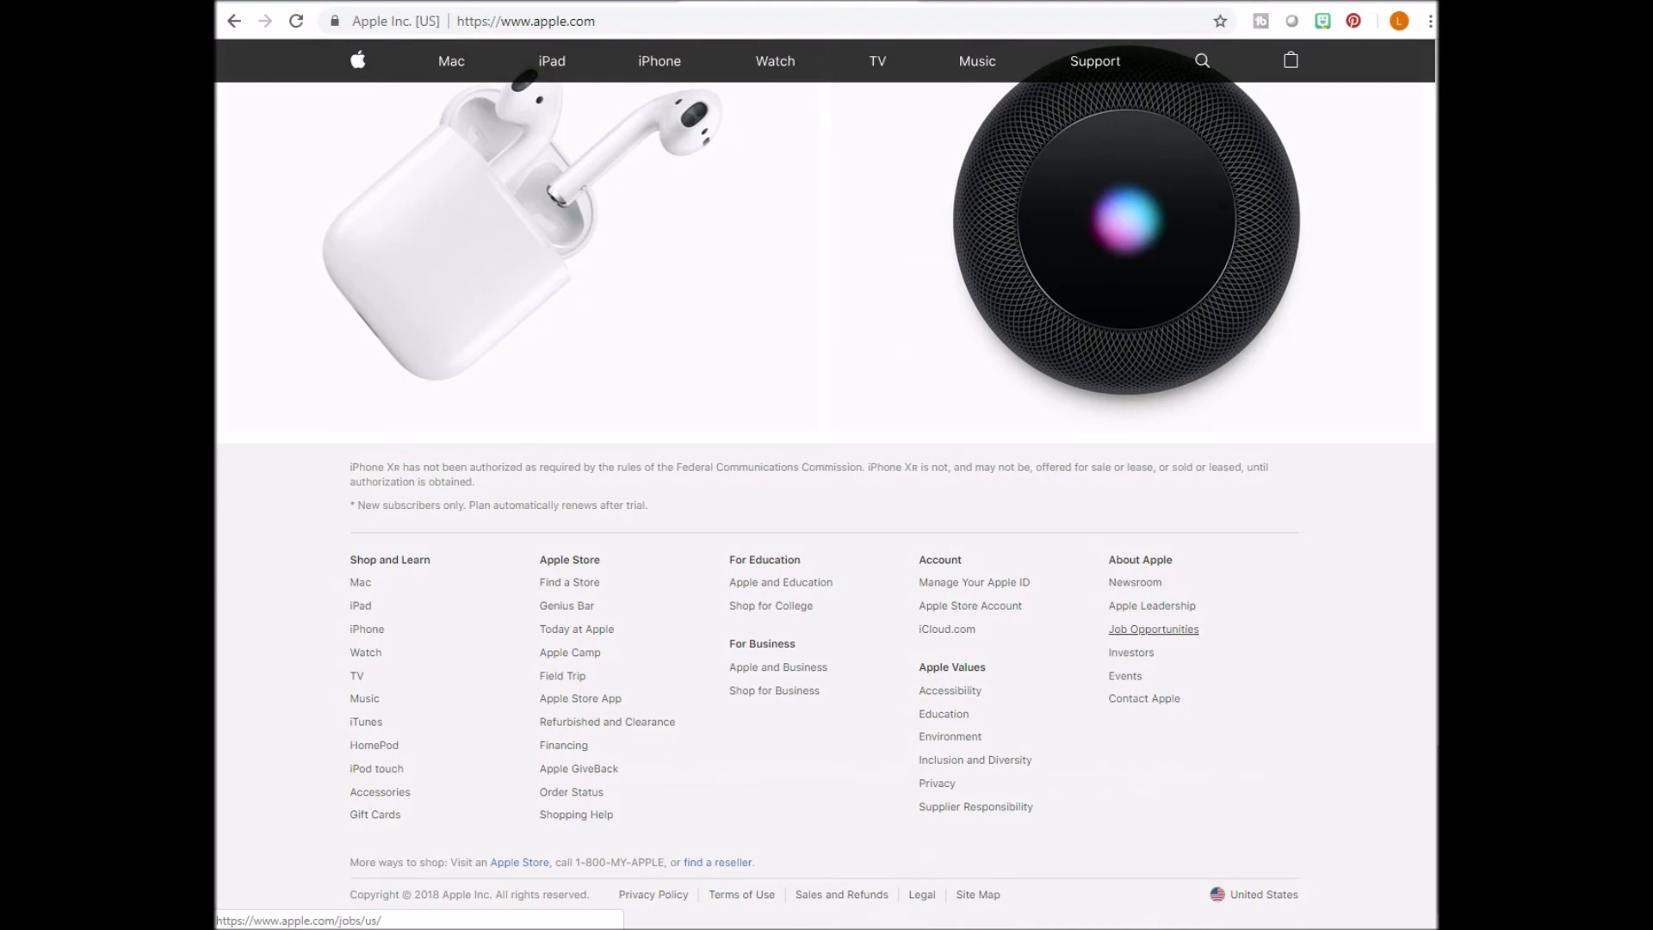
Open Jobs at Apple and scroll to the career areas including At Home Advisor.
{"action": "left_click", "coordinate": [1154, 629]}
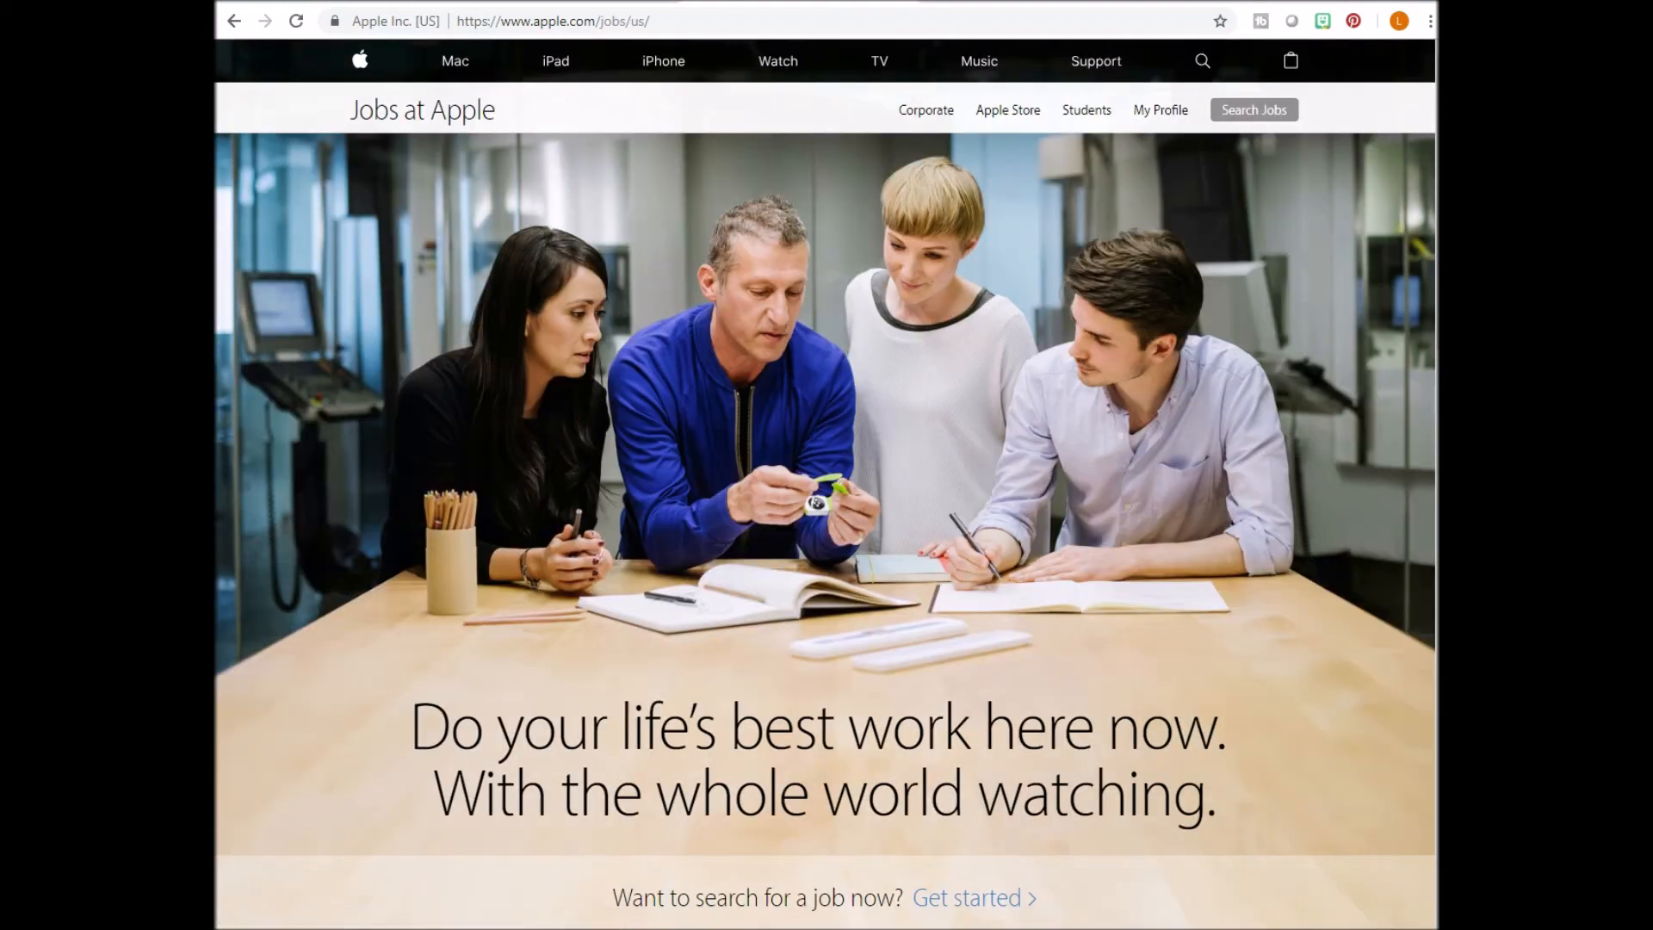
{"action": "scroll", "scroll_direction": "down", "scroll_amount": 3}
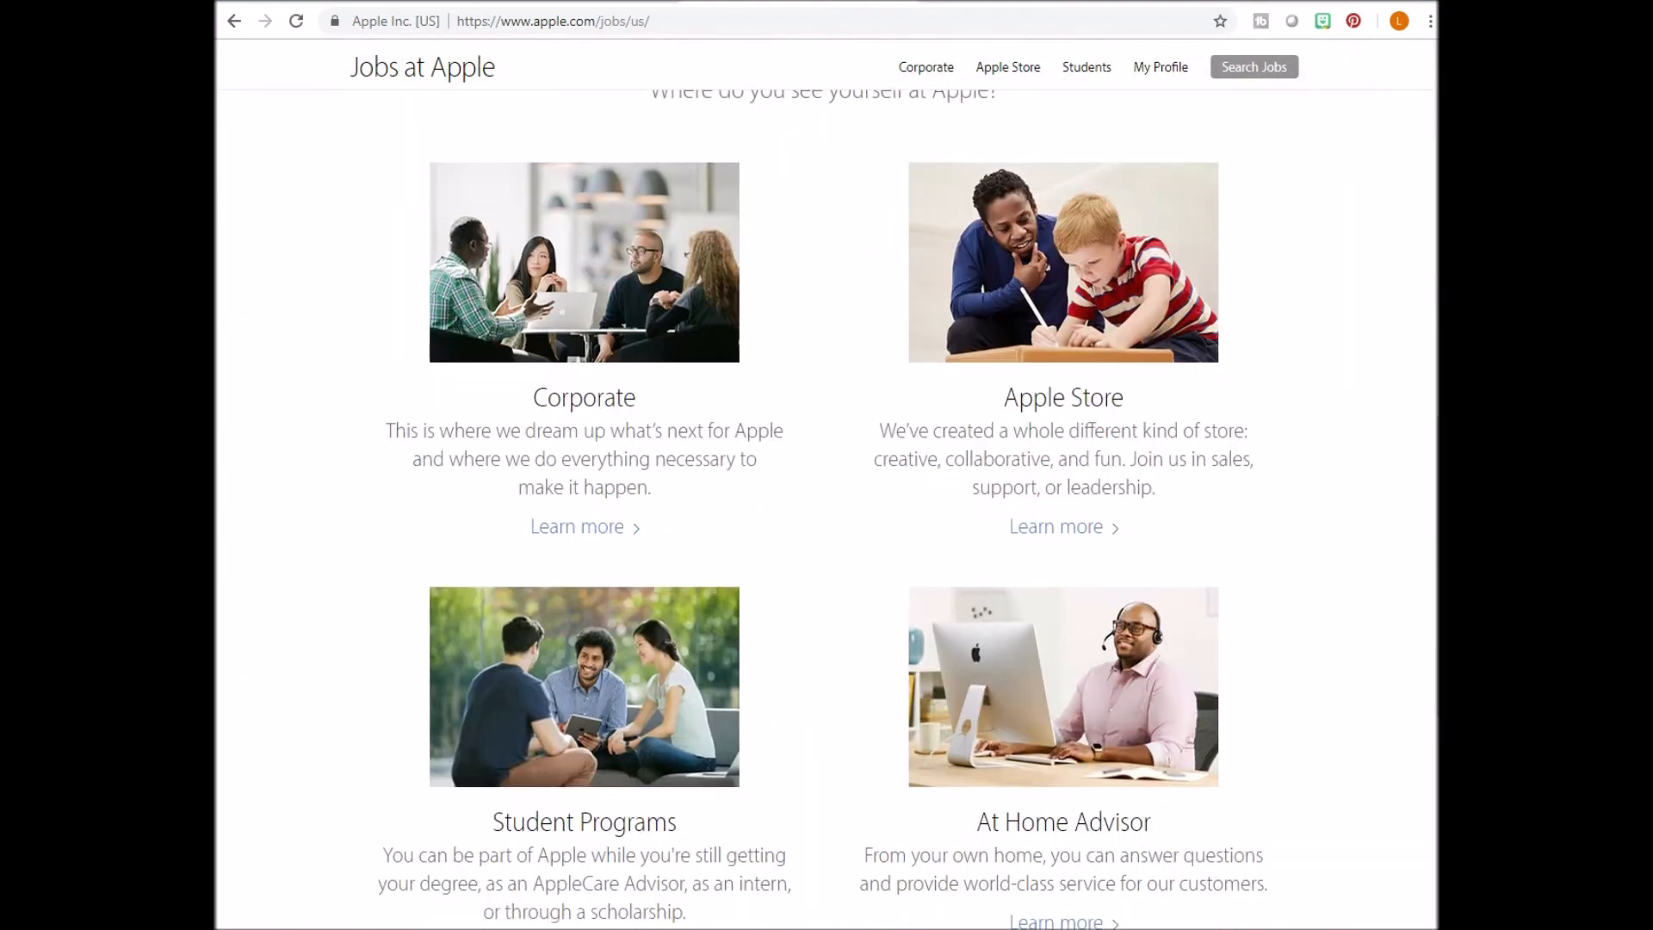
{"action": "scroll", "scroll_direction": "down", "scroll_amount": 3}
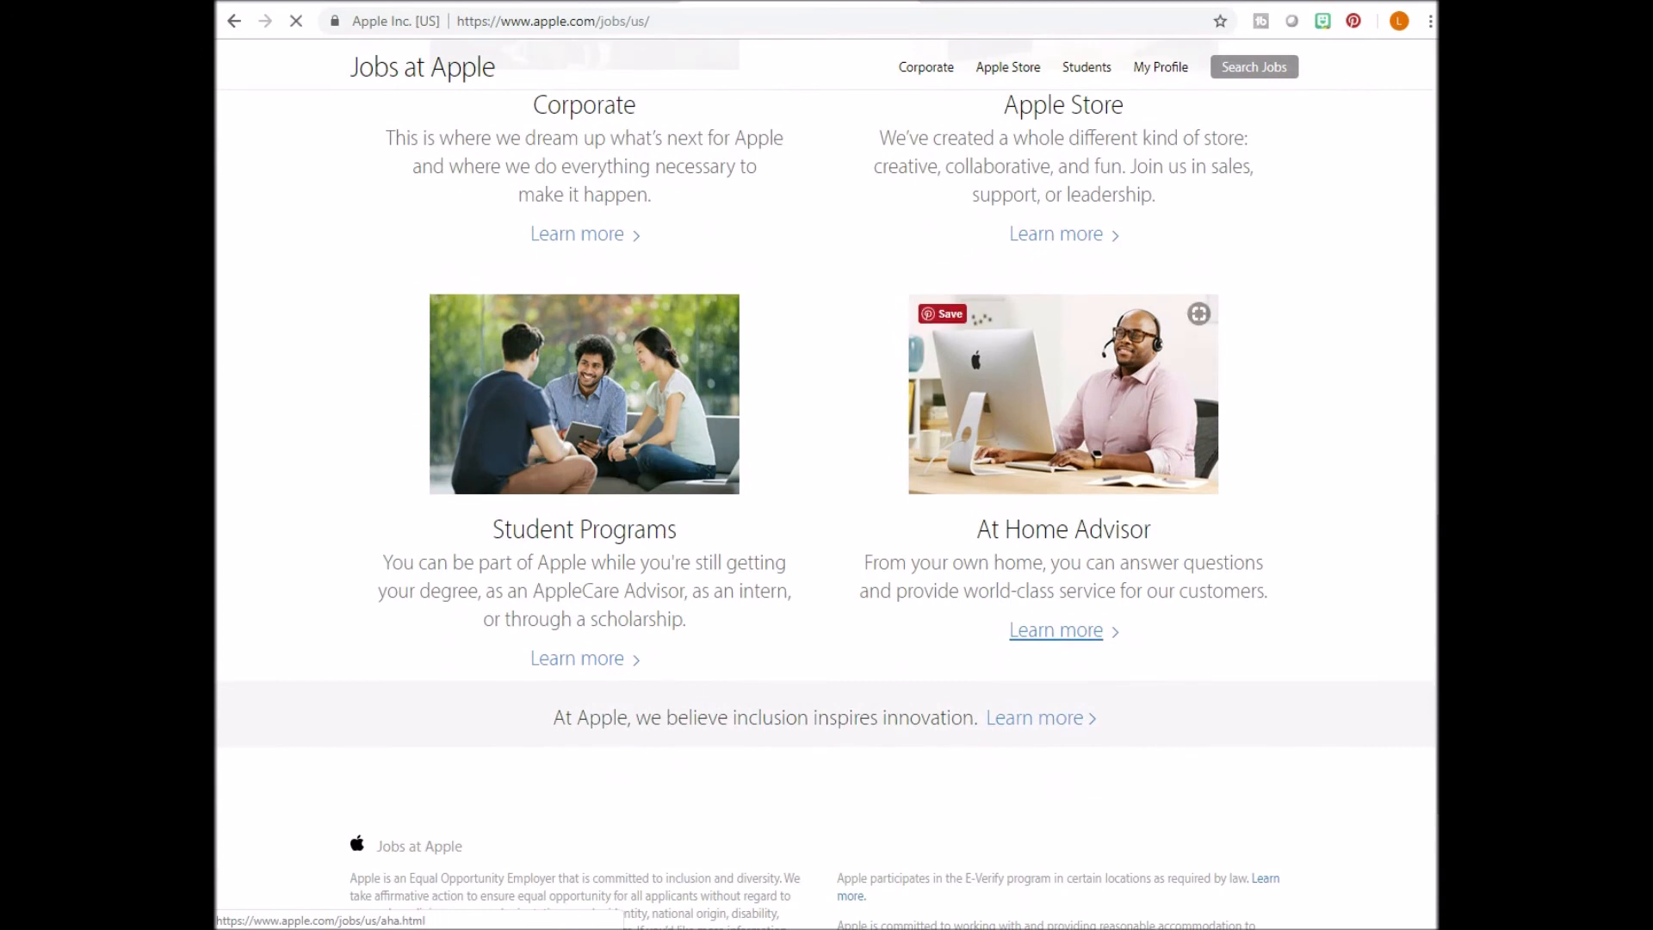
Read the At Home Advisor page down to its opportunities, including At Home Team Manager.
{"action": "left_click", "coordinate": [1056, 629]}
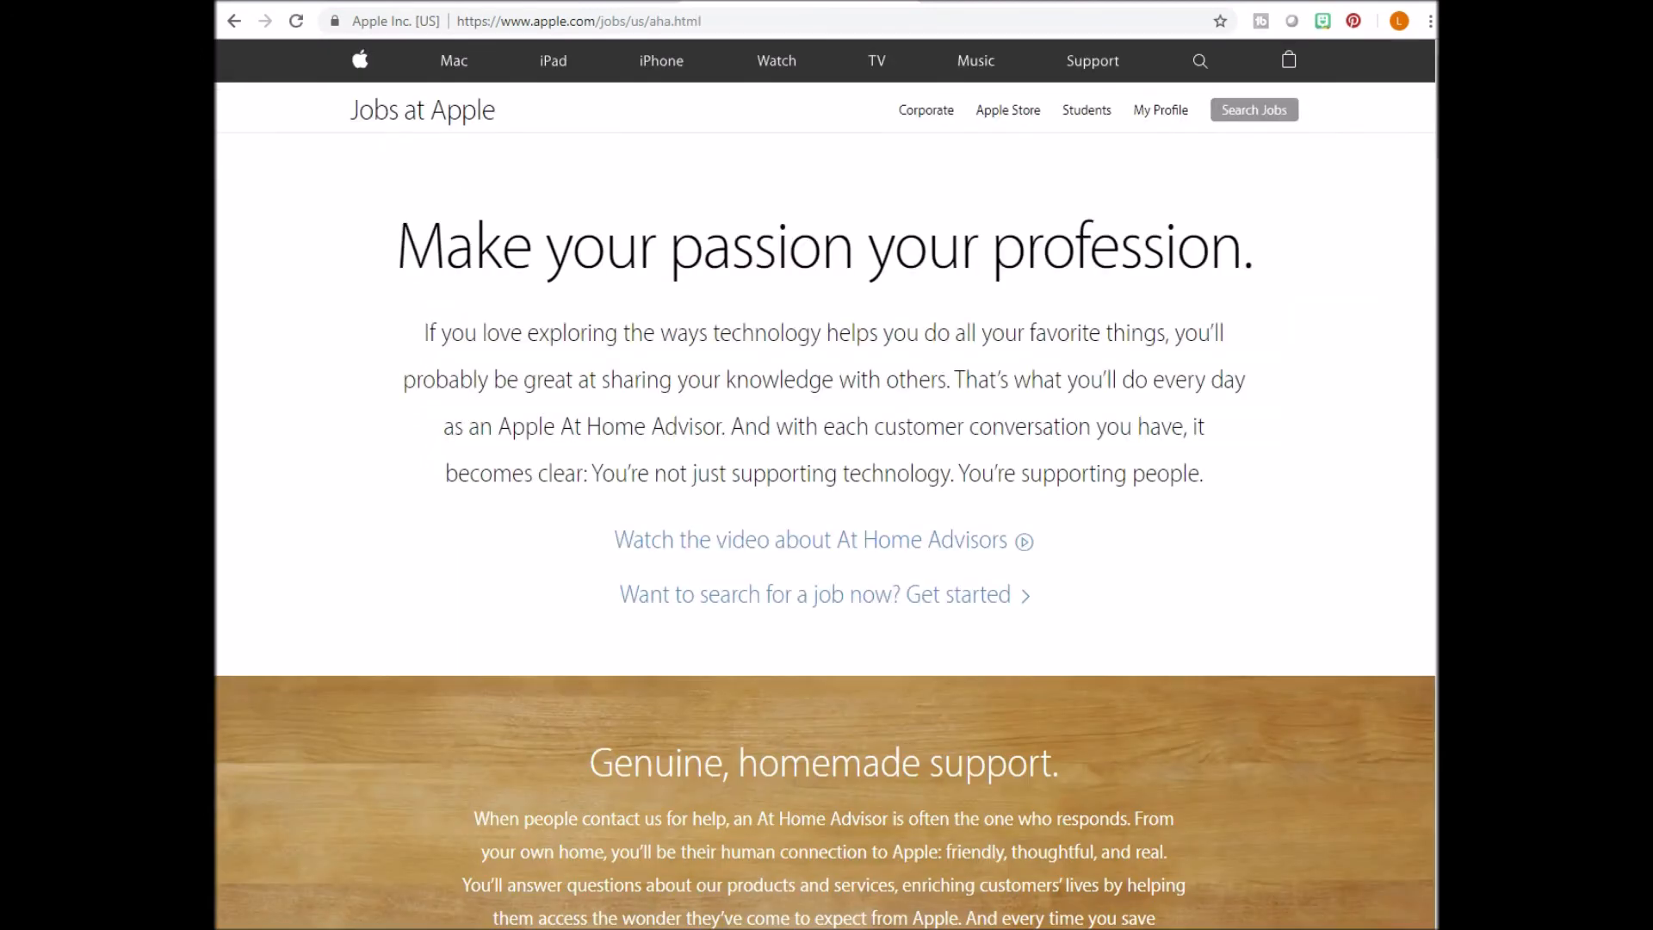
{"action": "scroll", "scroll_direction": "down", "scroll_amount": 3}
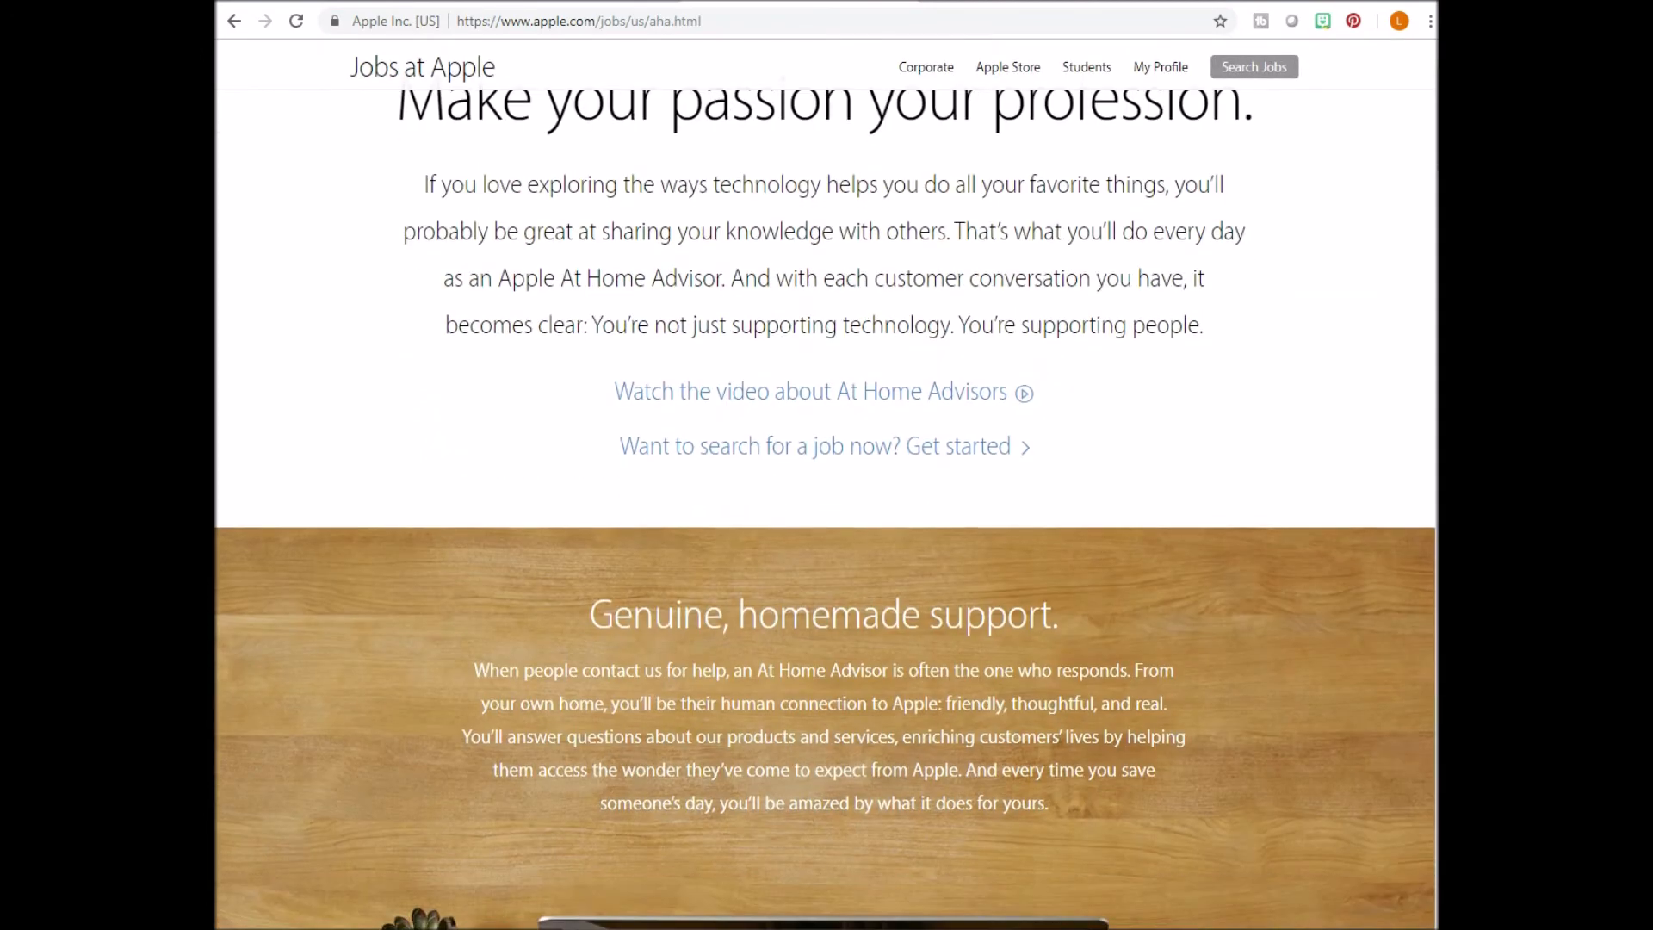
{"action": "scroll", "scroll_direction": "down", "scroll_amount": 3}
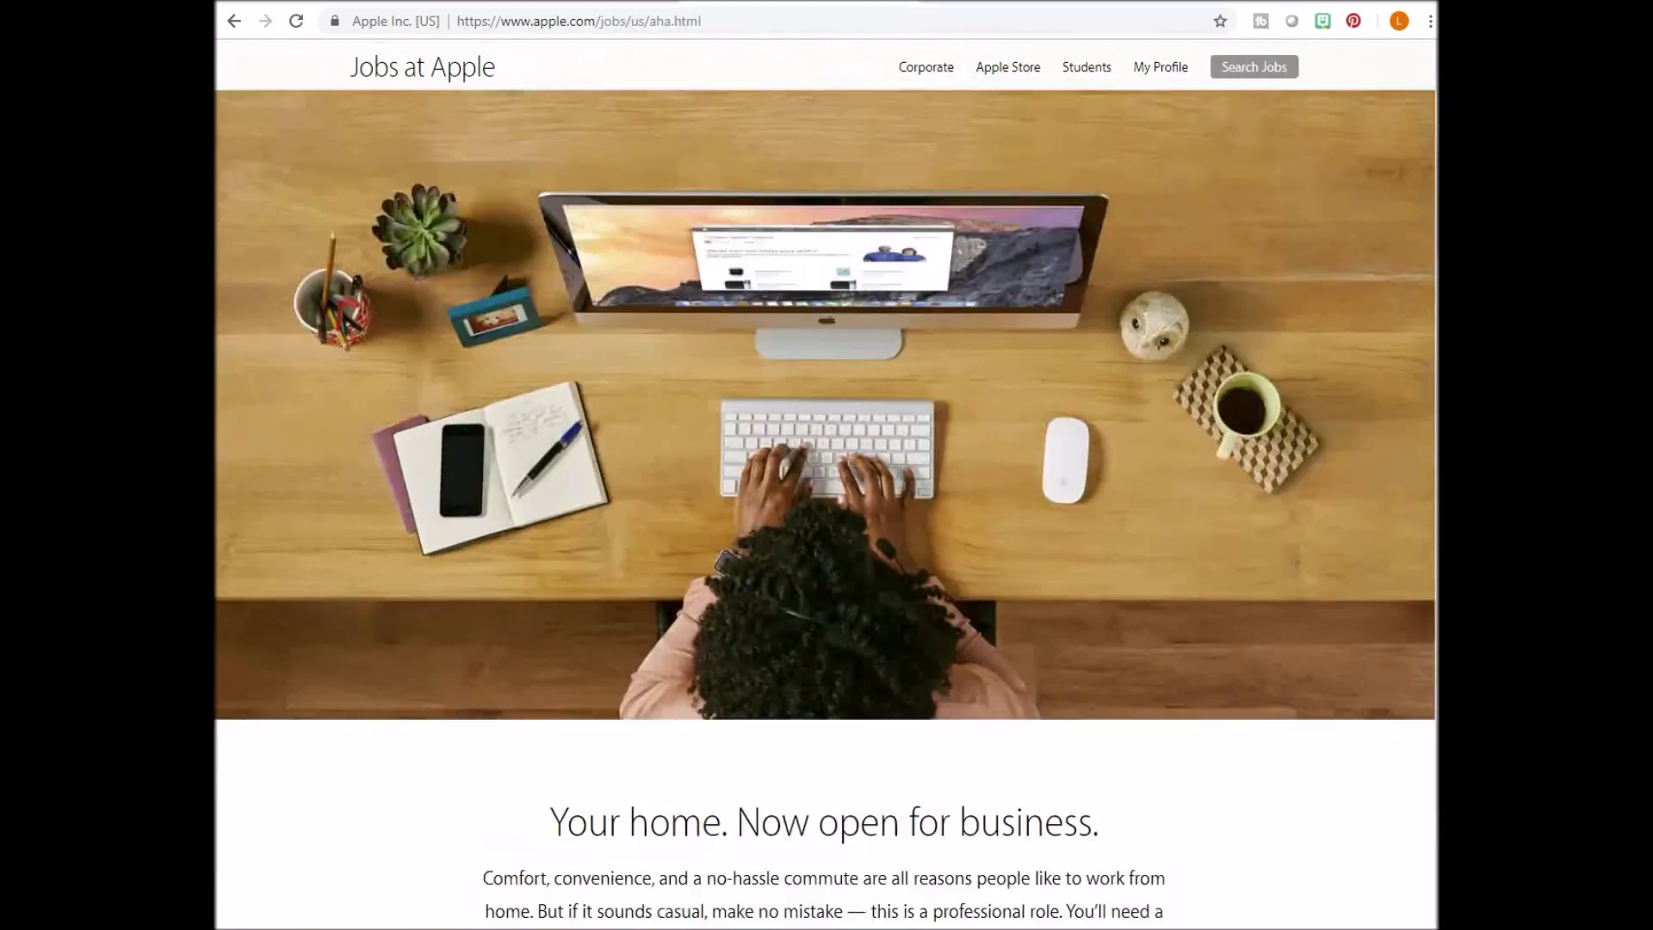
{"action": "scroll", "scroll_direction": "down", "scroll_amount": 3}
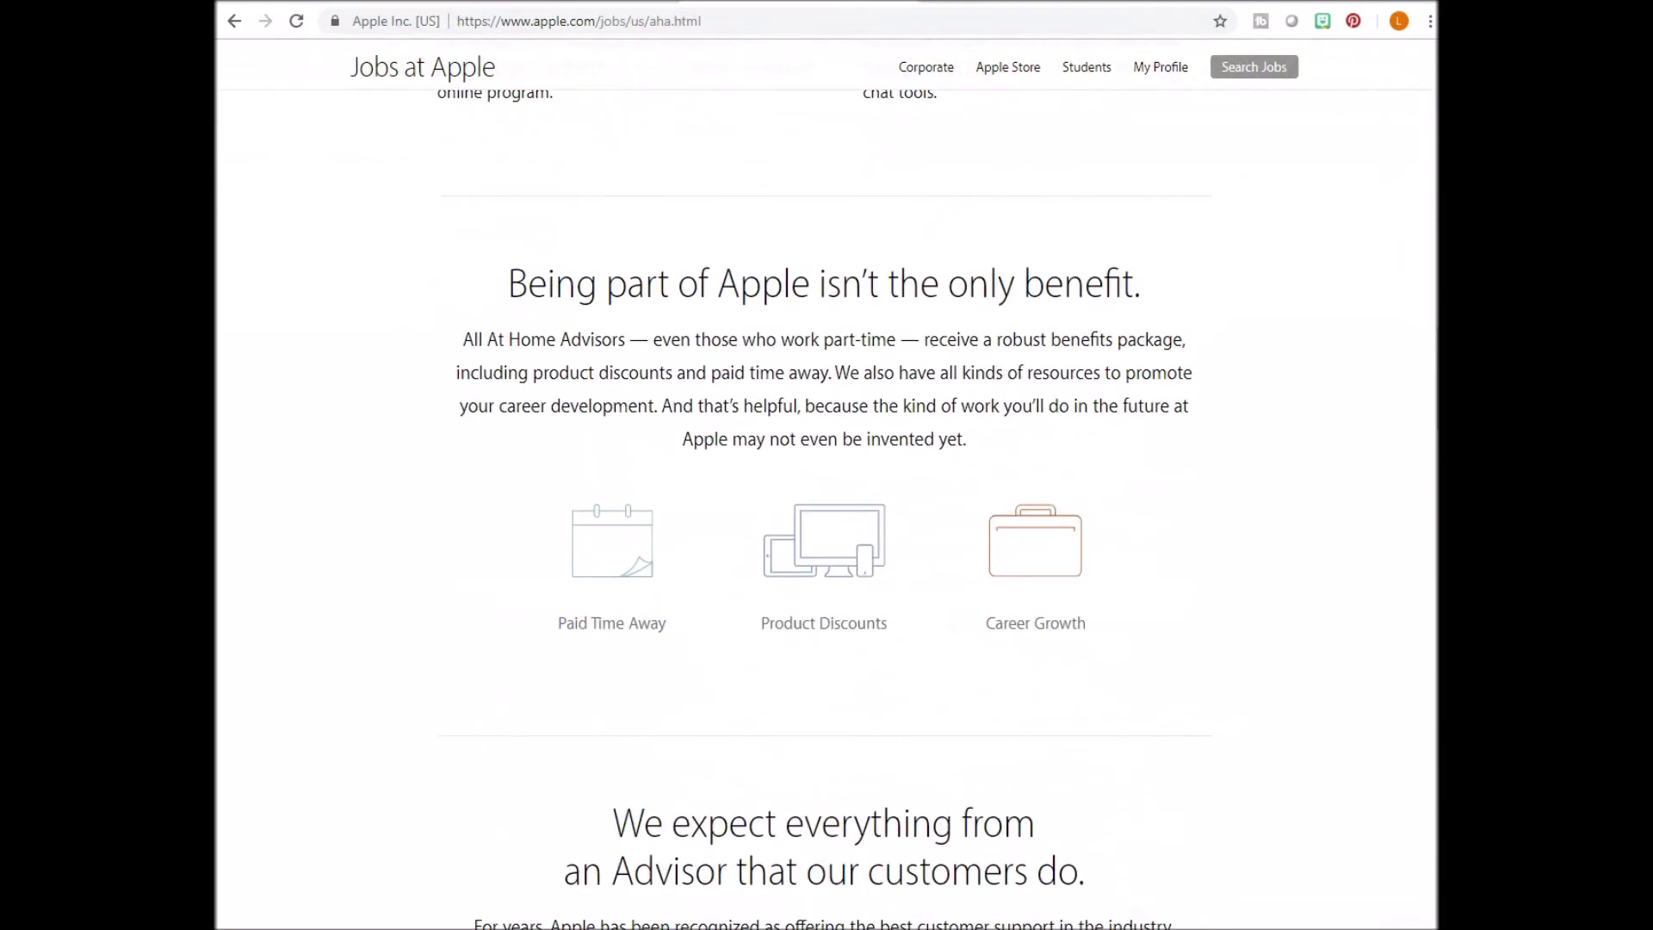
{"action": "scroll", "scroll_direction": "down", "scroll_amount": 3}
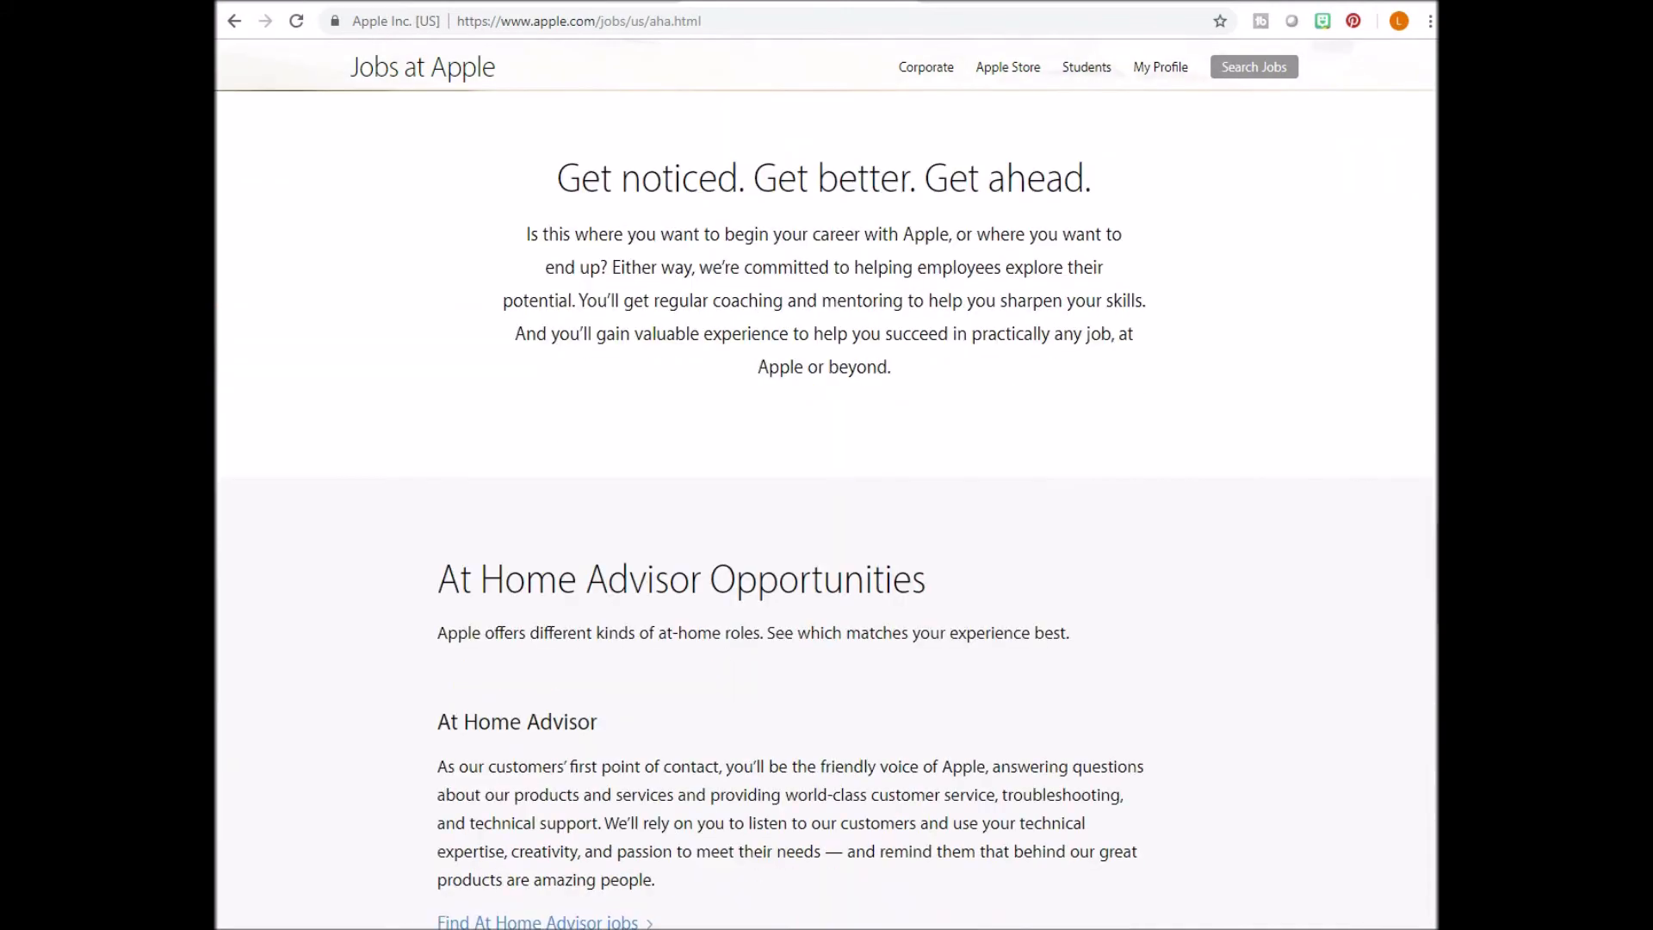
{"action": "scroll", "scroll_direction": "down", "scroll_amount": 3}
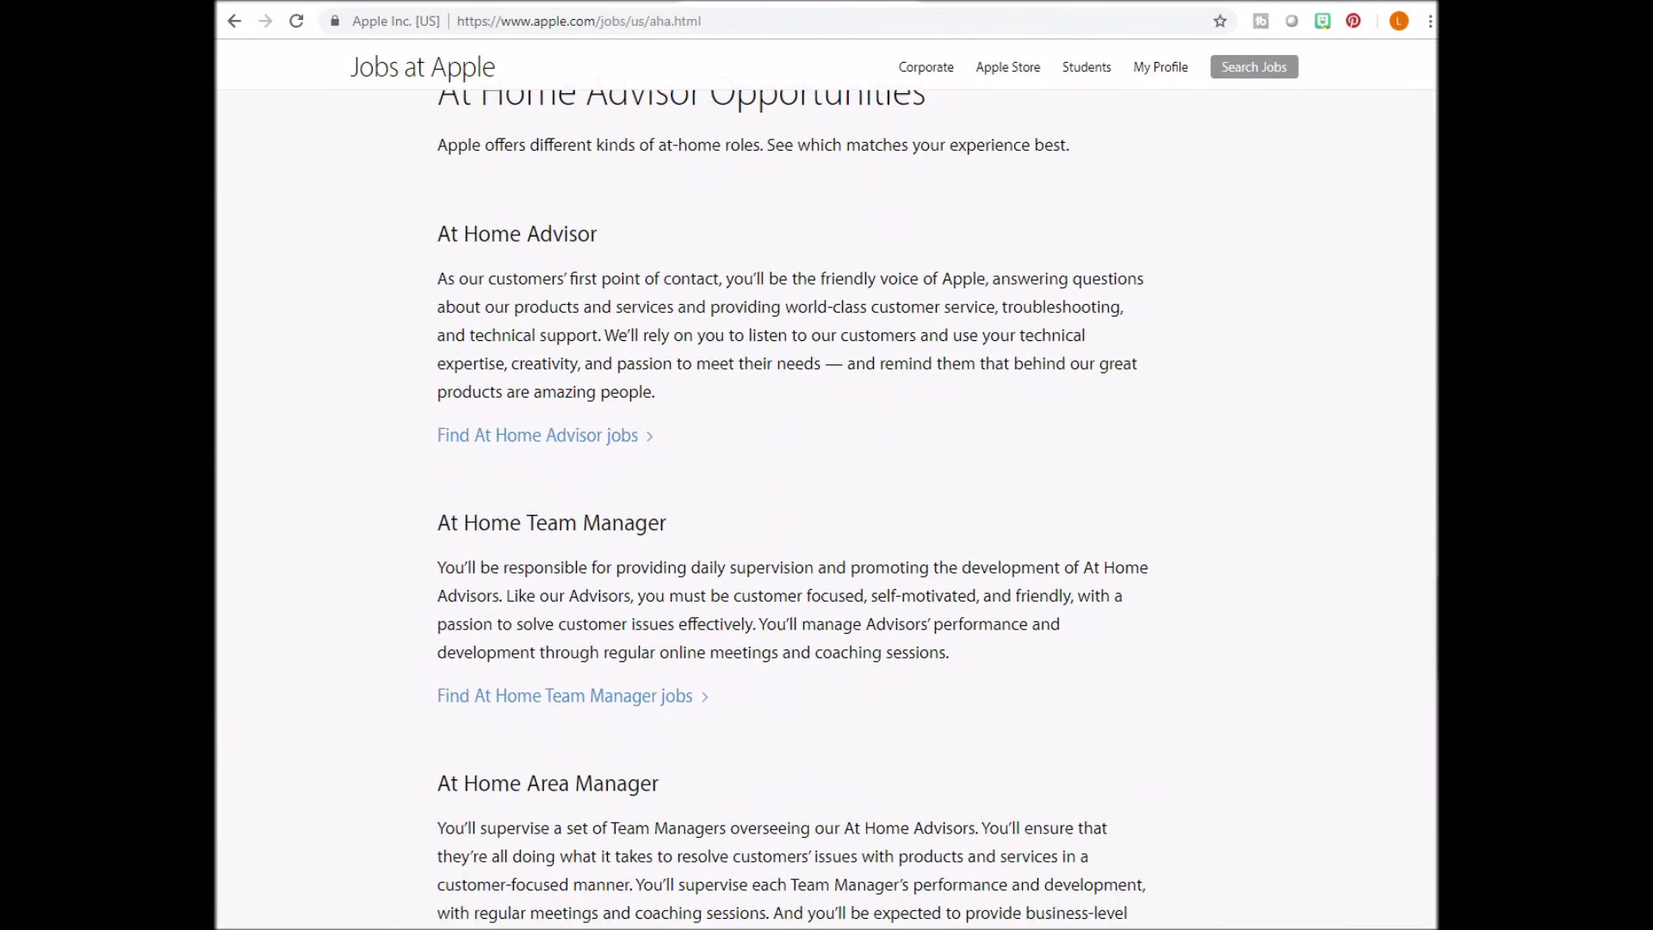
{"action": "scroll", "scroll_direction": "up", "scroll_amount": 3}
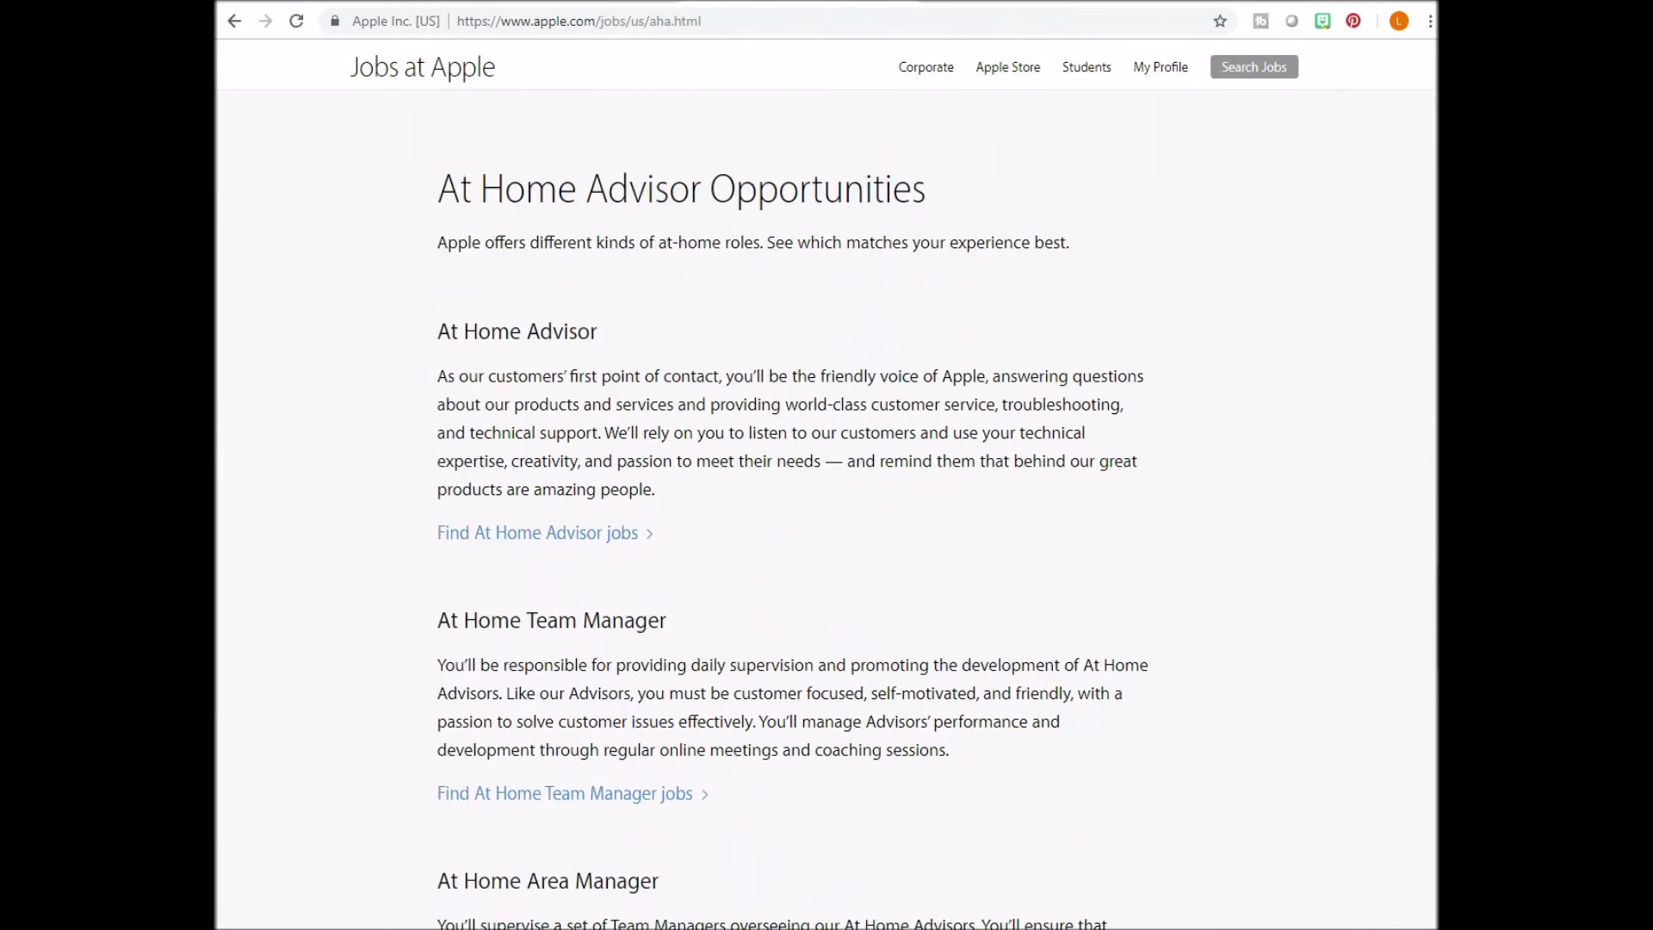
{"action": "left_click", "coordinate": [537, 532]}
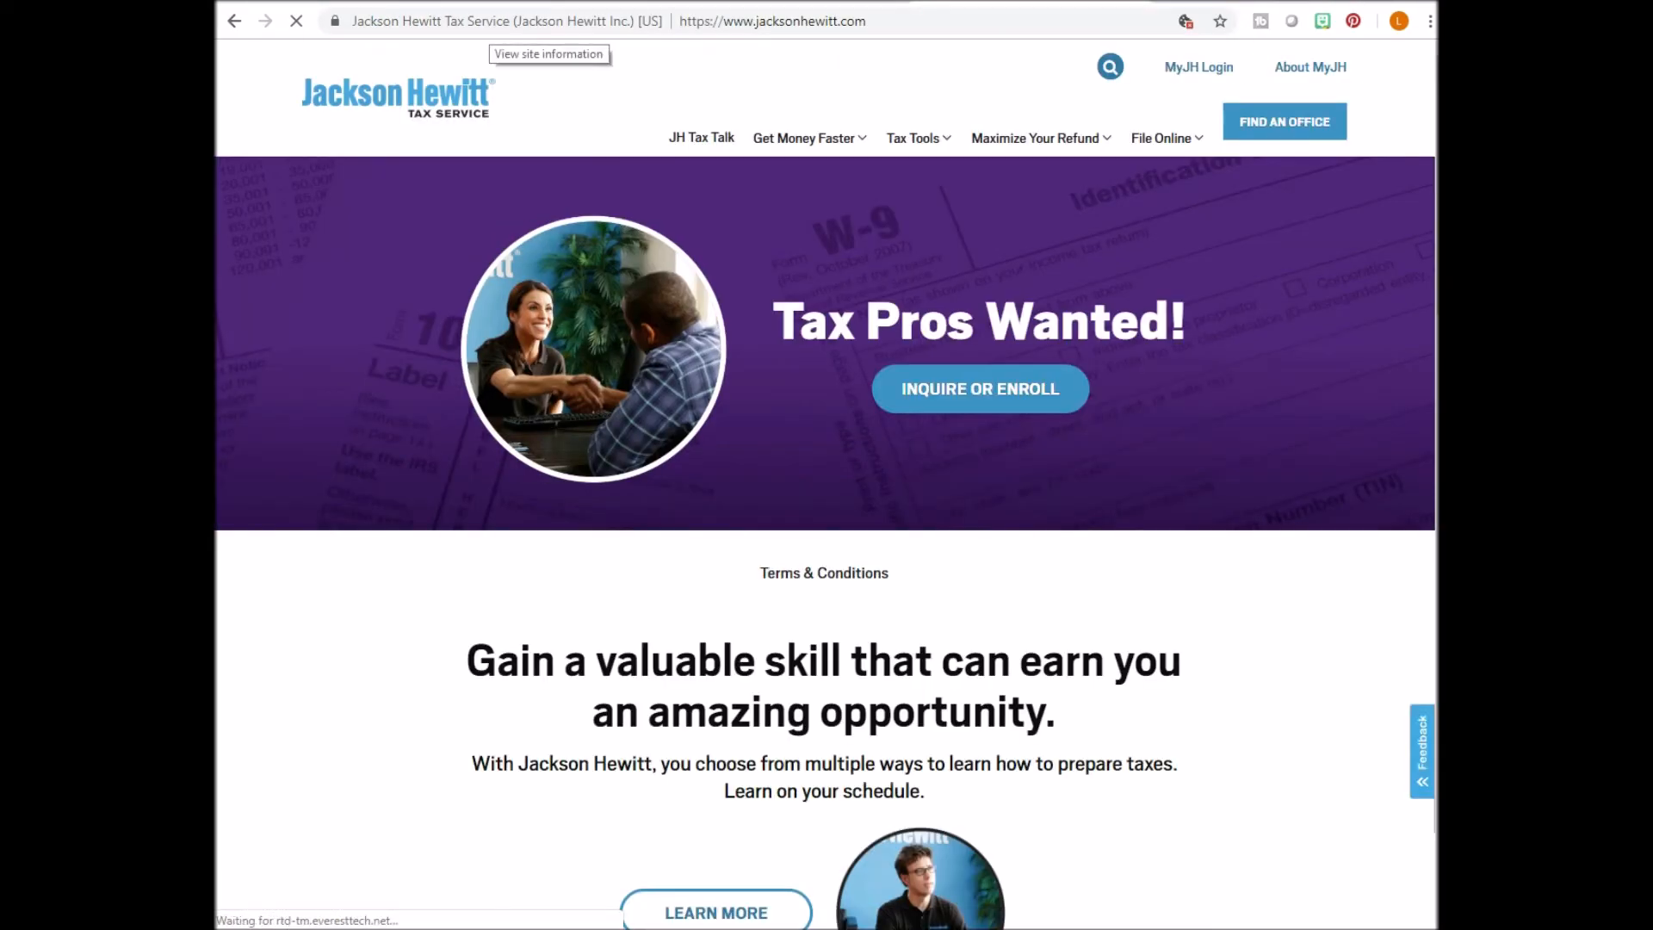
Go from Jackson Hewitt's site footer to the careers job listings.
{"action": "scroll", "scroll_direction": "down", "scroll_amount": 3}
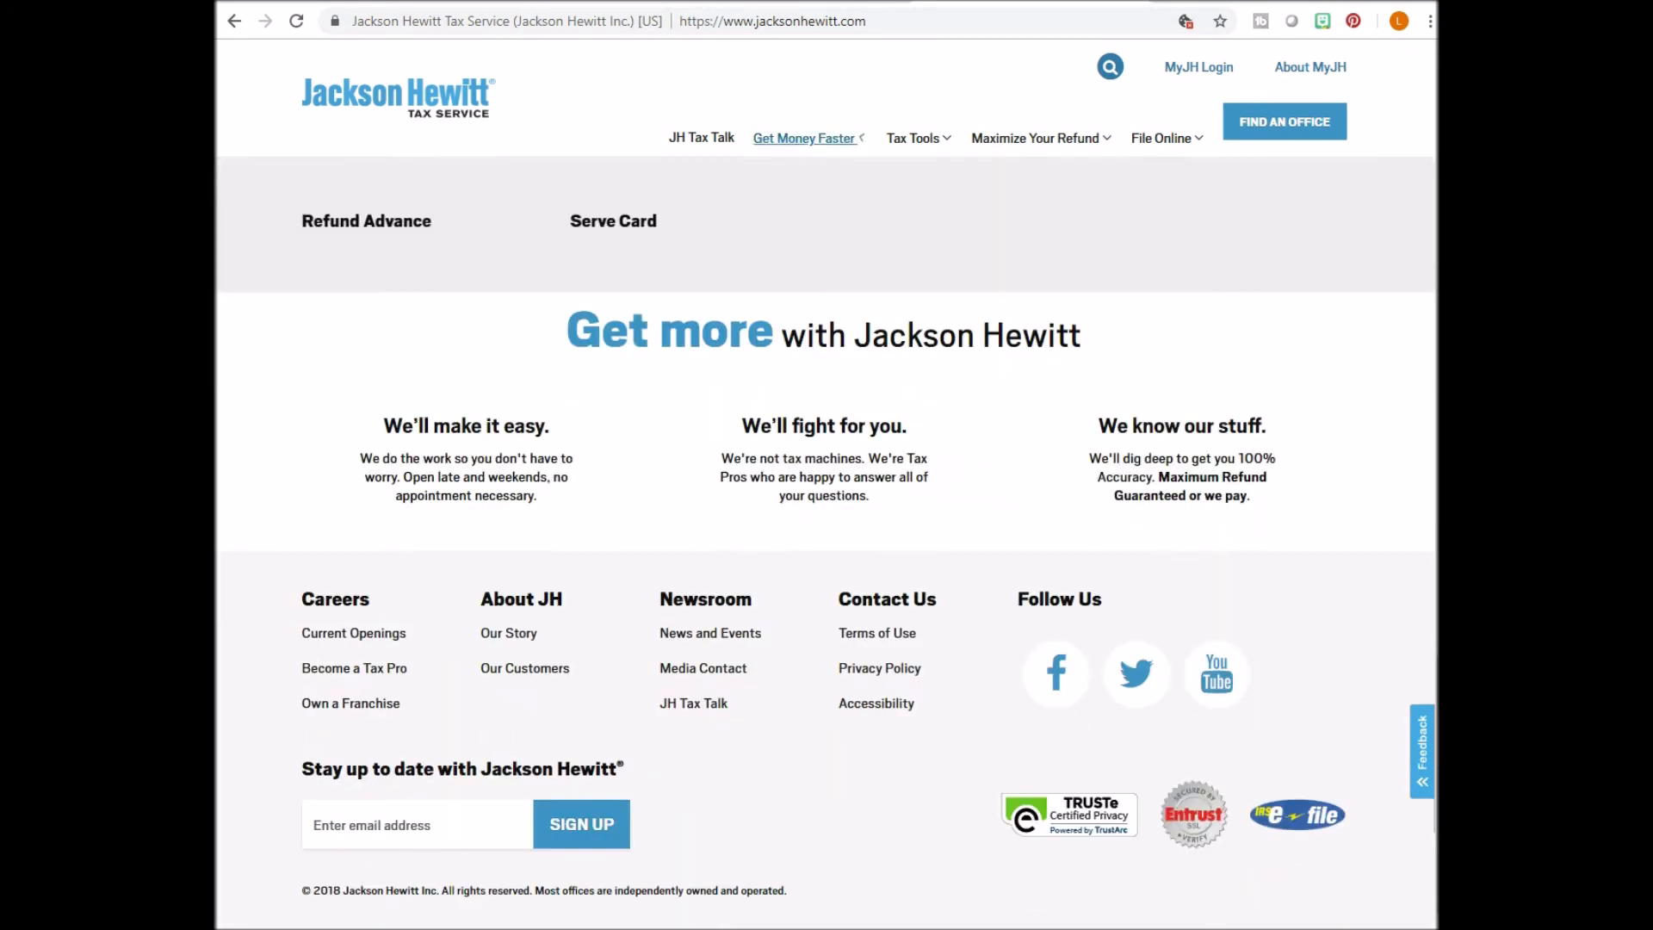
{"action": "left_click", "coordinate": [335, 599]}
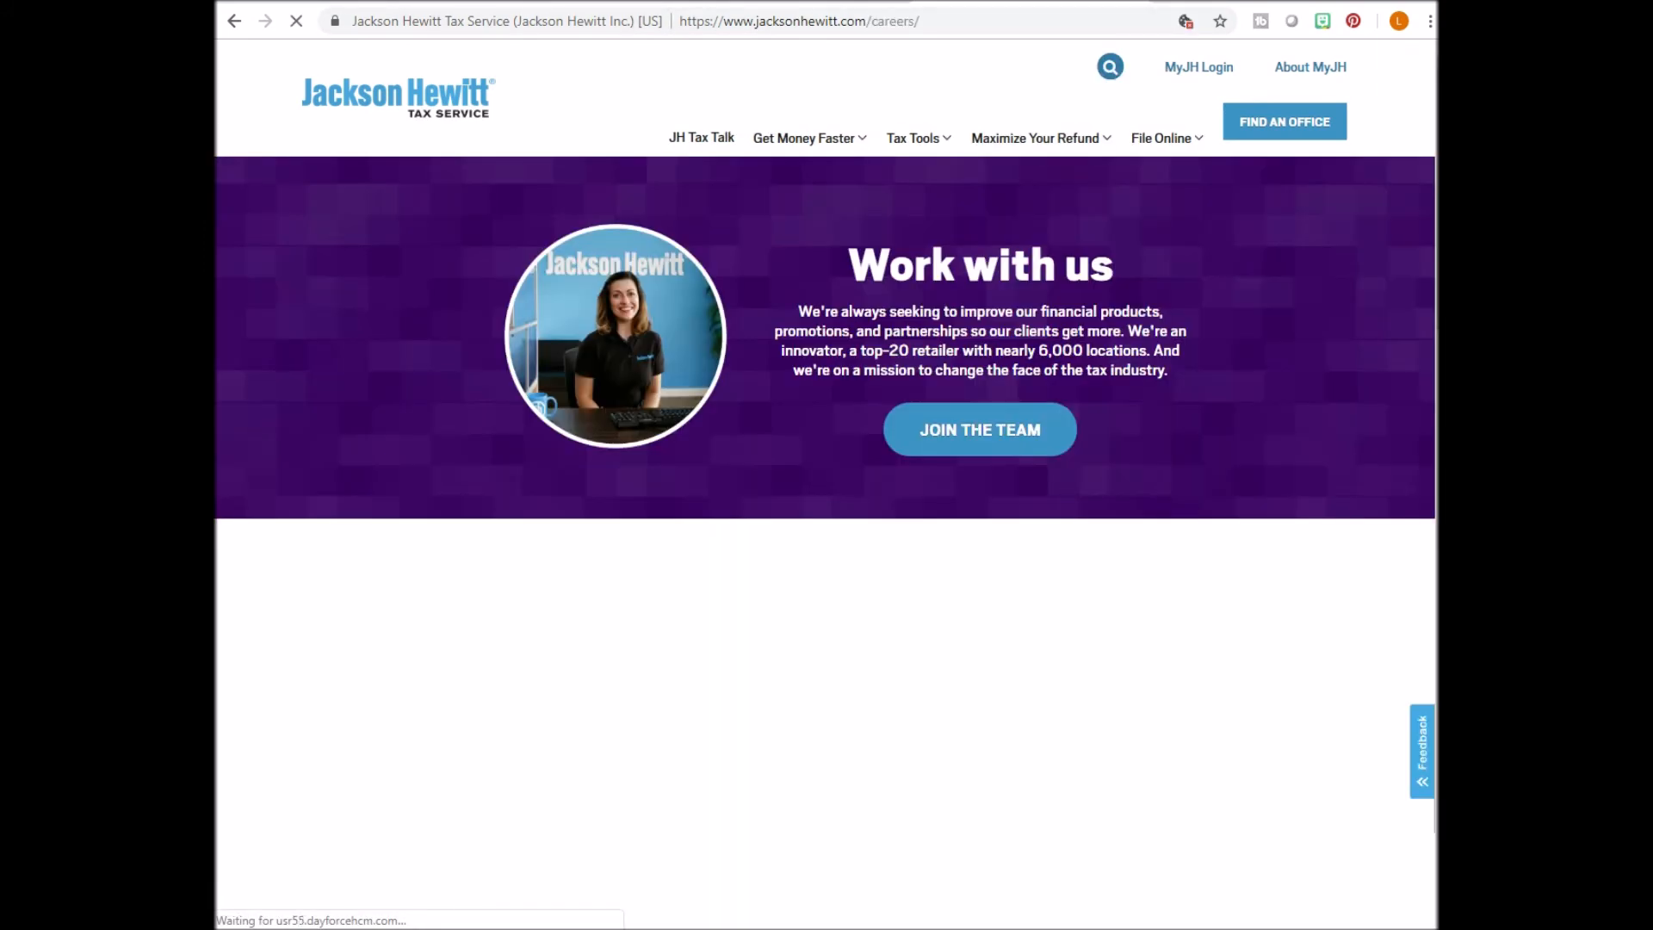
{"action": "left_click", "coordinate": [979, 429]}
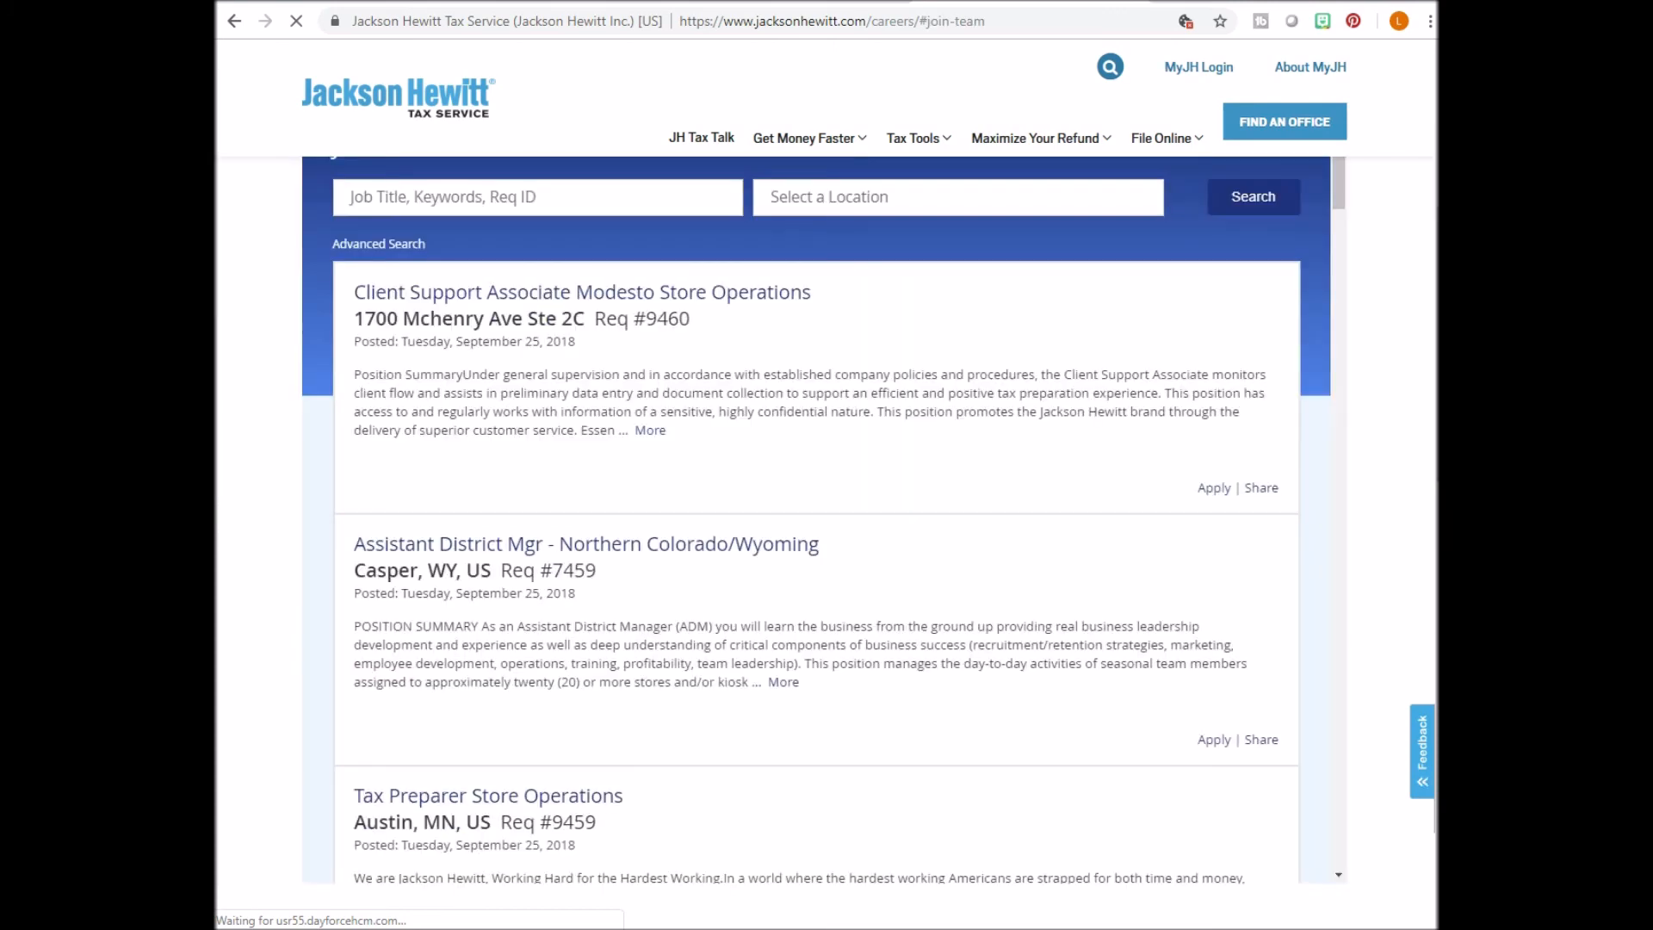
Search the Jackson Hewitt job listings for 'work at home'.
{"action": "type", "text": "w"}
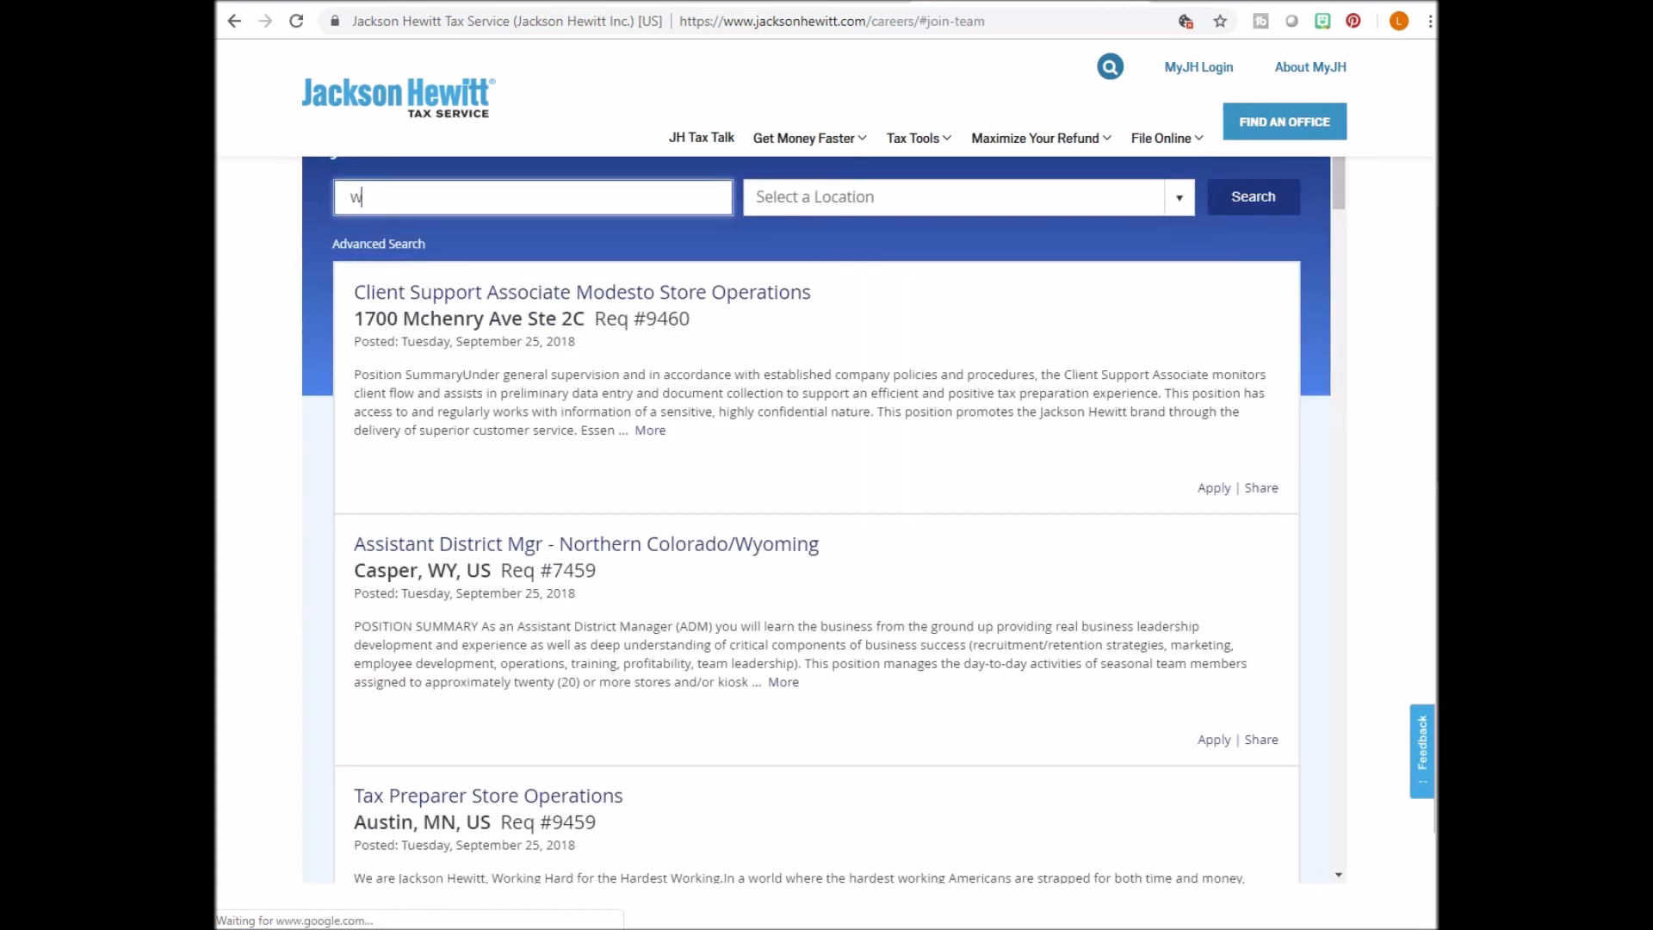
{"action": "type", "text": "ork at home"}
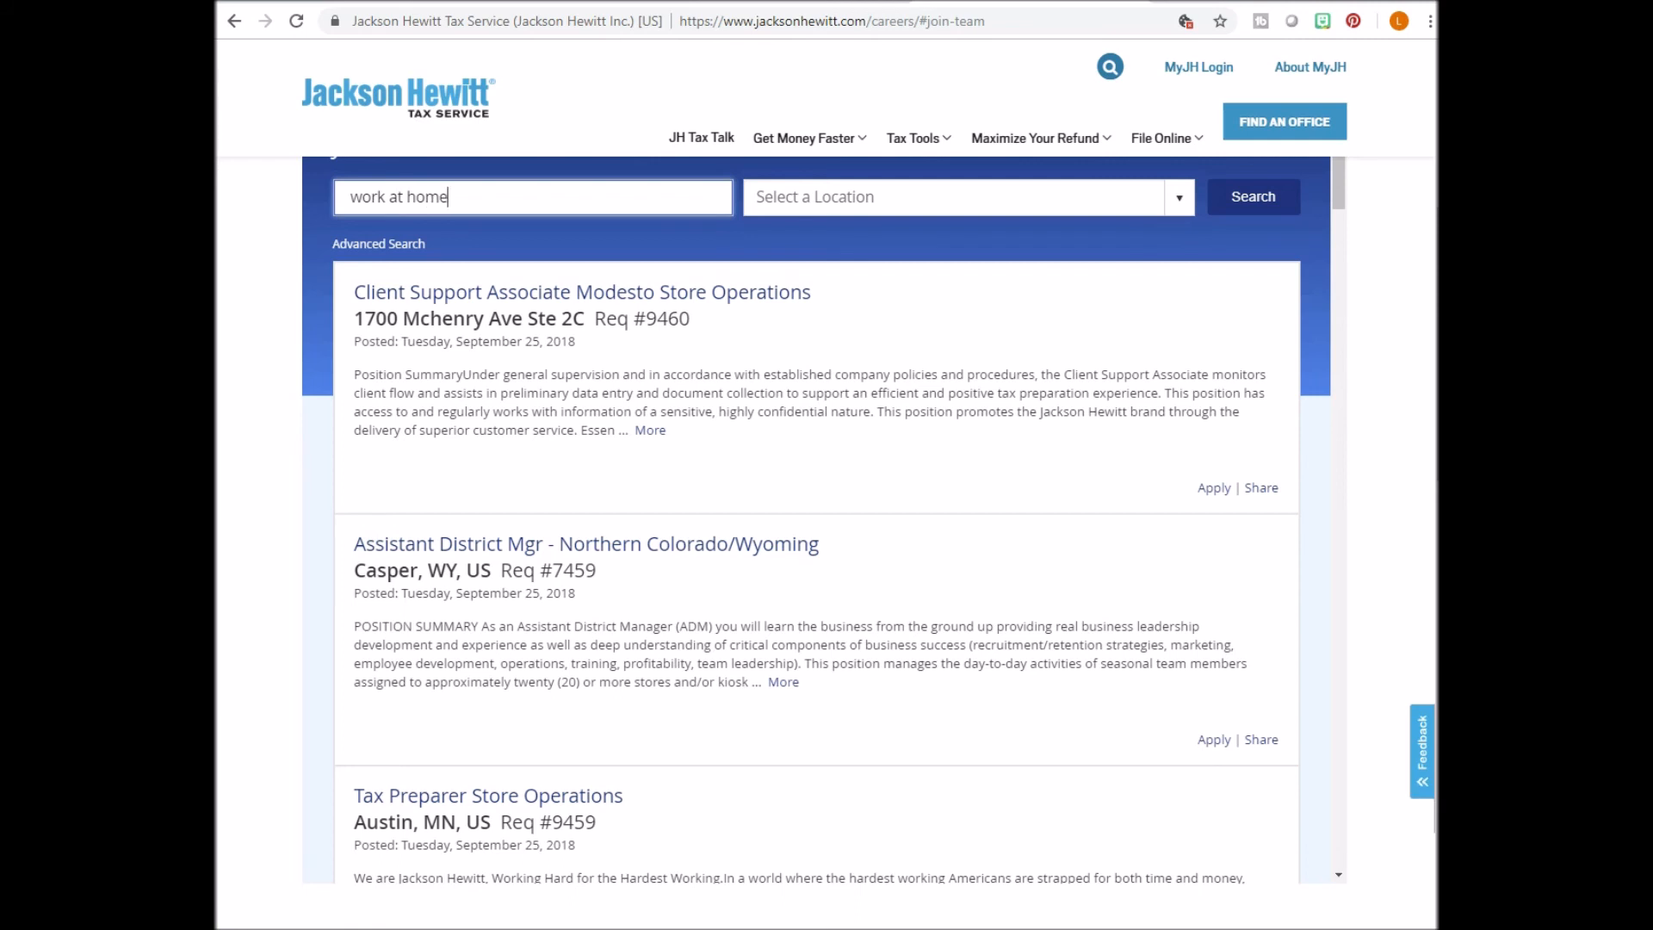
{"action": "left_click", "coordinate": [1253, 196]}
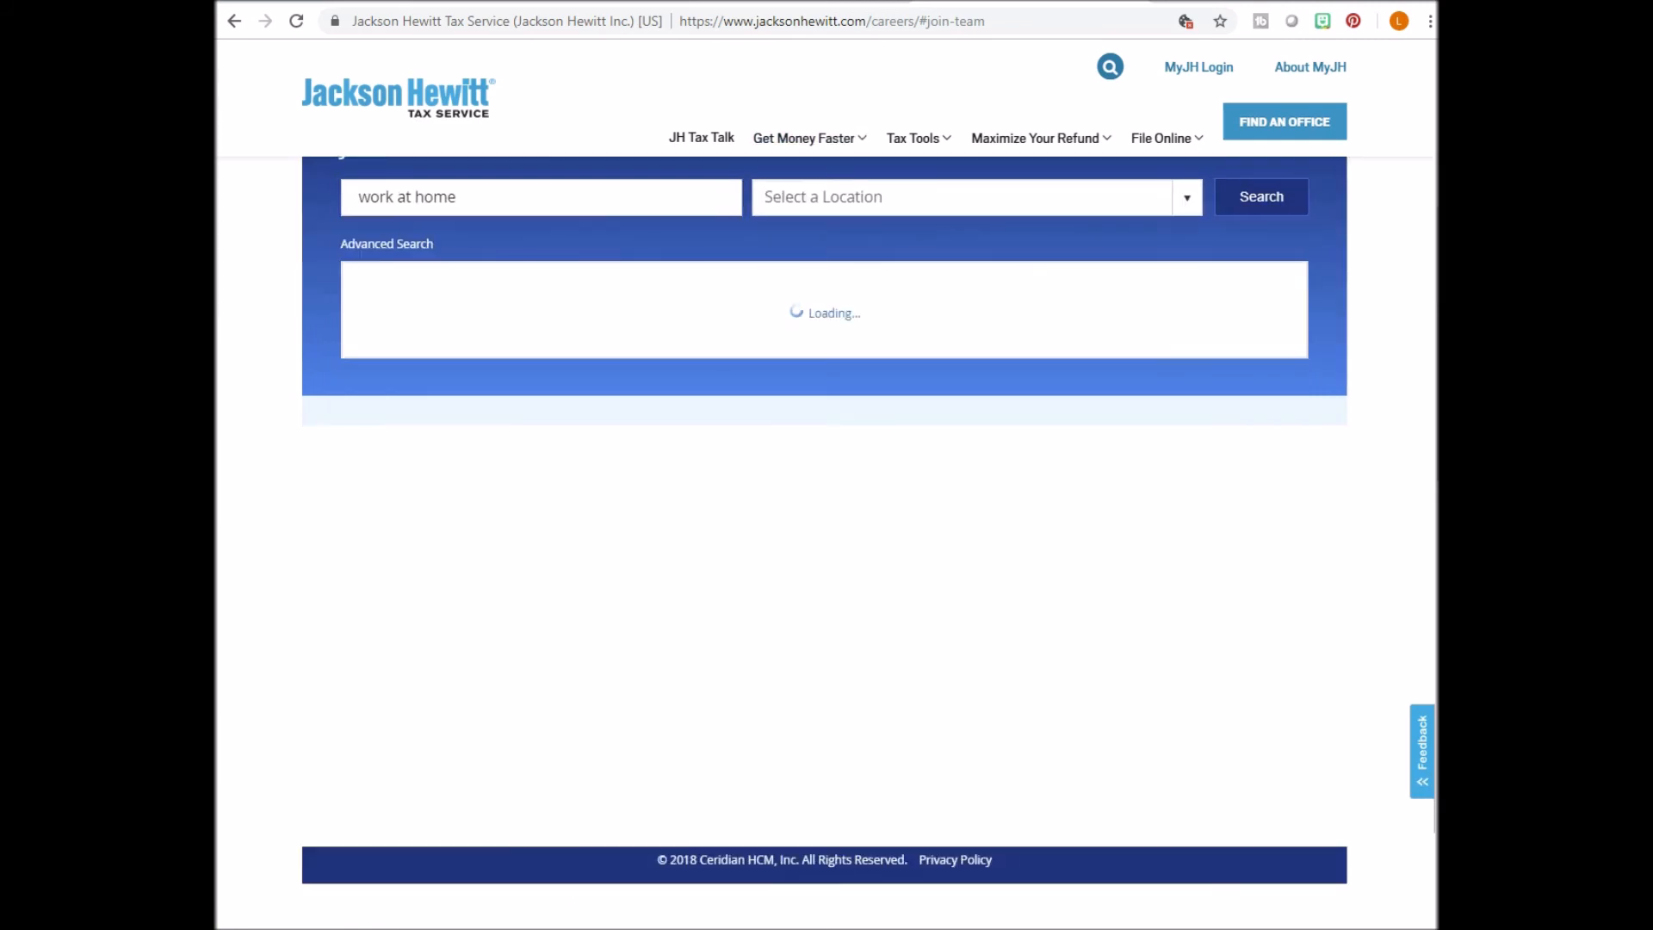